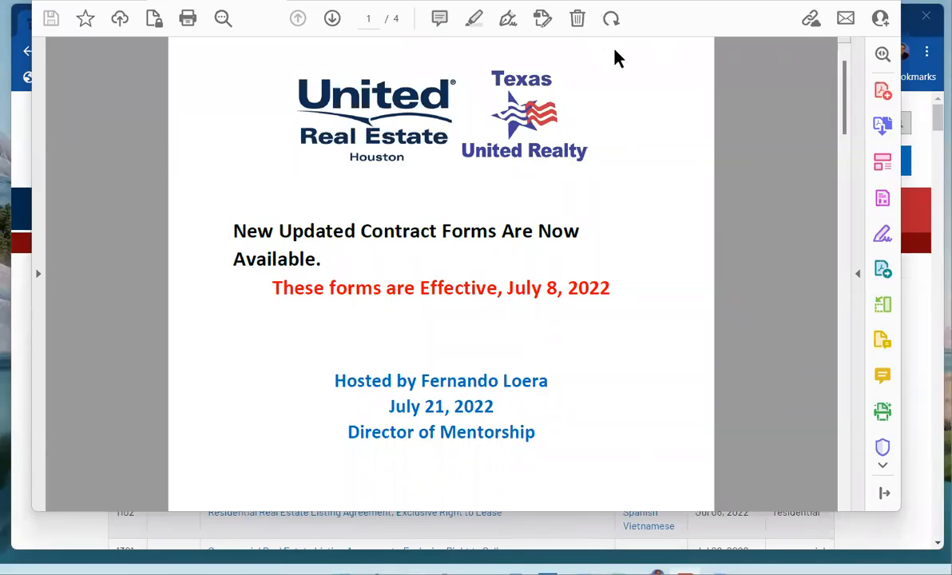
mouse_move(749, 113)
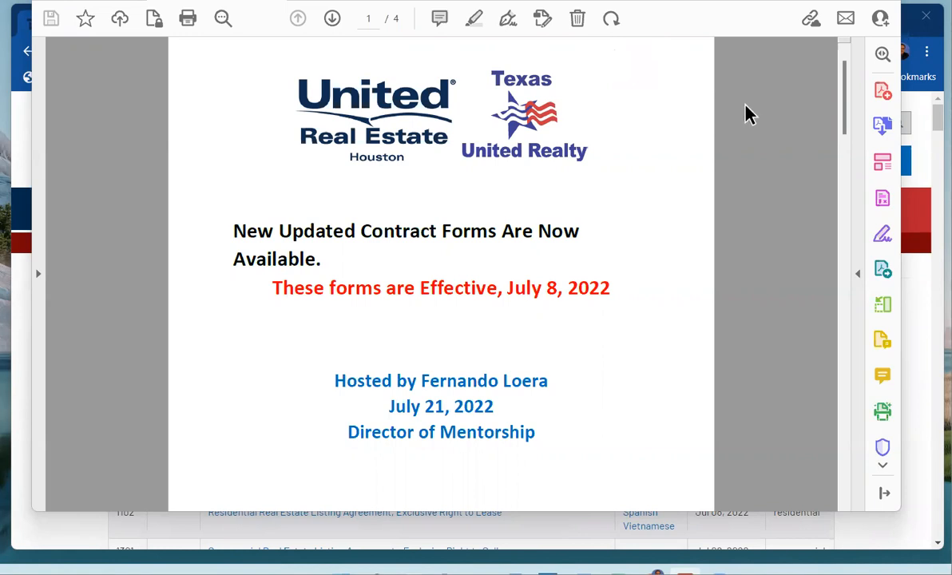
mouse_move(680, 252)
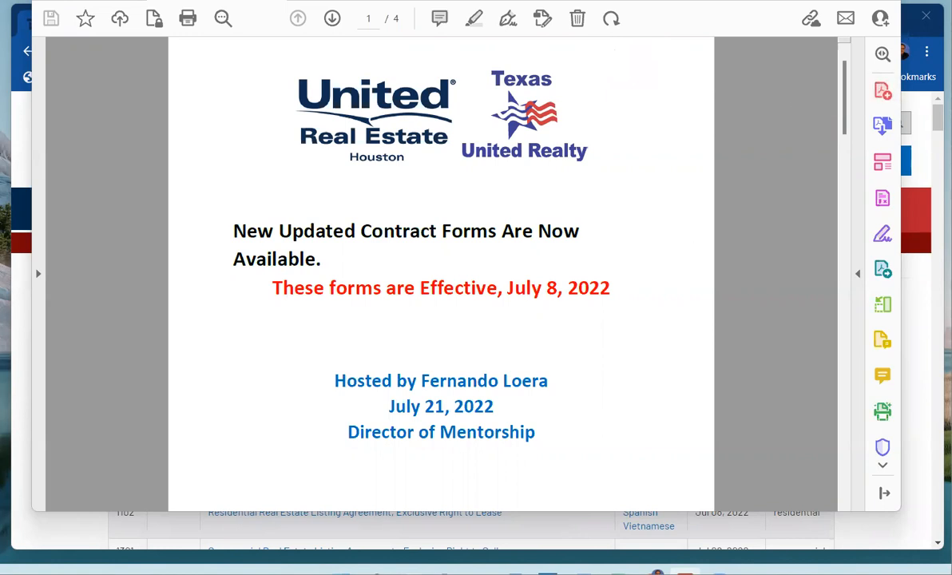
mouse_move(648, 160)
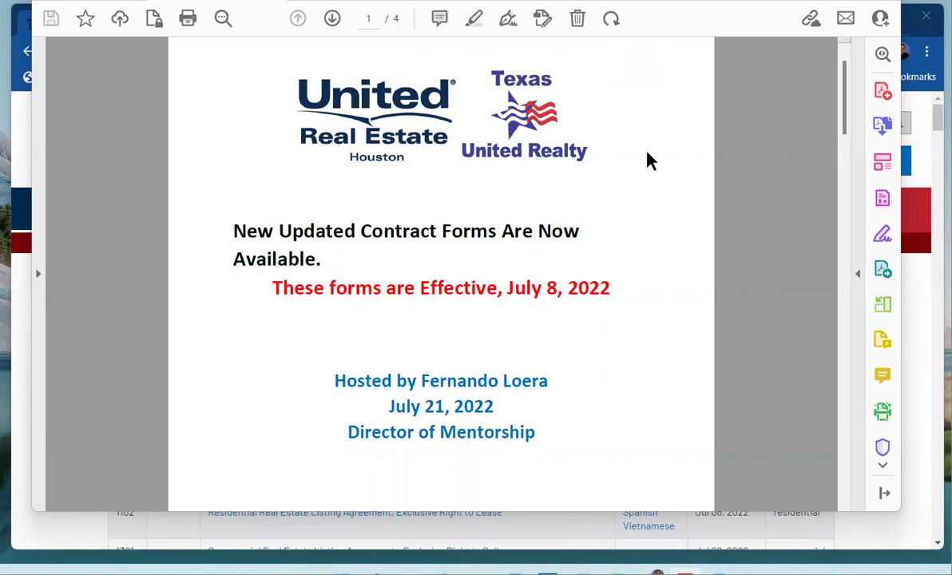
mouse_move(654, 201)
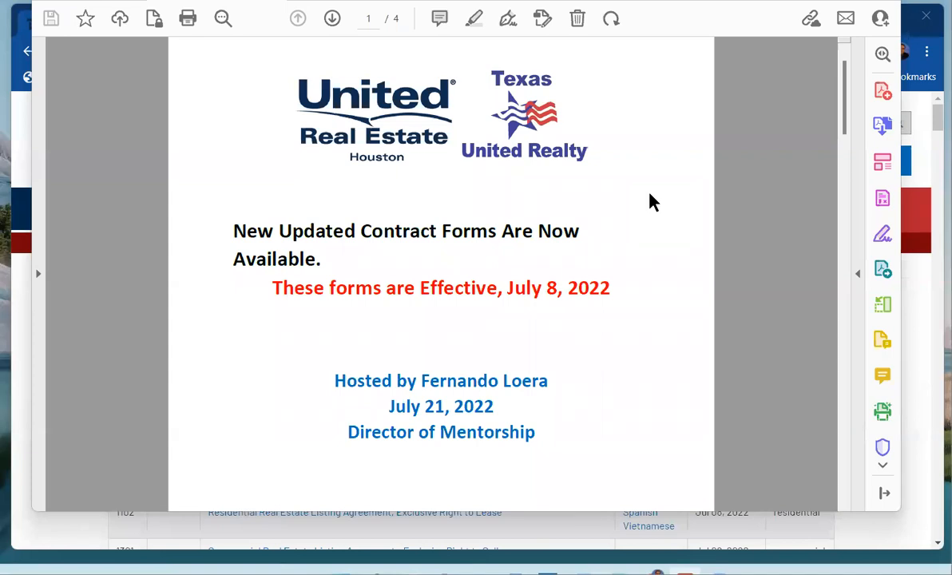
- Scroll the slides past the agenda to page 3's TexasRealEstate.com note on TREC-compliant forms
scroll(down, 3)
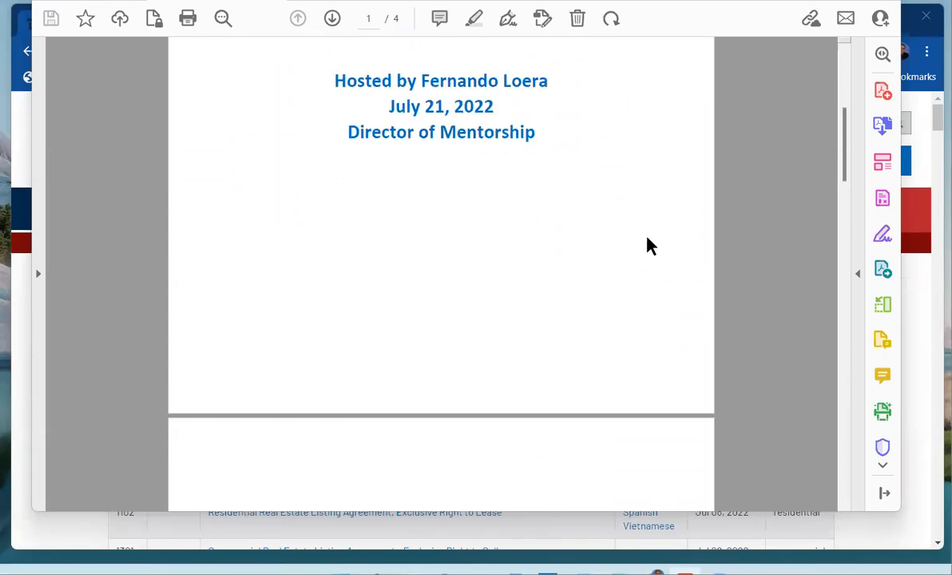
scroll(down, 3)
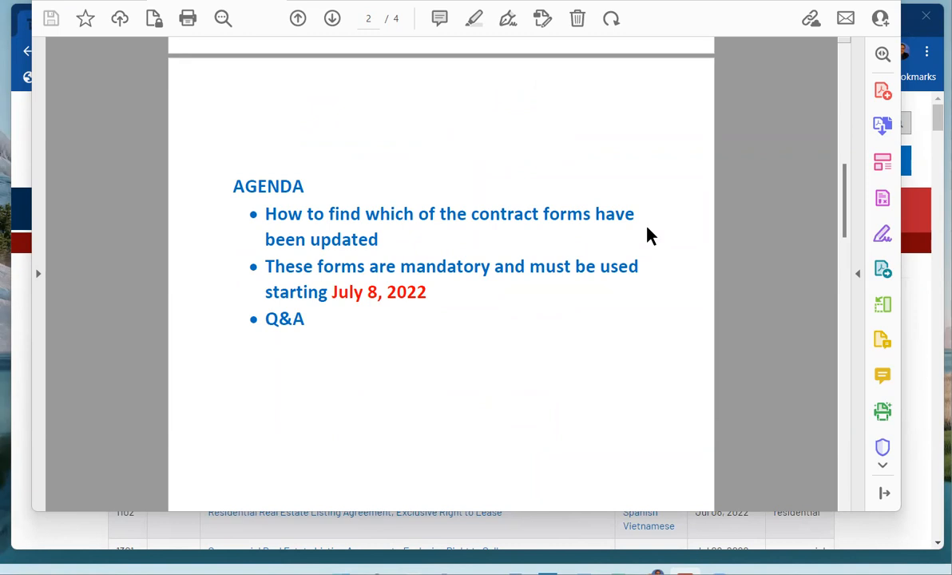
mouse_move(642, 234)
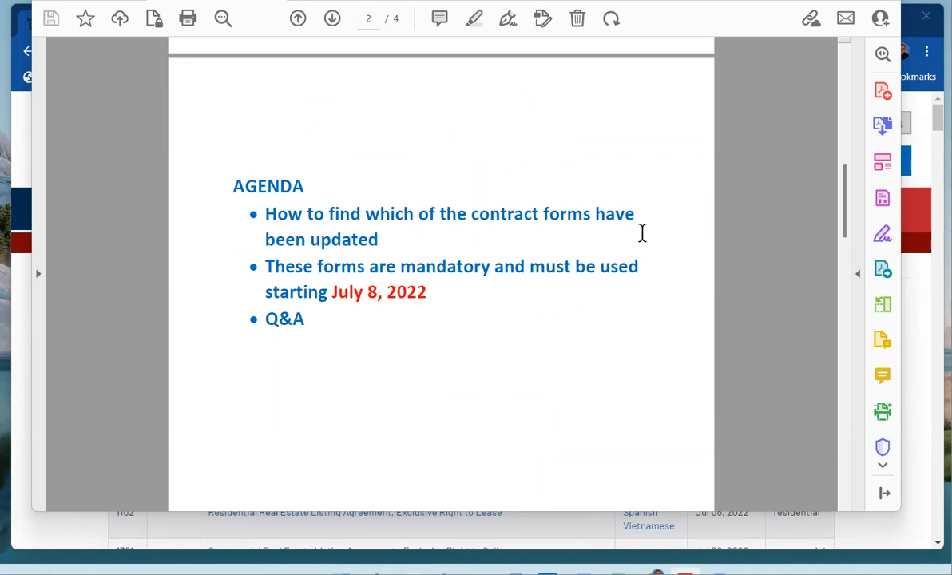
scroll(down, 3)
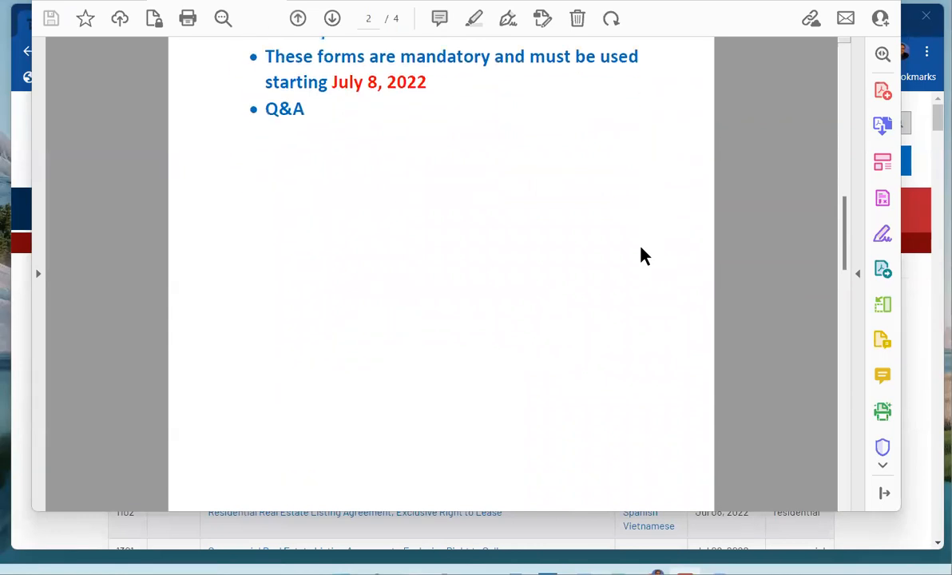
scroll(down, 3)
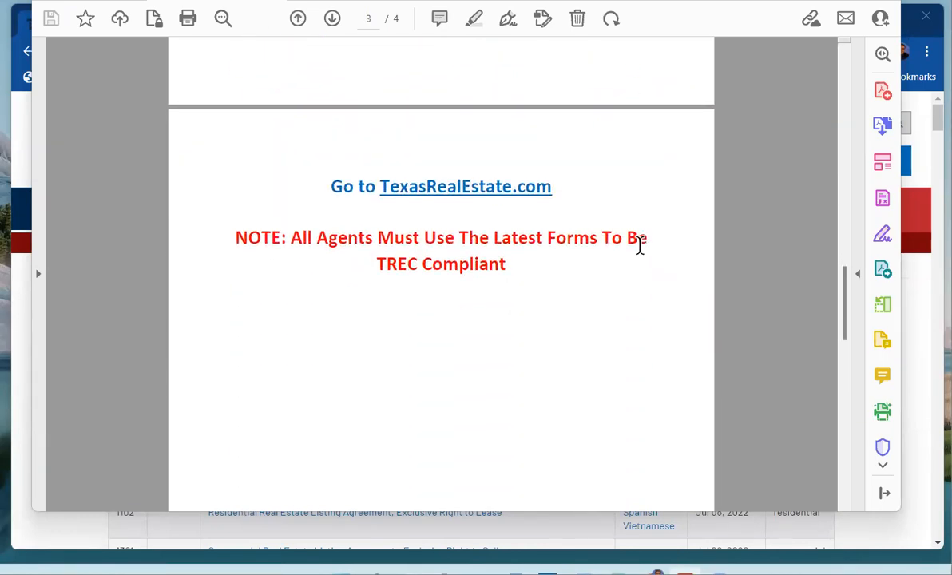
- Scroll back up slightly within the page 3 TexasRealEstate.com note in the slides
scroll(up, 3)
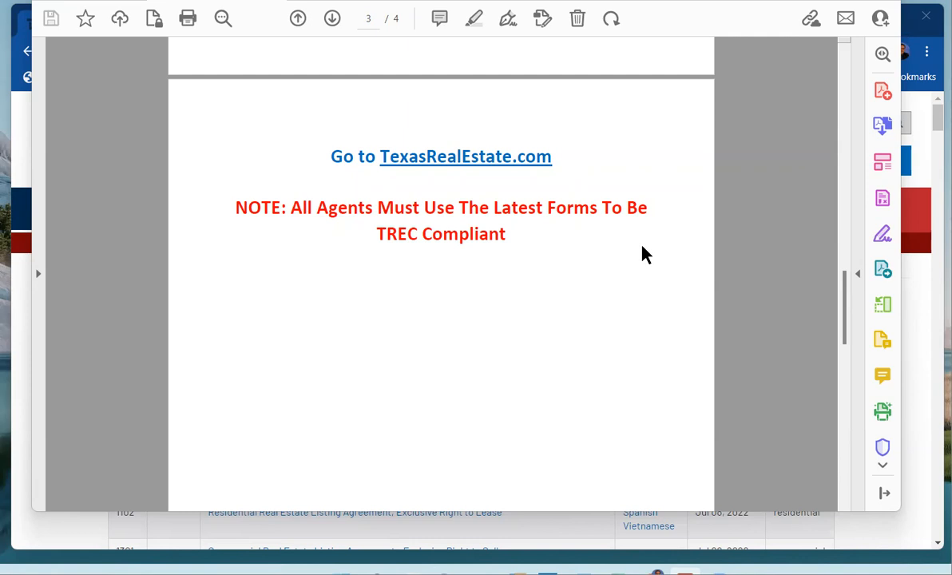
mouse_move(629, 249)
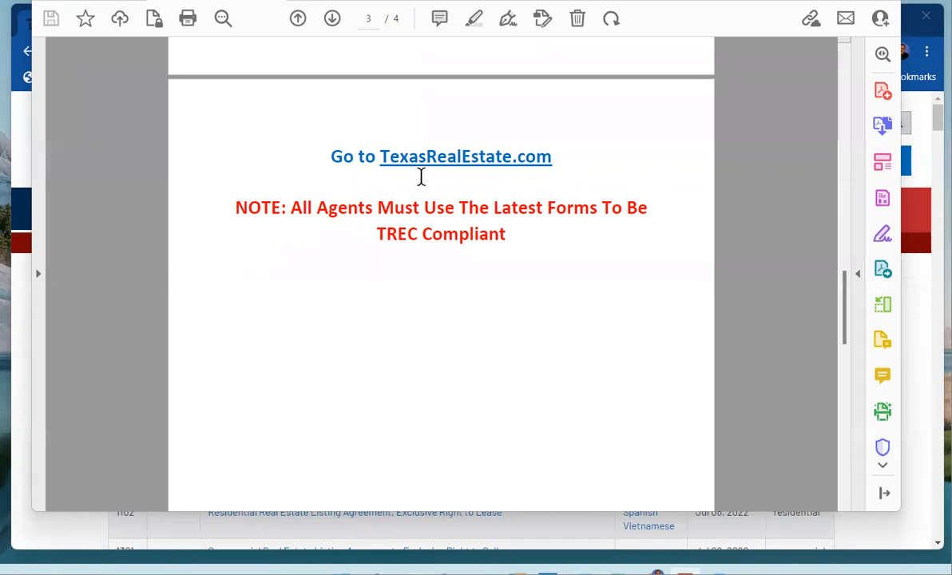
mouse_move(463, 183)
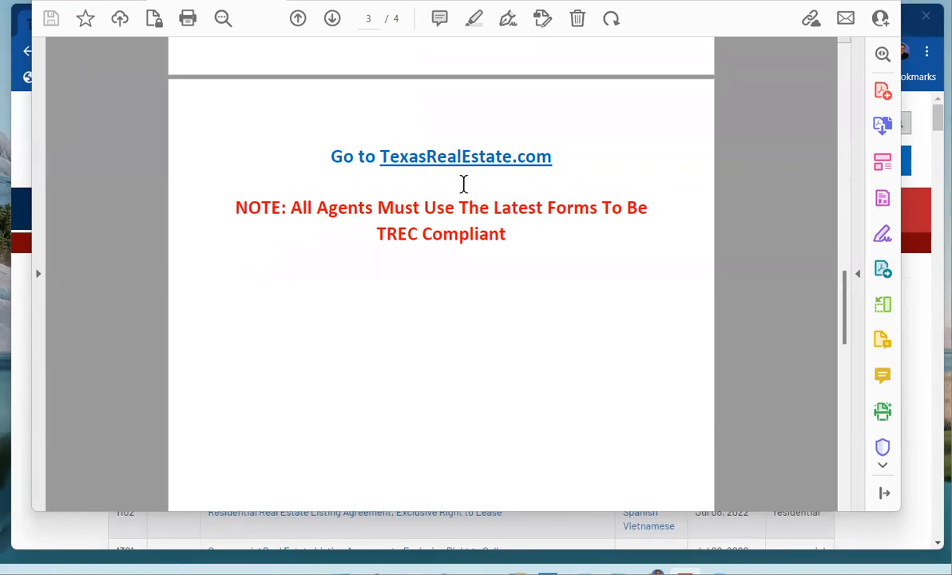
mouse_move(406, 147)
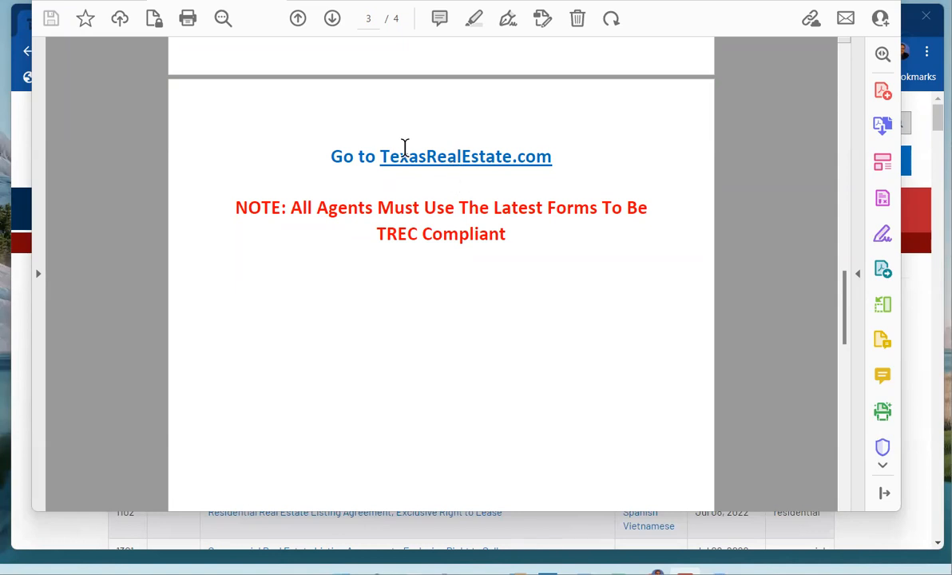
mouse_move(18, 150)
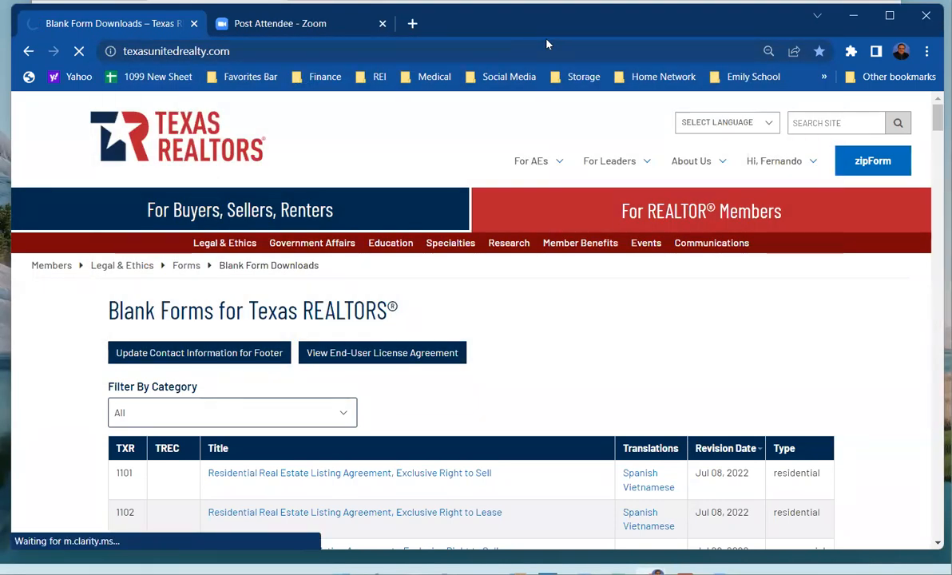
- Navigate the address bar to texasrealestate.com, the Texas REALTORS home page
click(176, 51)
text(texas)
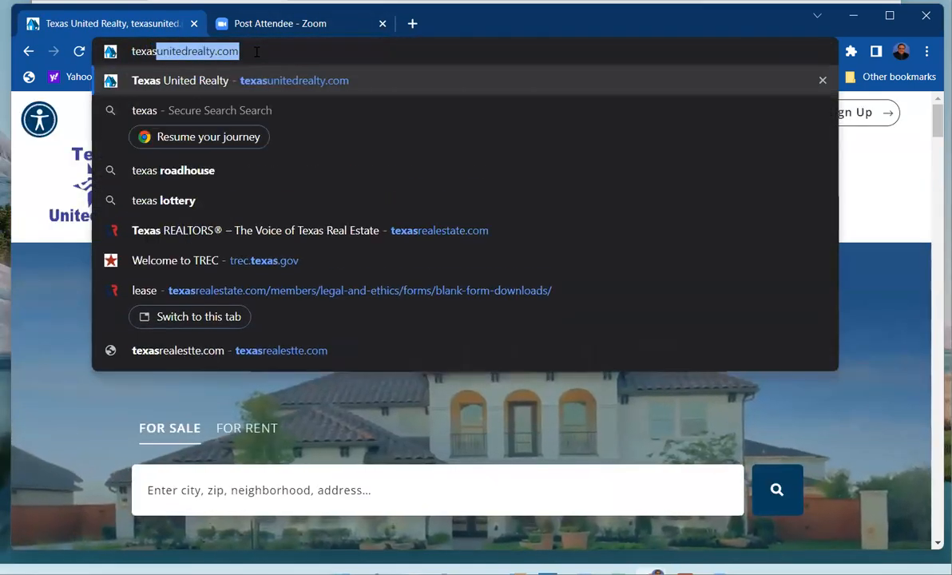
click(310, 230)
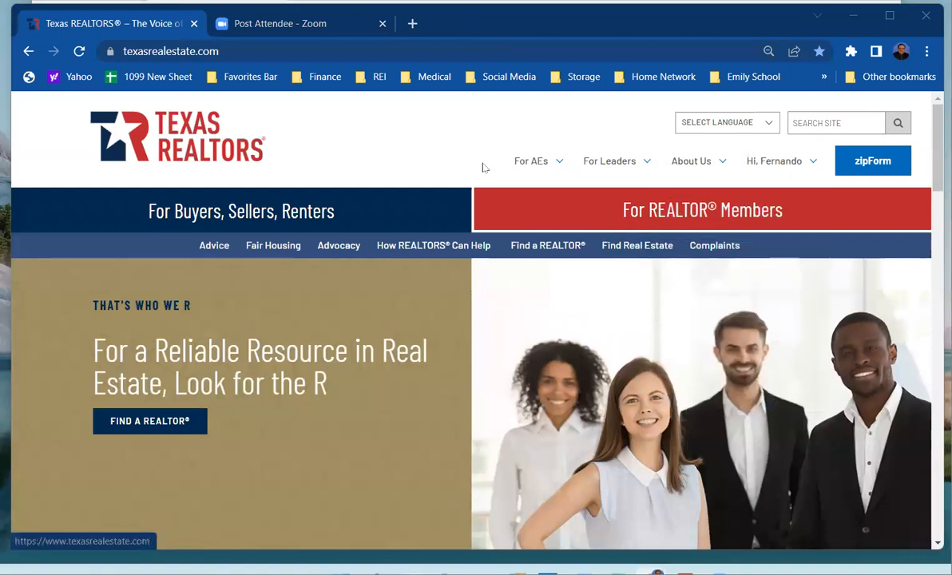
click(773, 159)
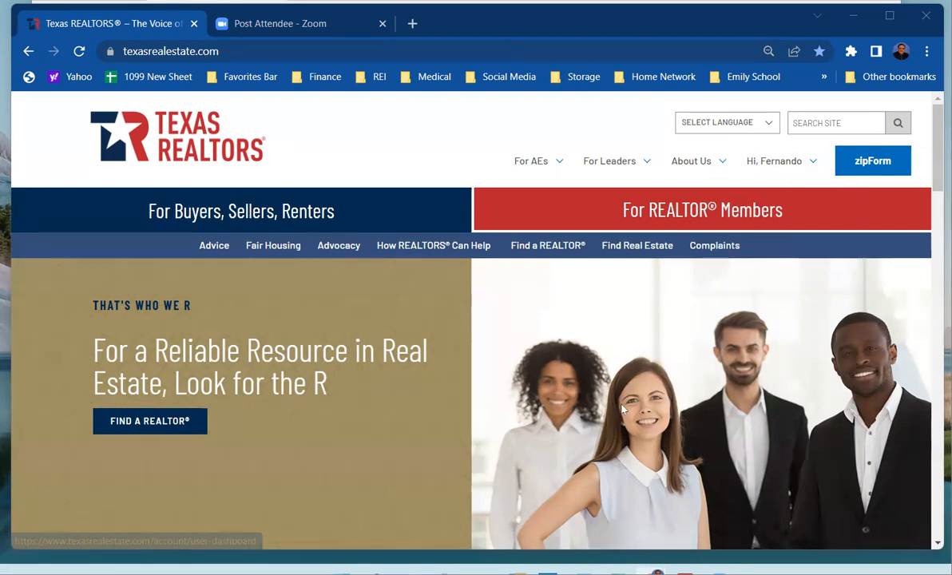
mouse_move(354, 216)
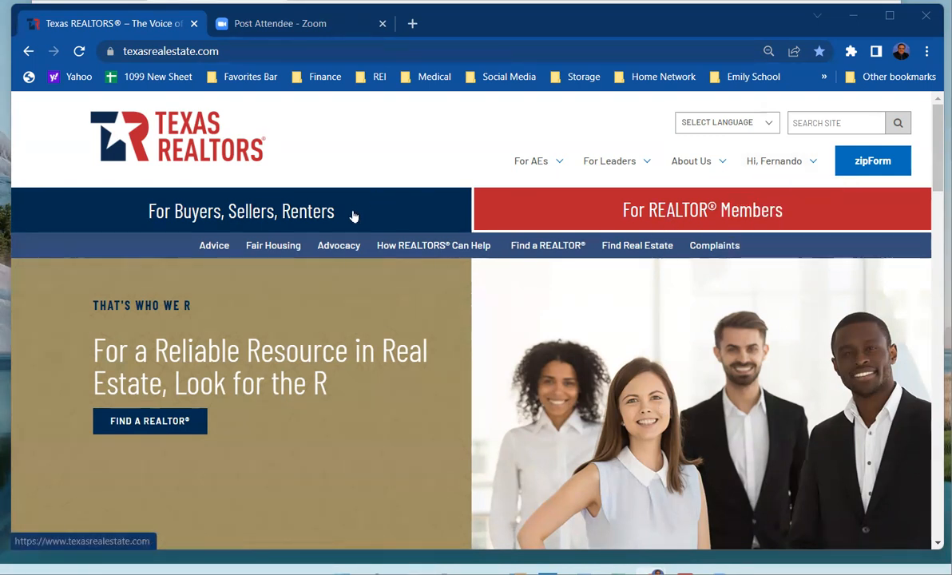
mouse_move(669, 227)
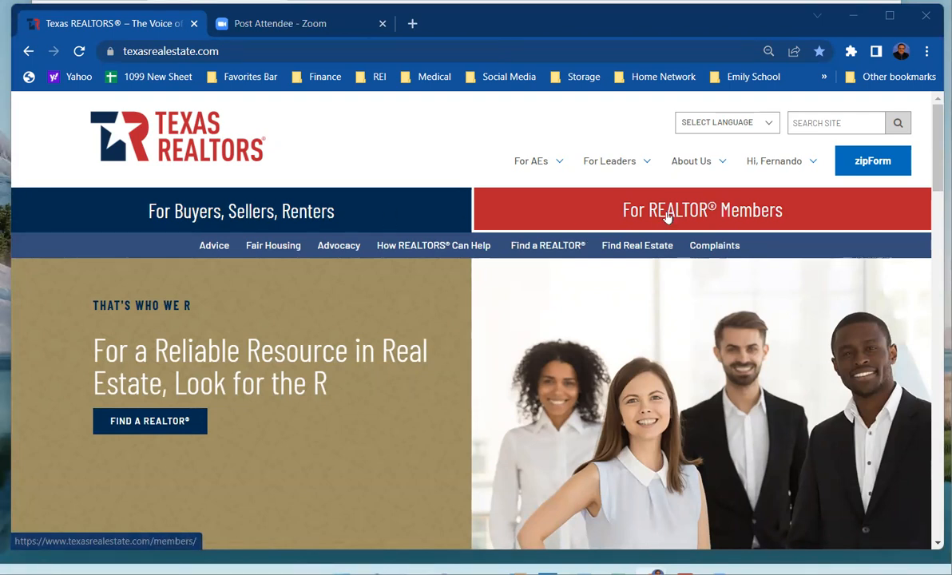
- Go to For REALTOR Members, then Legal & Ethics, then the Form Changes page
click(702, 209)
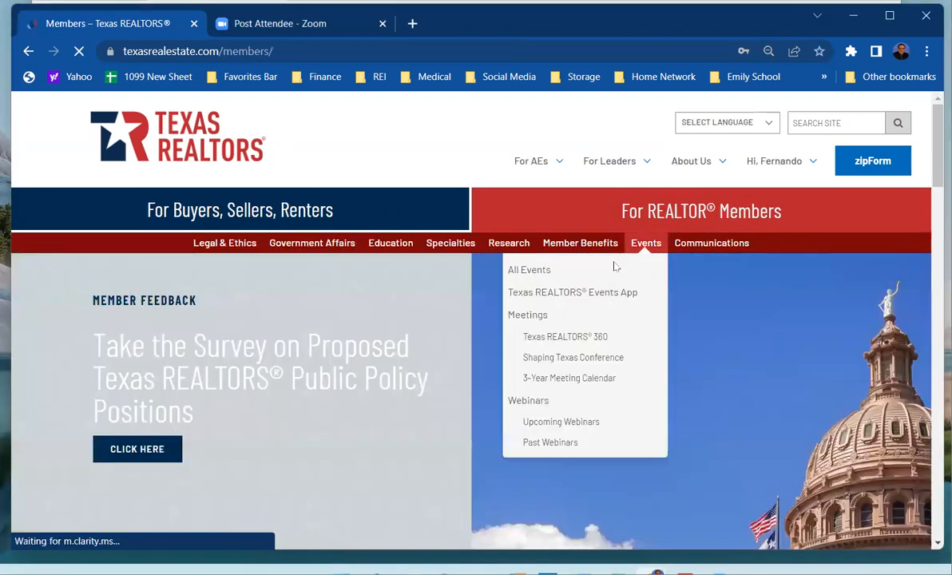
mouse_move(310, 306)
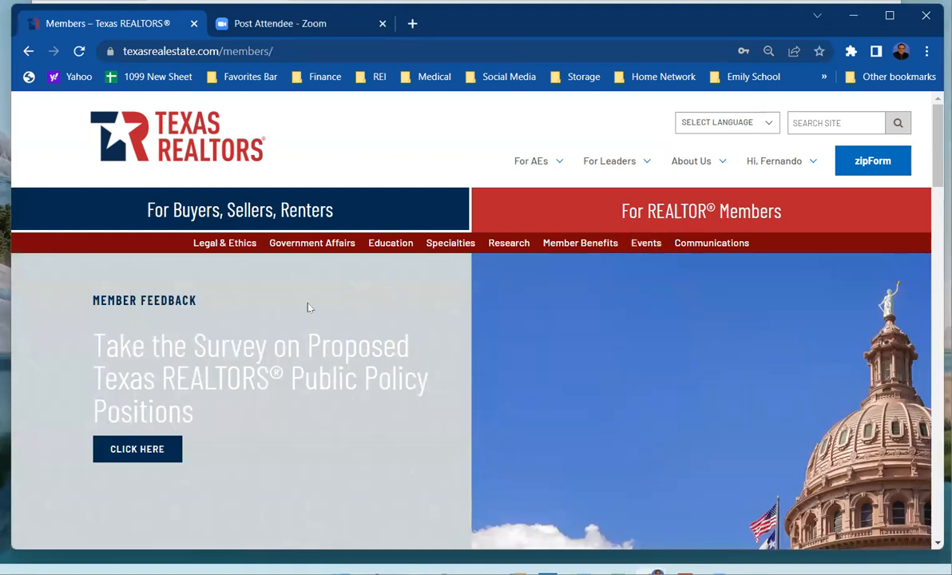
scroll(down, 3)
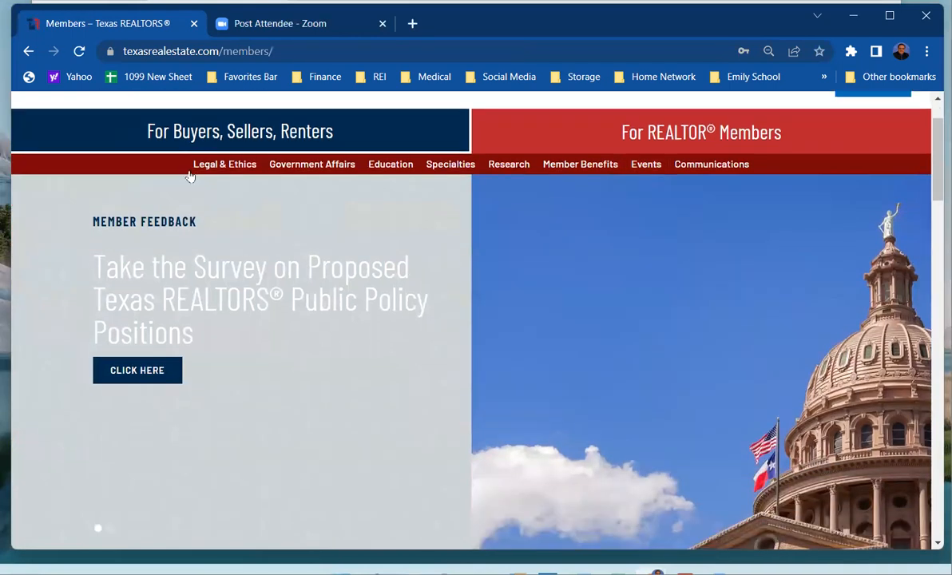
click(224, 164)
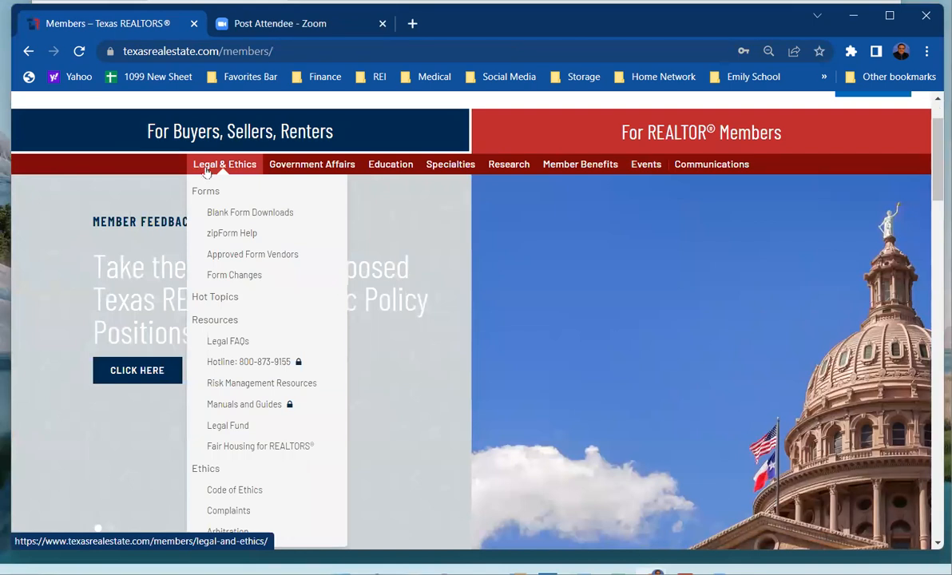
mouse_move(233, 274)
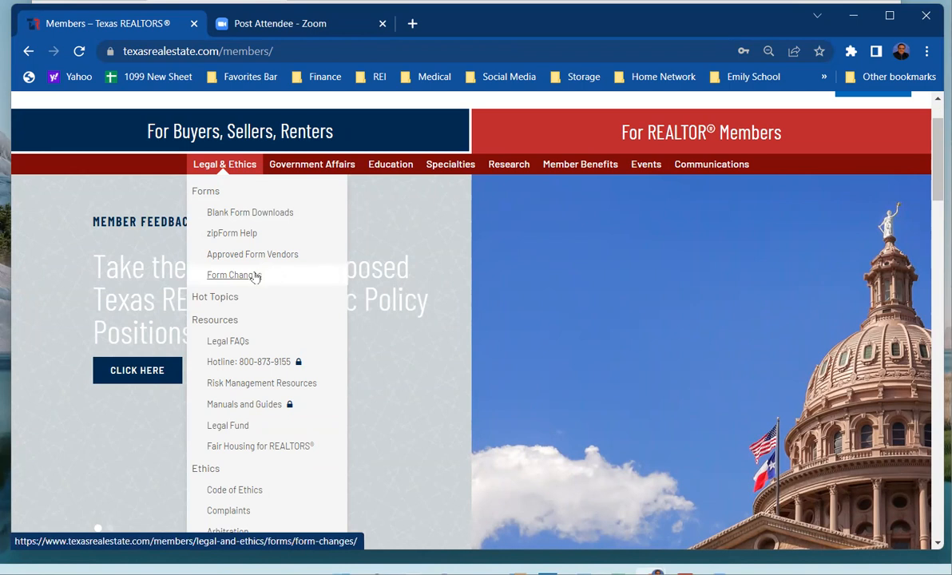
click(233, 275)
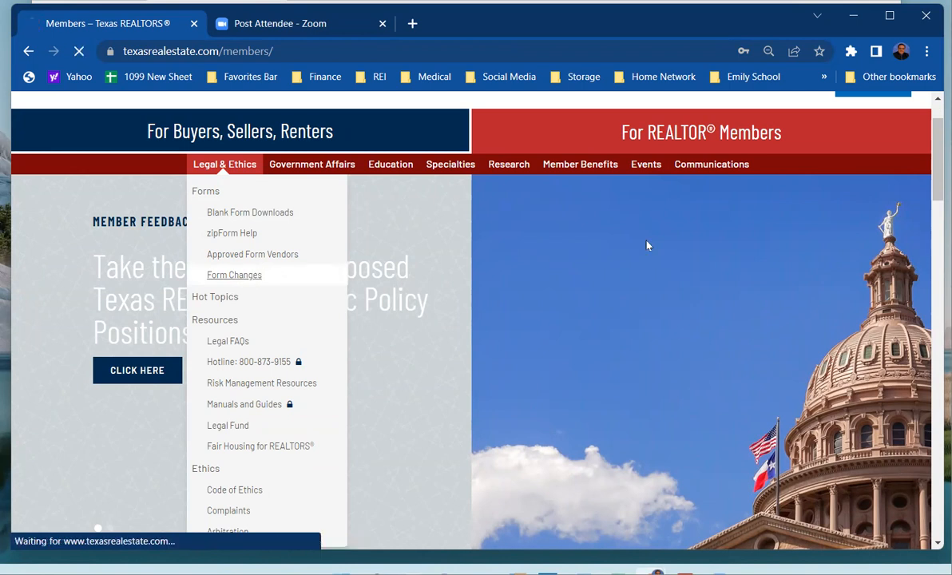
click(233, 274)
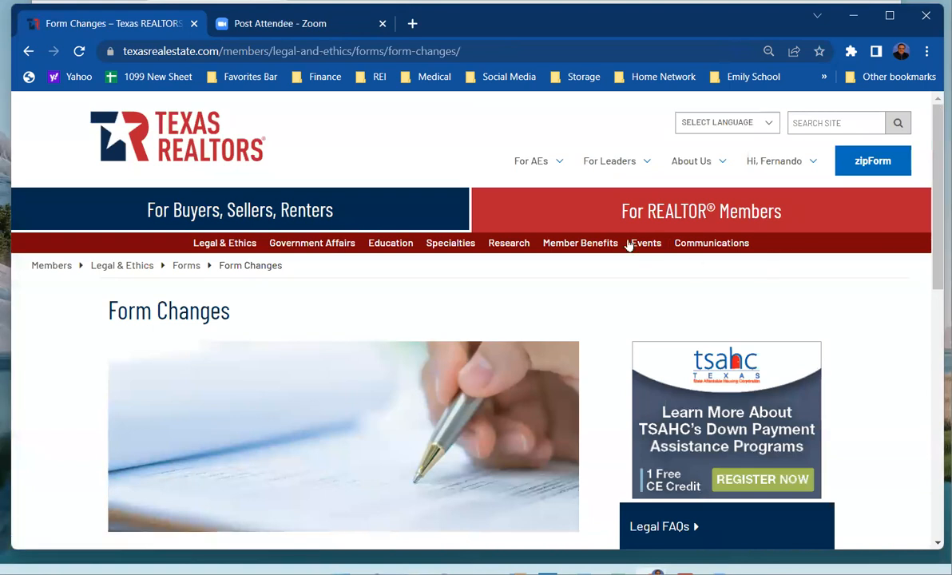
- Under the Adopted Form Changes heading, follow the View the Adopted Form Changes link
scroll(down, 3)
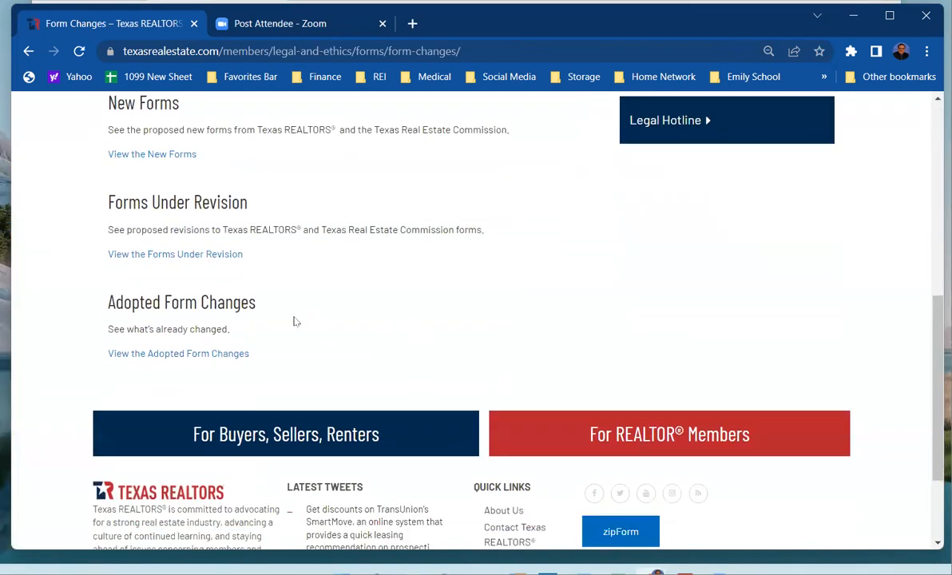
scroll(up, 3)
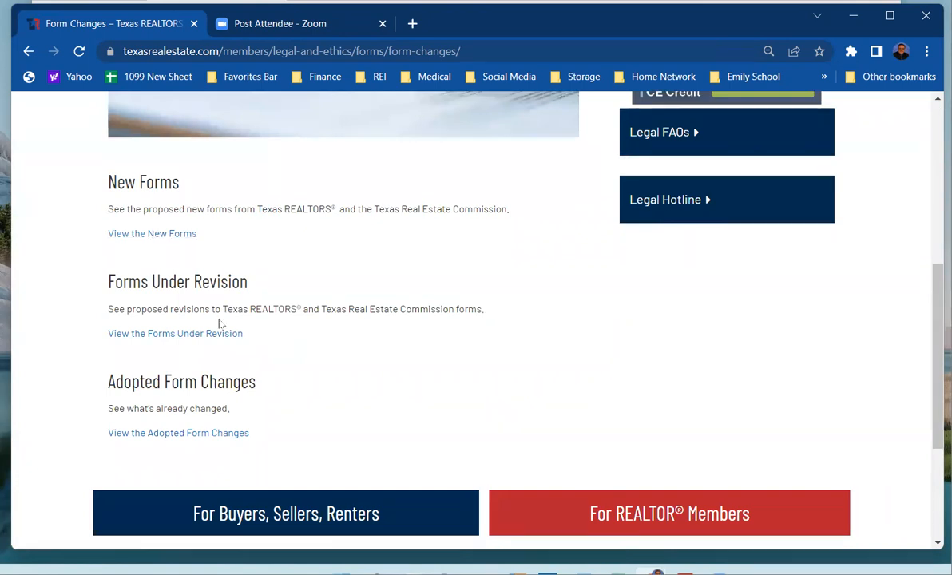
mouse_move(185, 396)
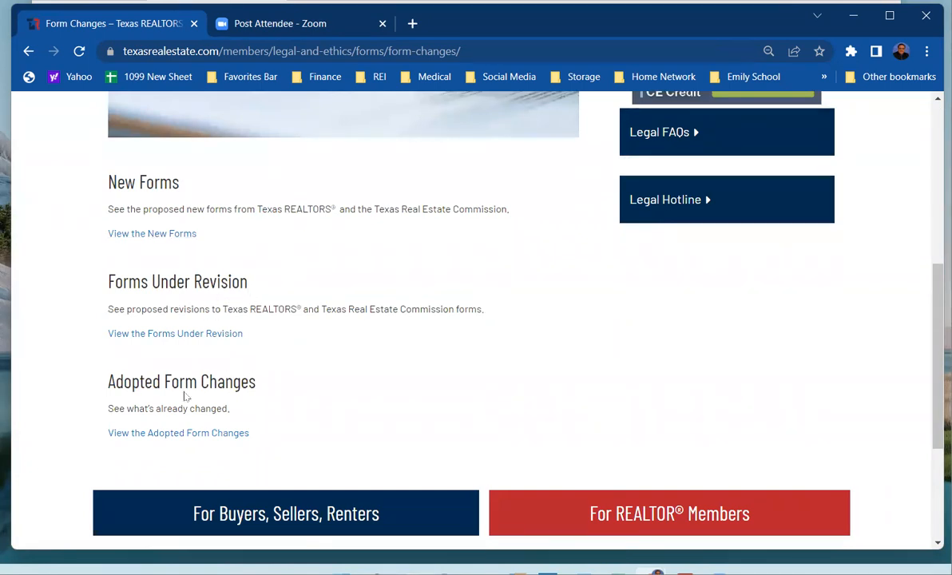
double_click(189, 380)
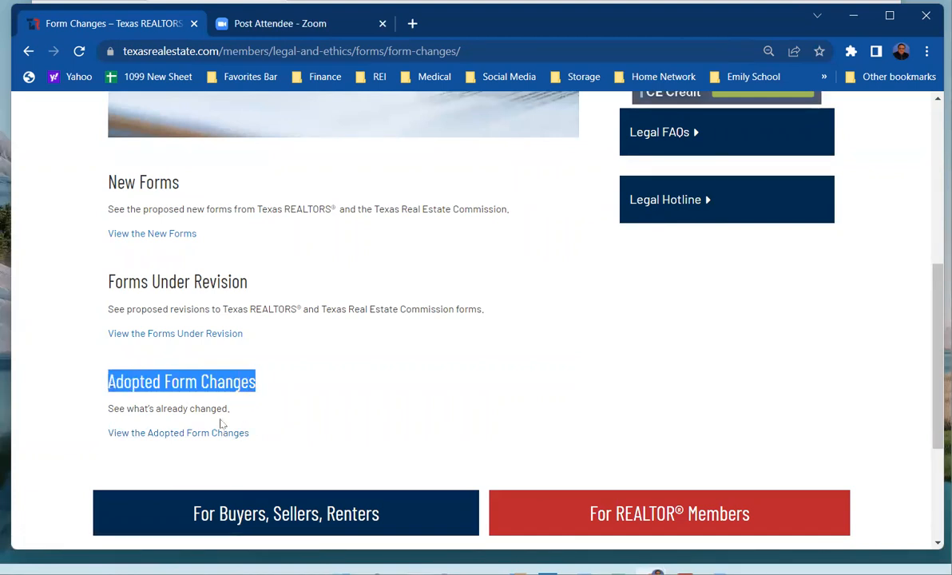
click(178, 431)
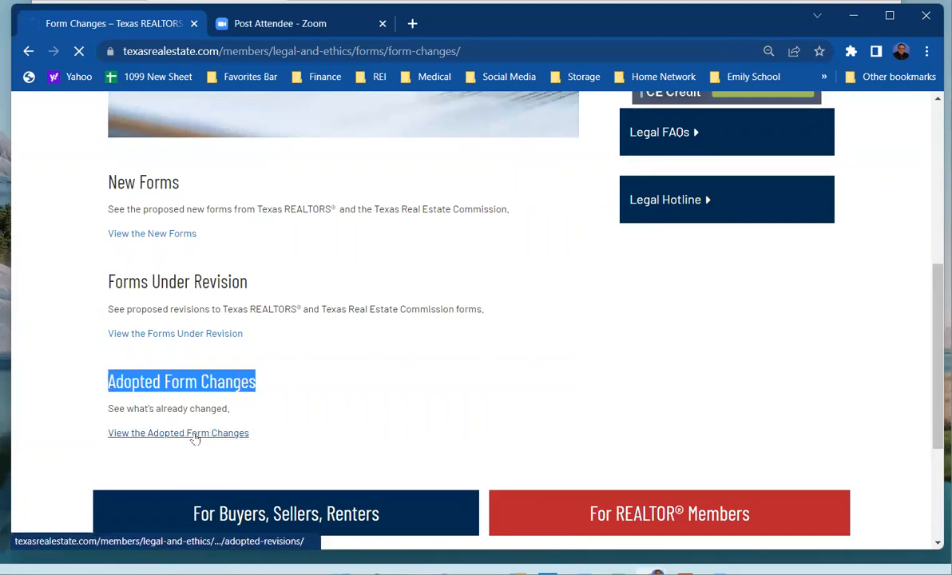
click(179, 431)
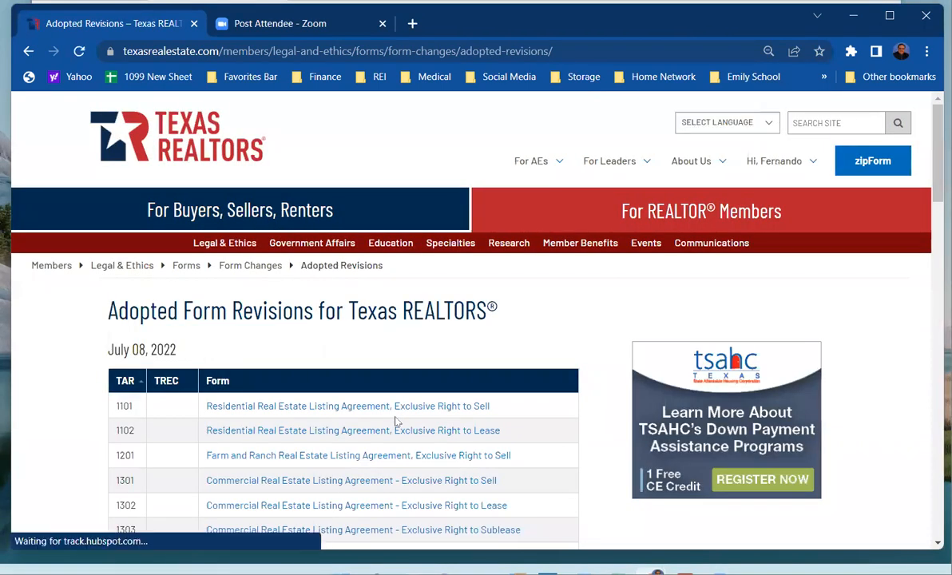
scroll(down, 3)
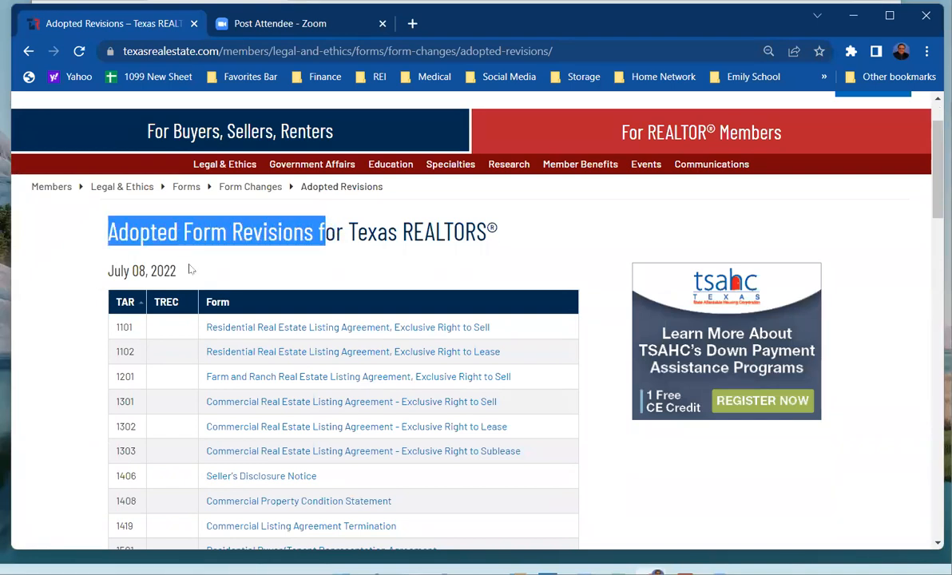
scroll(down, 3)
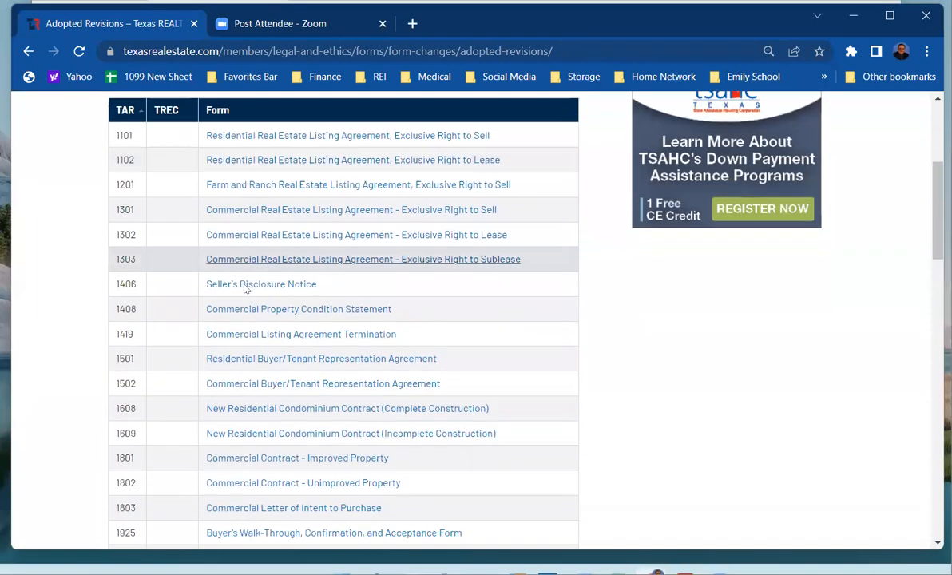
scroll(down, 3)
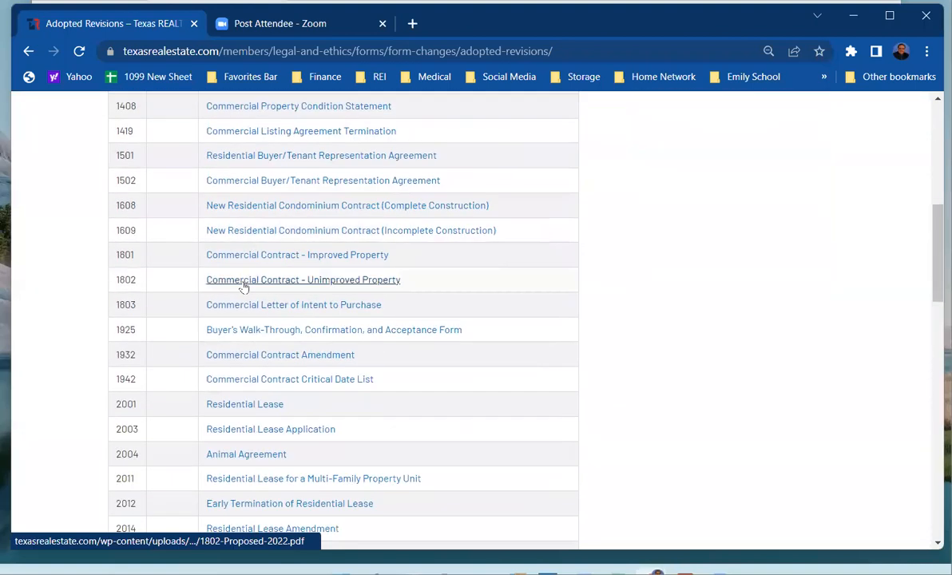
scroll(down, 3)
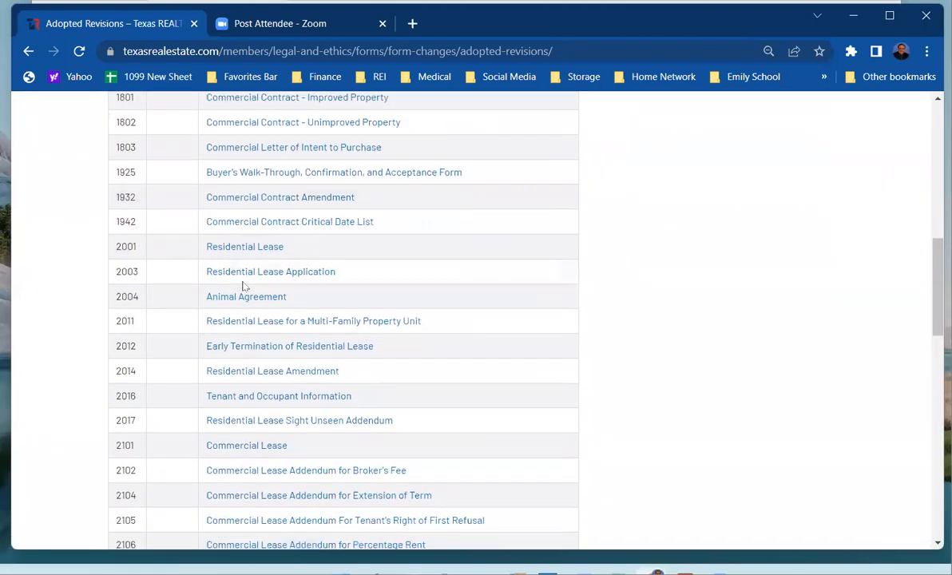
scroll(down, 3)
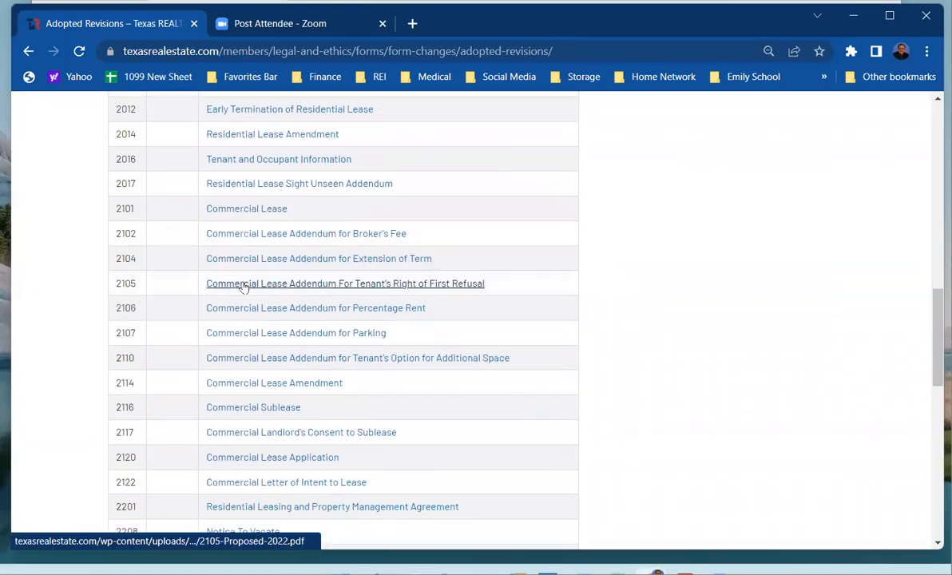
scroll(down, 3)
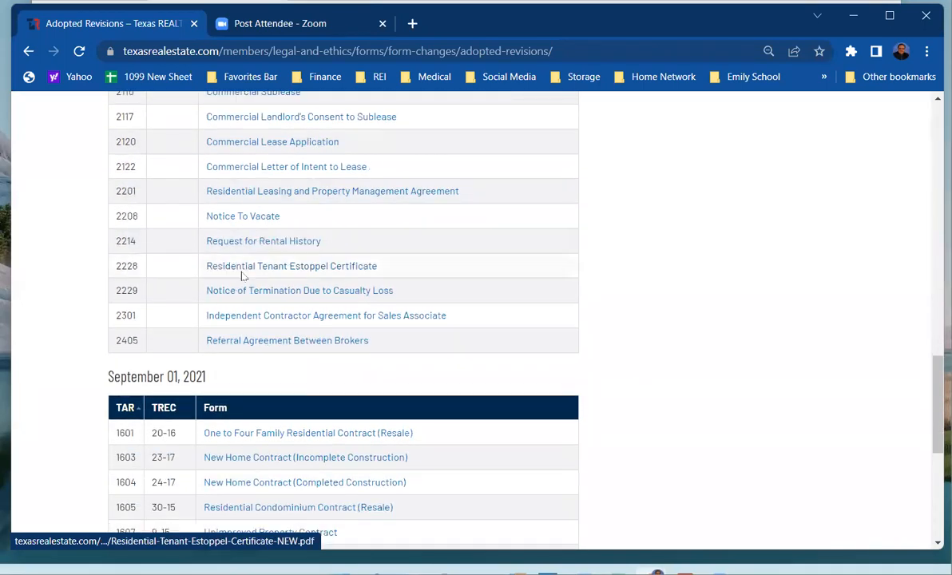
mouse_move(235, 378)
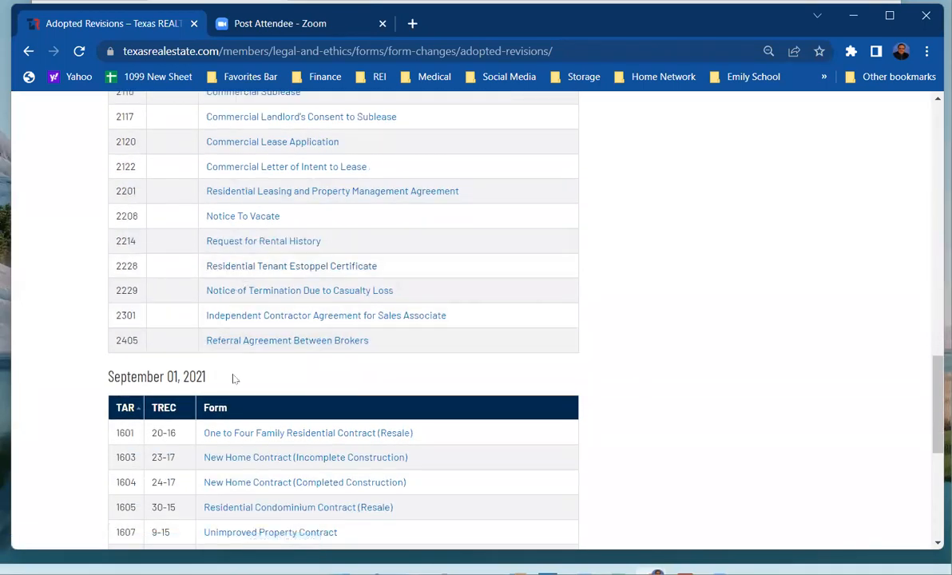
scroll(down, 3)
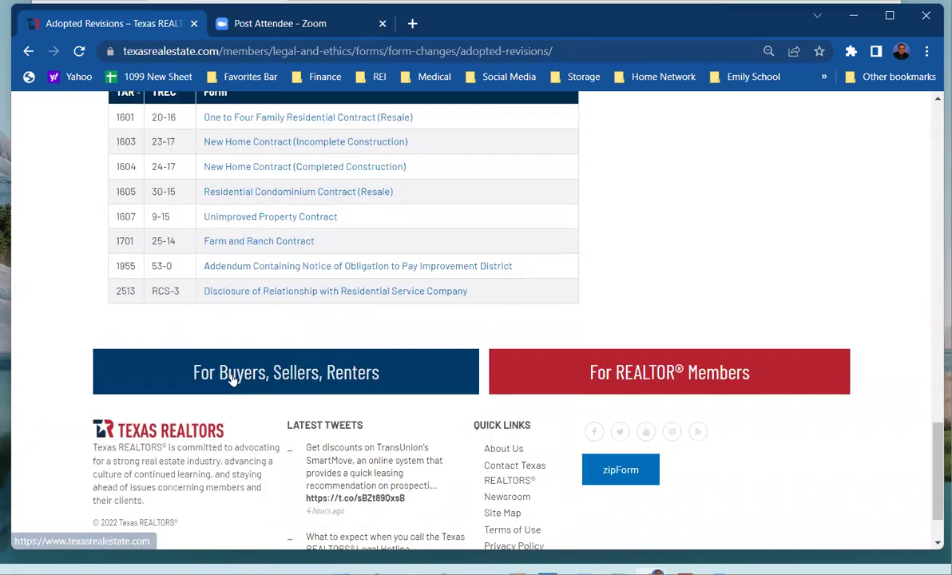
scroll(up, 3)
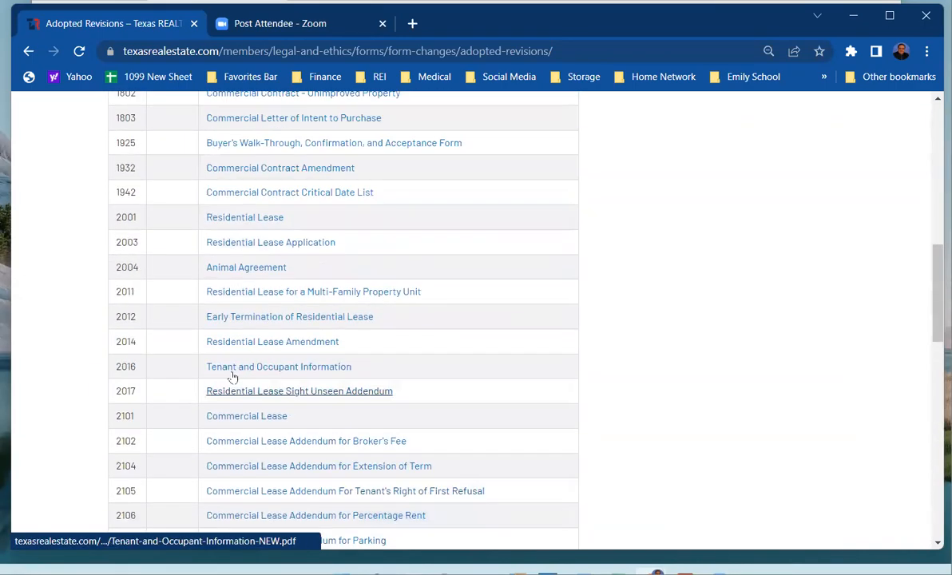
scroll(up, 3)
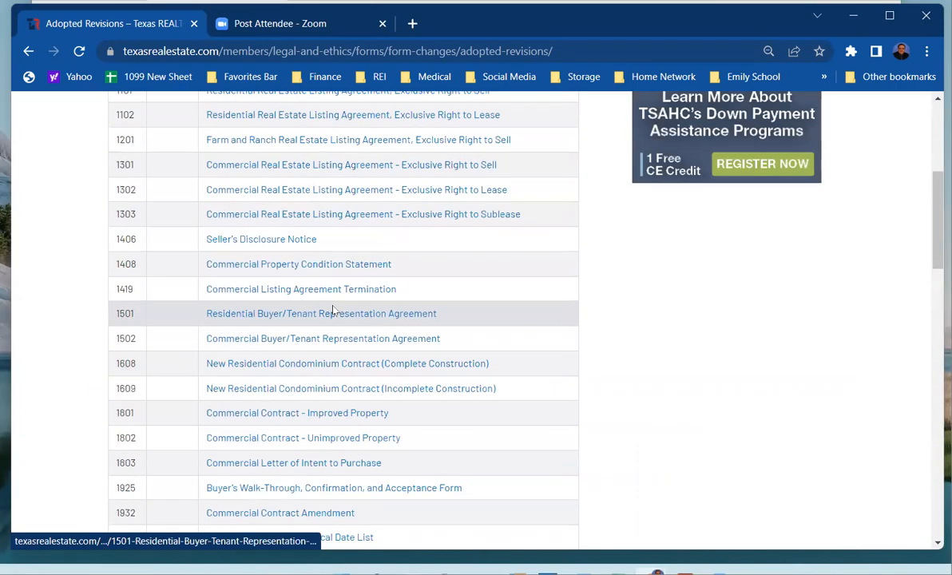
scroll(up, 3)
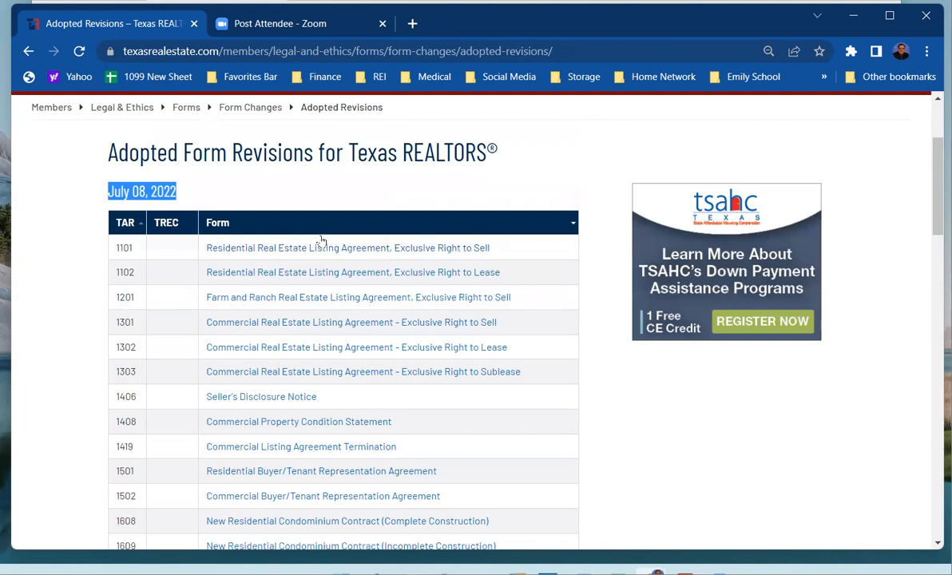
mouse_move(702, 105)
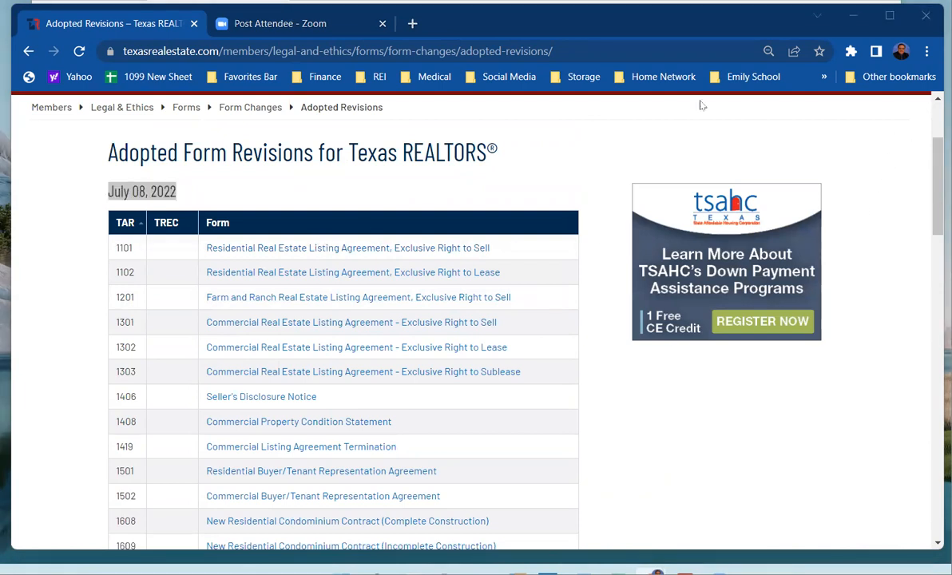
mouse_move(393, 271)
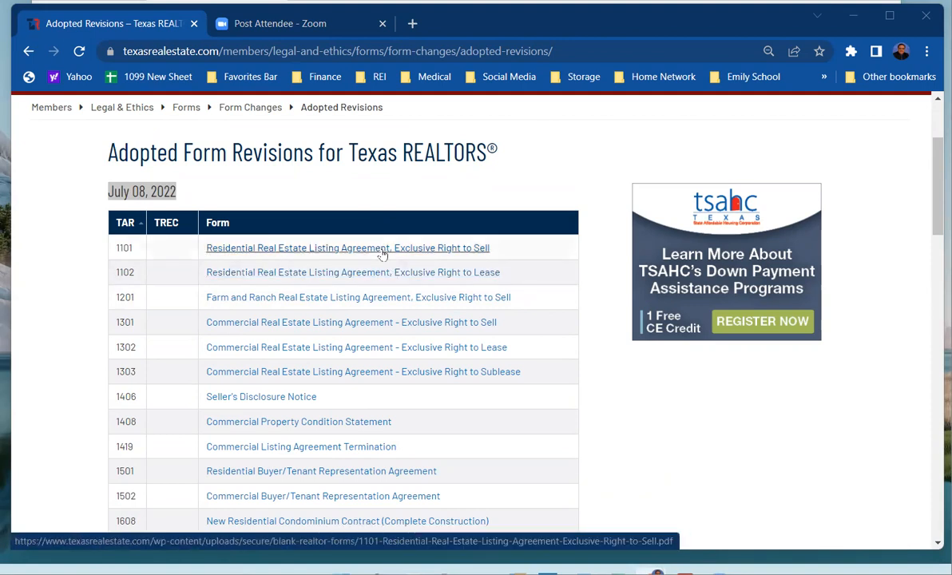
mouse_move(407, 297)
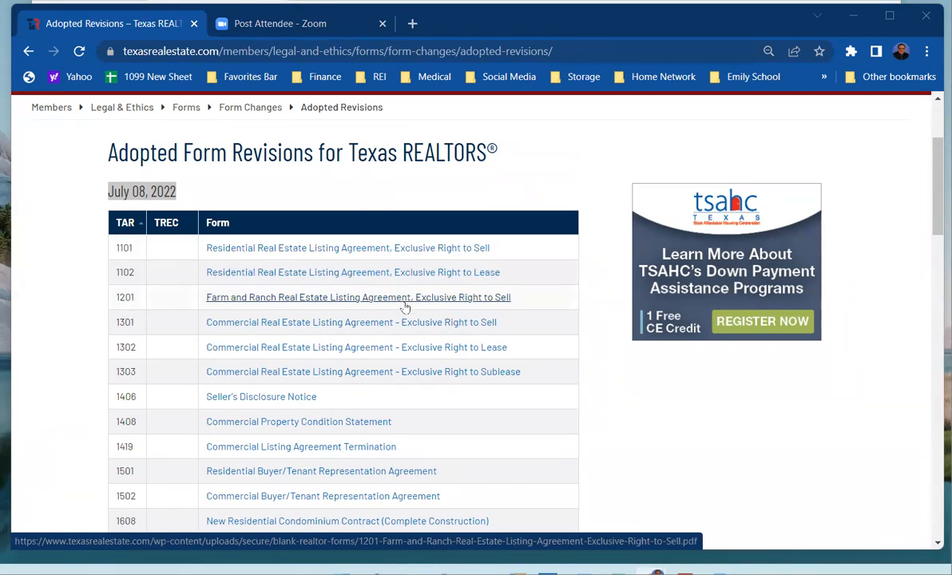
mouse_move(393, 334)
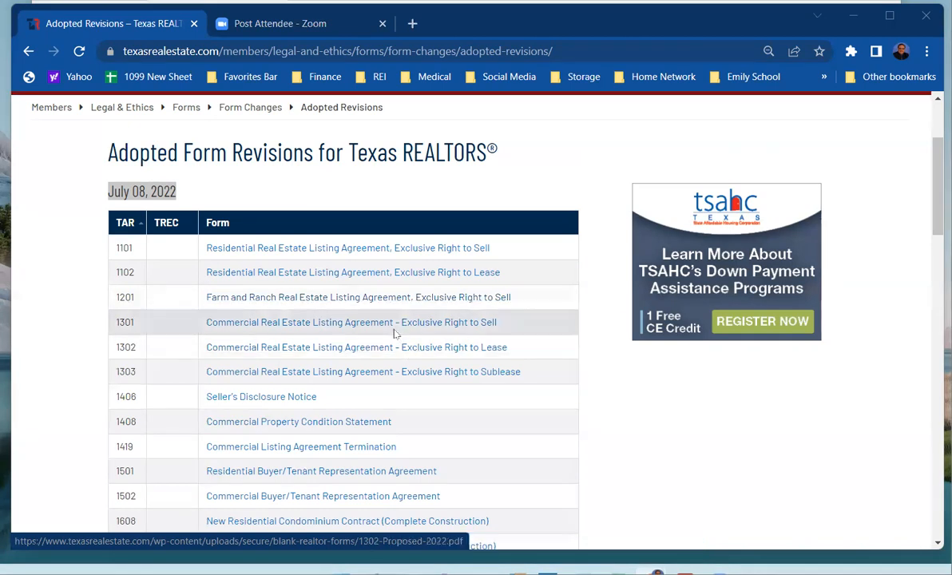
mouse_move(262, 396)
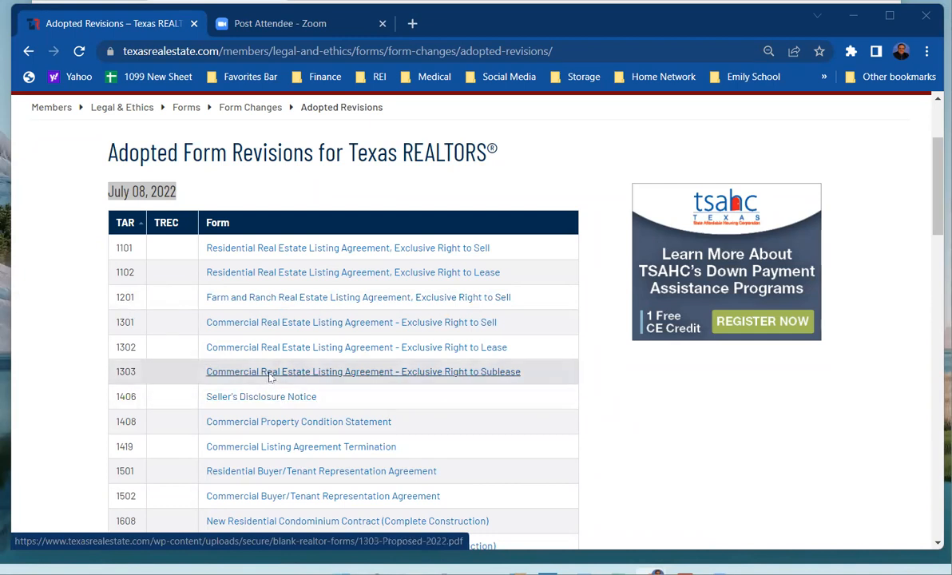
scroll(down, 3)
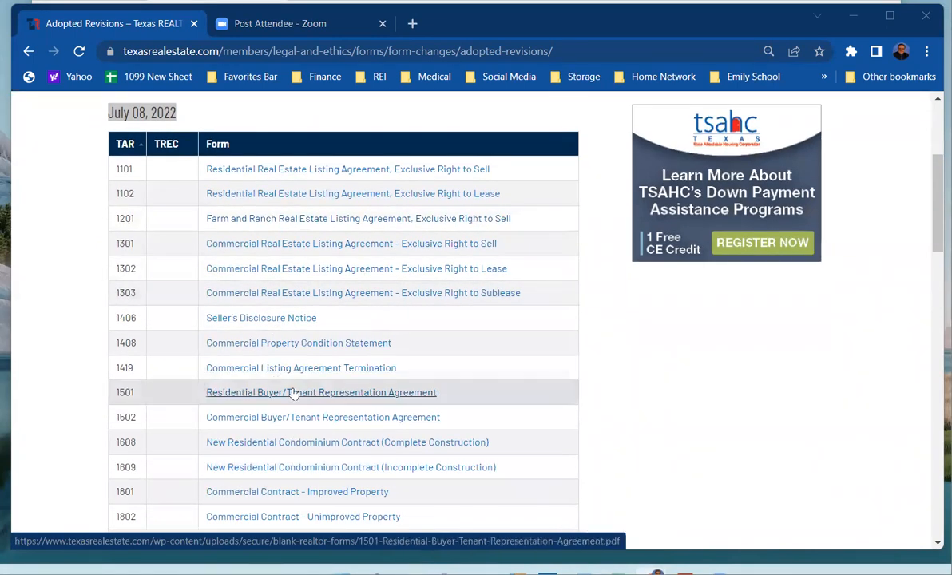
scroll(down, 3)
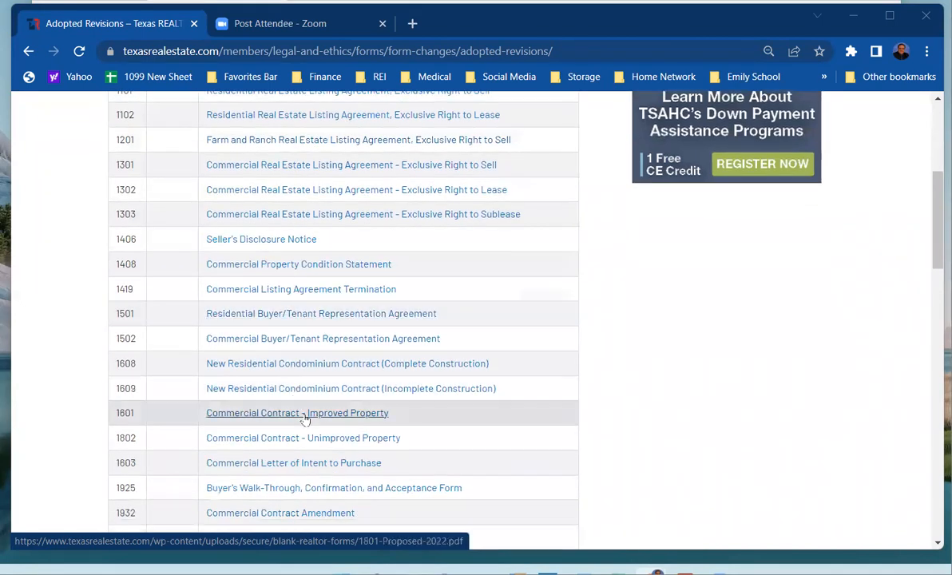
scroll(down, 3)
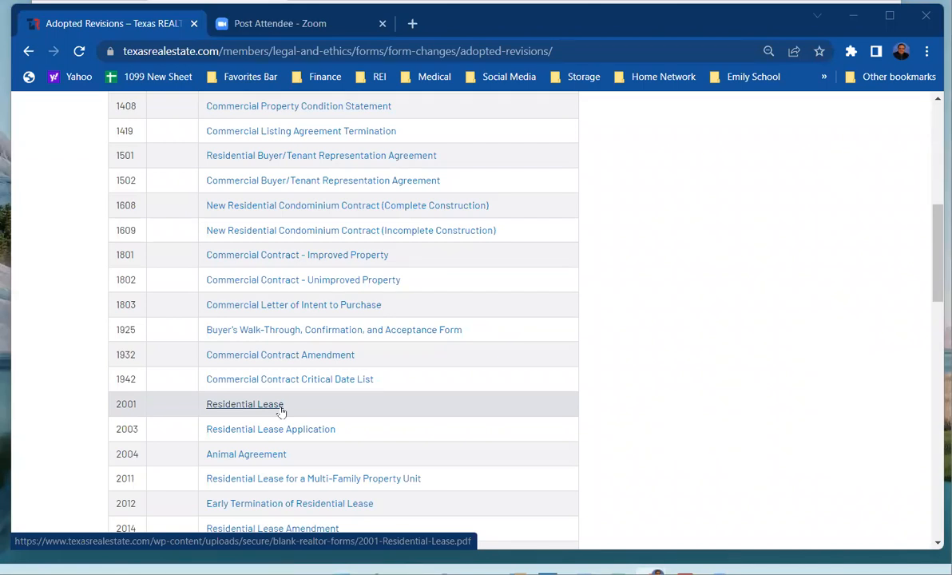
scroll(up, 3)
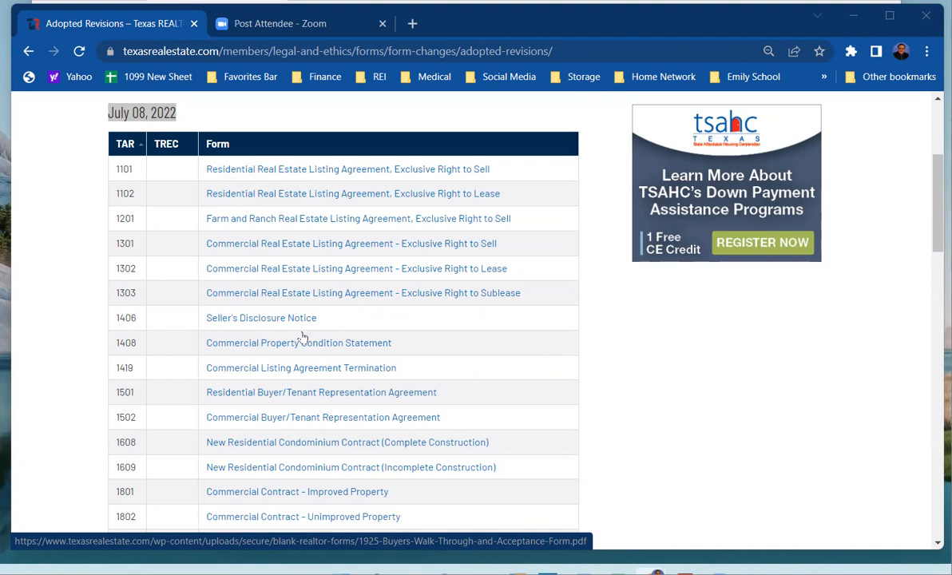
mouse_move(311, 338)
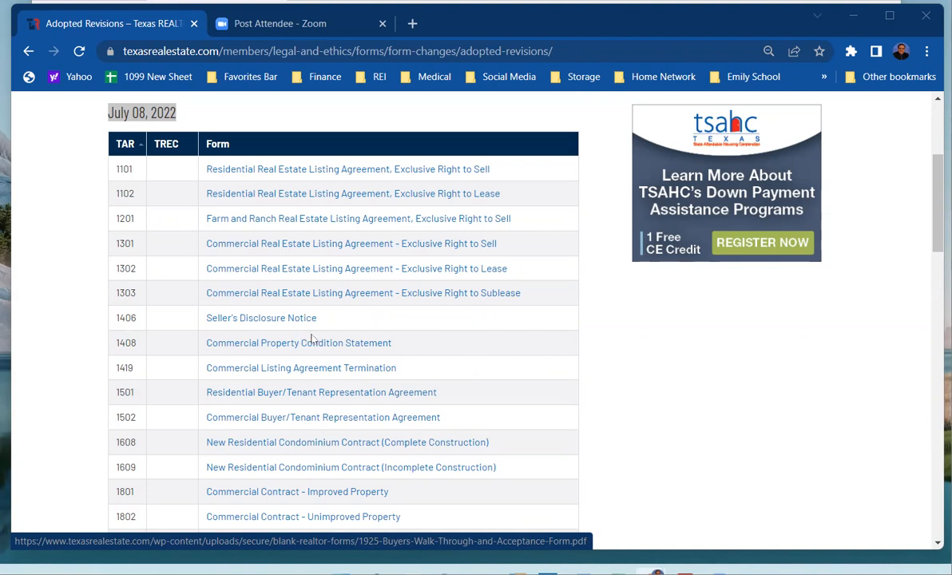
scroll(up, 3)
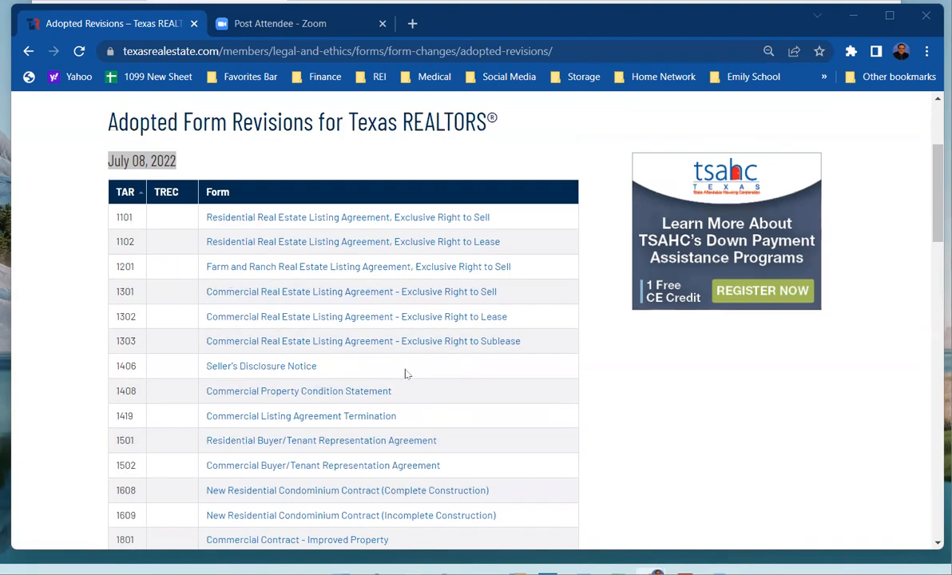
scroll(up, 3)
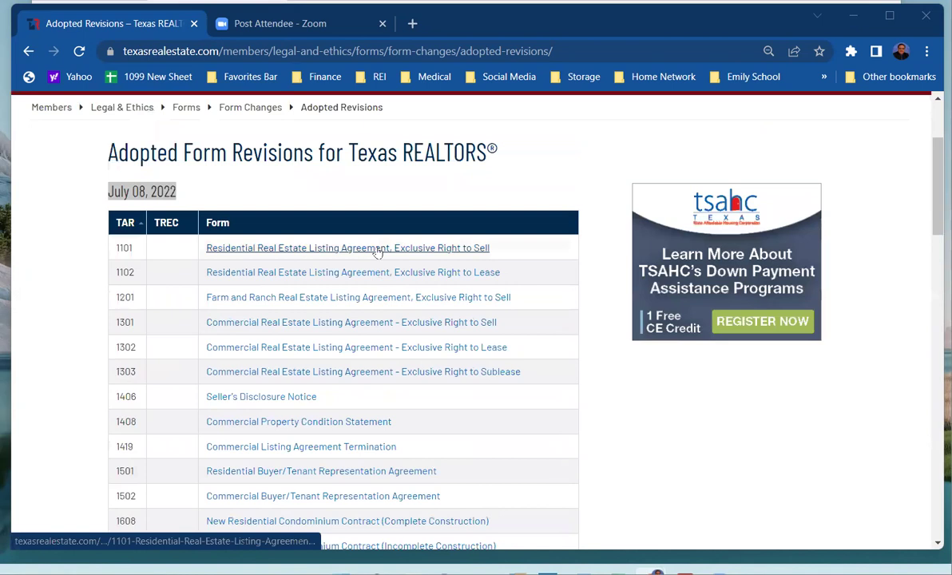
- View the draft 1101 Residential Listing Agreement, Exclusive Right to Sell redline's early changes
click(348, 248)
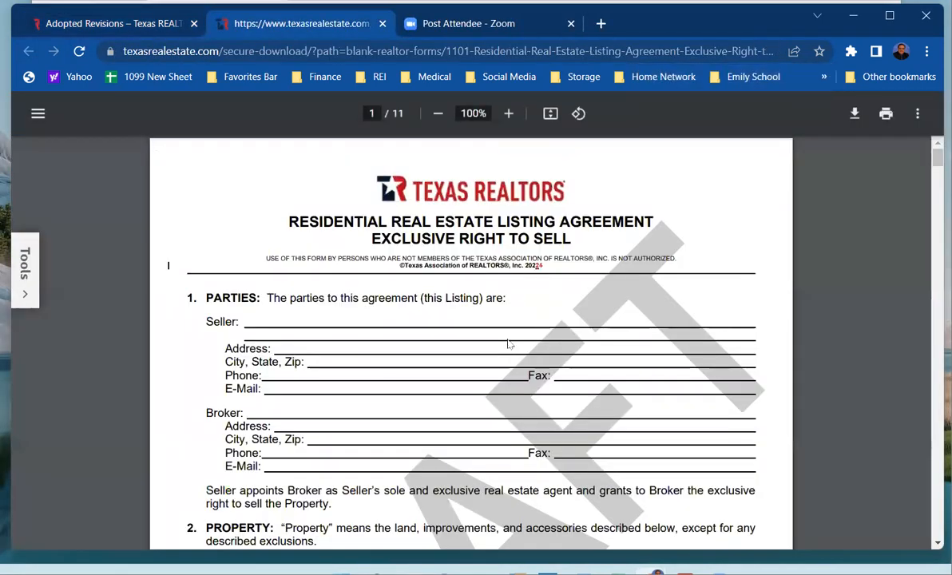
scroll(down, 3)
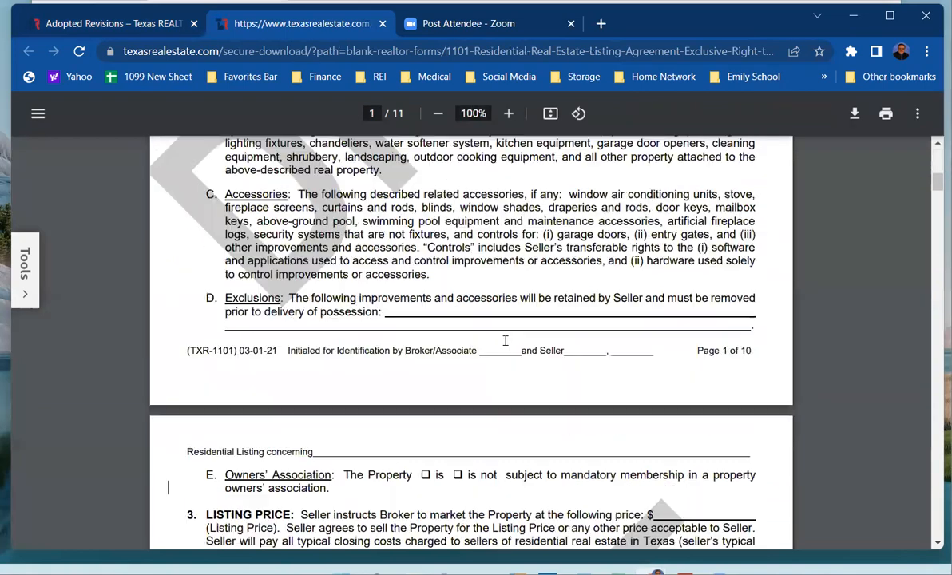
scroll(down, 3)
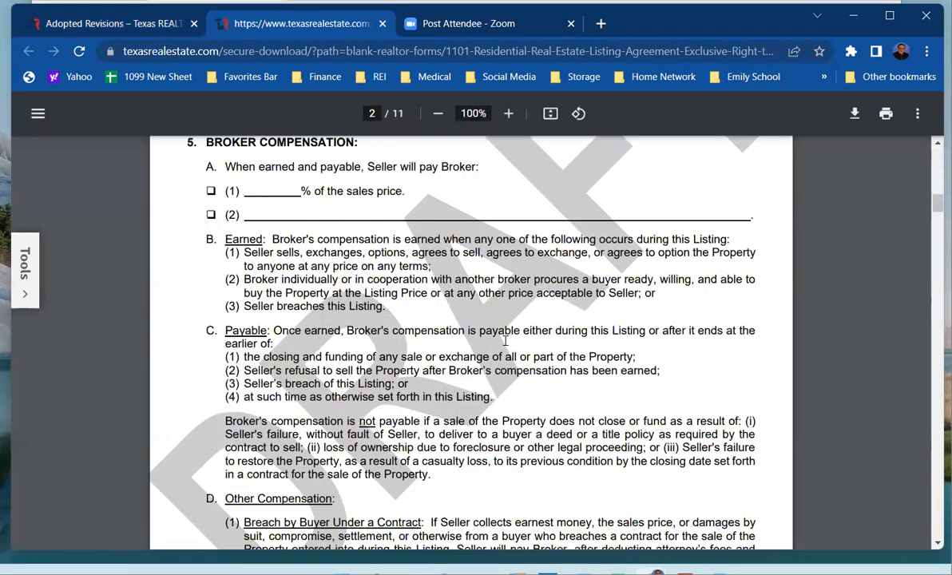
scroll(down, 3)
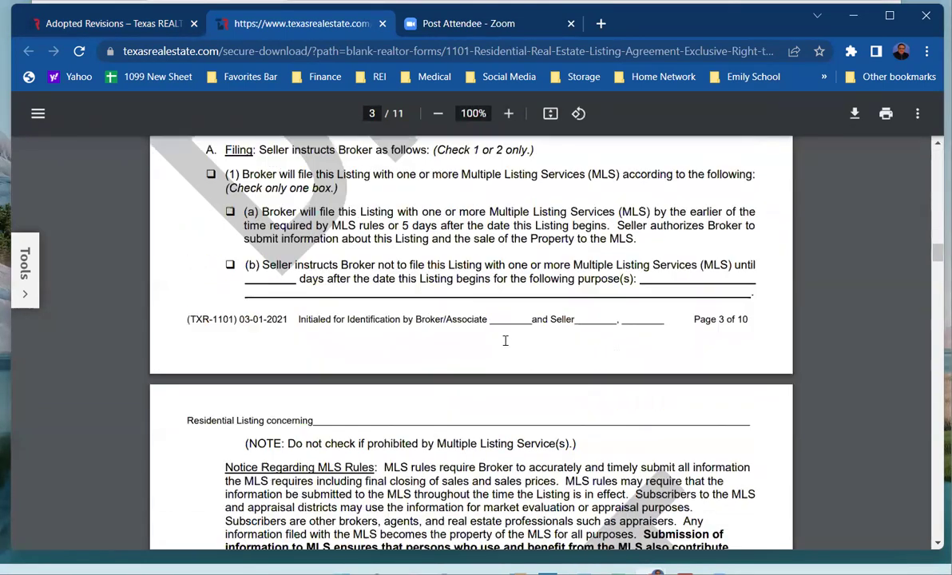
scroll(down, 3)
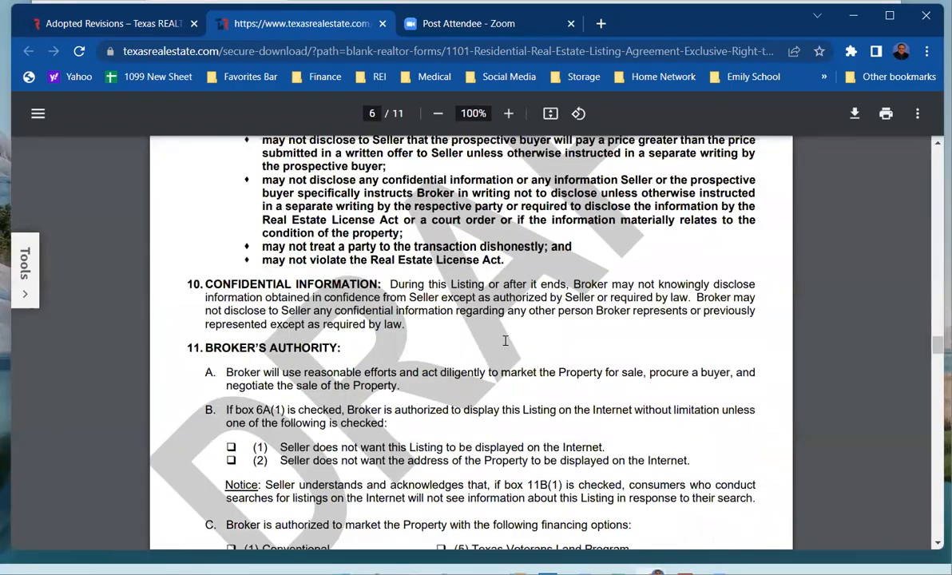
scroll(down, 3)
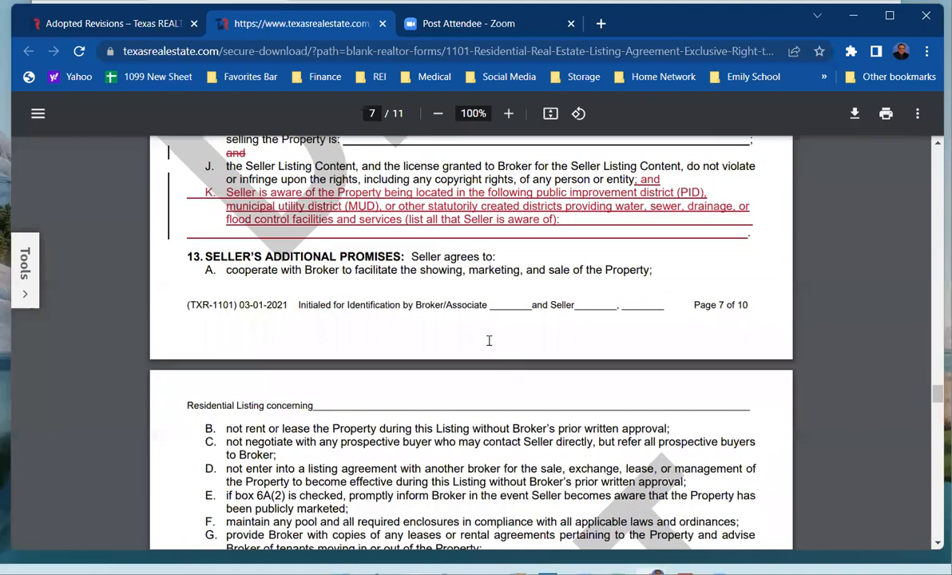
scroll(up, 3)
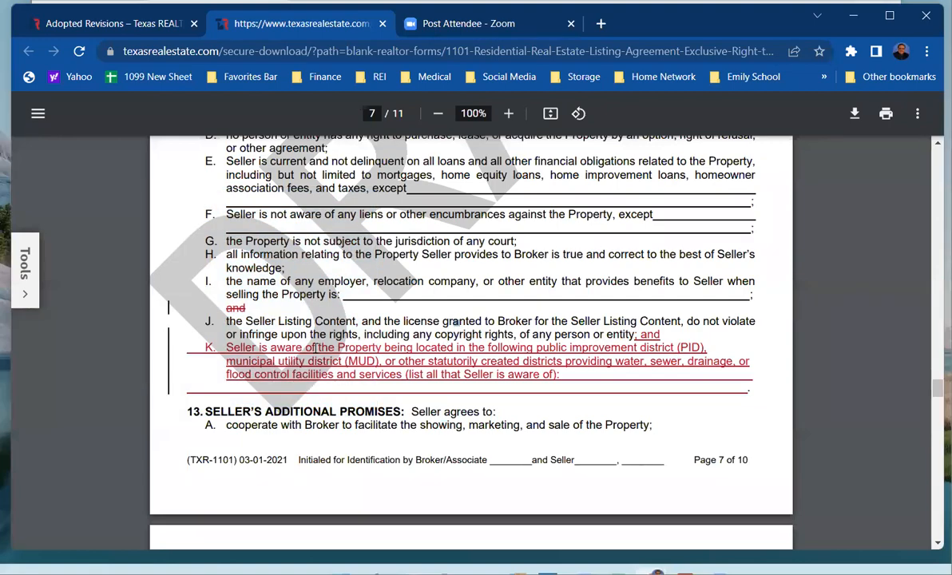
- Read the listing agreement's default and addenda changes in sections 16–19
scroll(down, 3)
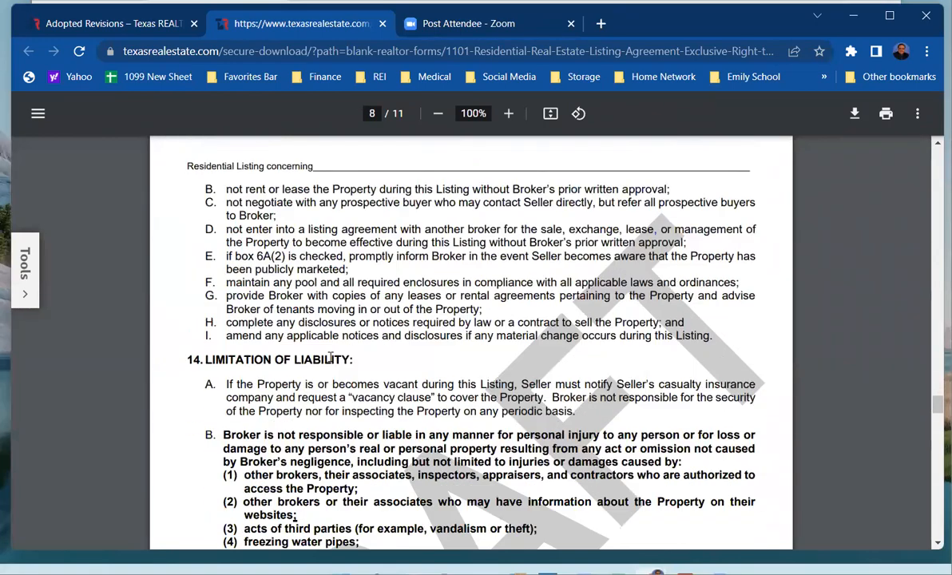
scroll(down, 3)
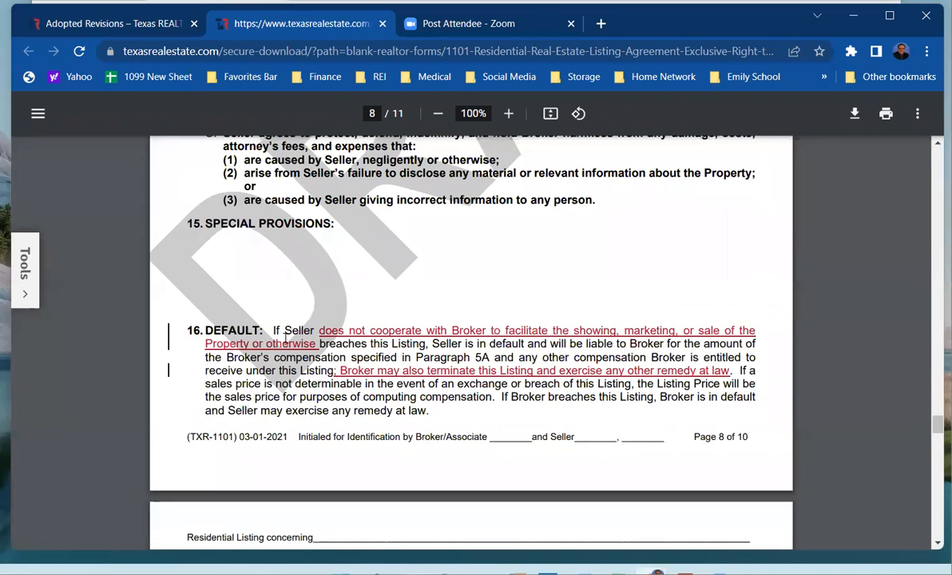
scroll(down, 3)
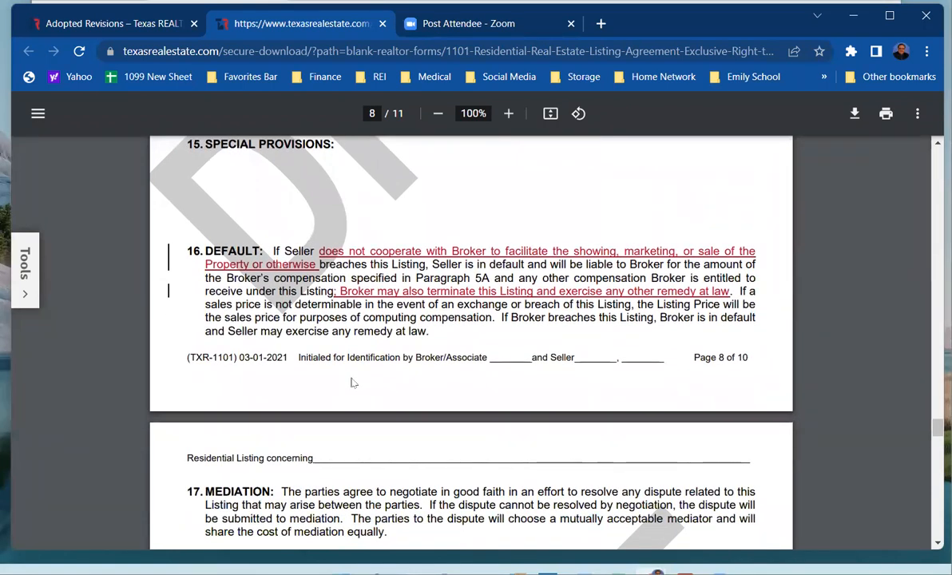
scroll(down, 3)
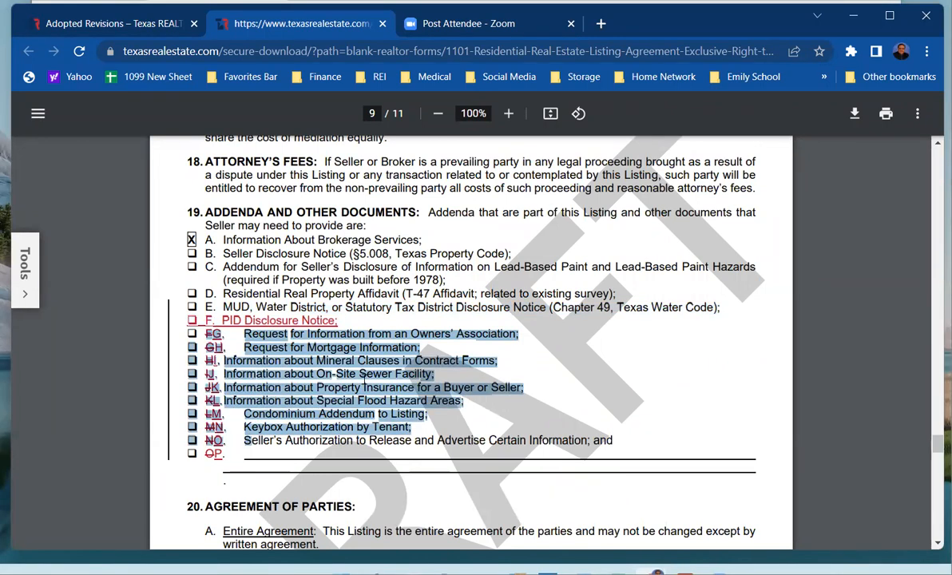
scroll(down, 3)
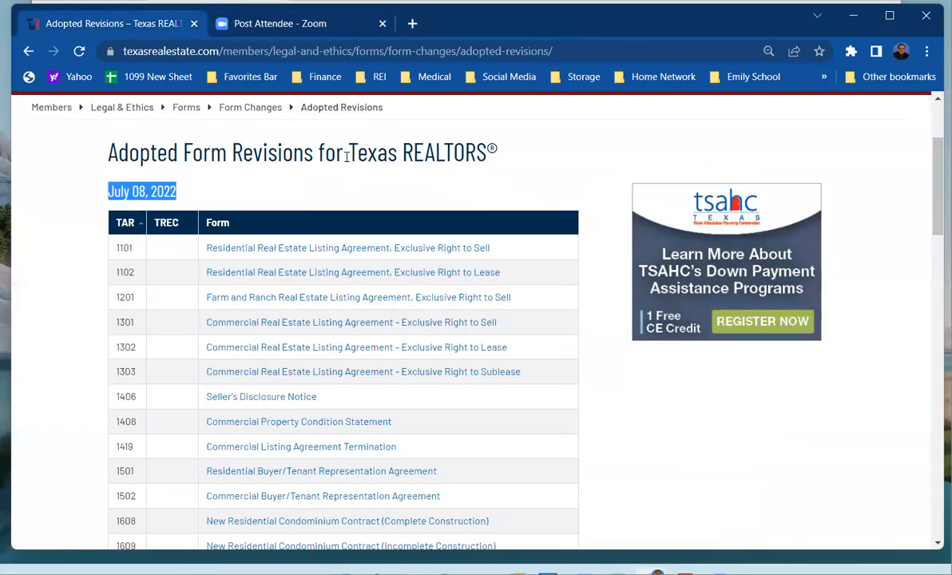
- Select the 1406 Seller's Disclosure Notice redline from the Adopted Form Revisions table
scroll(down, 3)
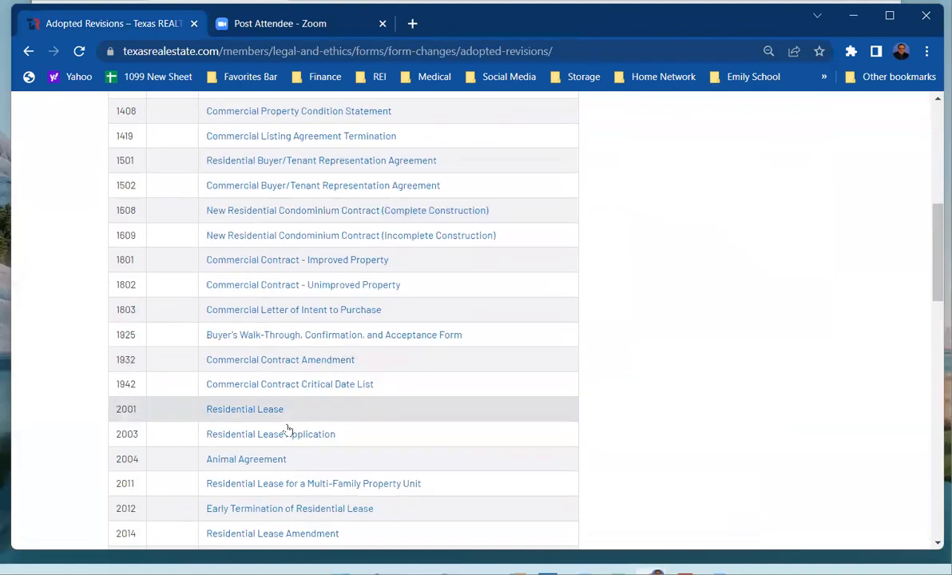
scroll(up, 3)
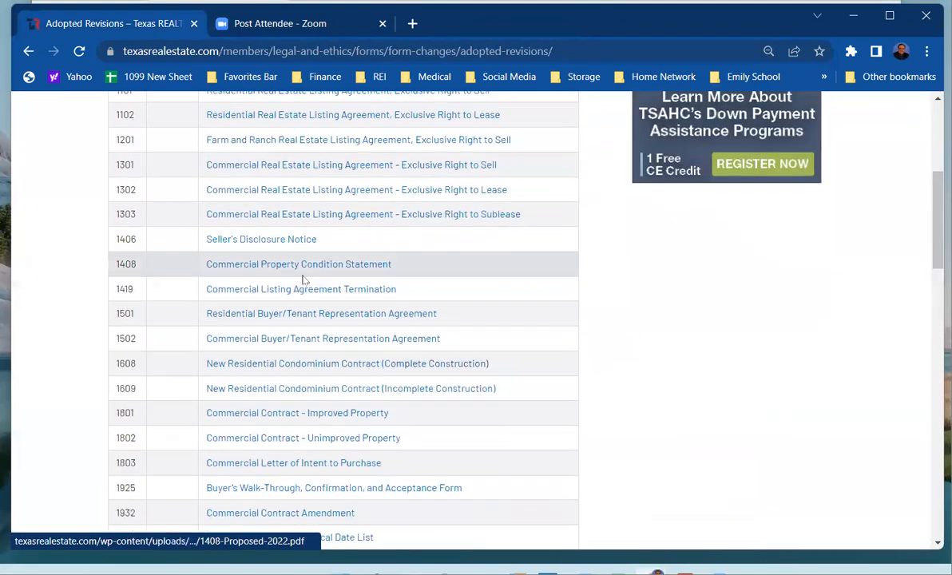
click(262, 239)
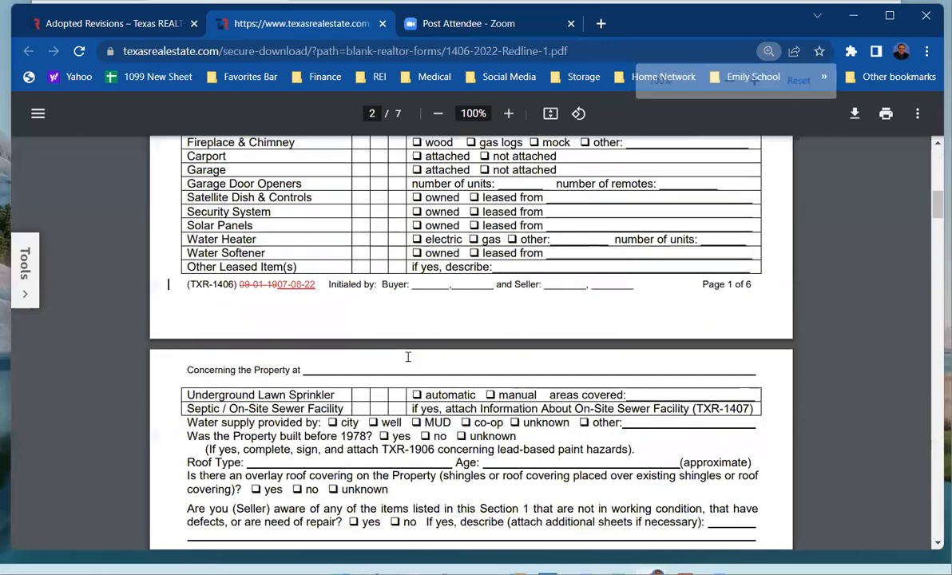
- Read the Seller's Disclosure Notice flood-condition changes on pages 2–3
scroll(down, 3)
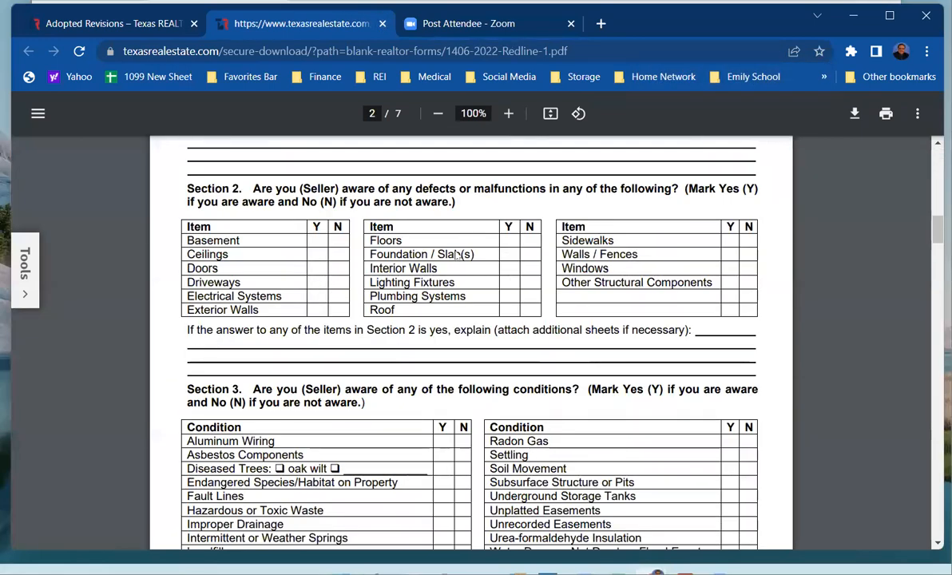
scroll(down, 3)
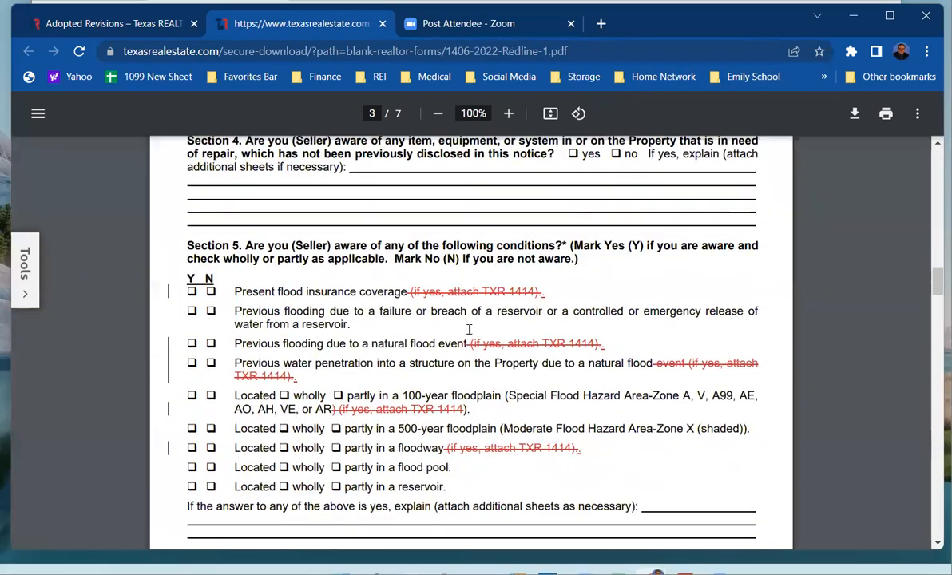
mouse_move(368, 281)
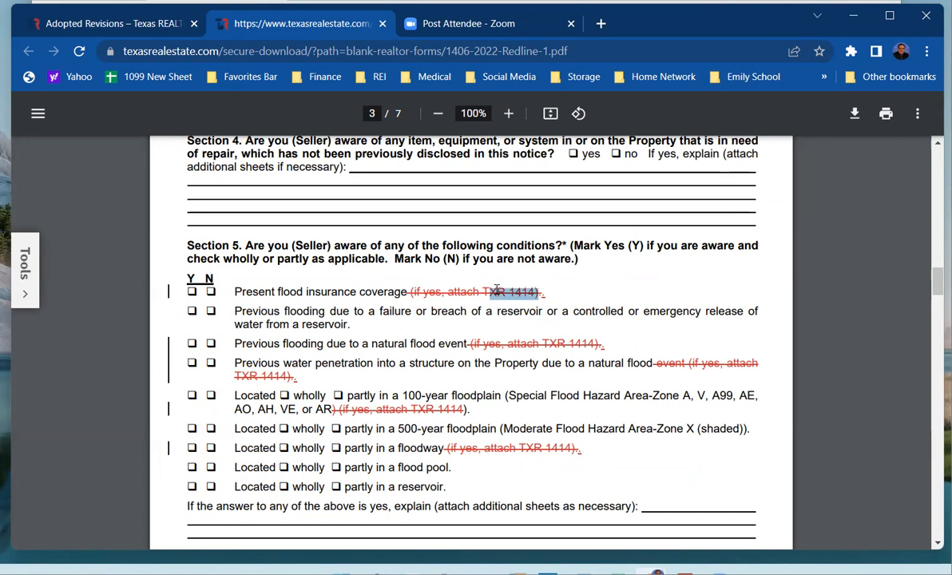
mouse_move(393, 321)
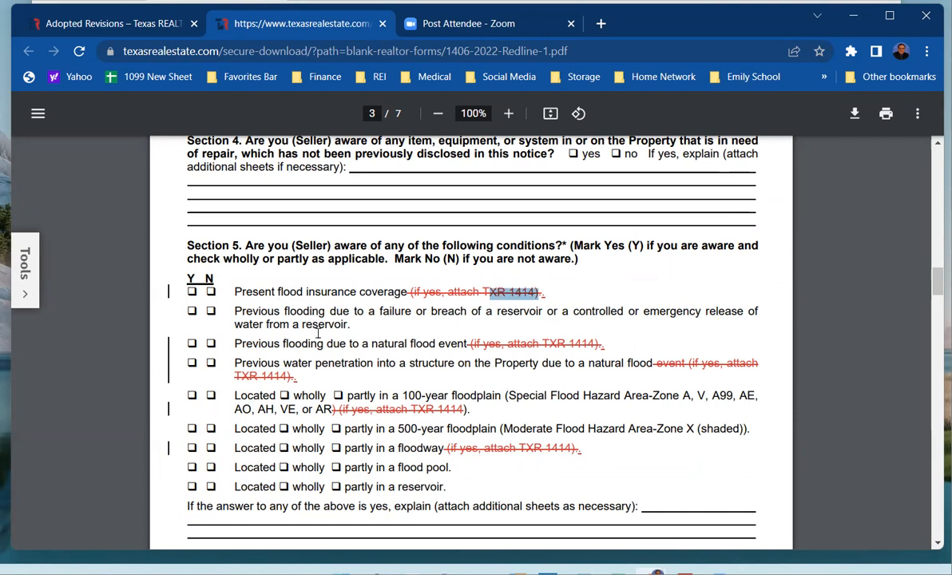
scroll(down, 3)
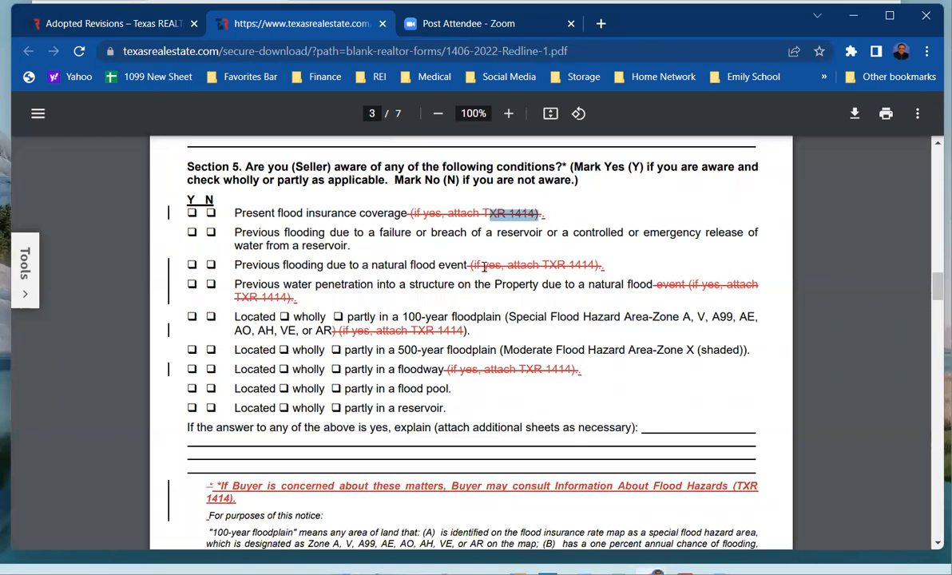
scroll(down, 3)
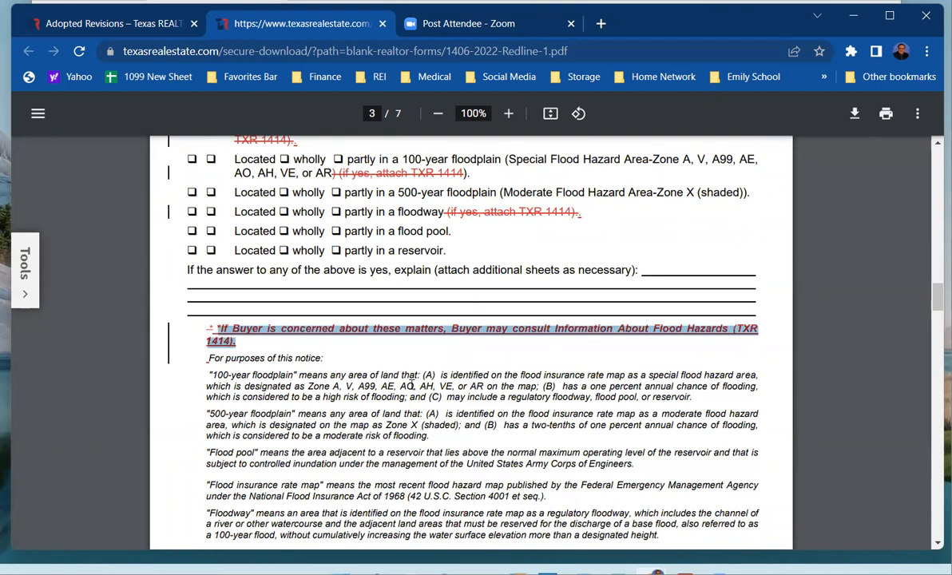
mouse_move(495, 355)
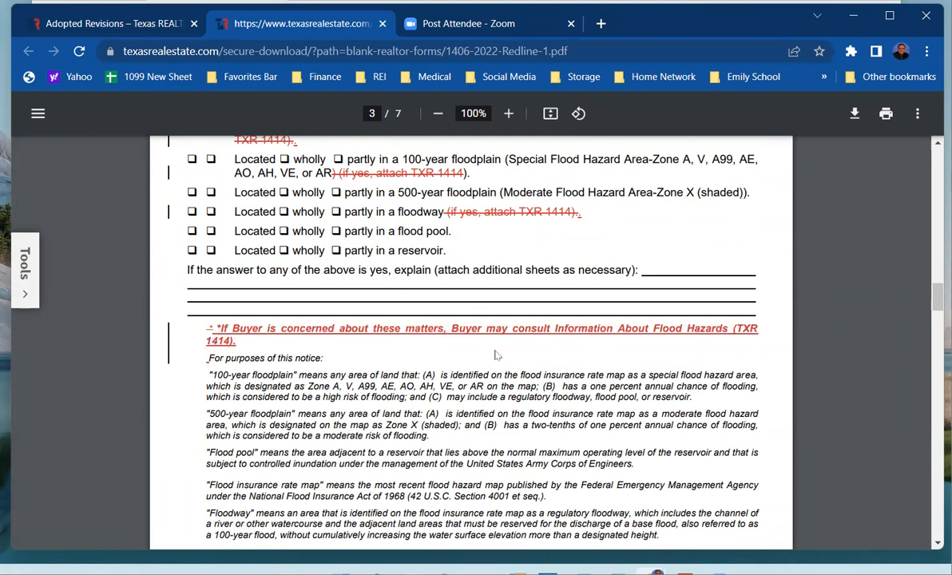
mouse_move(466, 373)
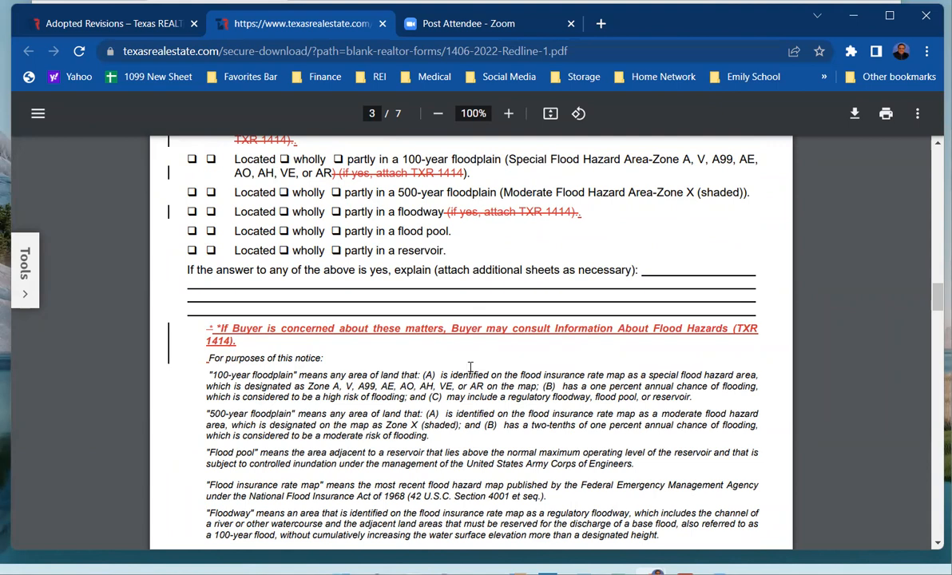
- Back on the adopted revisions list, select the 2001 Residential Lease redline
scroll(up, 3)
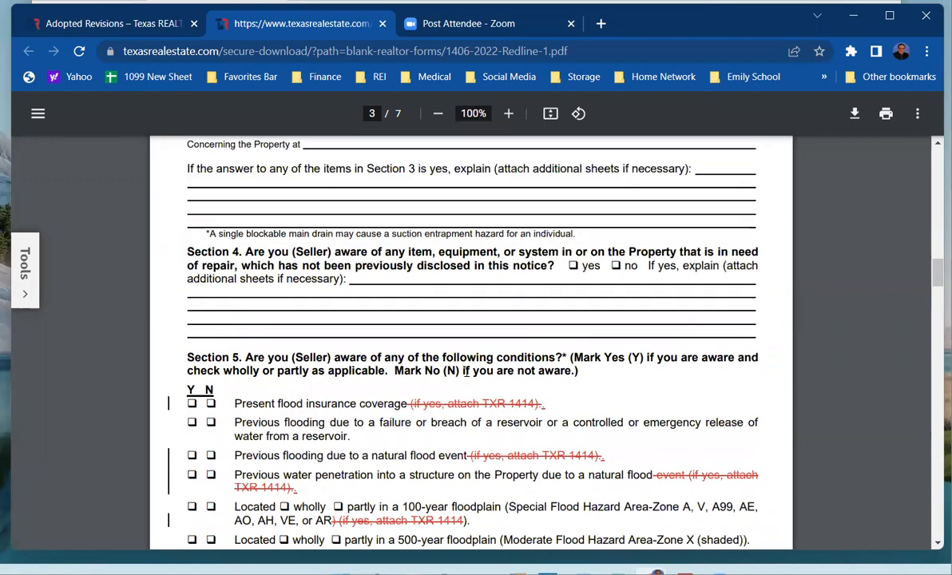
scroll(down, 3)
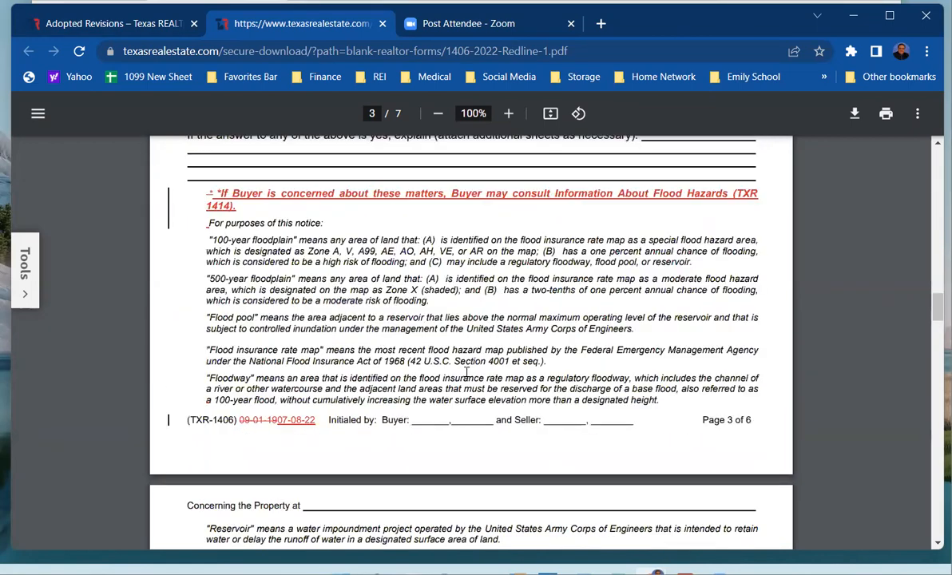
scroll(down, 3)
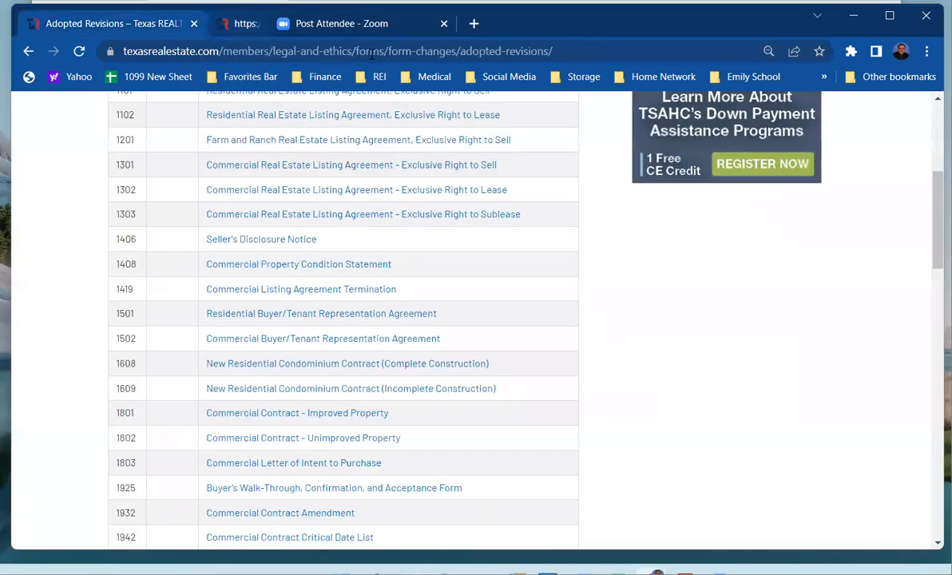
scroll(down, 3)
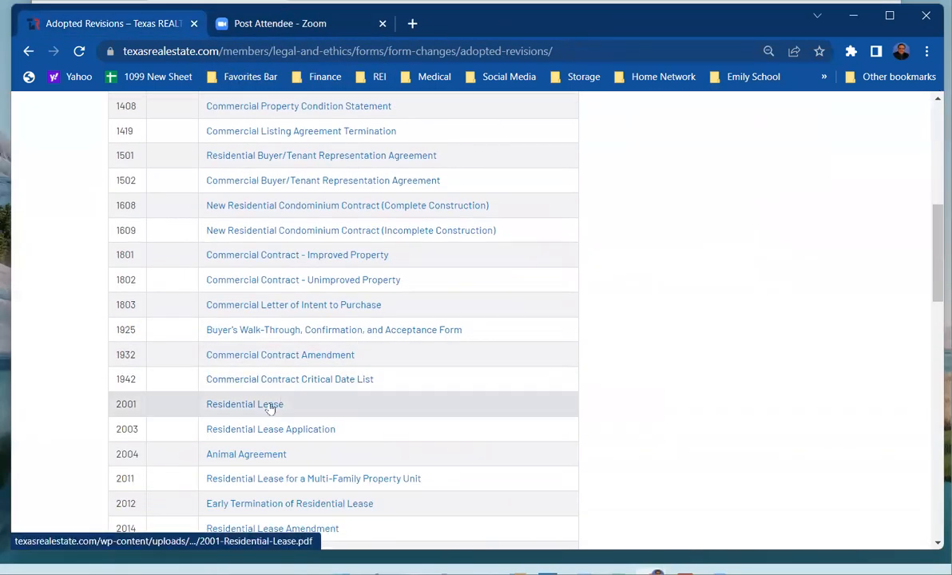
click(245, 404)
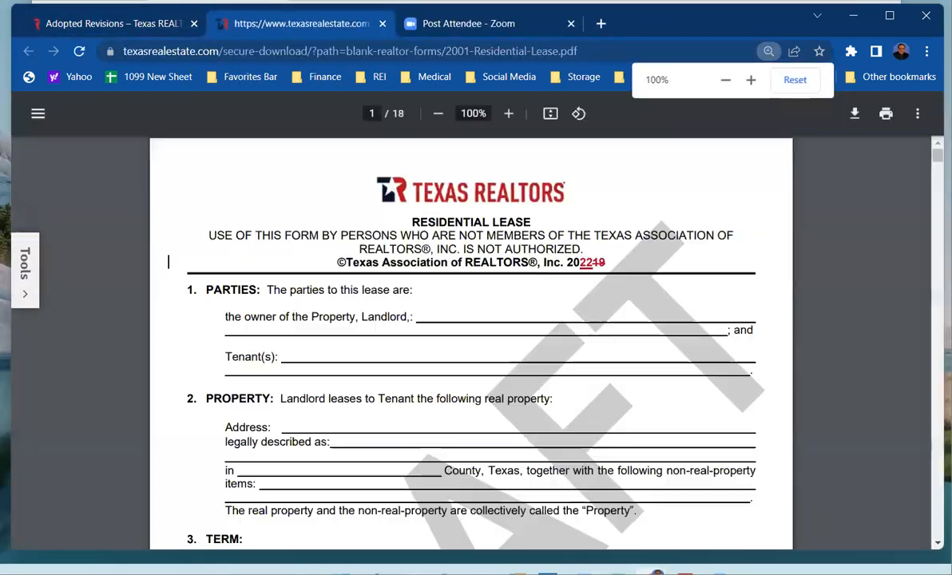
- Scroll the 2001 Residential Lease redline to its Rent section payment changes
scroll(down, 3)
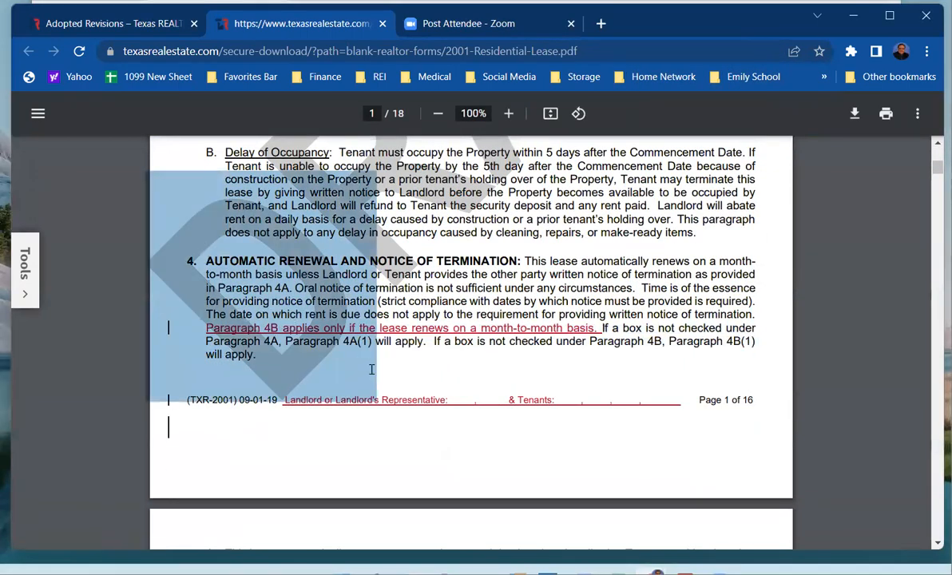
scroll(down, 3)
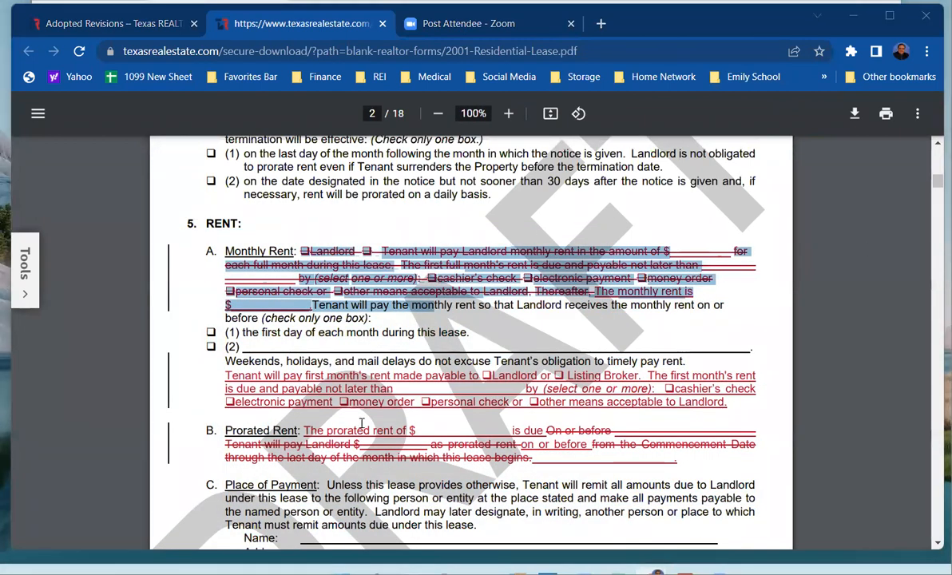
scroll(down, 3)
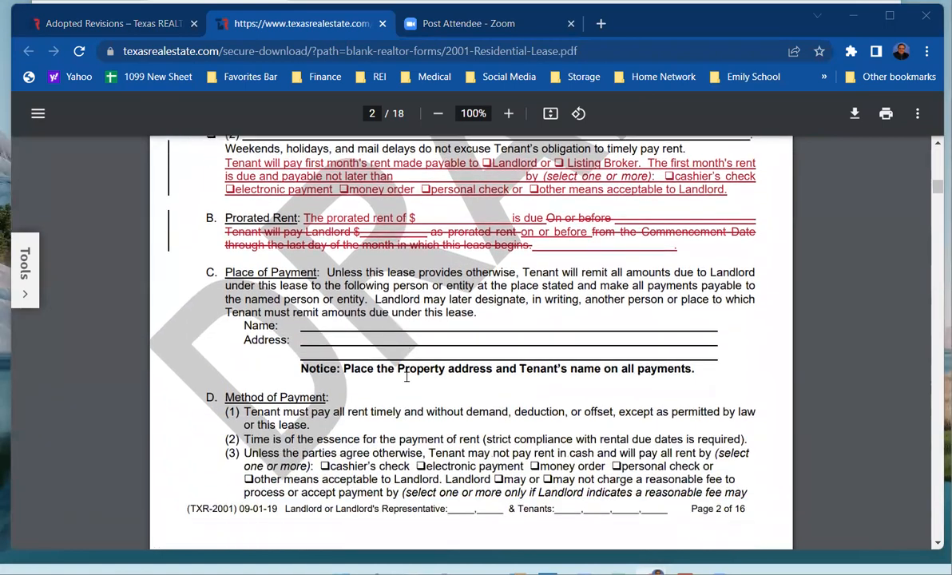
scroll(down, 3)
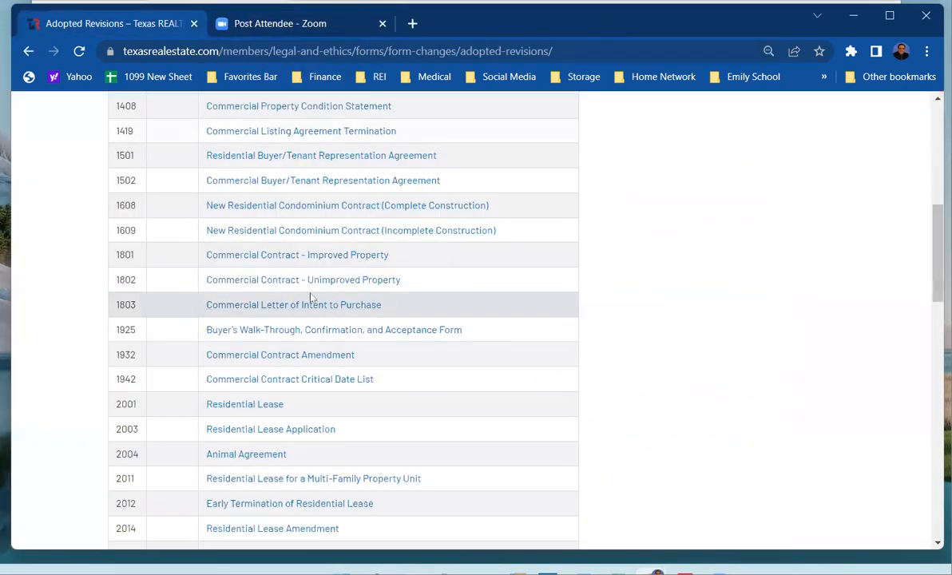
- From the Legal & Ethics page, go to the Blank Form Downloads list of Texas REALTORS forms
scroll(up, 3)
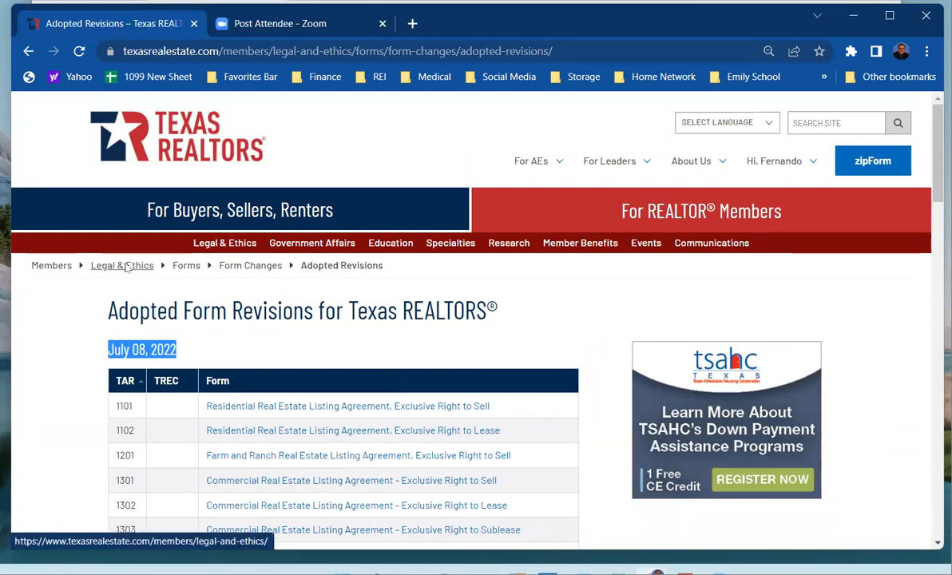
click(121, 265)
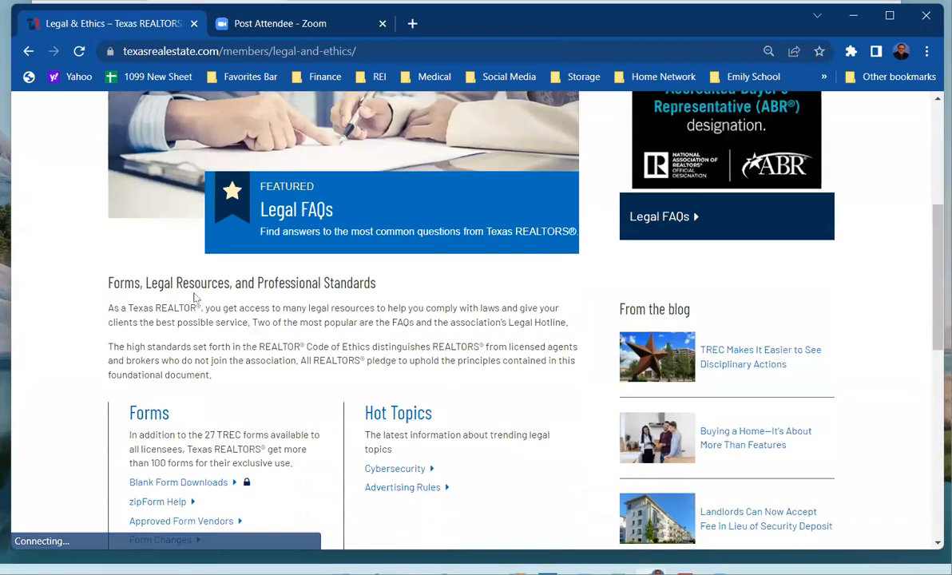
scroll(down, 3)
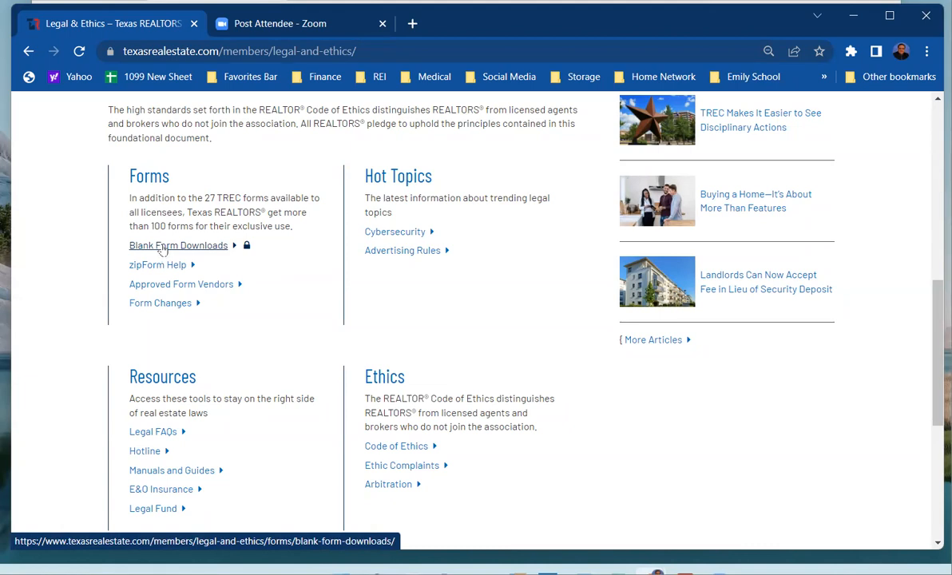
click(179, 246)
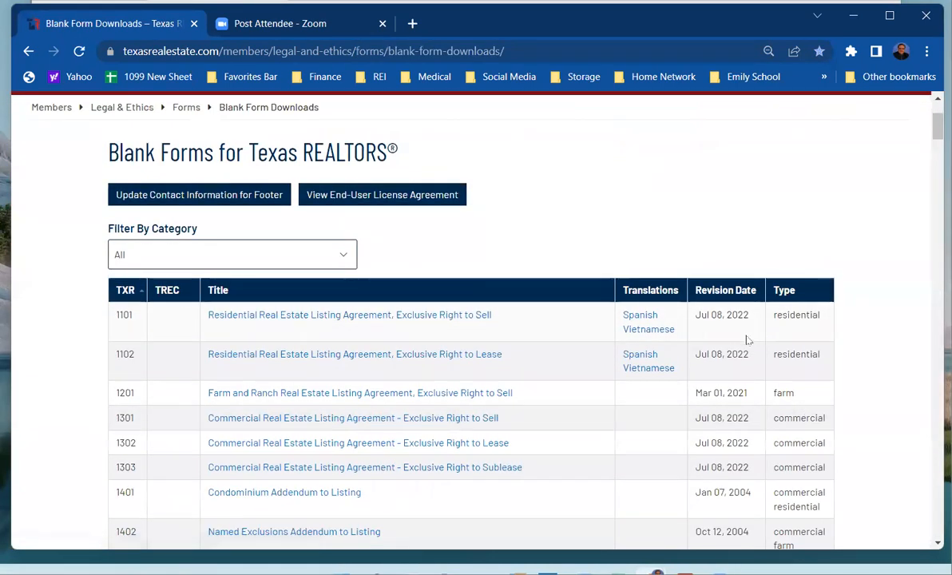
mouse_move(584, 230)
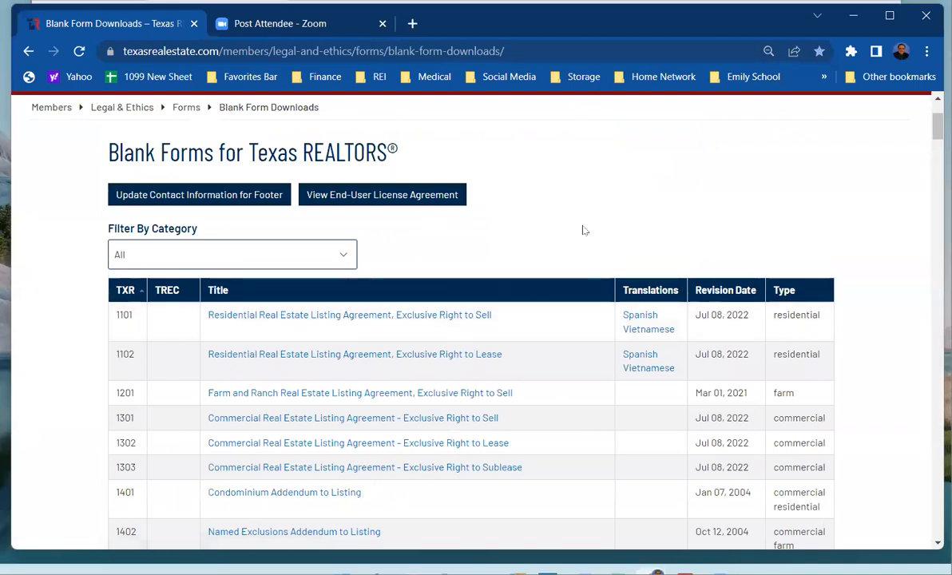
scroll(down, 3)
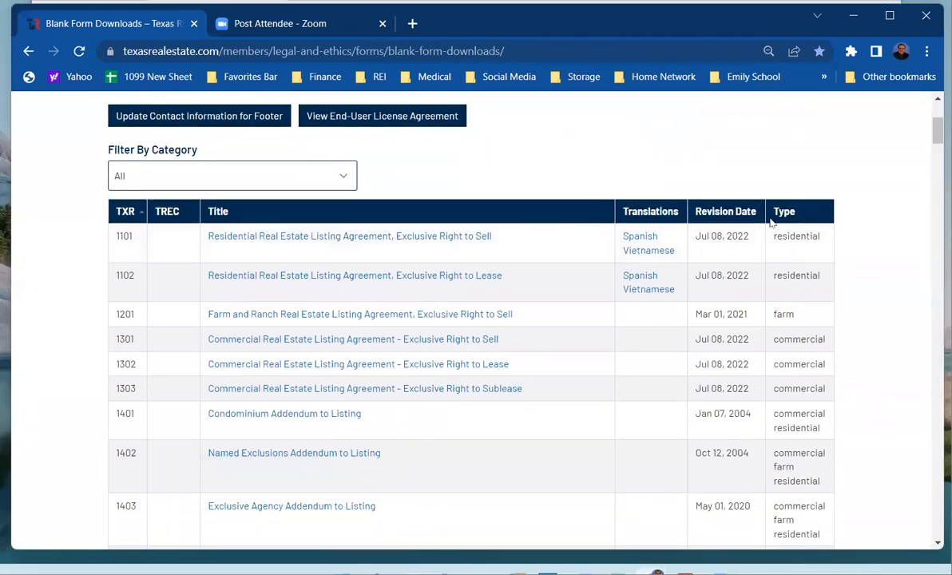
click(725, 211)
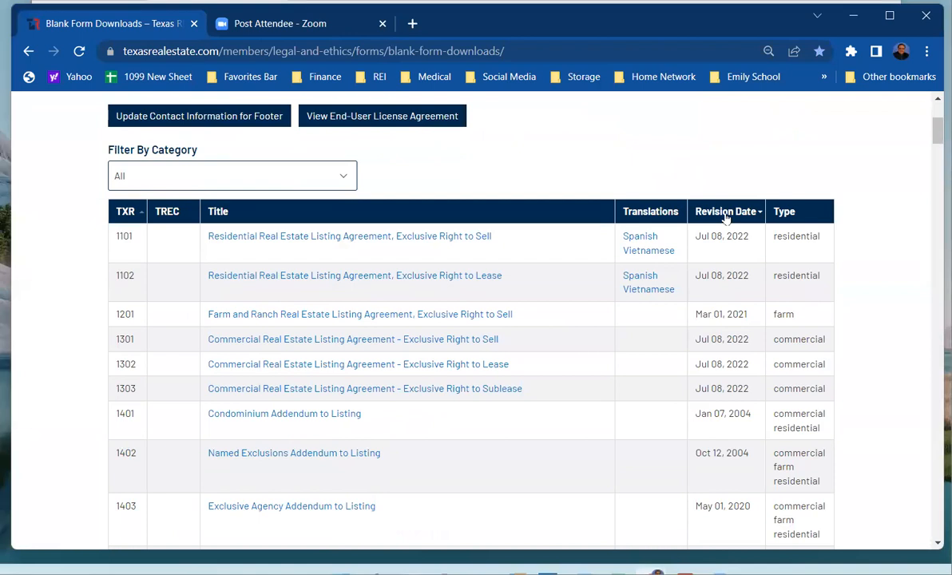
click(725, 211)
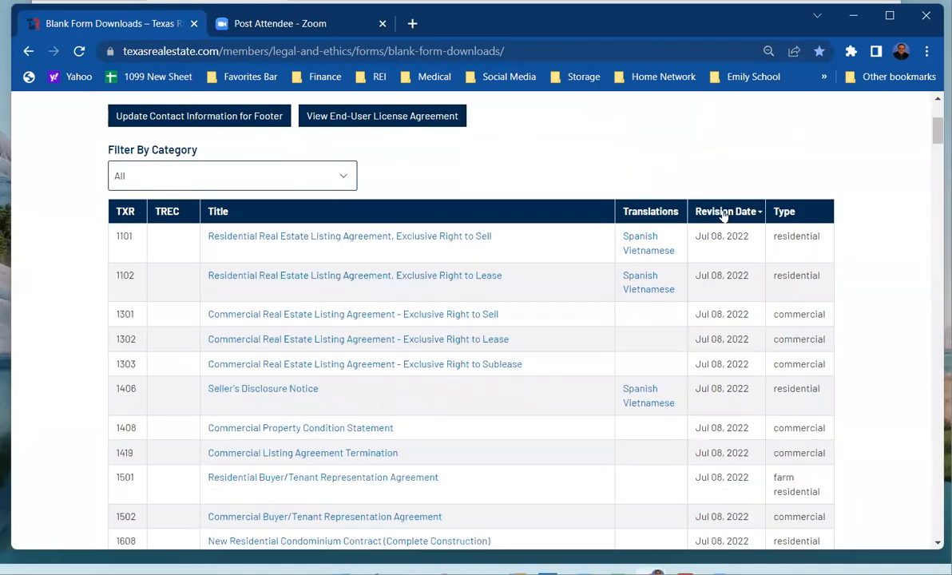
mouse_move(733, 263)
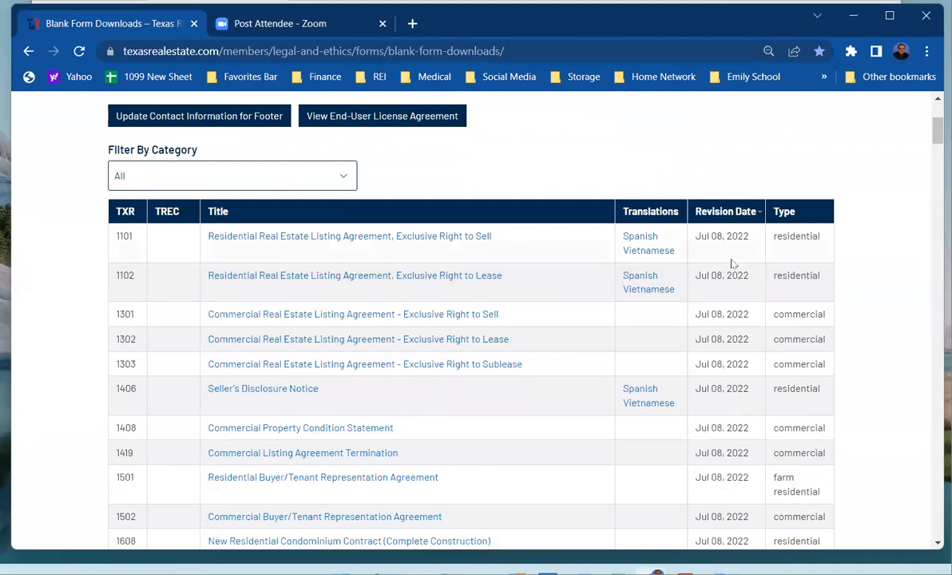
scroll(down, 3)
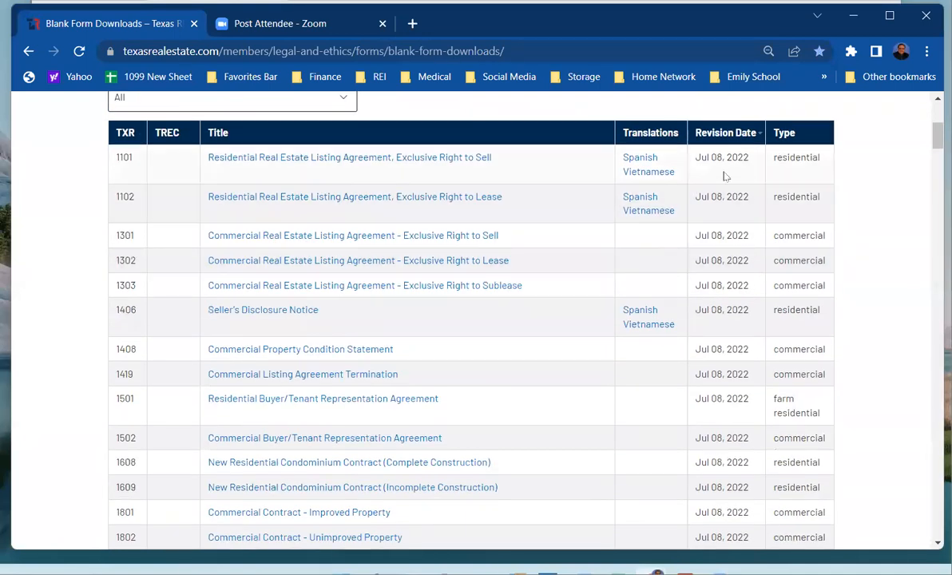
scroll(down, 3)
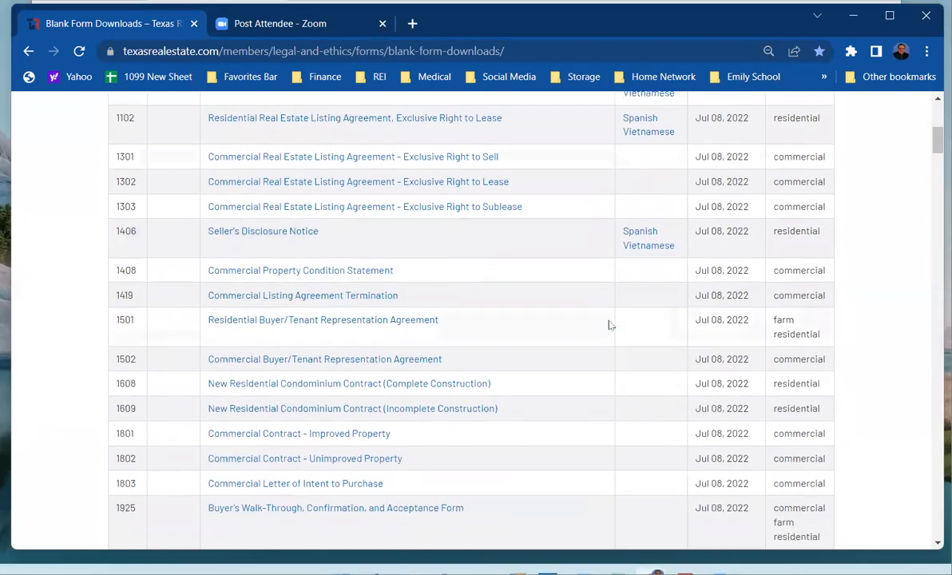
scroll(down, 3)
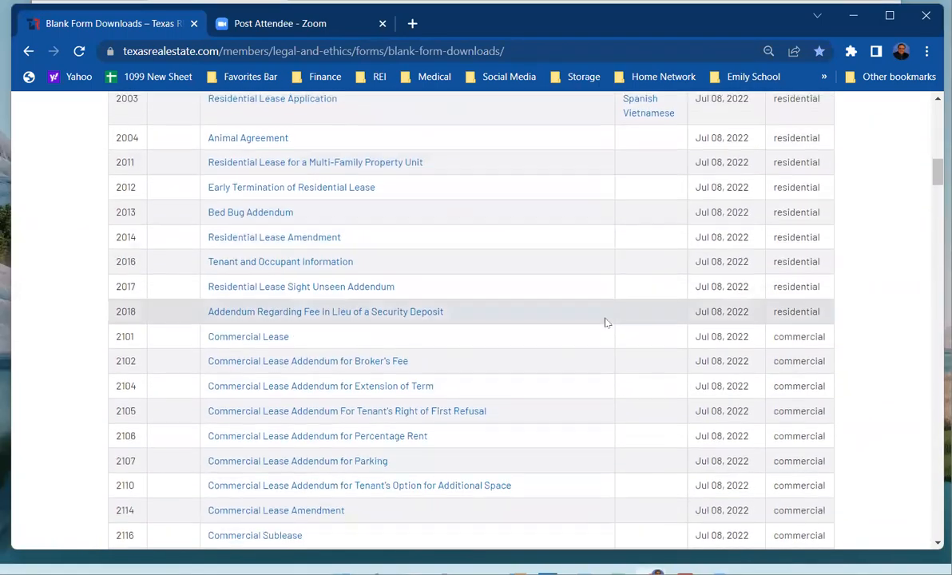
scroll(down, 3)
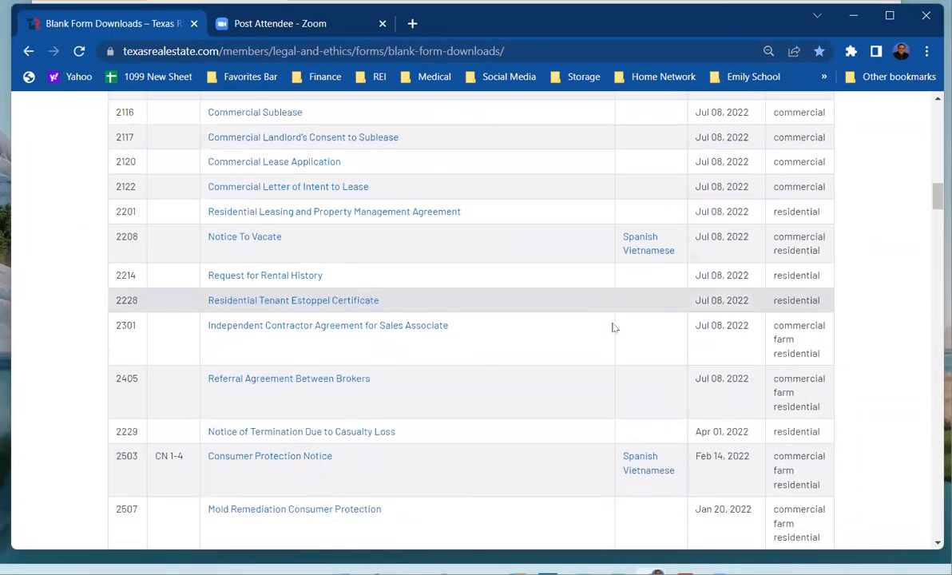
scroll(down, 3)
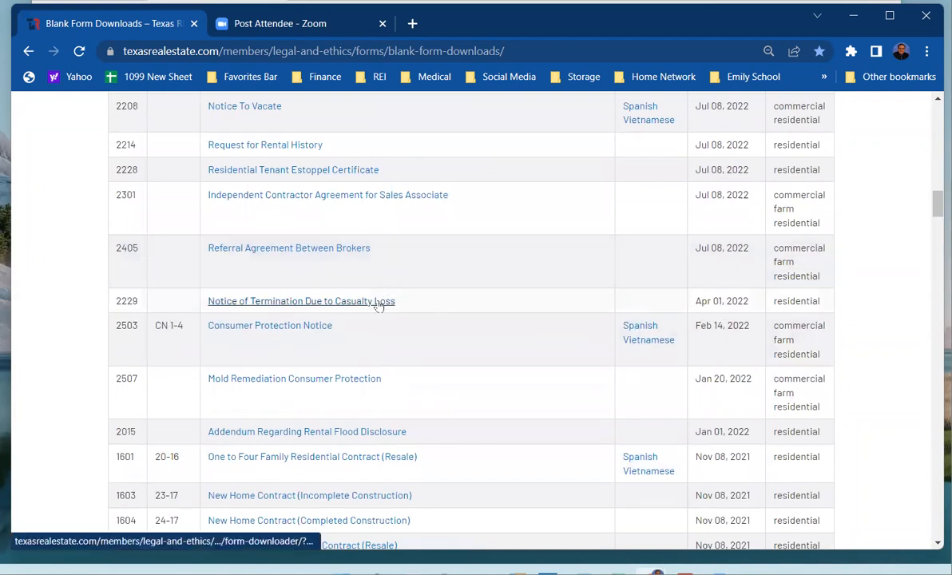
scroll(up, 3)
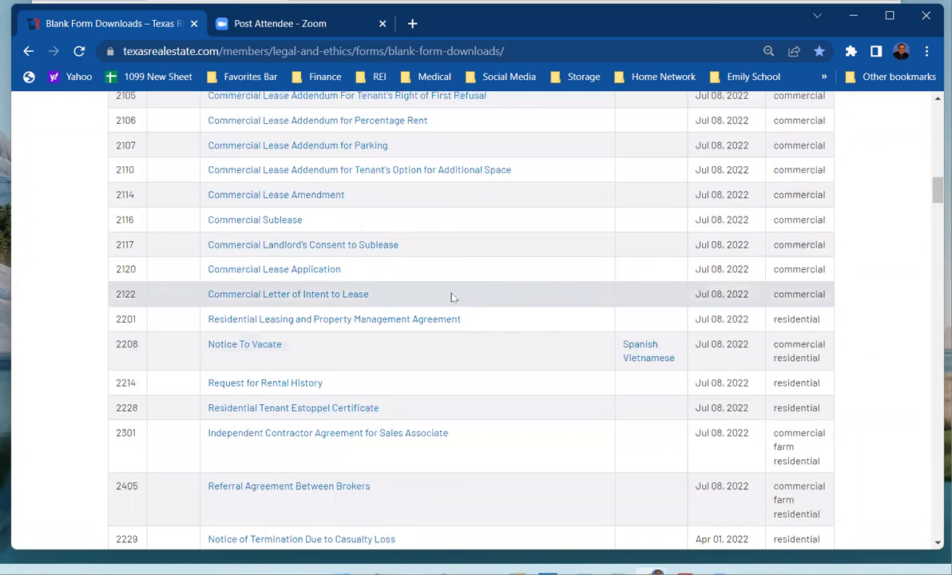
scroll(up, 3)
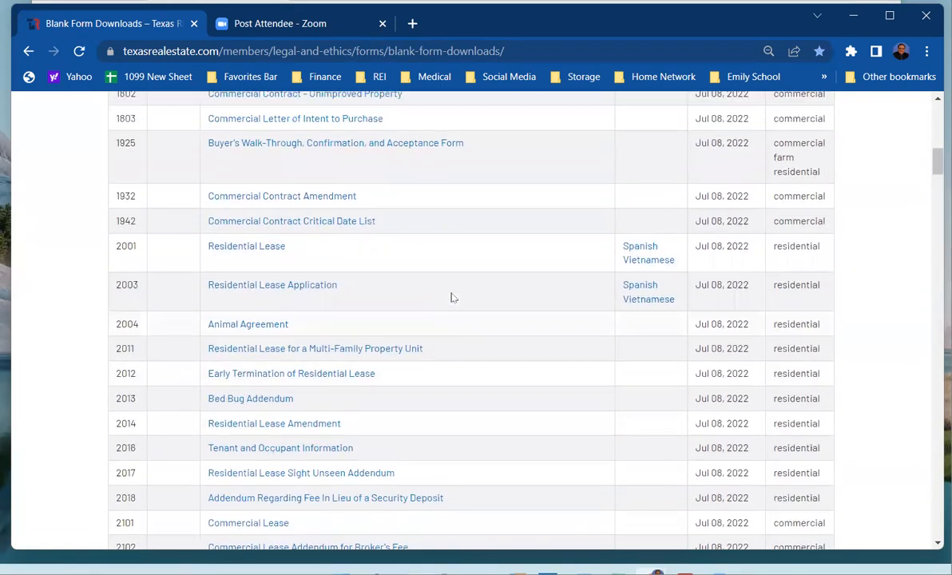
scroll(up, 3)
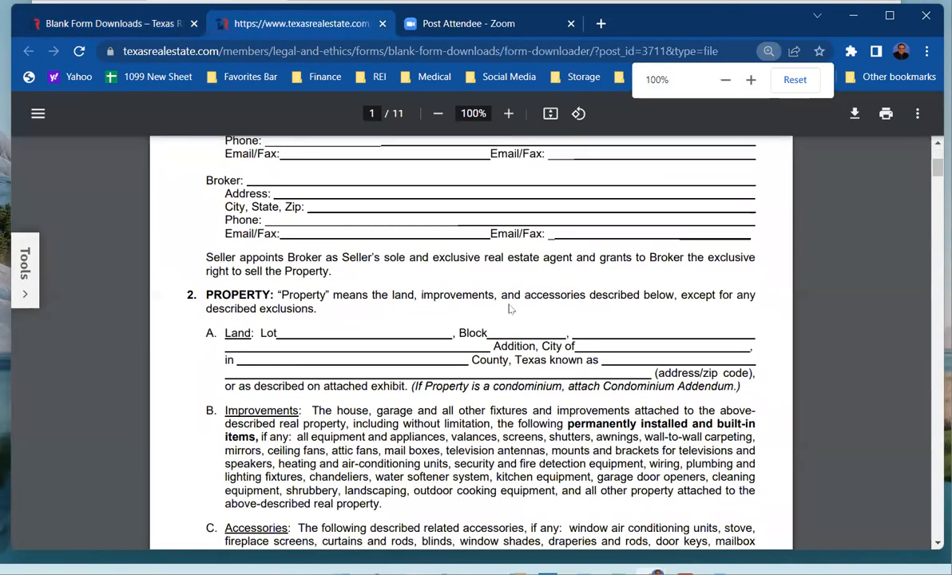
scroll(down, 3)
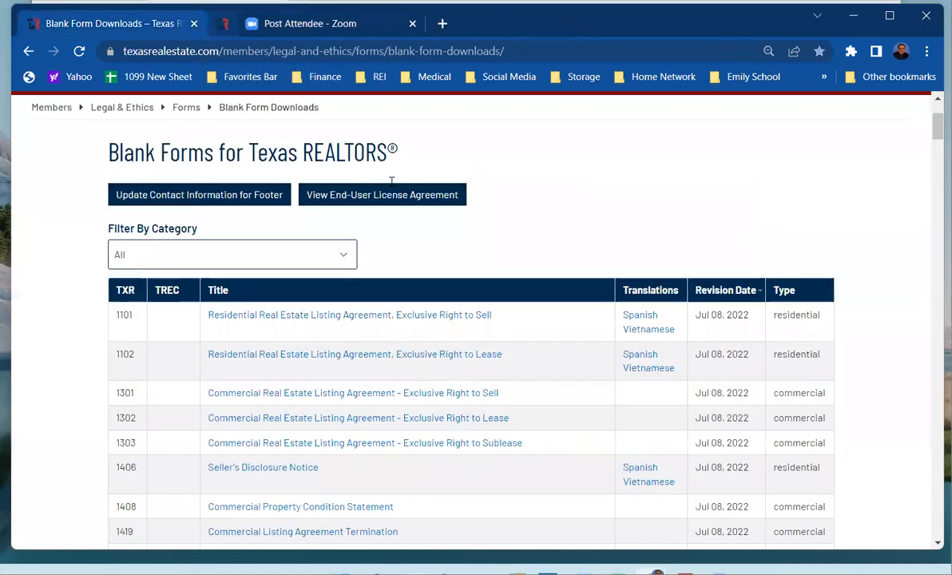
- Return via the Legal & Ethics page to the Form Changes page
scroll(up, 3)
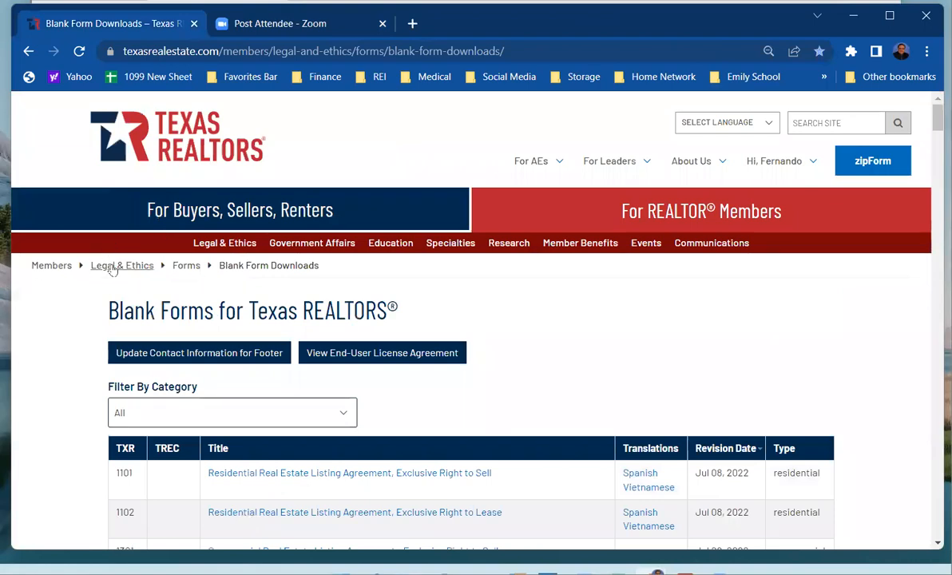
click(121, 265)
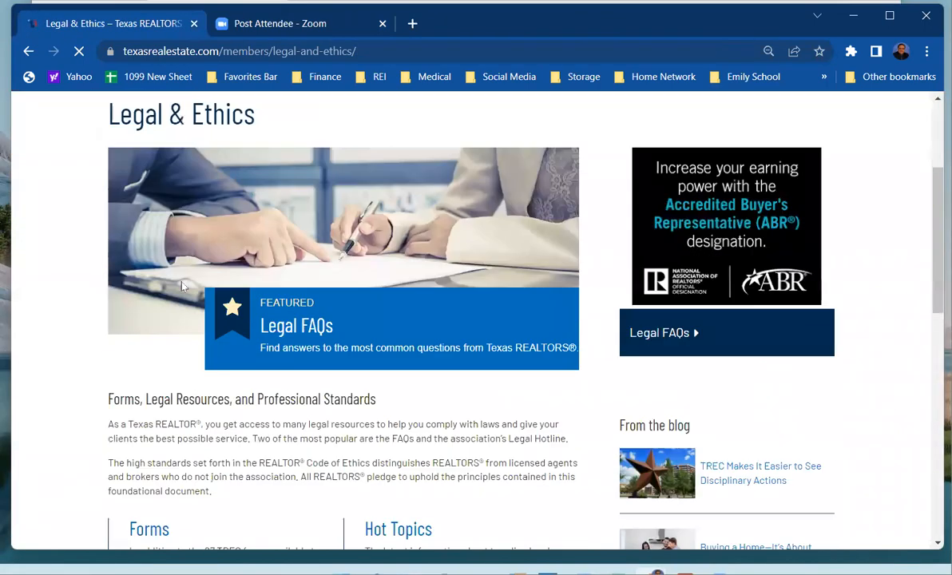
scroll(down, 3)
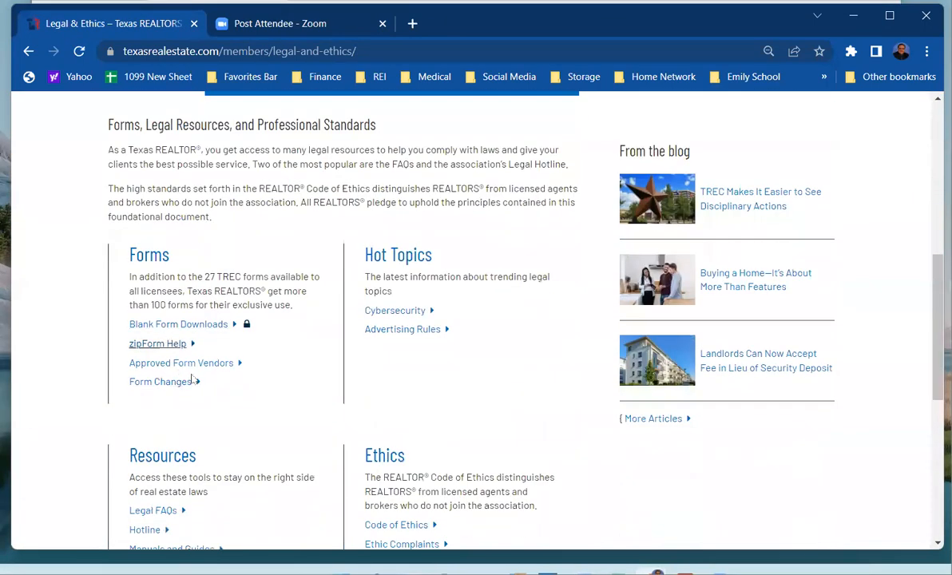
scroll(down, 3)
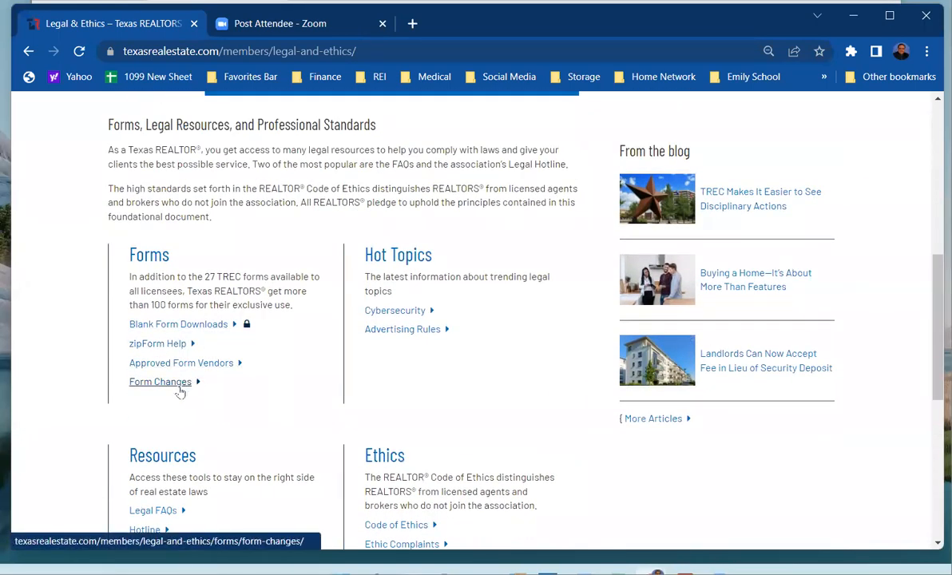
click(159, 380)
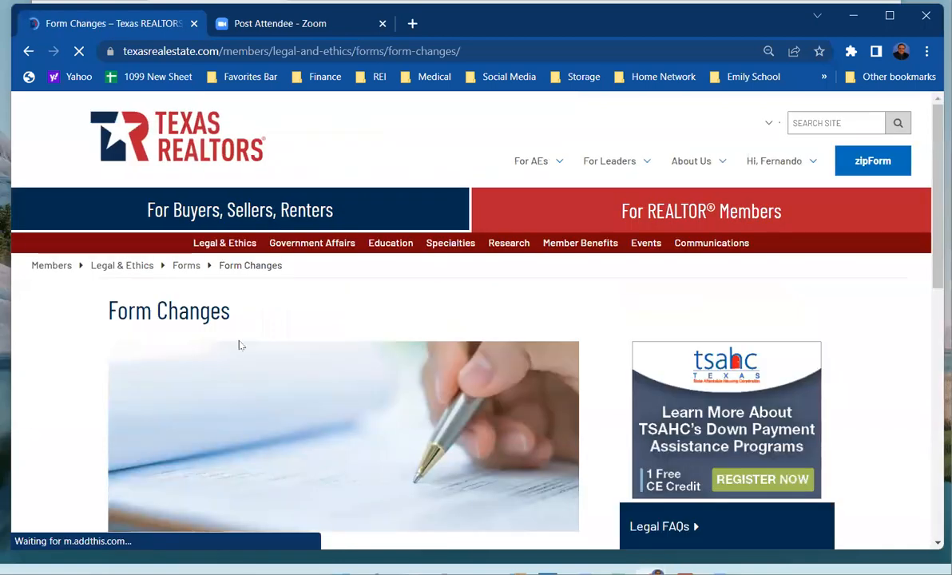
scroll(down, 3)
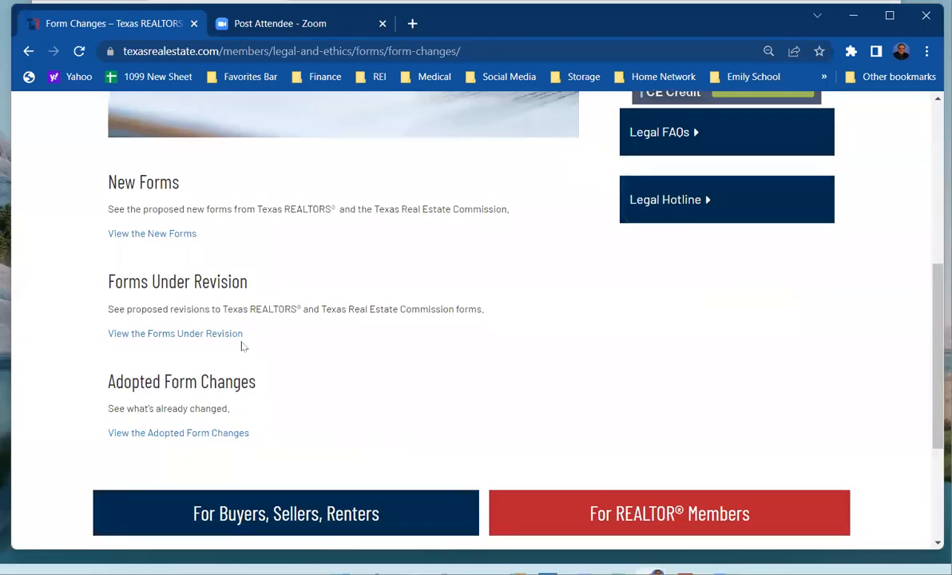
mouse_move(159, 233)
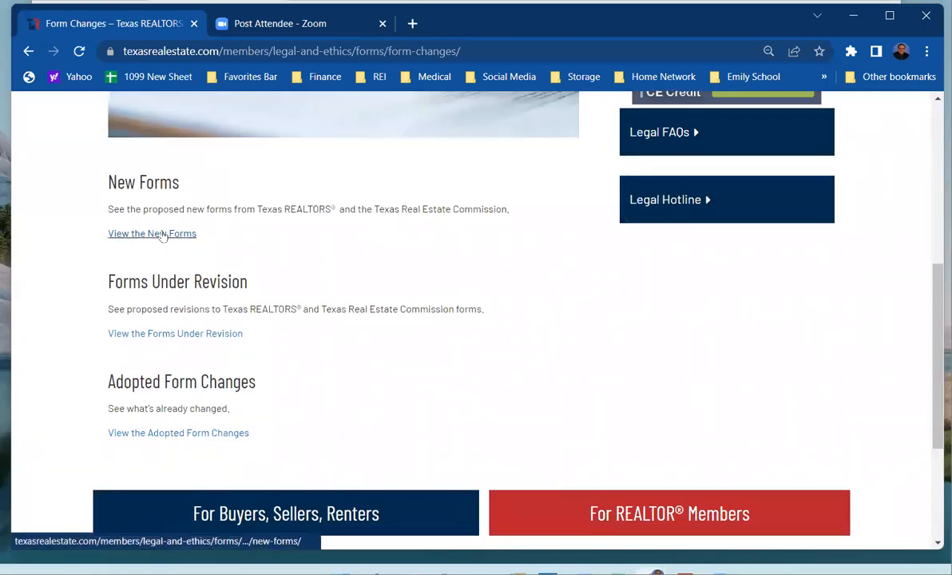
- View the Proposed New Forms page, whose table is empty, then go back
click(152, 233)
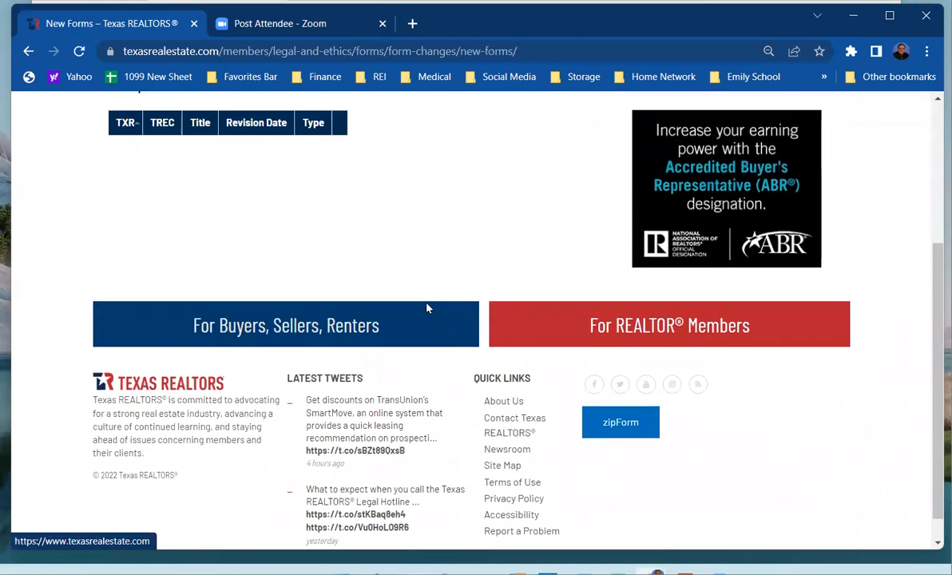
scroll(up, 3)
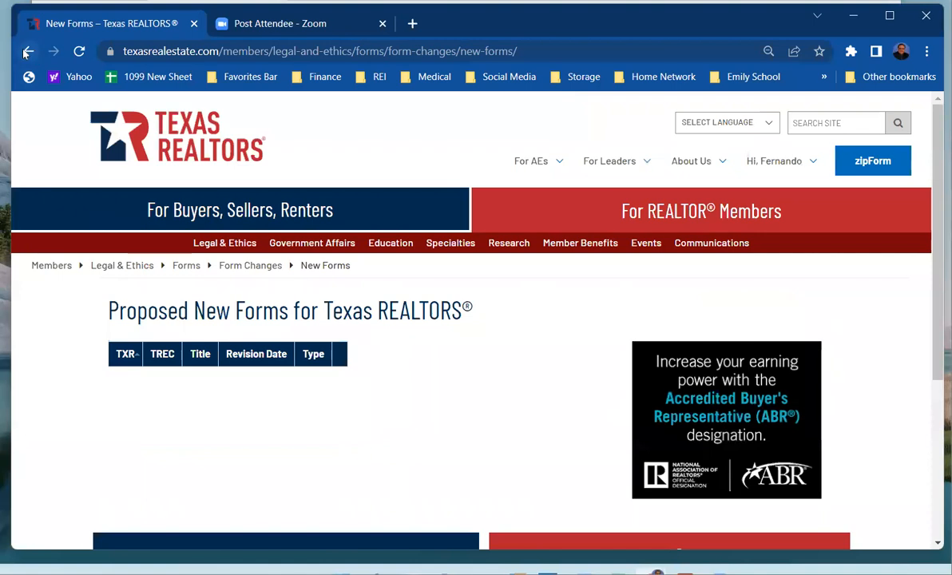
click(29, 51)
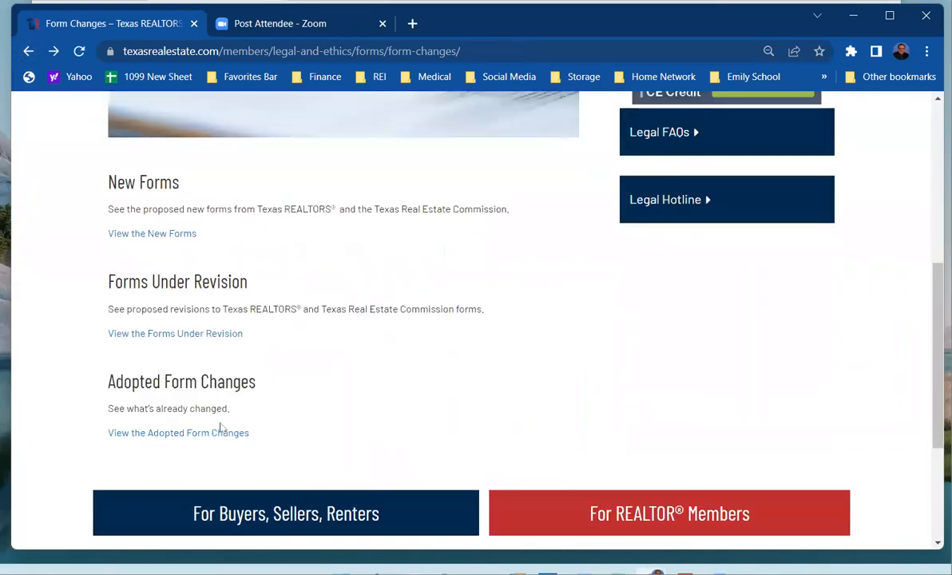
mouse_move(199, 272)
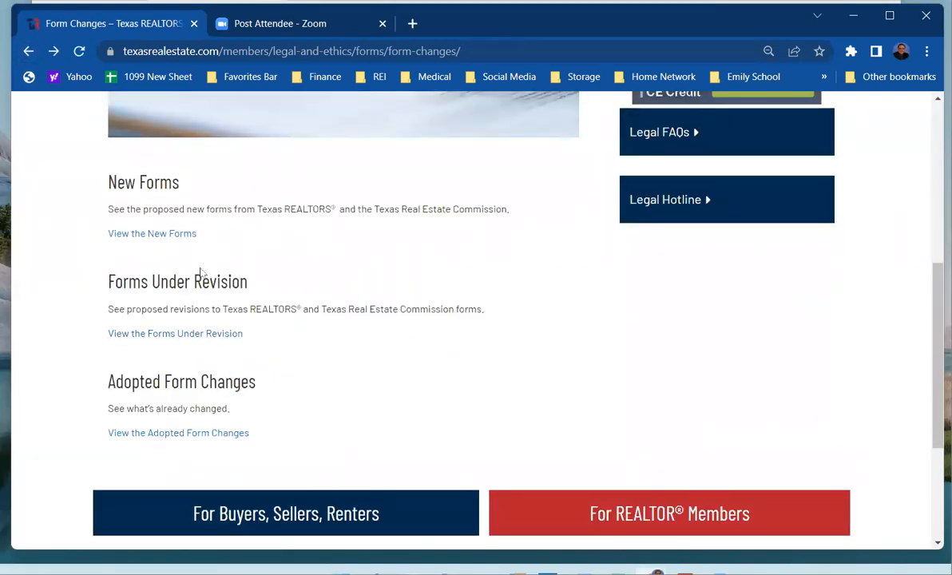
- View the Forms Under Revision page, showing an empty Proposed Form Revisions table
click(176, 334)
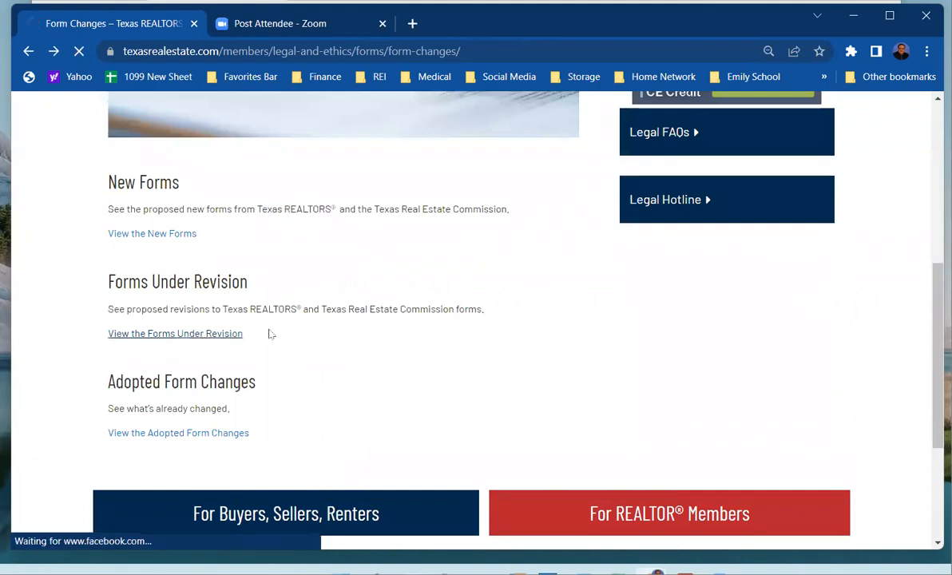
click(176, 334)
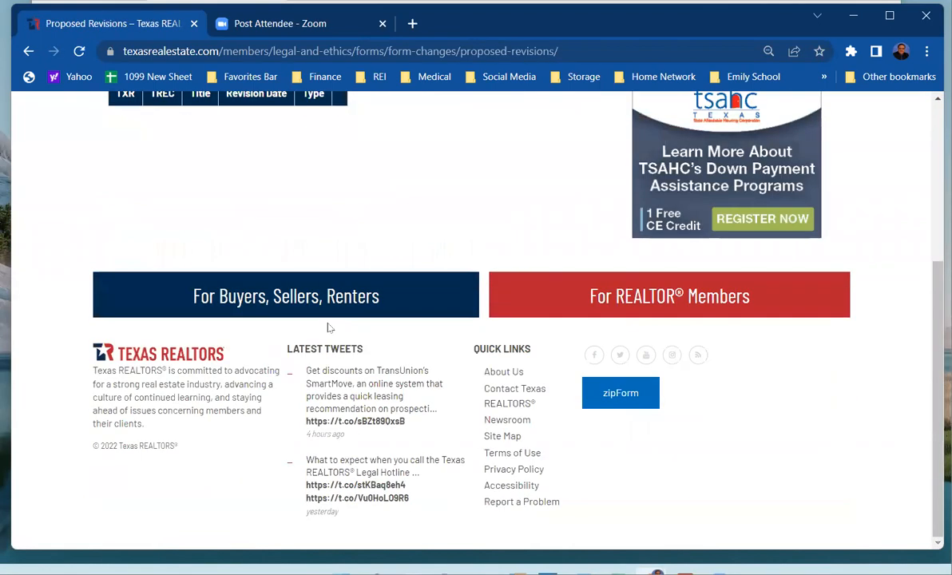
scroll(up, 3)
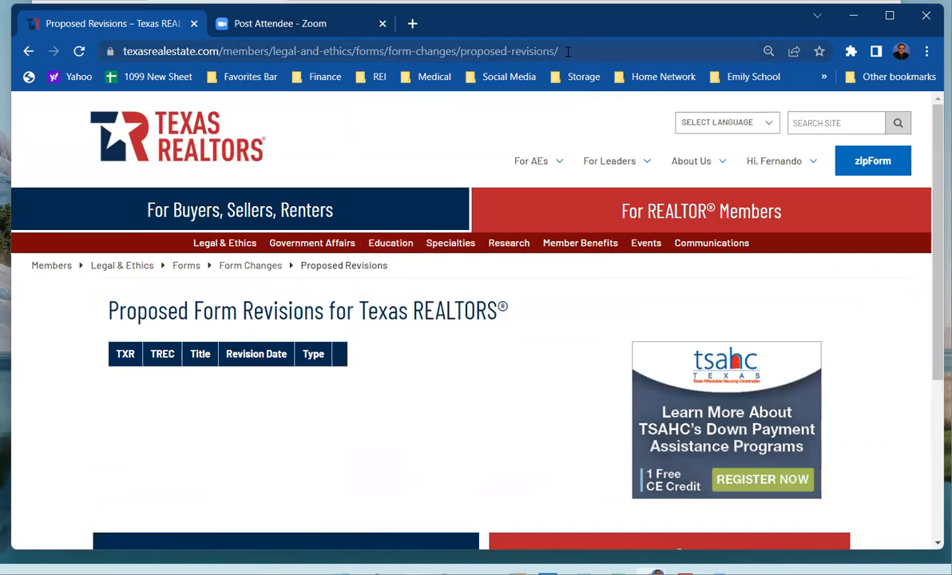
mouse_move(535, 135)
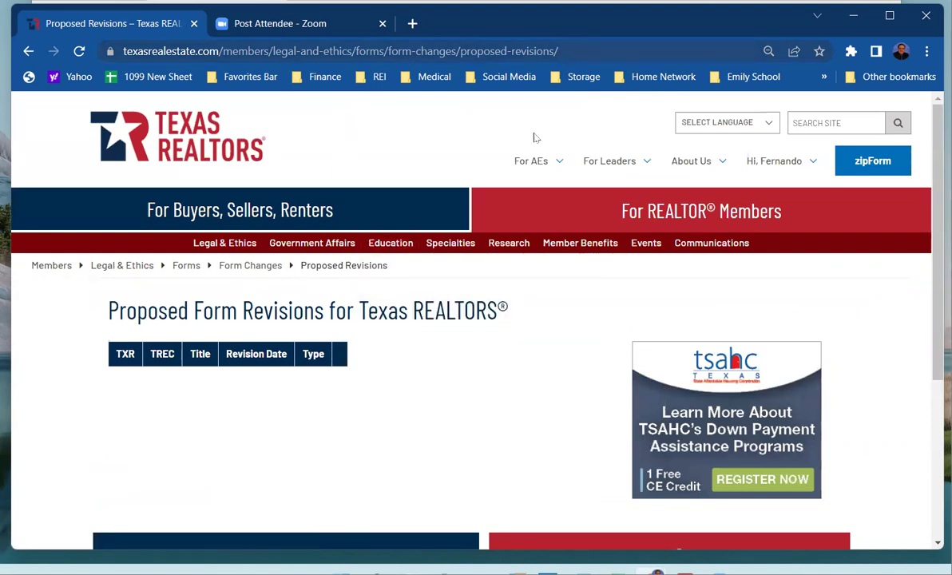
mouse_move(278, 144)
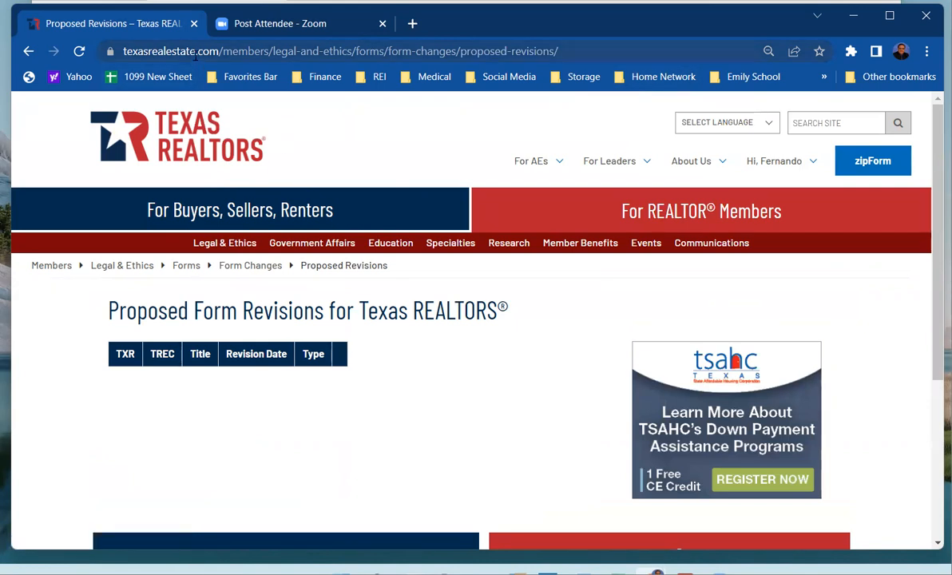
mouse_move(383, 214)
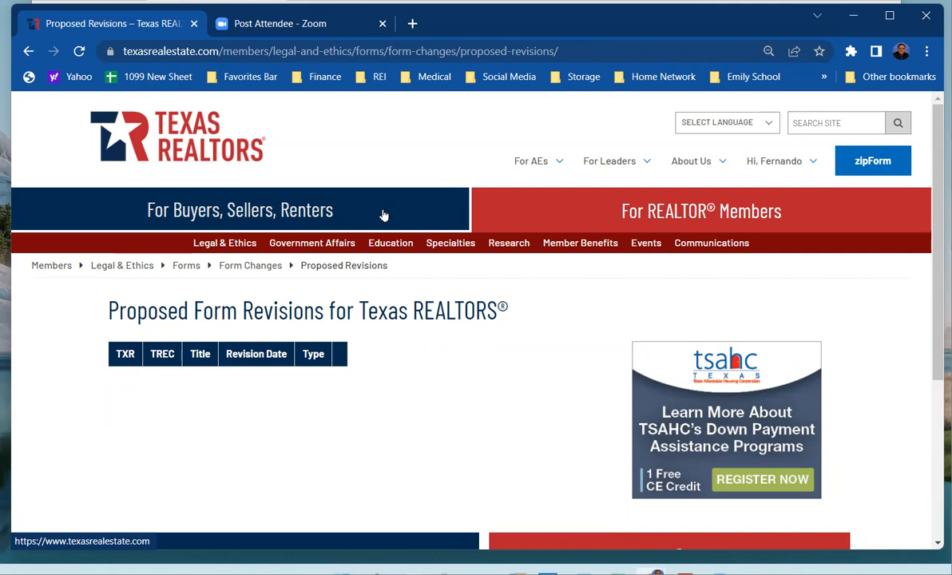
mouse_move(259, 243)
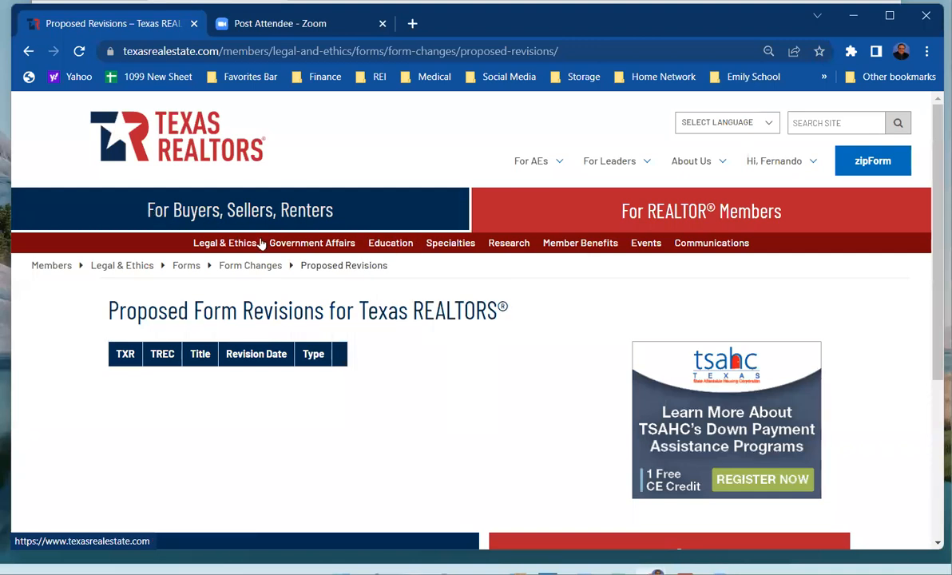
- Choose Blank Form Downloads from the Legal & Ethics menu to reach the blank forms list
click(223, 243)
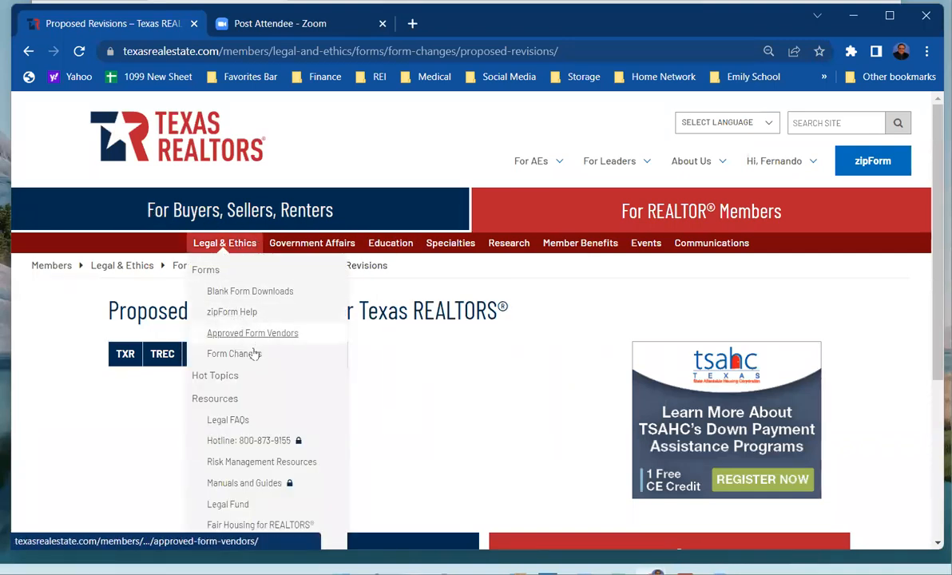
mouse_move(249, 290)
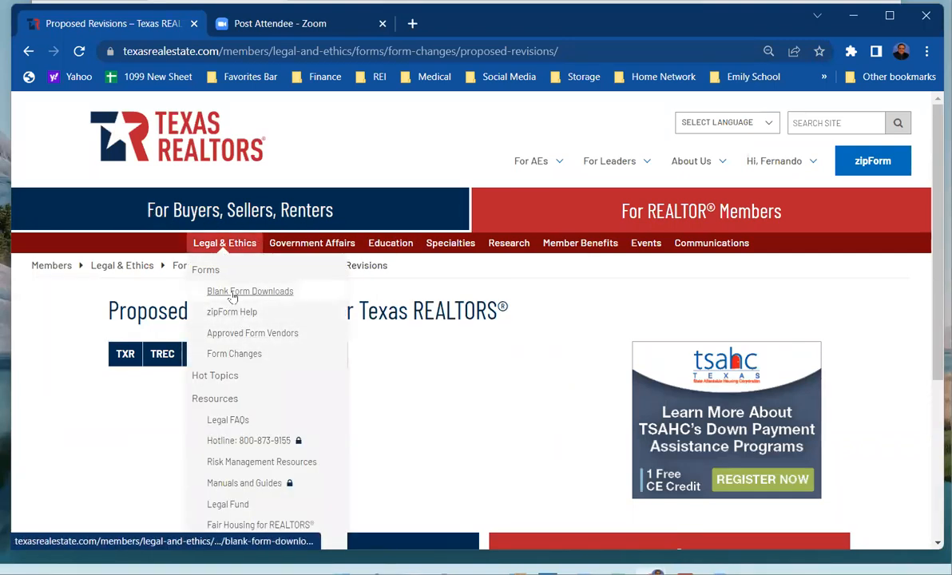
click(249, 291)
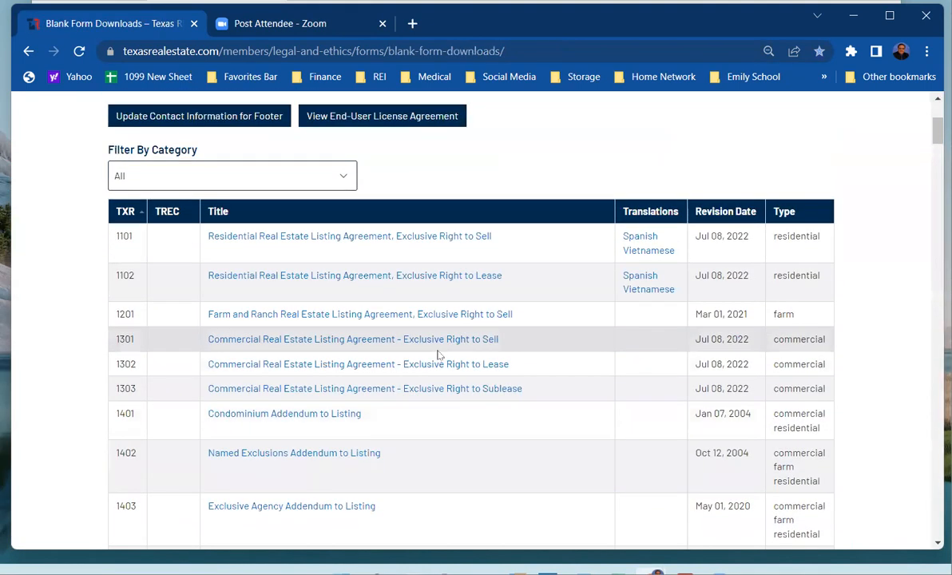
mouse_move(441, 338)
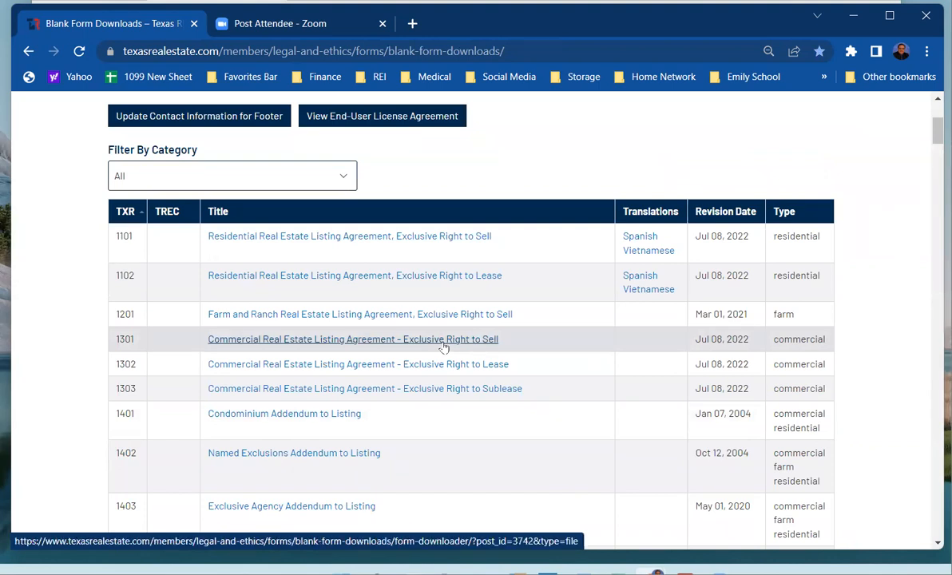
- Find 'third' (1901 Third Party Financing Addendum) and '1414' in the list, then close the find bar
text(third)
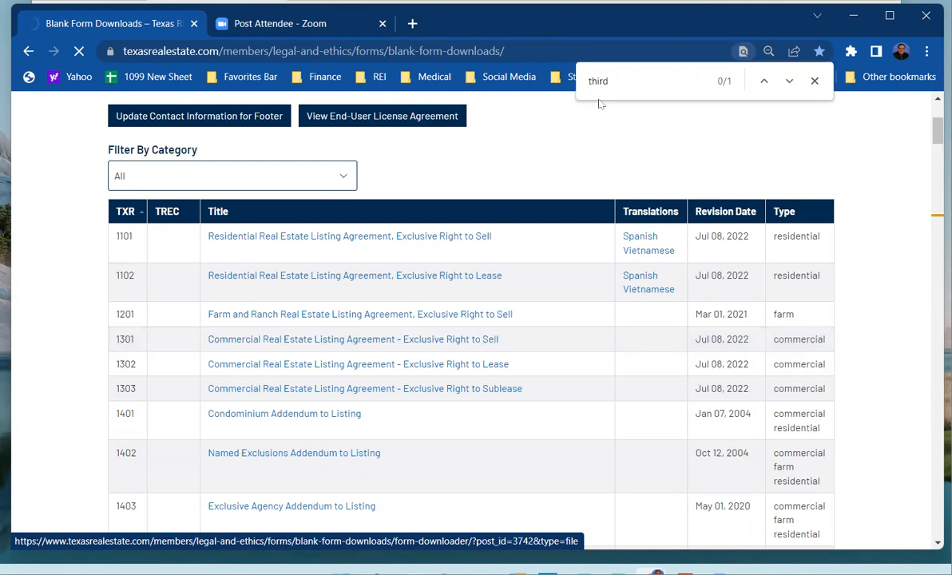
click(814, 80)
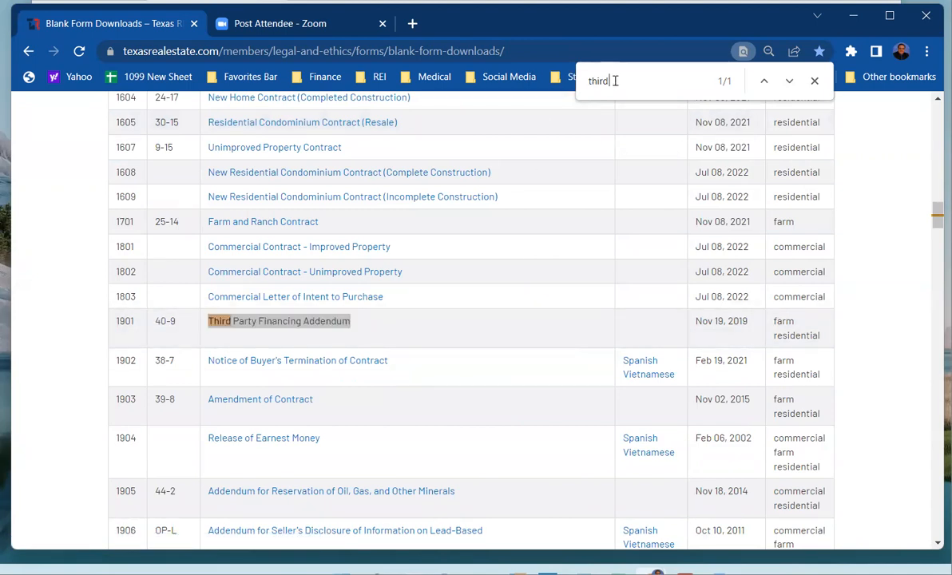
key(Backspace)
text(1414)
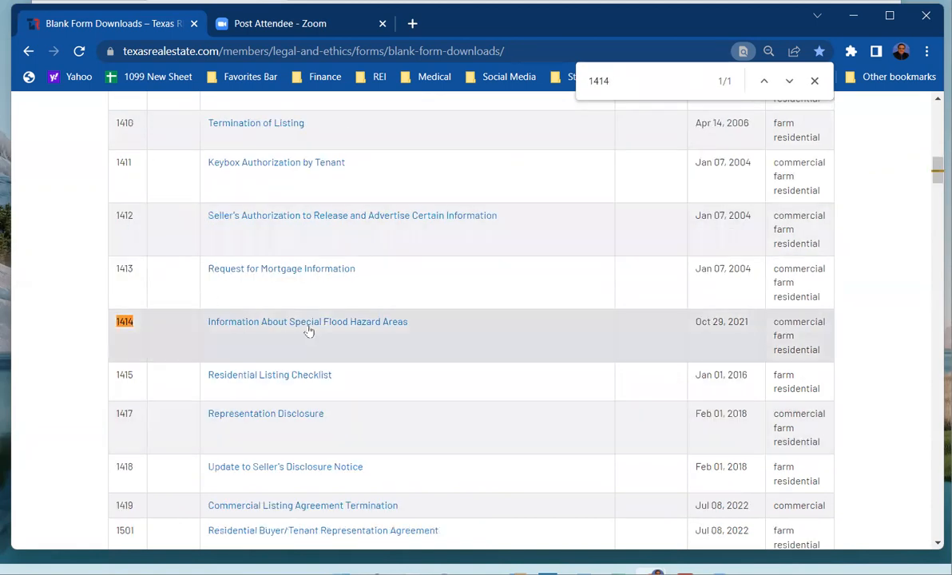
scroll(up, 3)
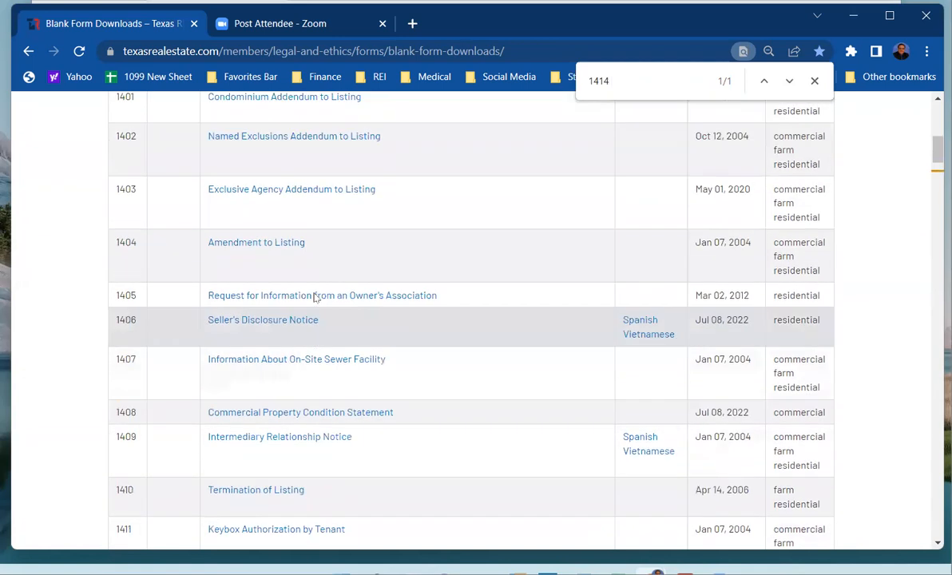
scroll(up, 3)
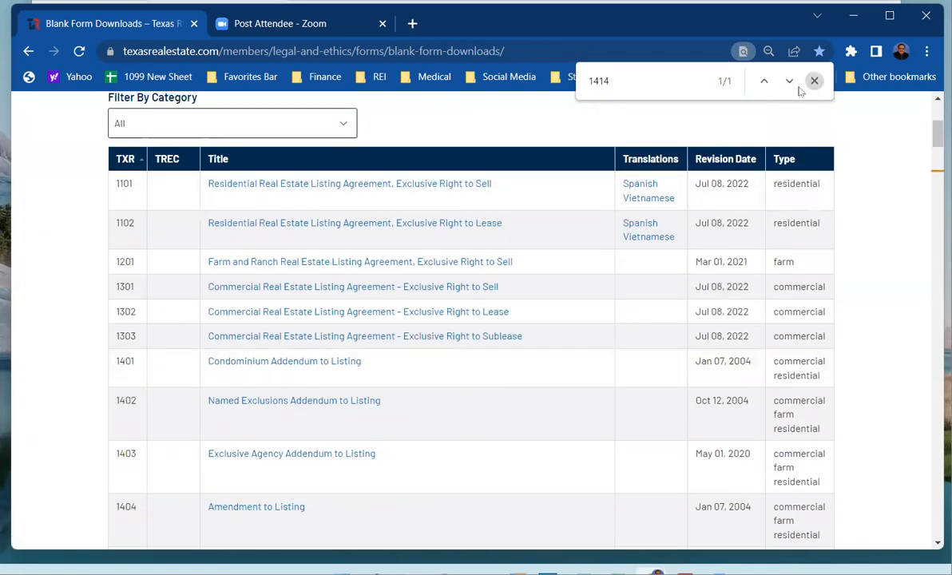
click(815, 80)
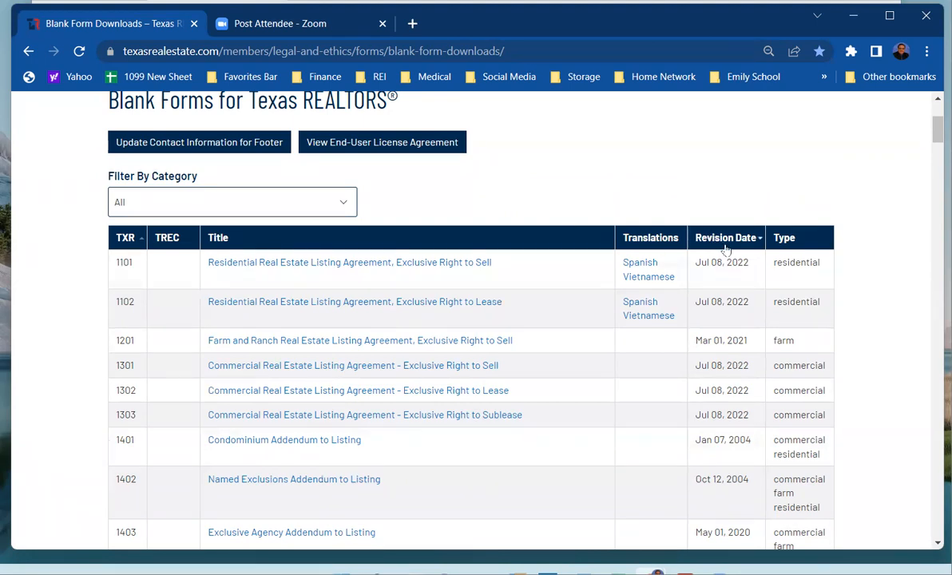
- Sort the blank forms by Revision Date, toggling until newest revisions come first, and browse the list
click(725, 236)
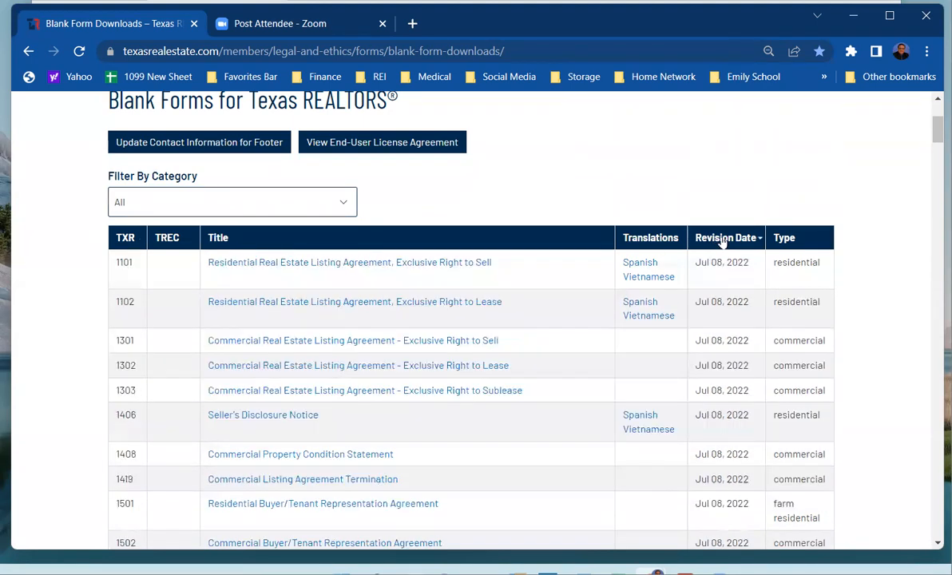
click(725, 237)
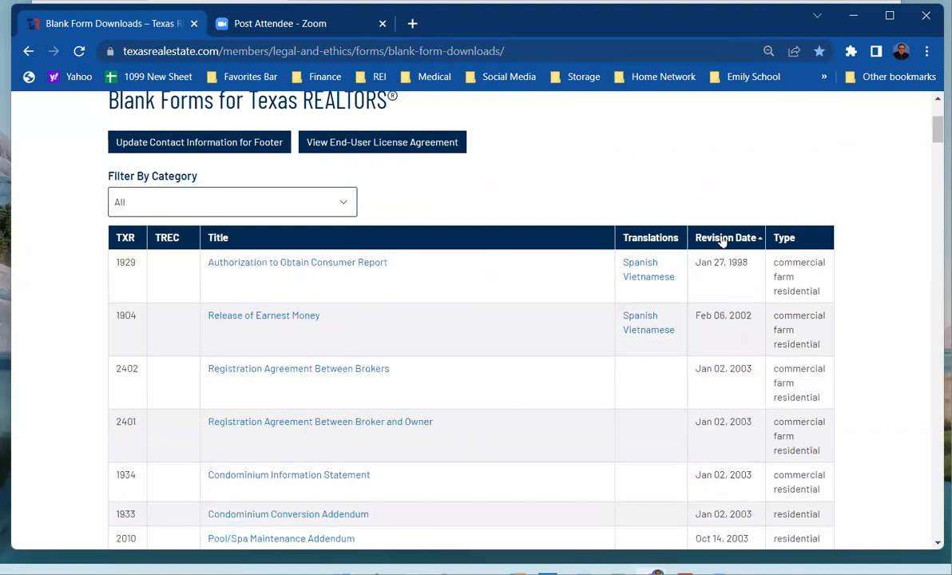
click(725, 236)
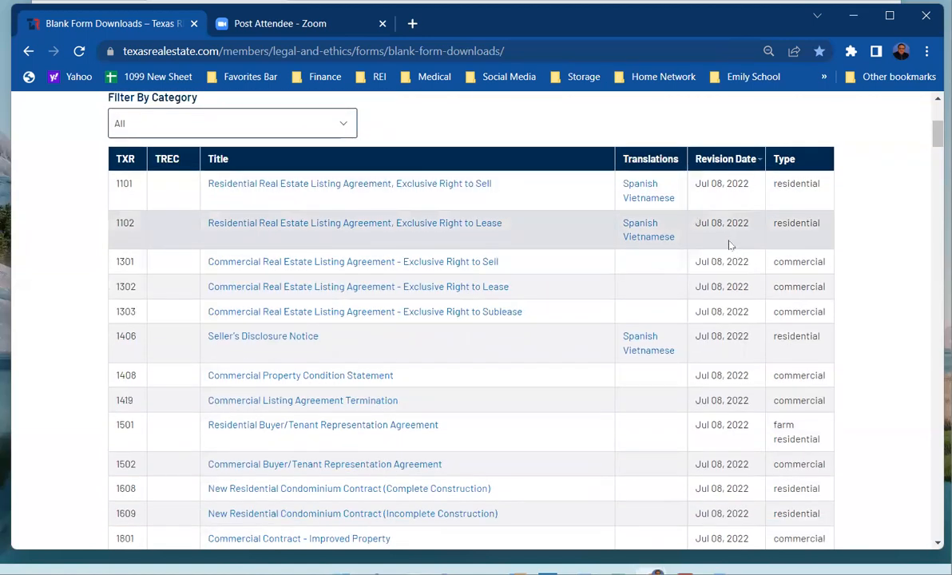
scroll(down, 3)
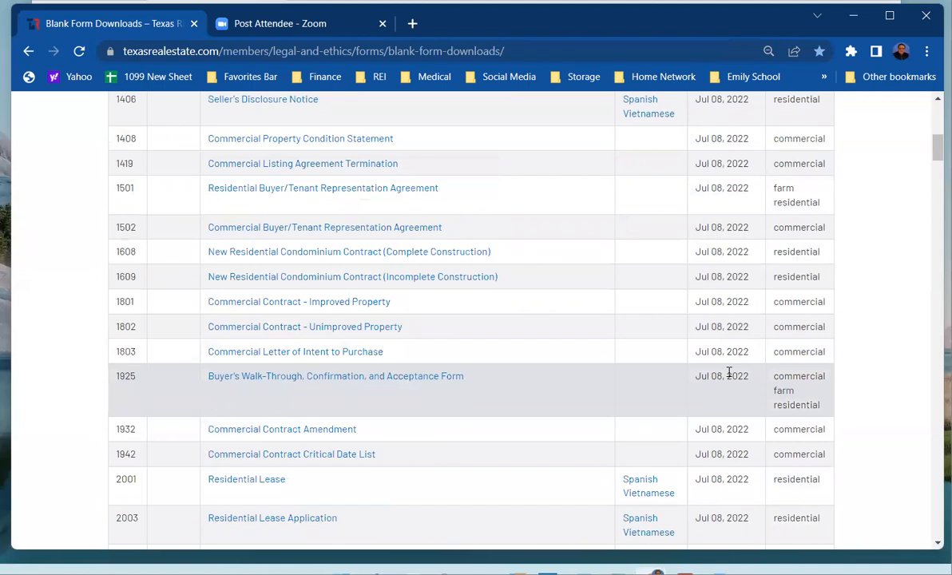
scroll(up, 3)
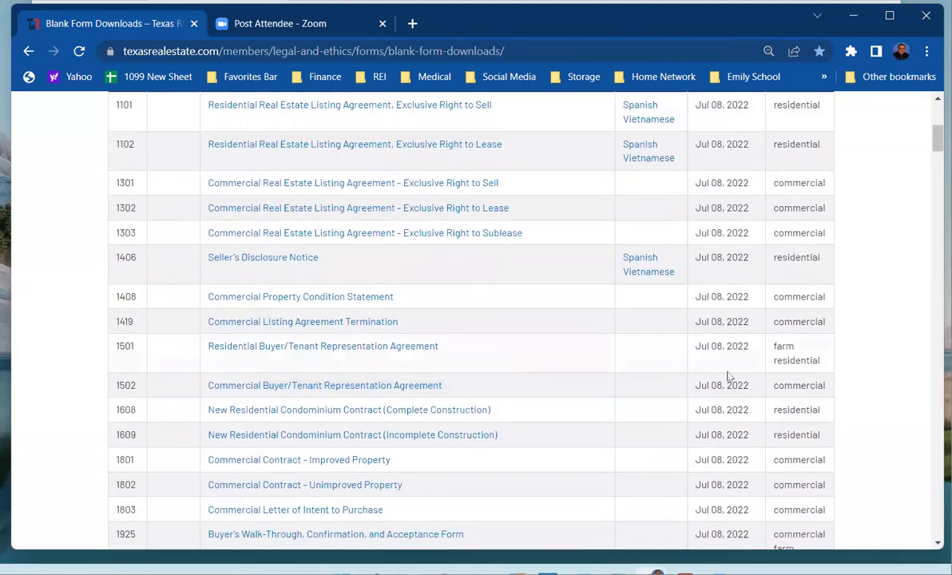
scroll(up, 3)
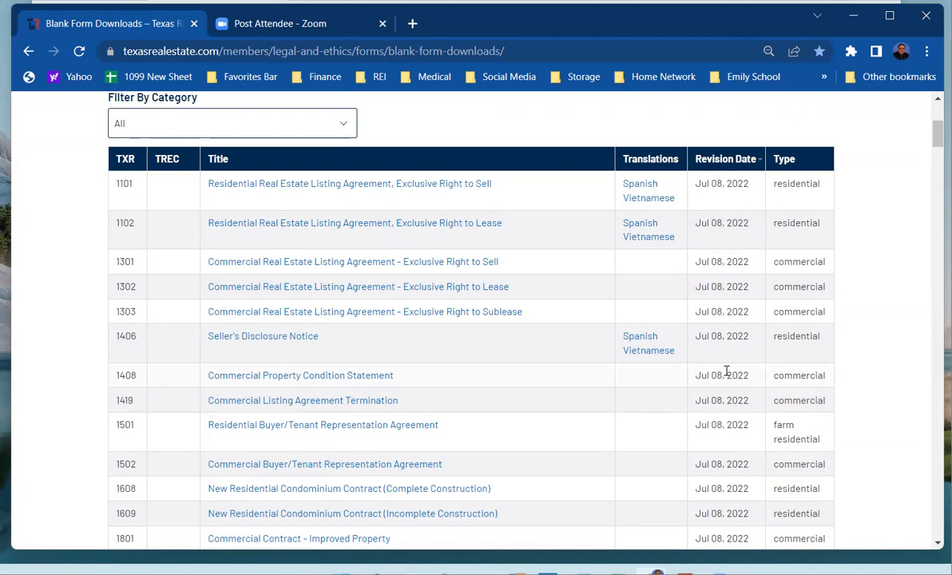
mouse_move(648, 351)
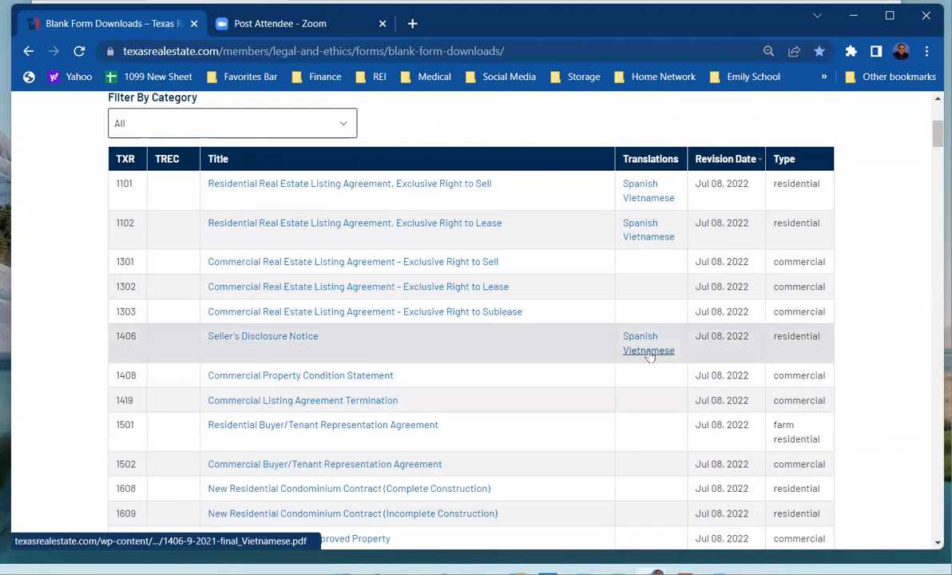
scroll(up, 3)
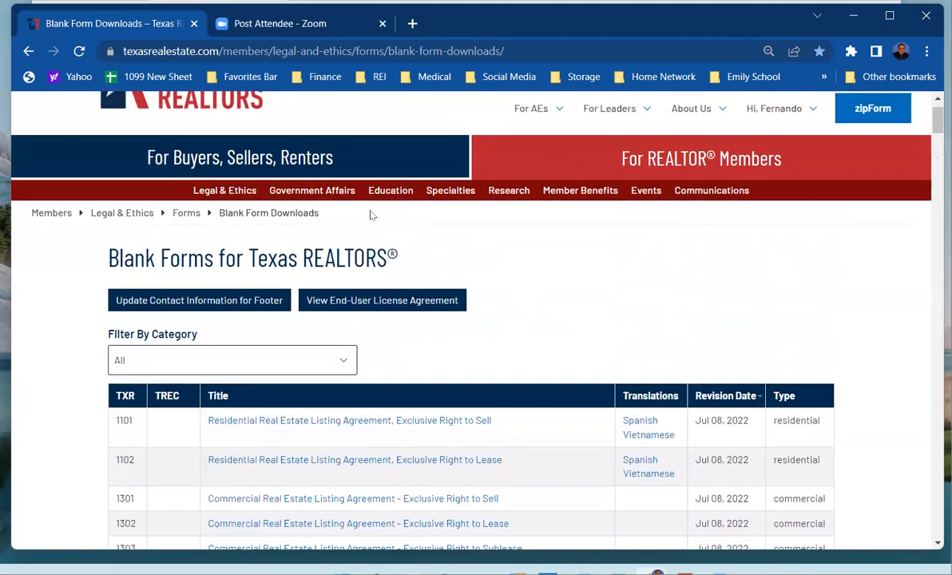
- Go up to the Forms overview page via the Forms breadcrumb
click(186, 212)
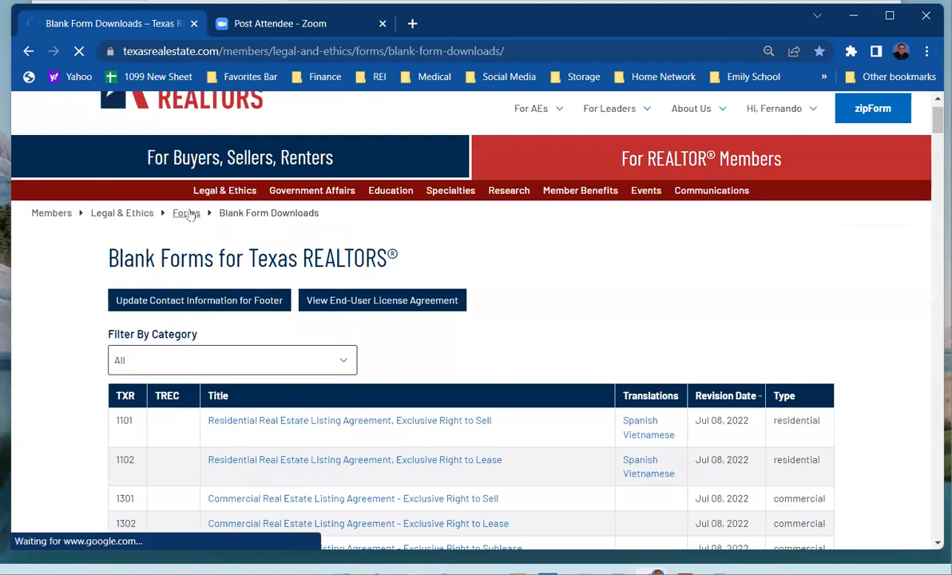
click(185, 213)
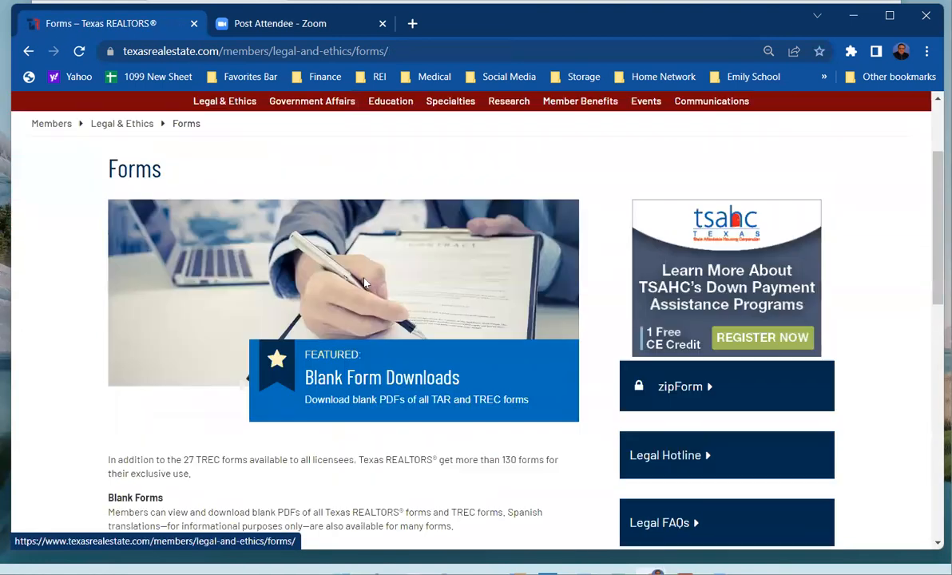
scroll(down, 3)
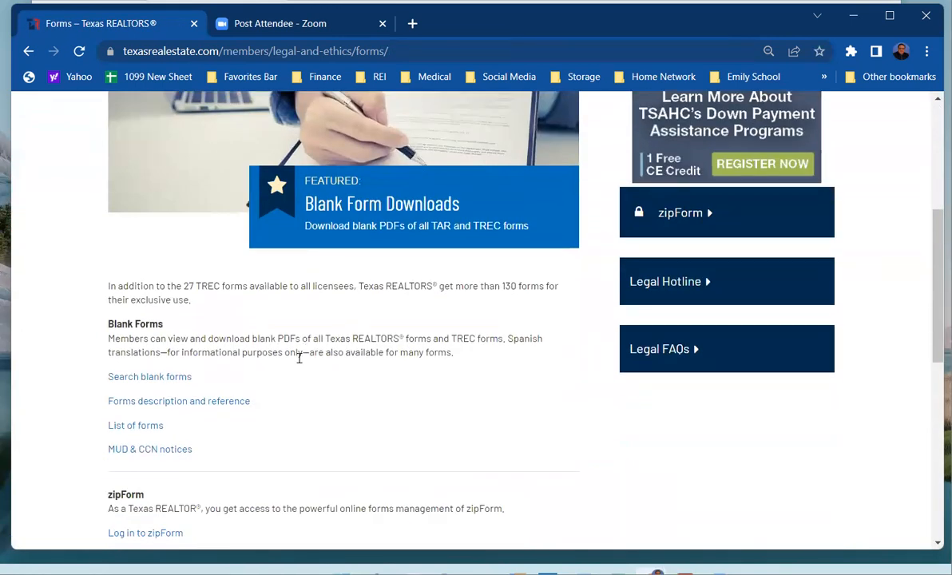
scroll(down, 3)
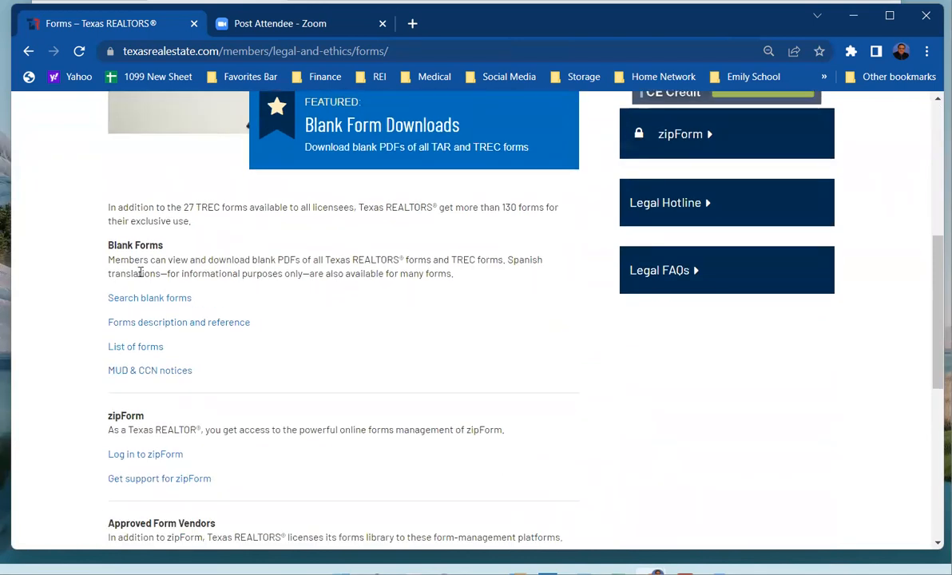
mouse_move(134, 346)
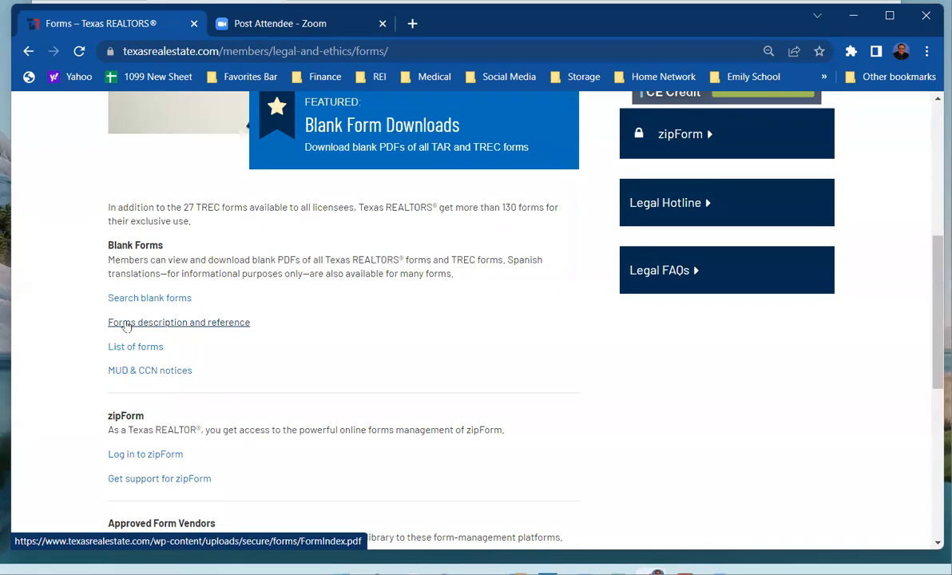
click(178, 322)
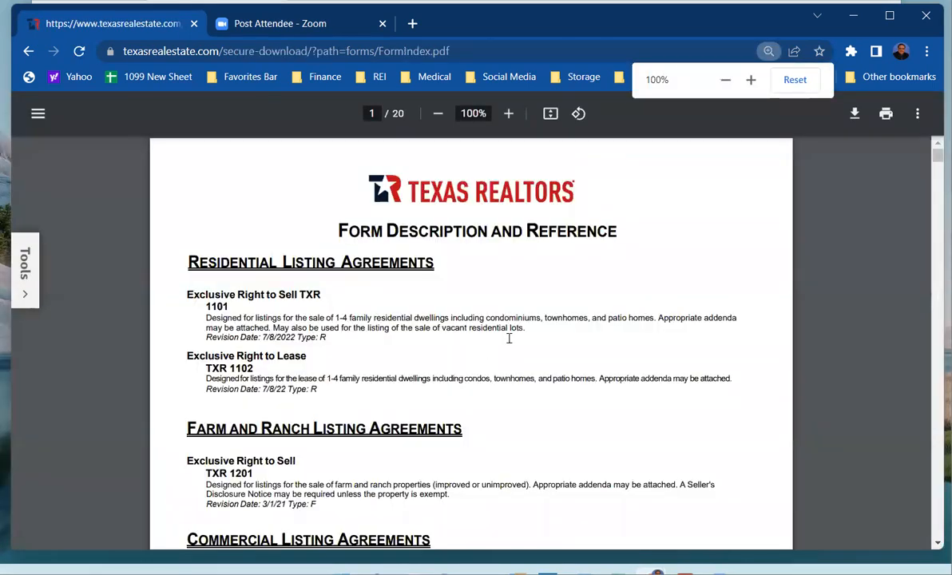
scroll(down, 3)
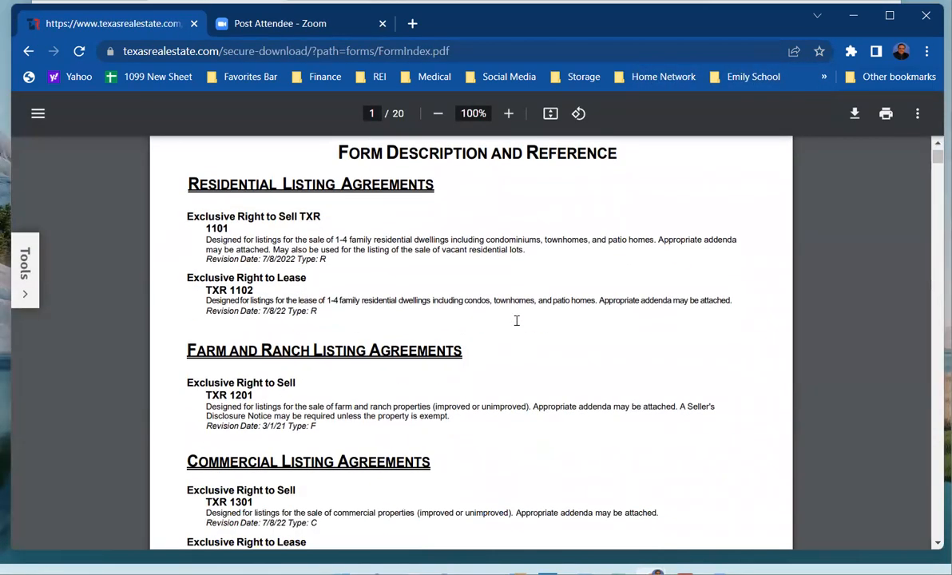
scroll(down, 3)
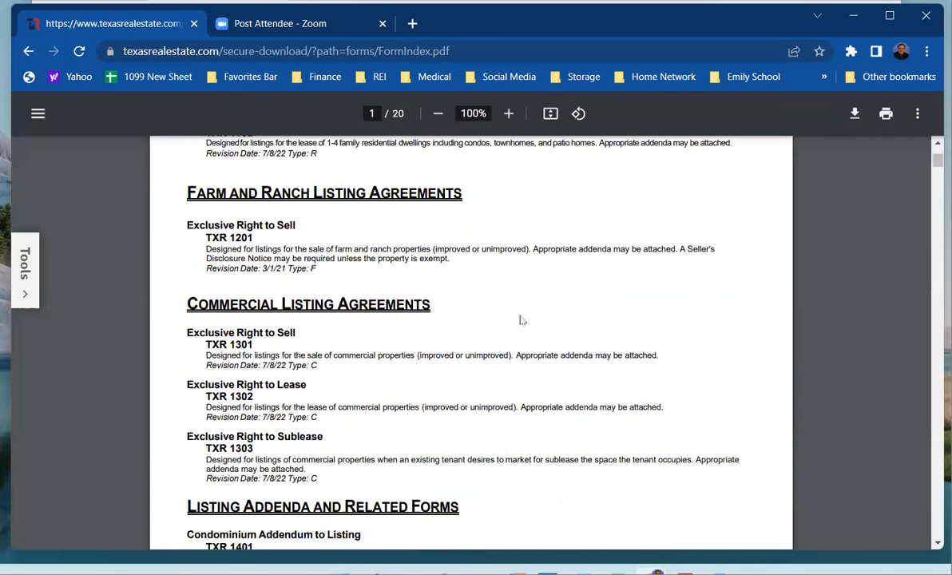
scroll(down, 3)
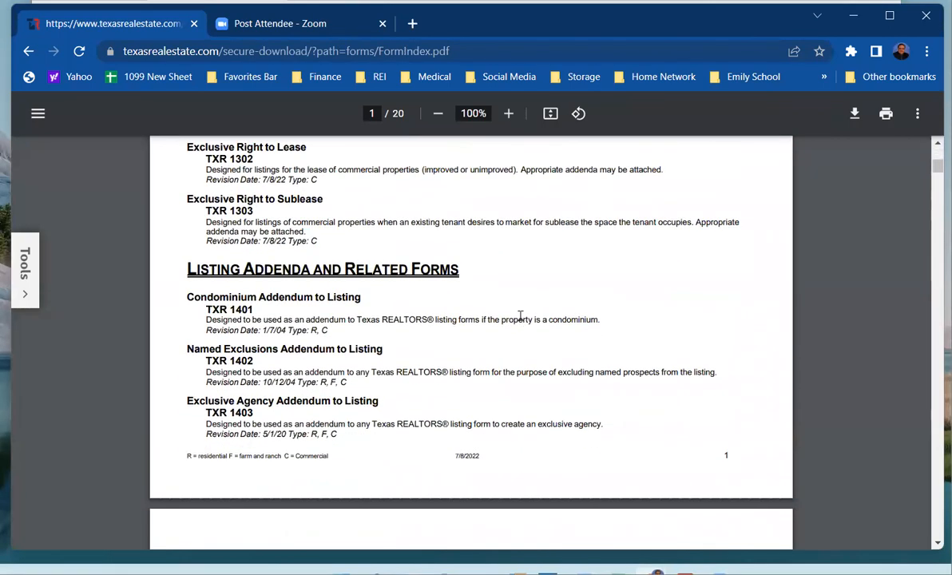
scroll(down, 3)
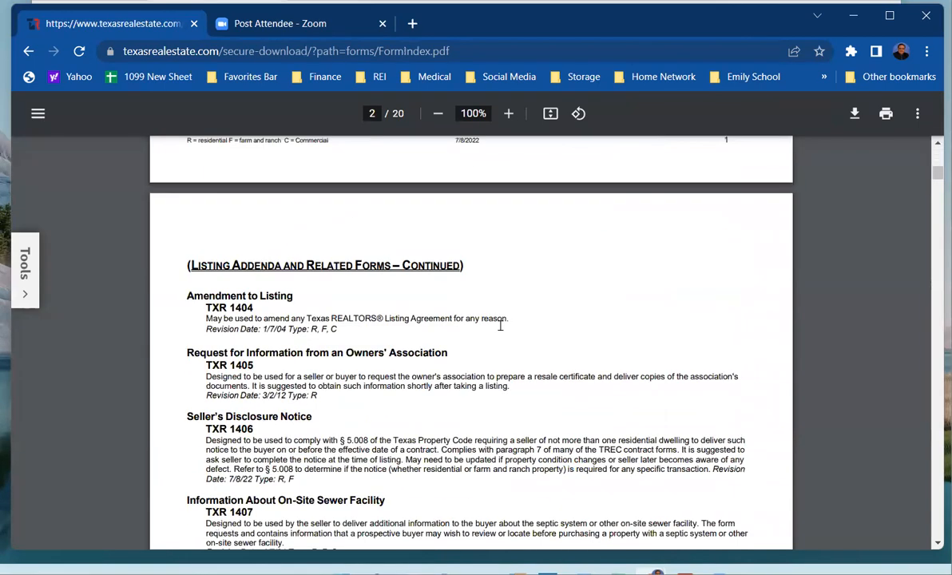
scroll(down, 3)
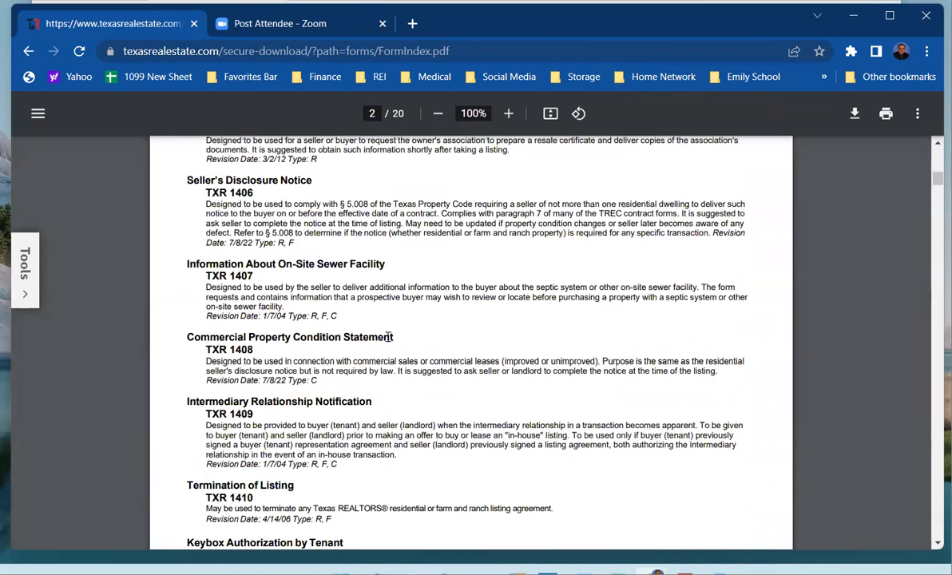
scroll(down, 3)
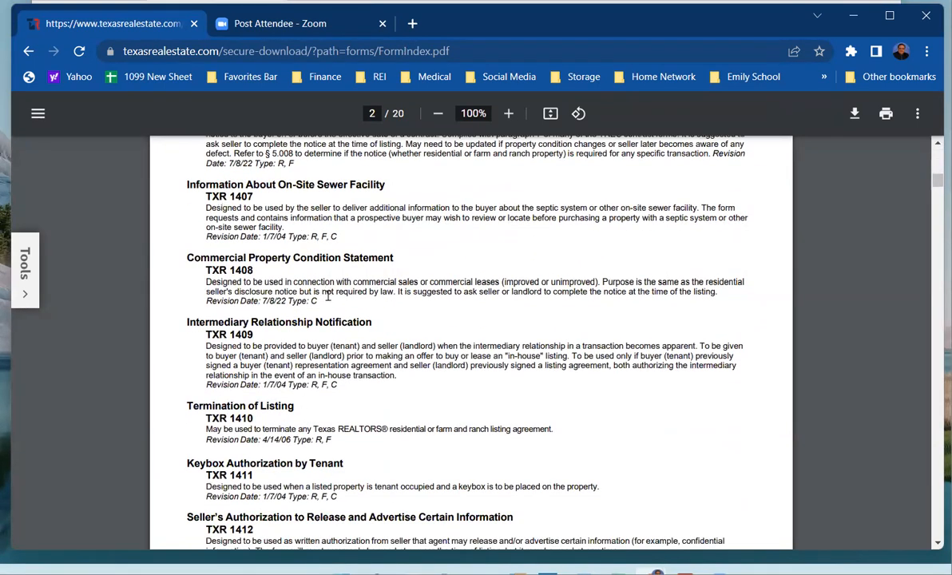
scroll(down, 3)
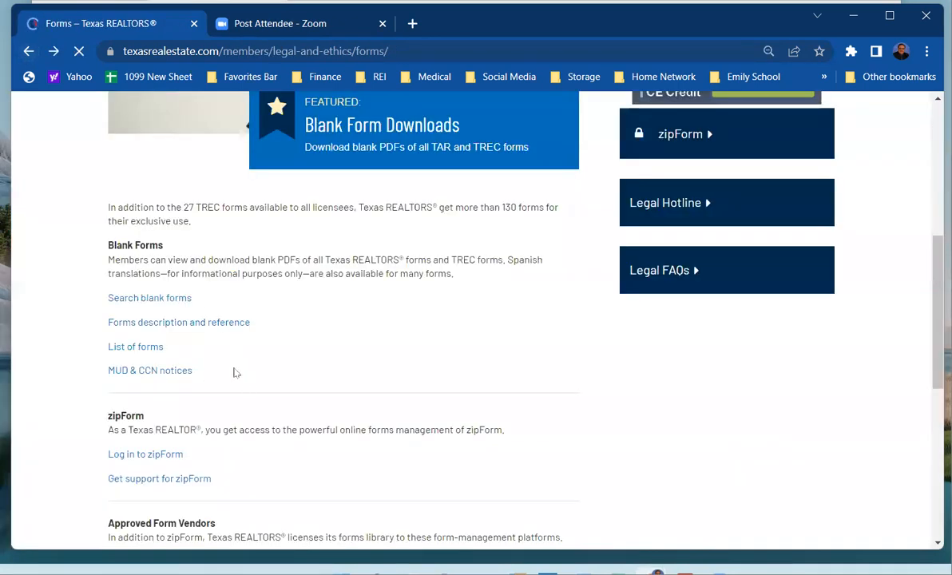
click(136, 345)
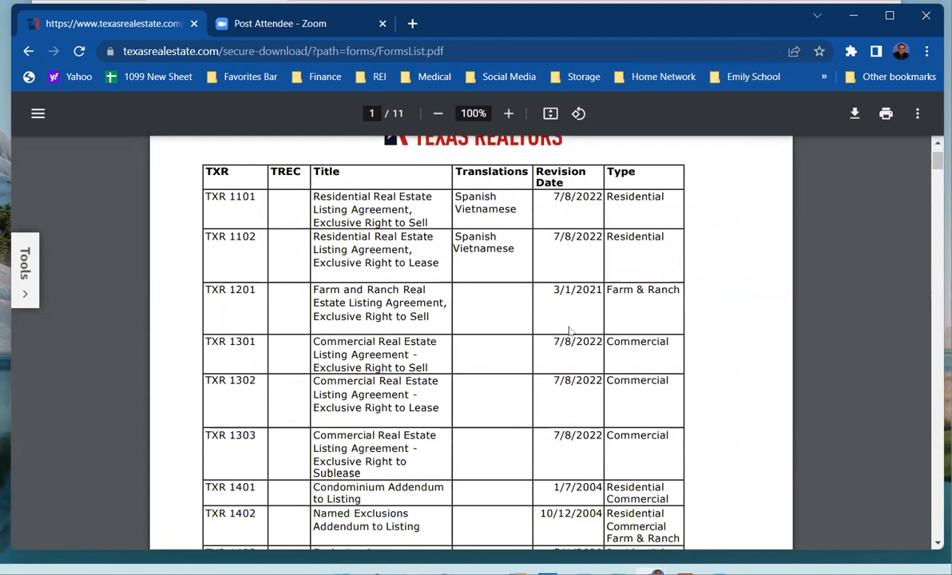
mouse_move(304, 283)
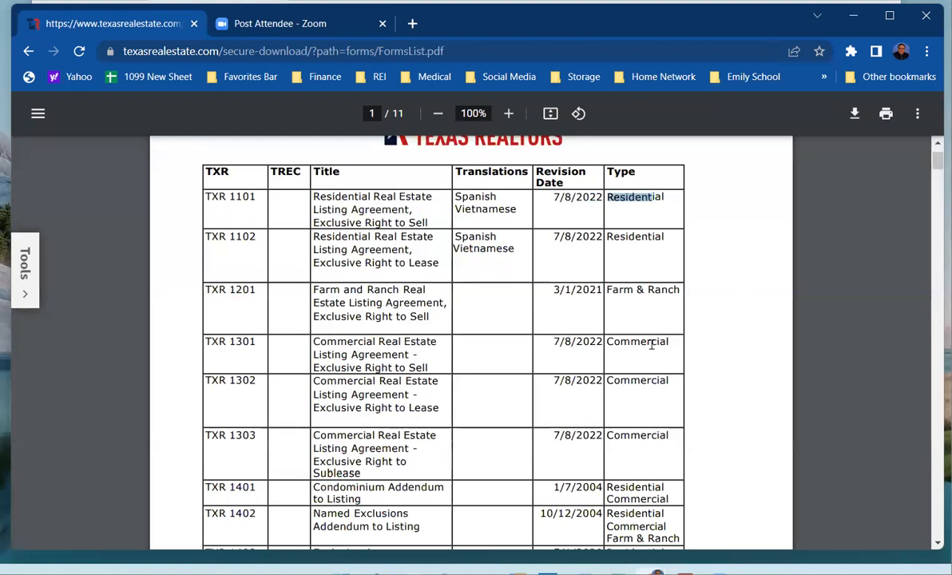
scroll(down, 3)
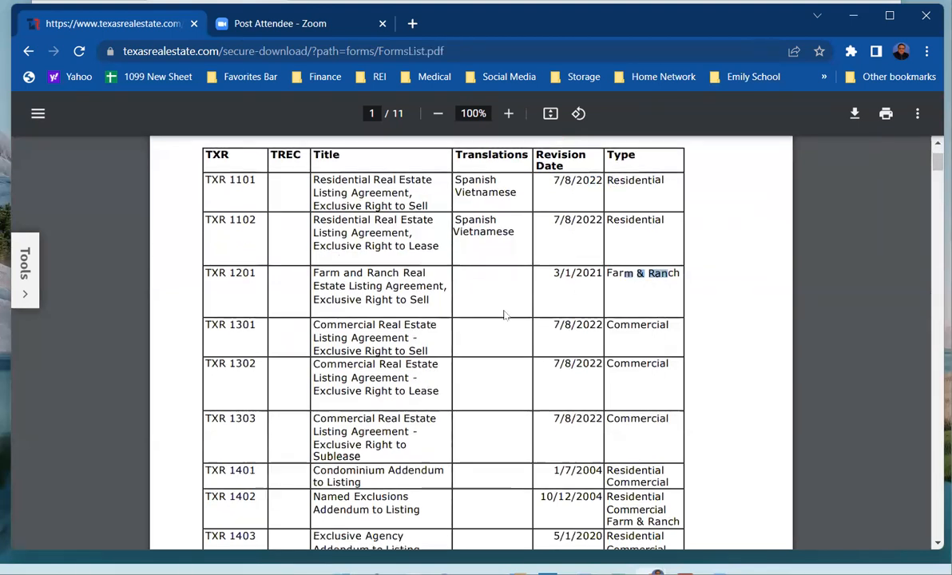
scroll(down, 3)
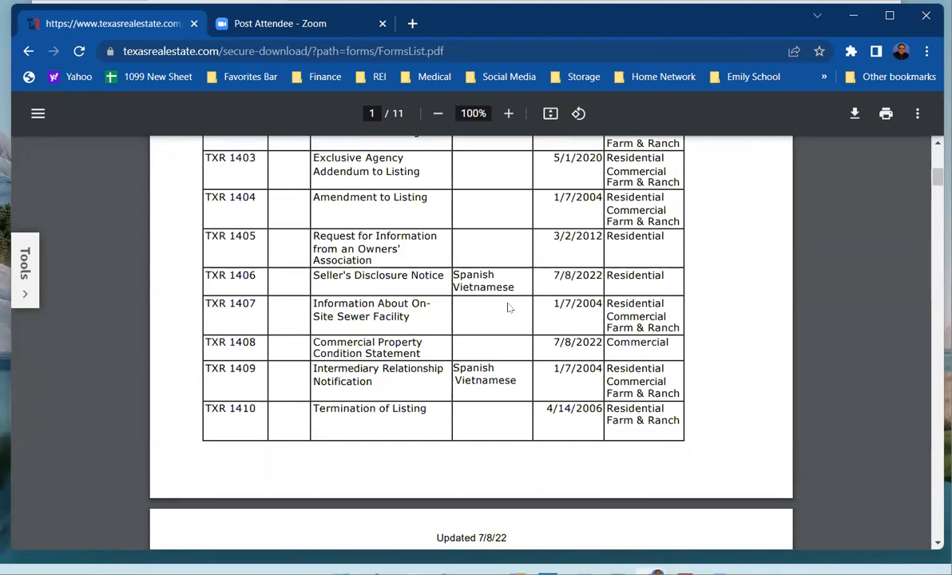
mouse_move(476, 358)
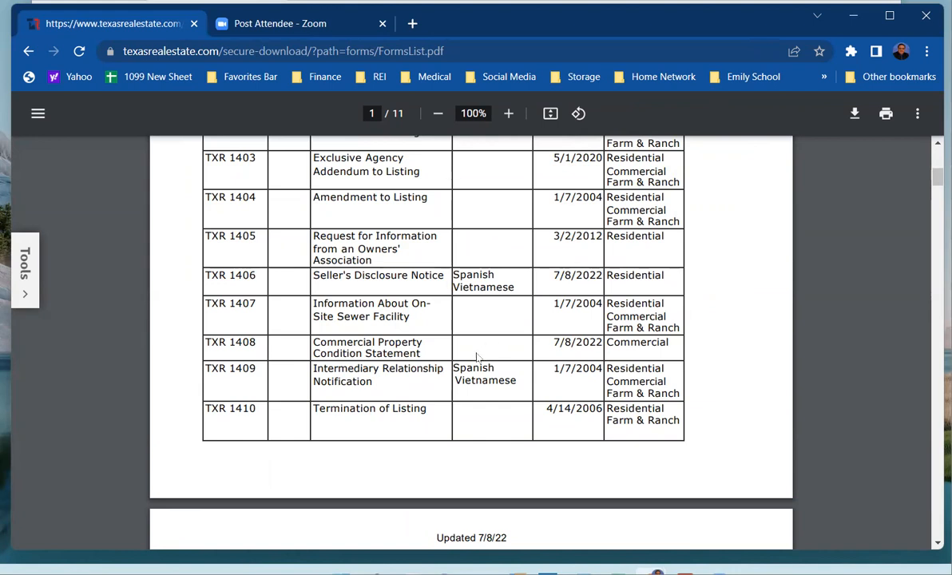
mouse_move(488, 335)
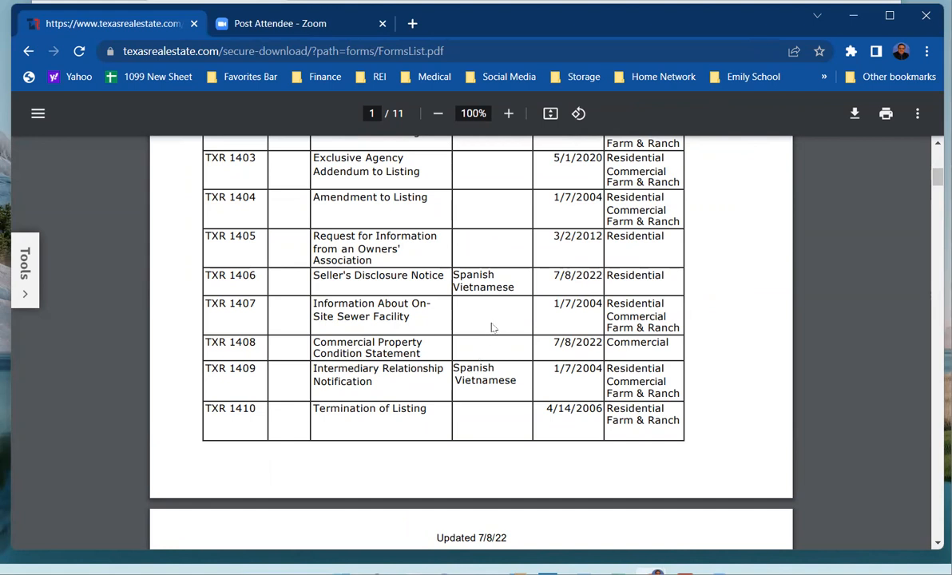
scroll(up, 3)
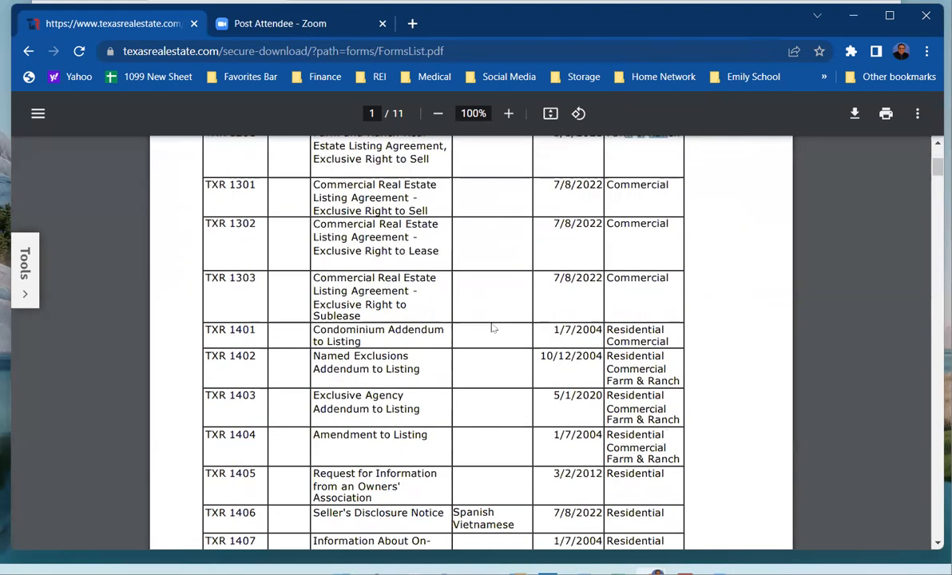
scroll(up, 3)
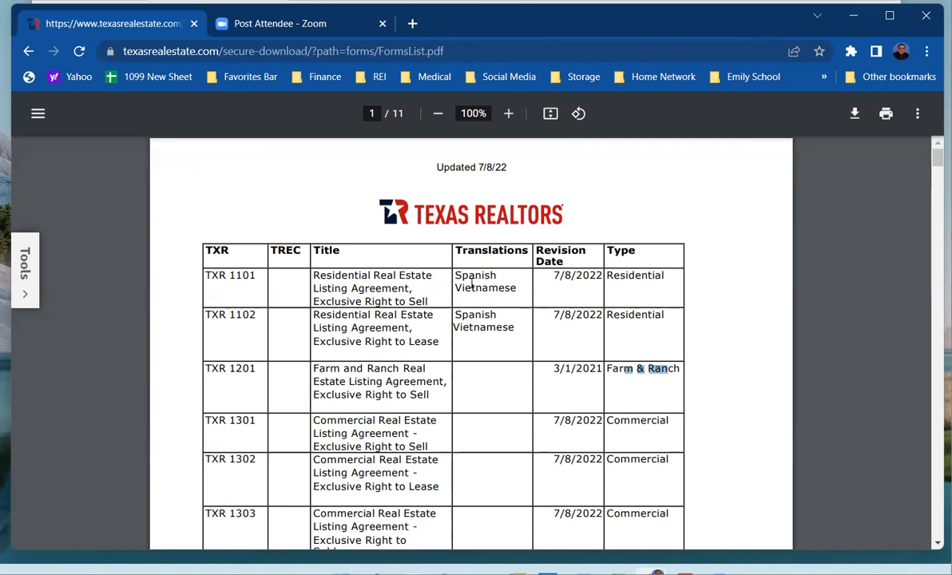
mouse_move(169, 67)
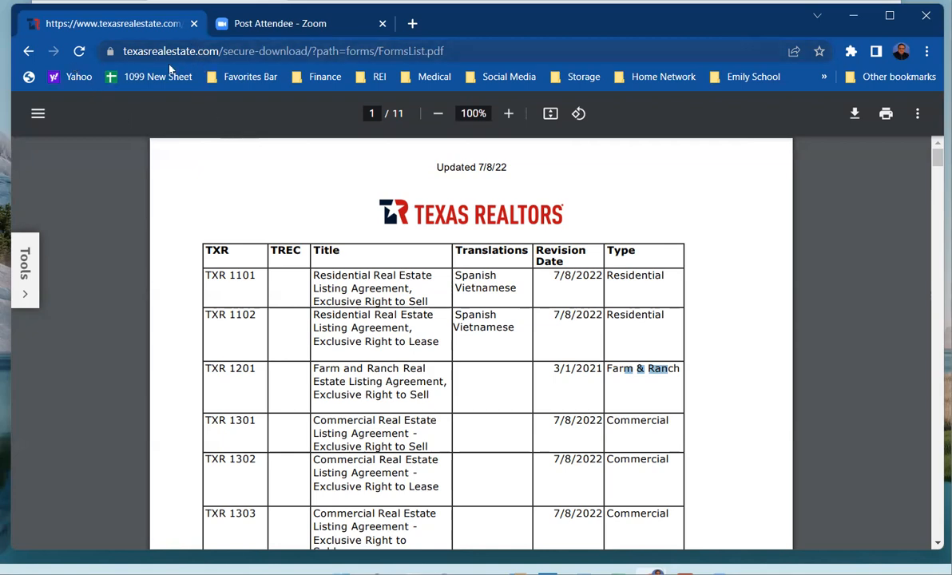
scroll(down, 3)
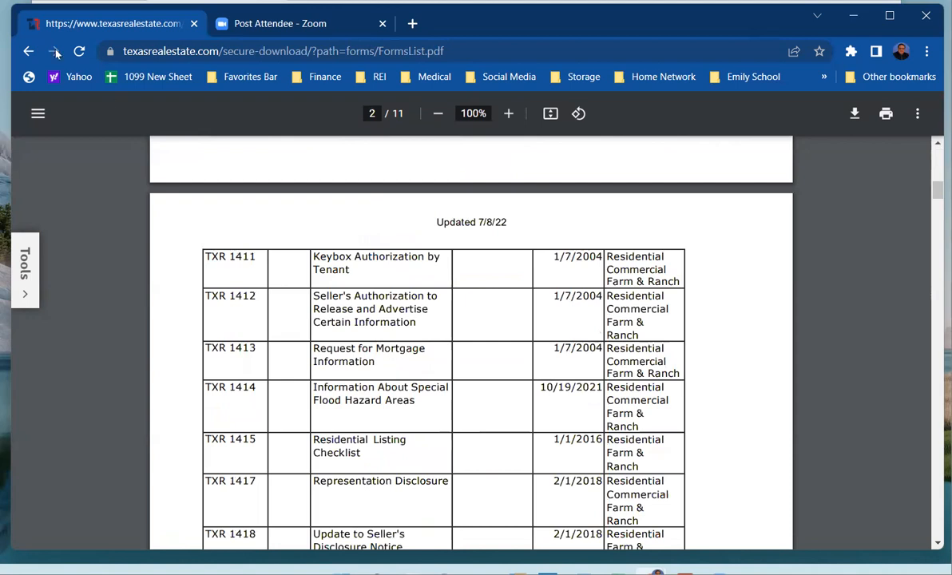
mouse_move(28, 51)
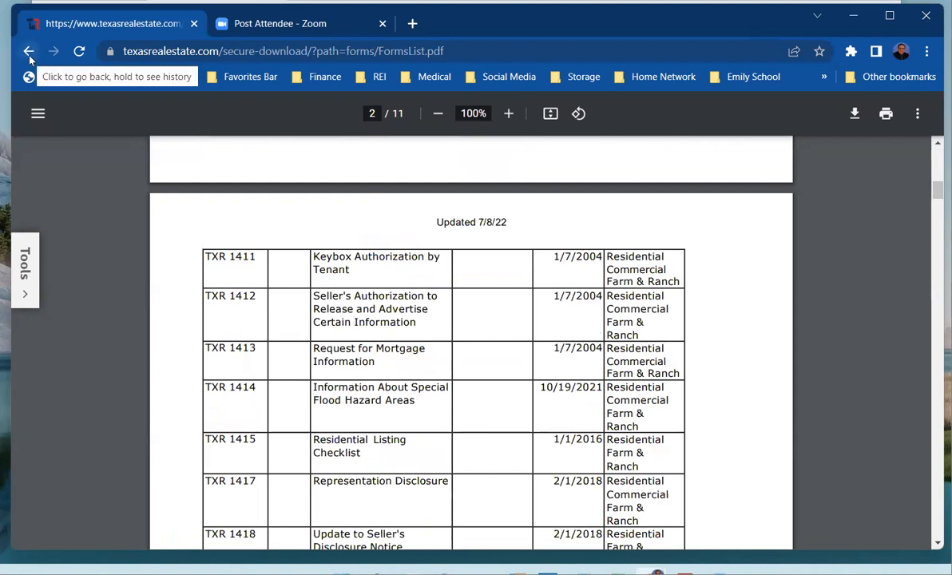
- Go back to the Forms page and reopen the 'List of forms' PDF to review page 1
click(28, 51)
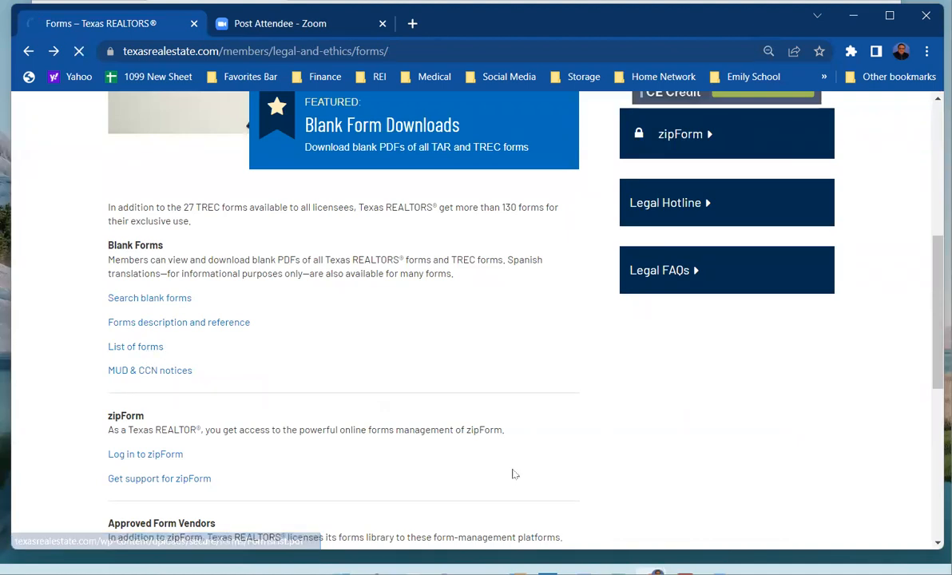
click(136, 345)
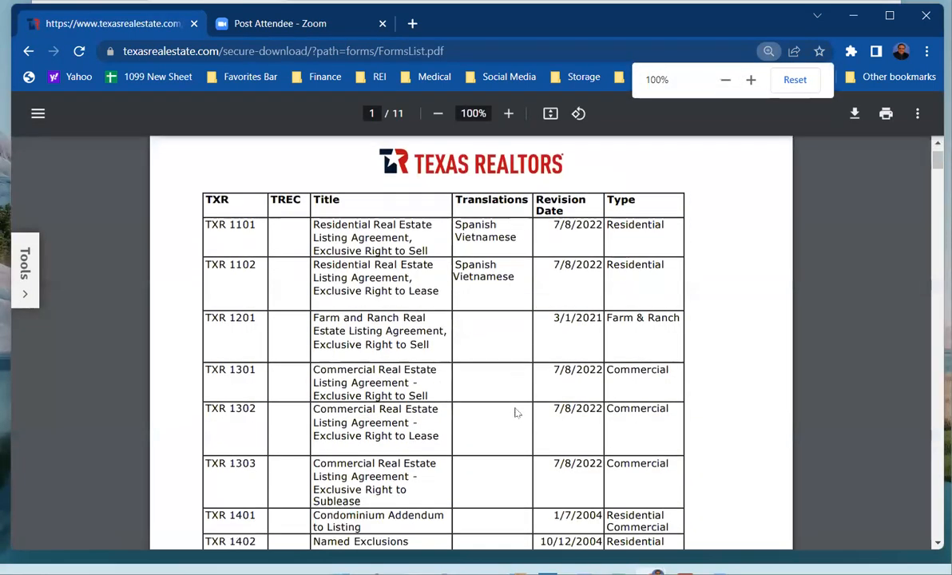
scroll(down, 3)
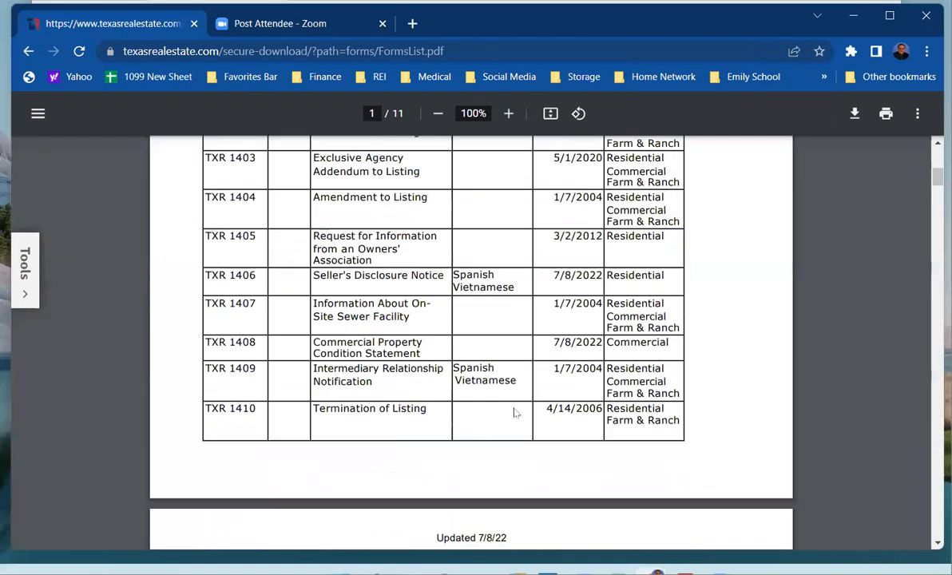
scroll(up, 3)
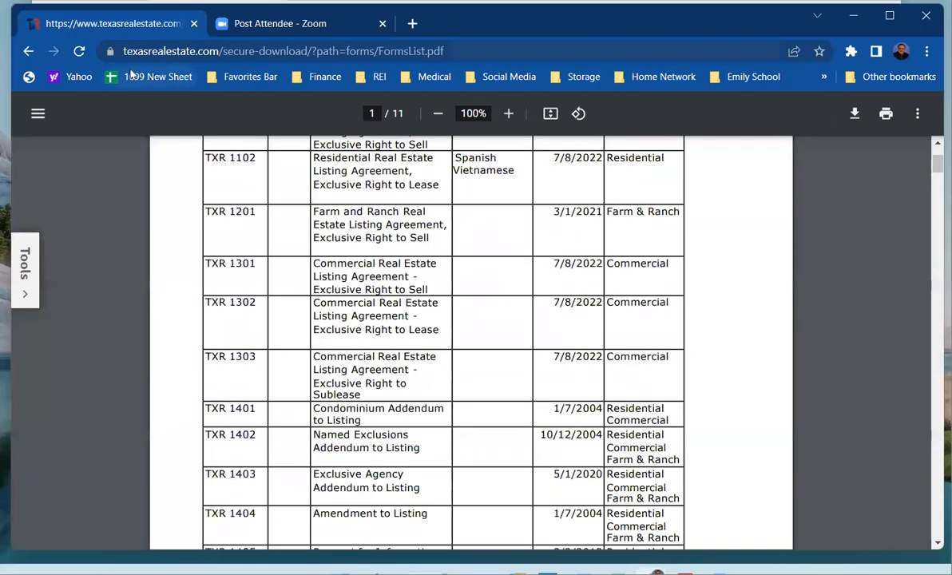
- Return from the PDF to the Texas REALTORS Forms page again
click(29, 51)
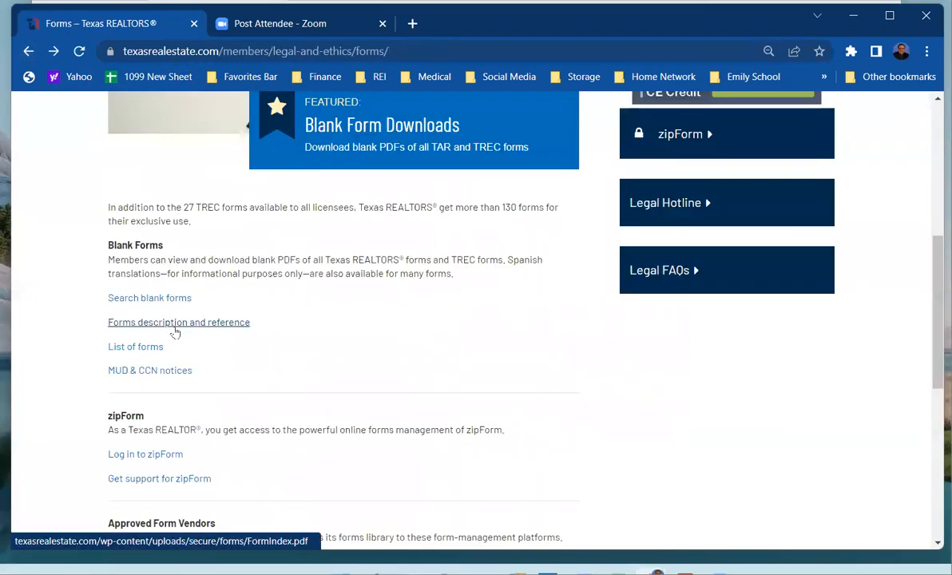
click(179, 322)
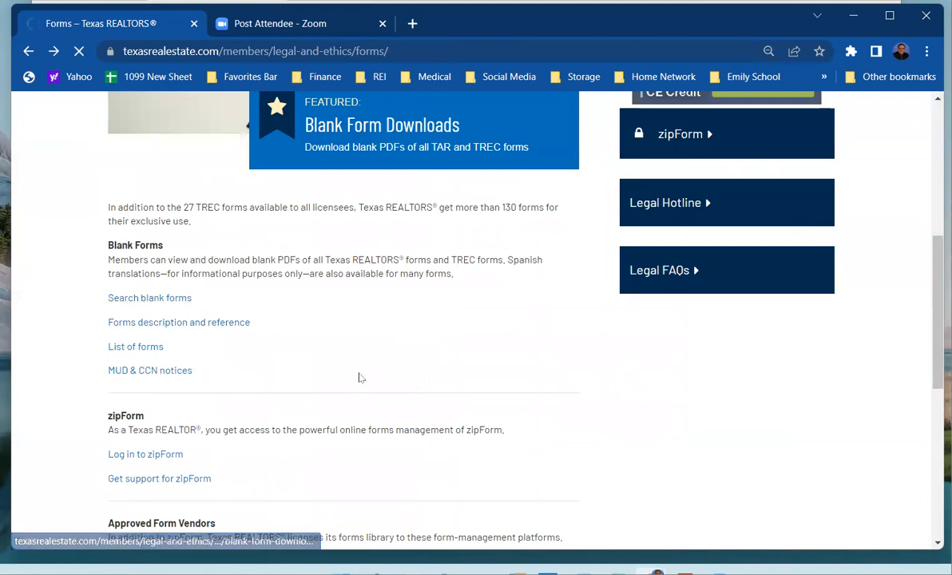
- Load the Blank Form Downloads list and browse the forms table from 1101 onward
click(382, 124)
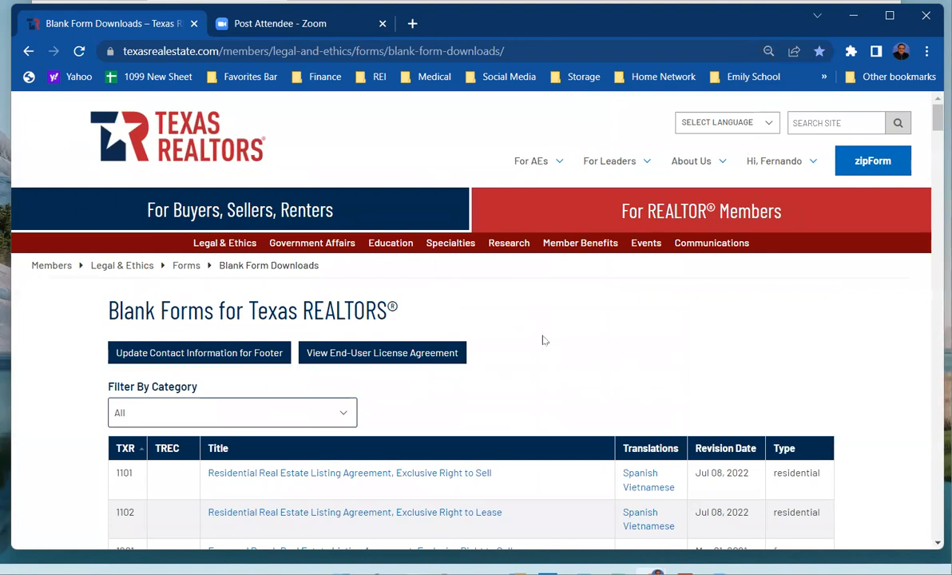
scroll(down, 3)
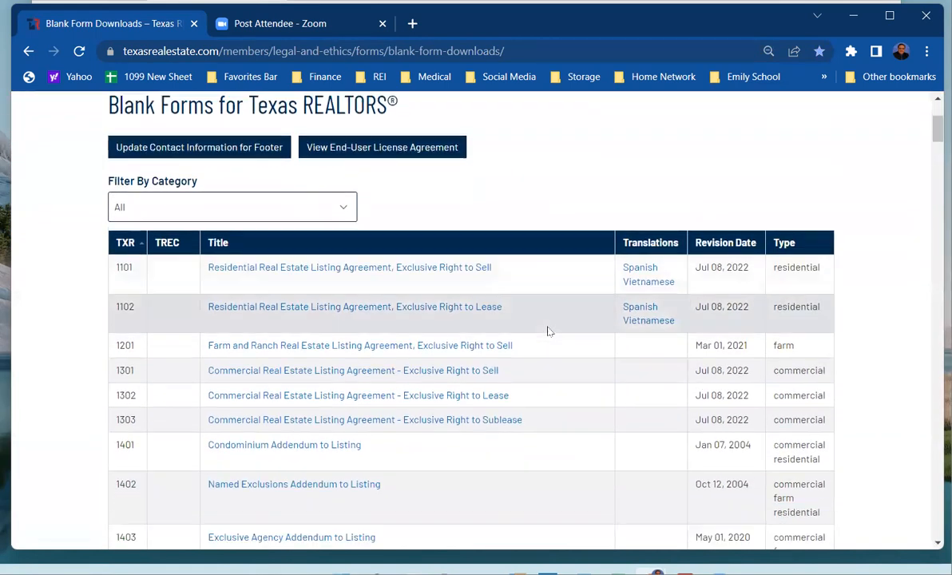
scroll(down, 3)
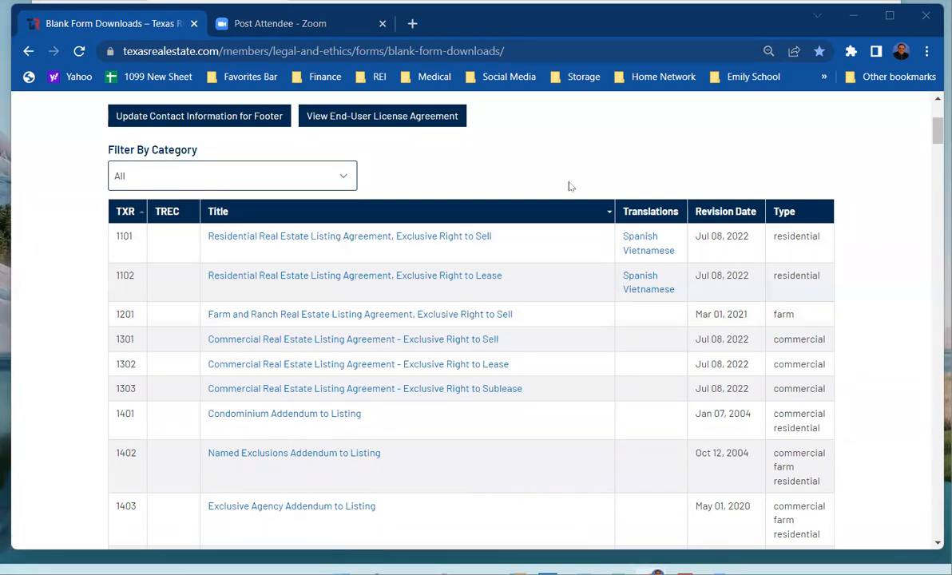
mouse_move(618, 174)
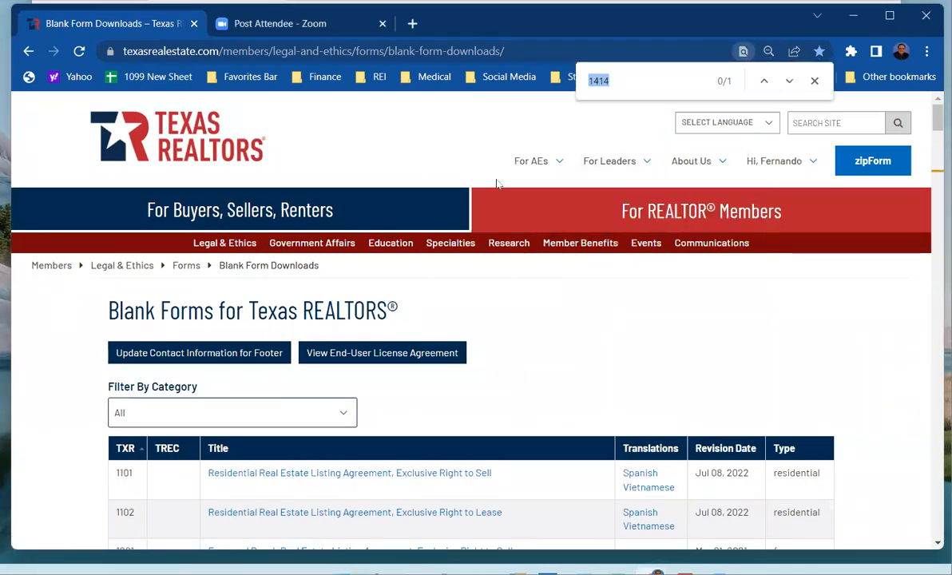
- Search the page for 'seller' and jump to the TXR 1406 Seller's Disclosure Notice row
text(seller)
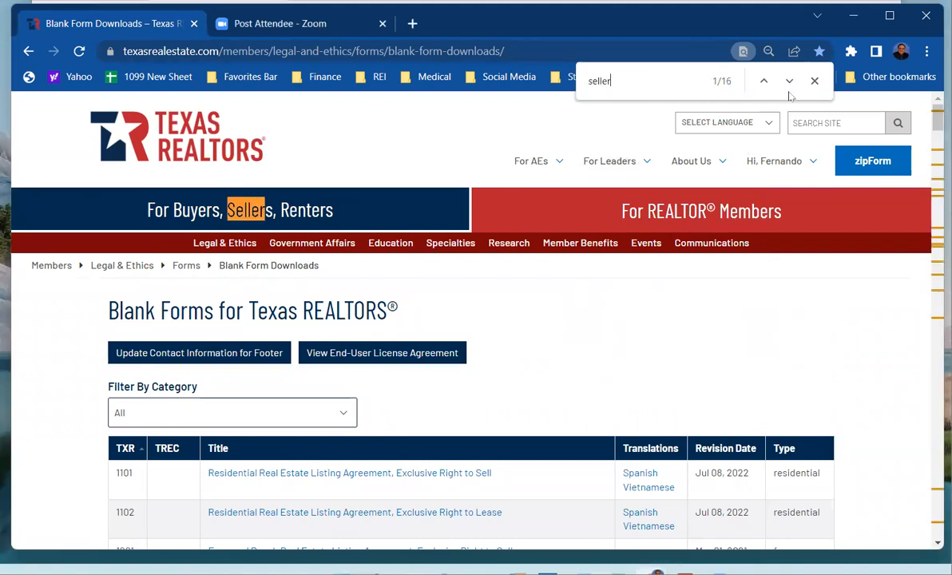
click(789, 80)
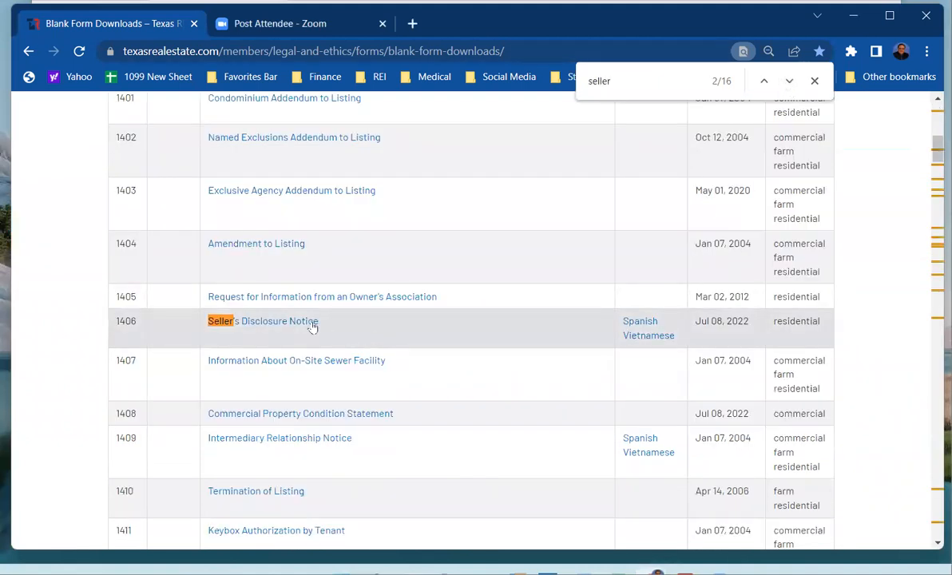
mouse_move(741, 331)
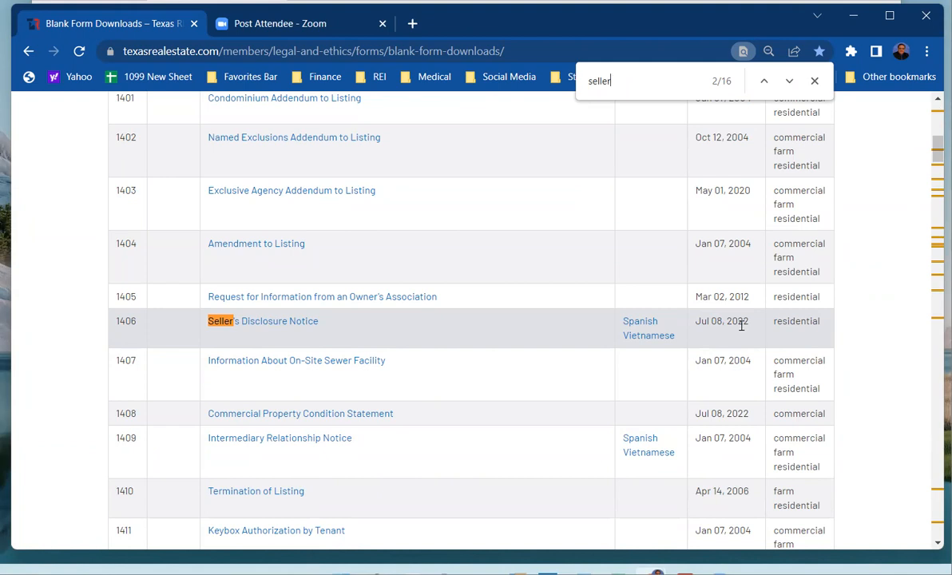
click(262, 320)
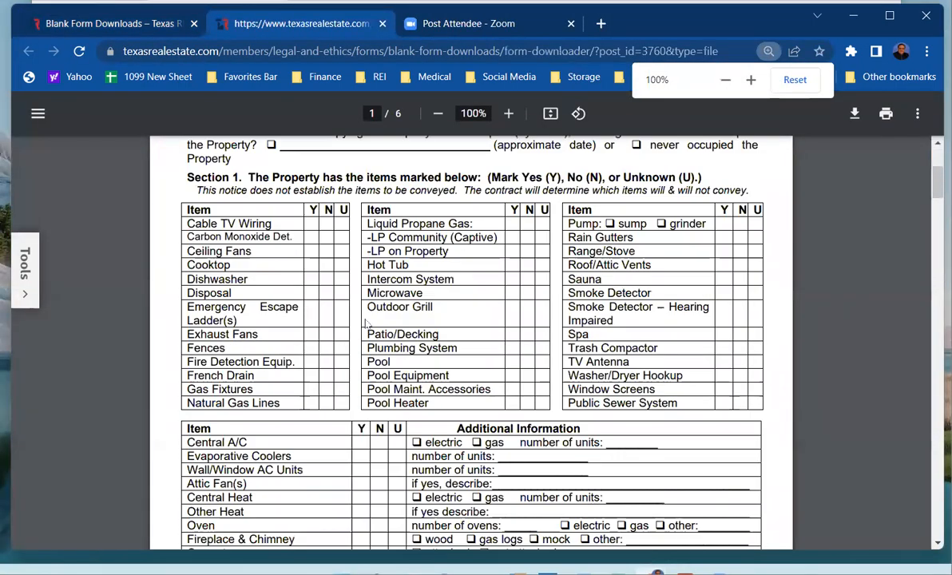
scroll(down, 3)
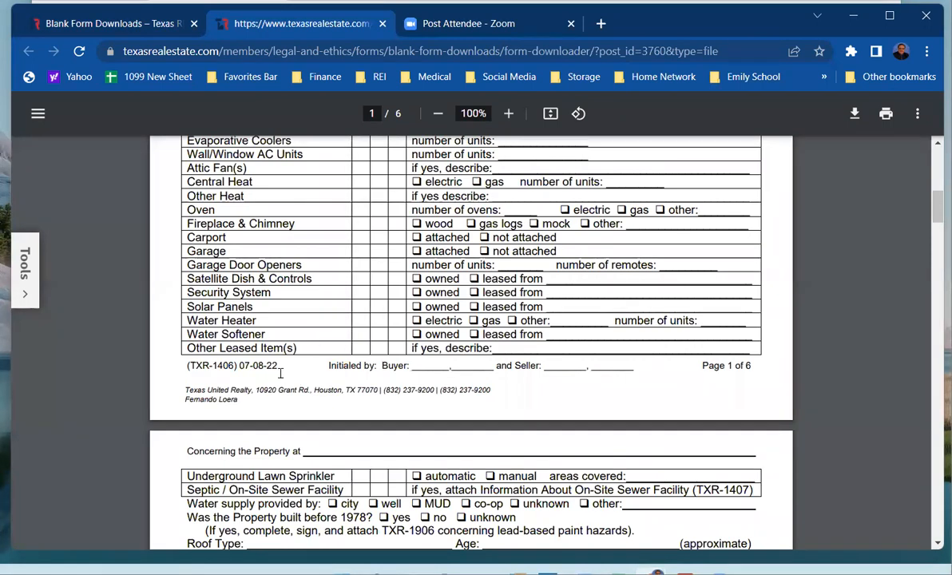
double_click(232, 364)
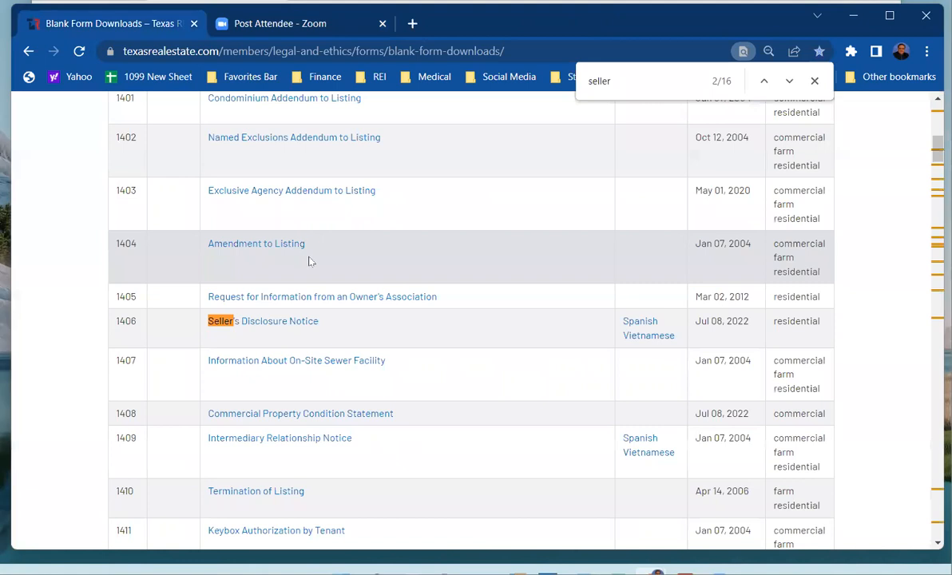
mouse_move(256, 243)
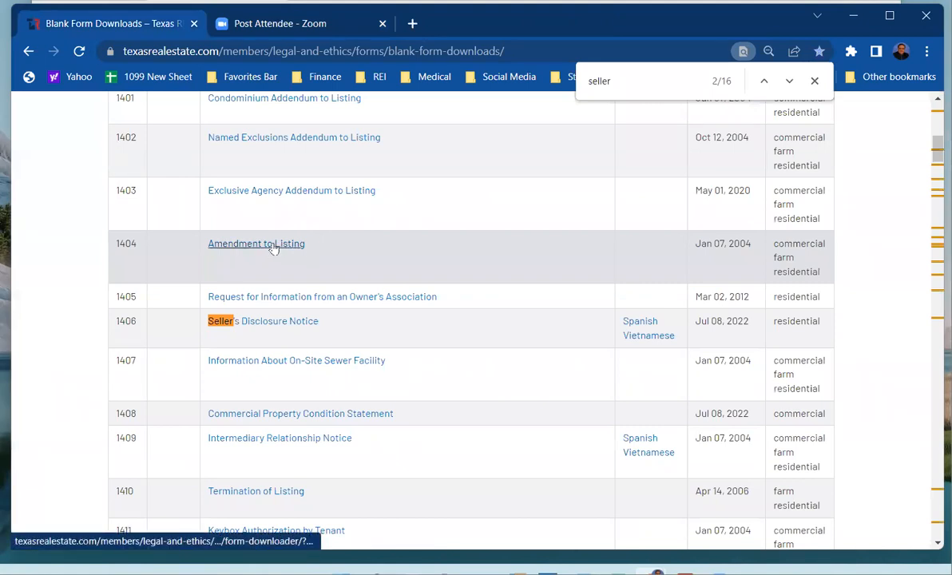
click(255, 243)
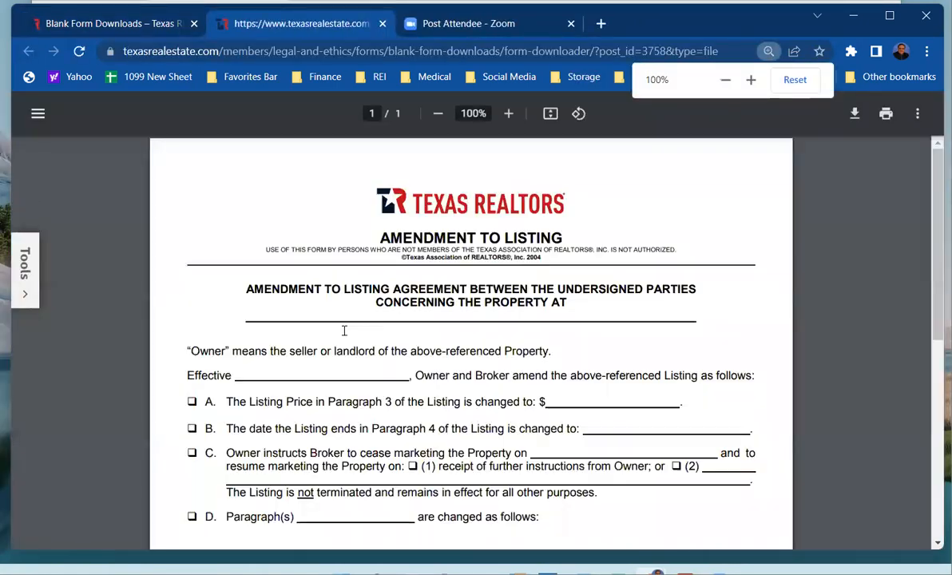
scroll(down, 3)
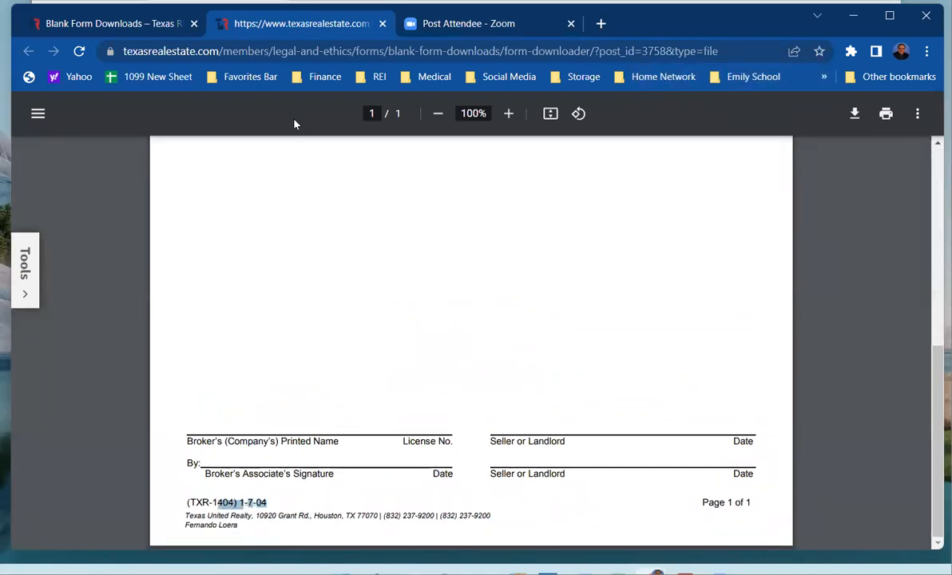
mouse_move(517, 277)
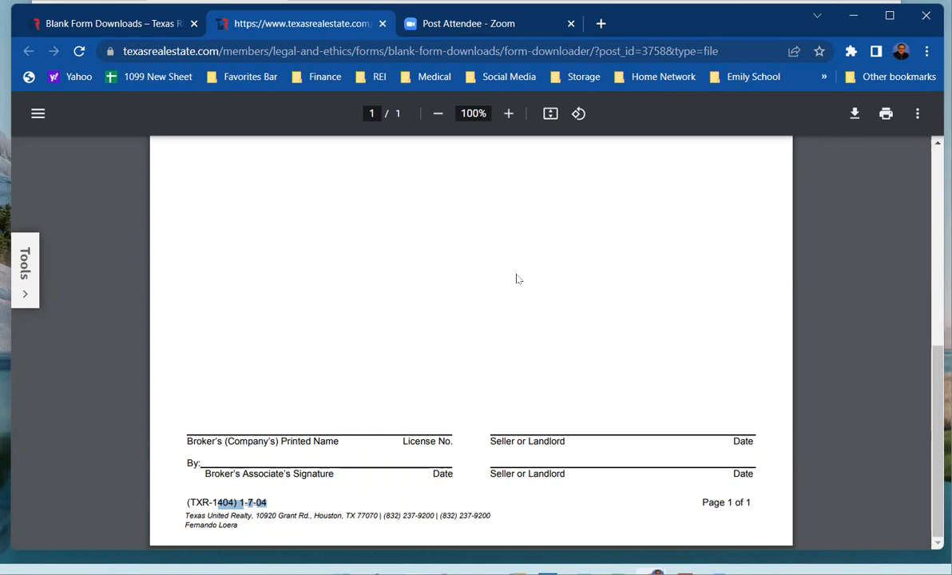
mouse_move(467, 185)
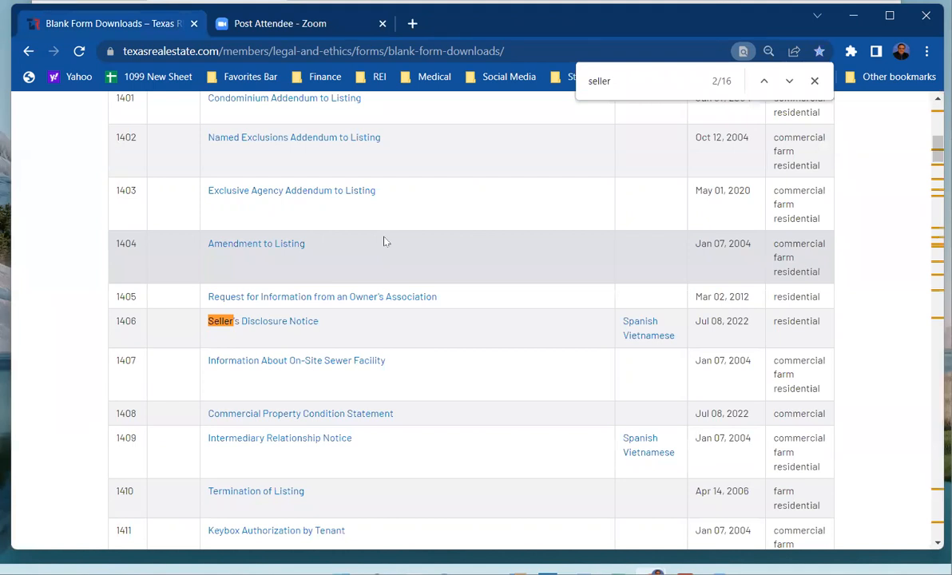
scroll(up, 3)
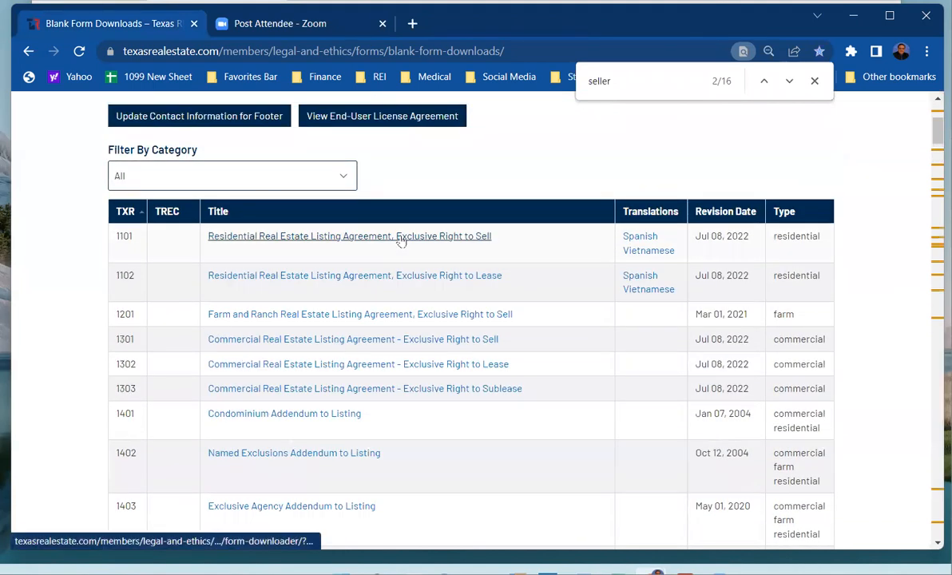
click(815, 80)
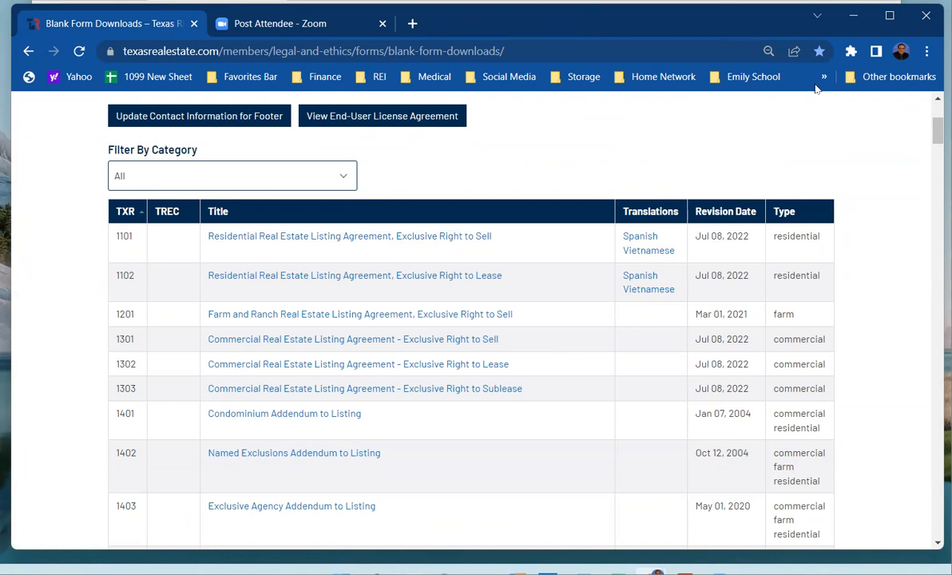
scroll(up, 3)
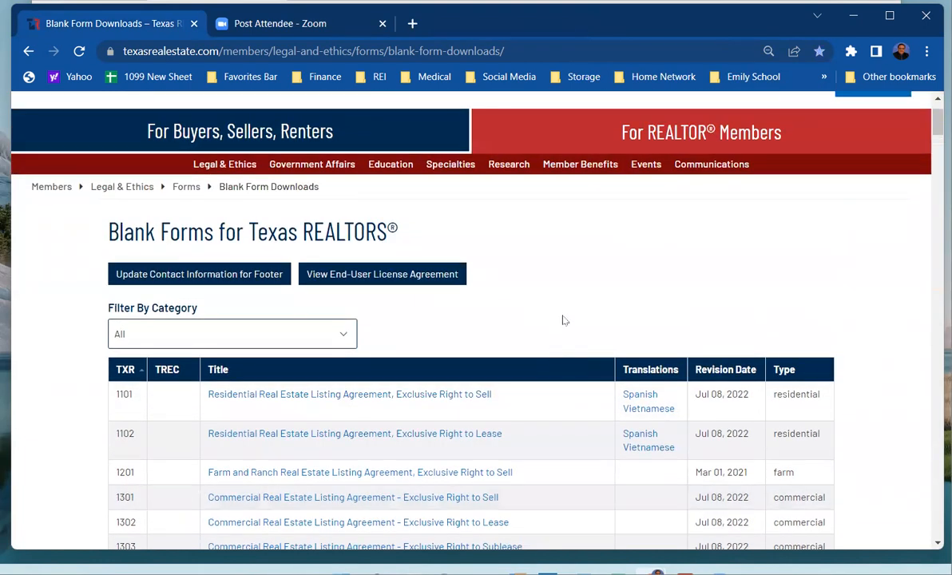
scroll(down, 3)
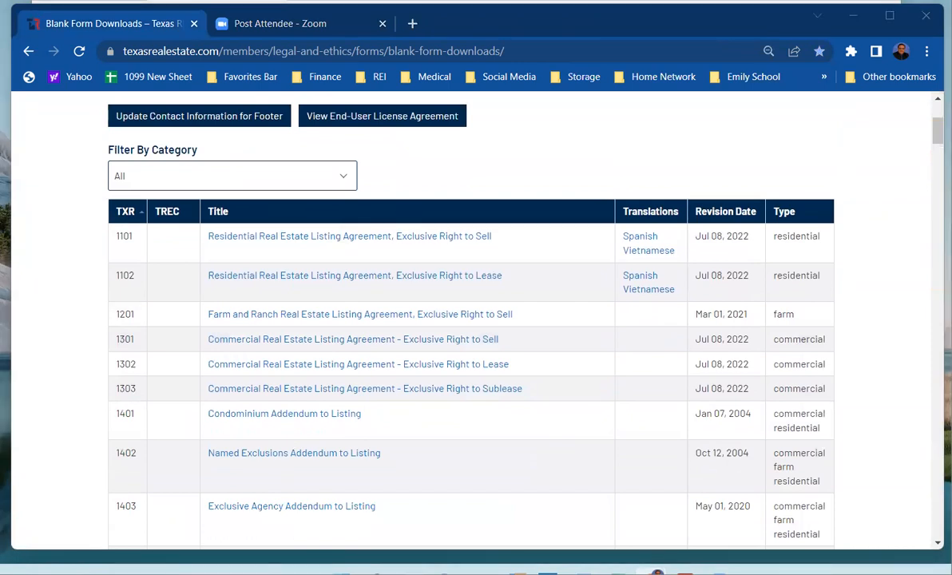
mouse_move(562, 310)
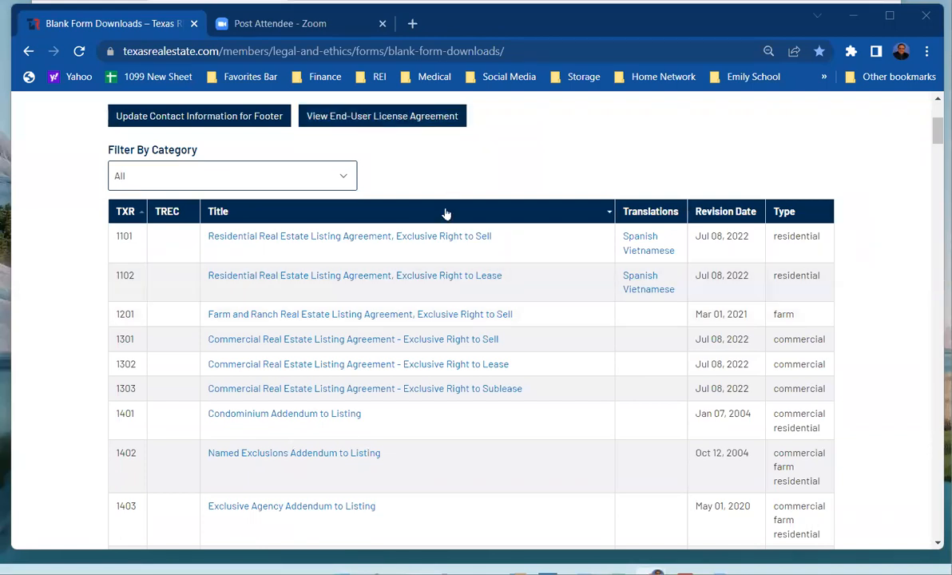
scroll(up, 3)
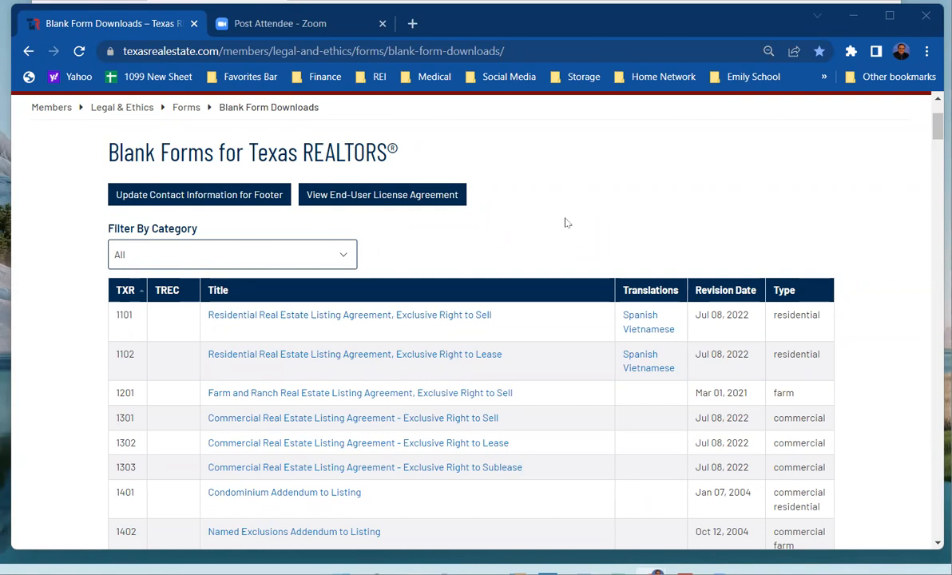
mouse_move(645, 192)
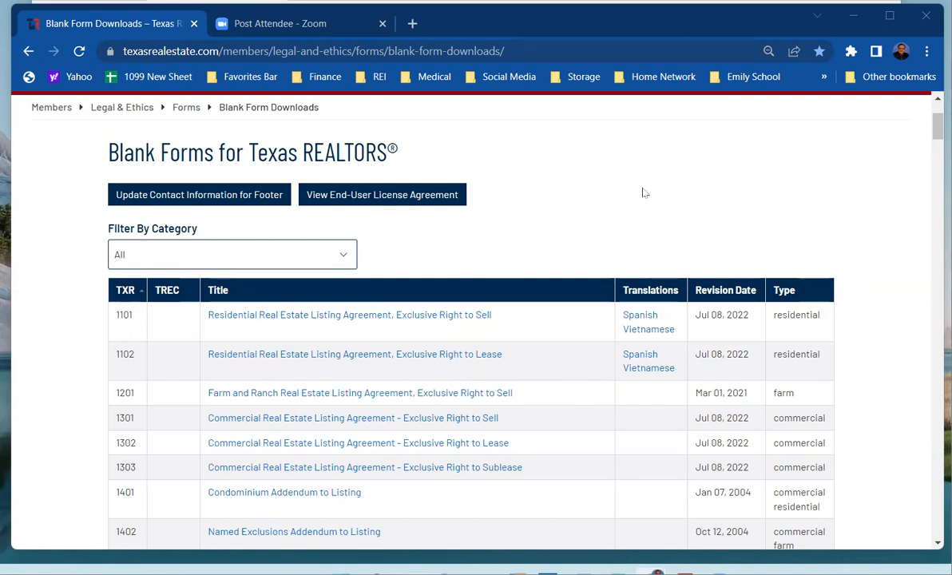
scroll(up, 3)
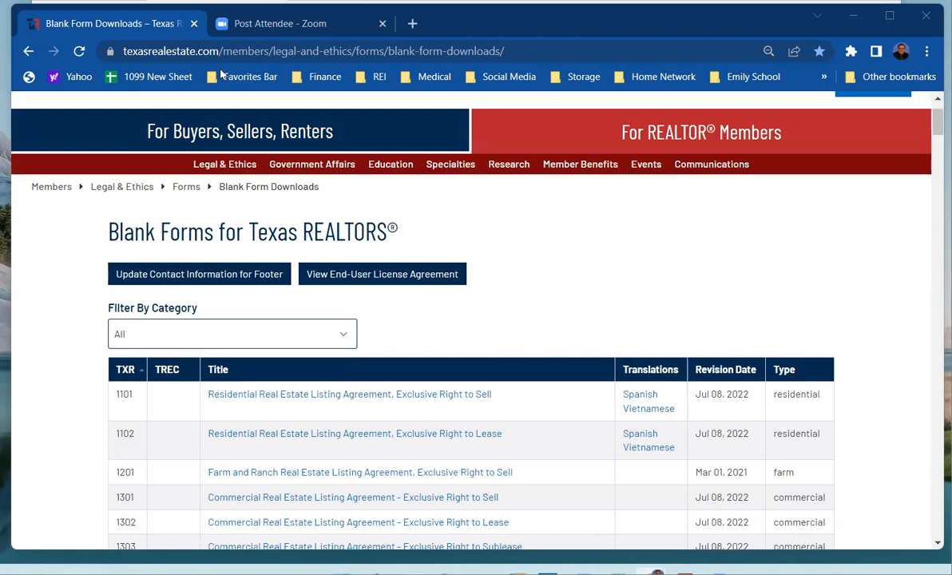
mouse_move(508, 275)
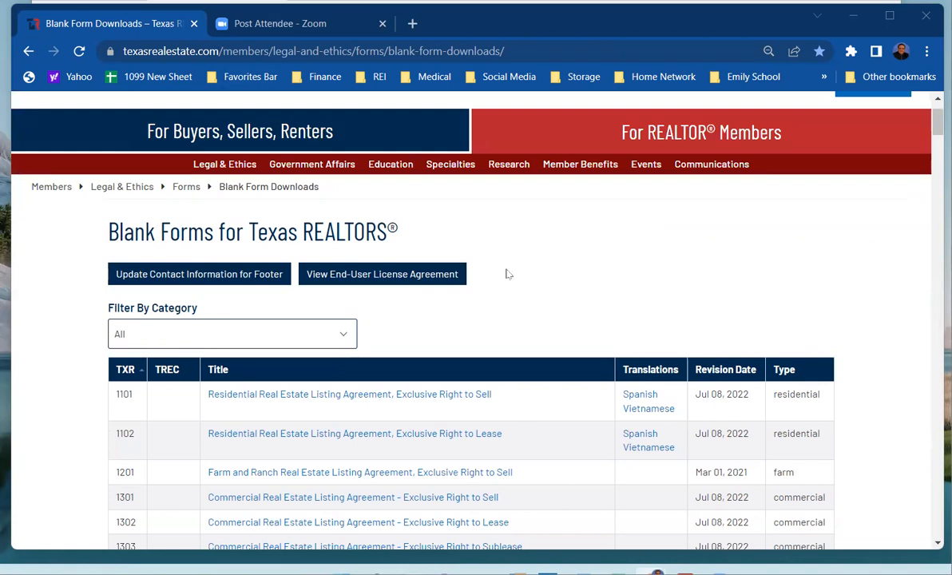
scroll(down, 3)
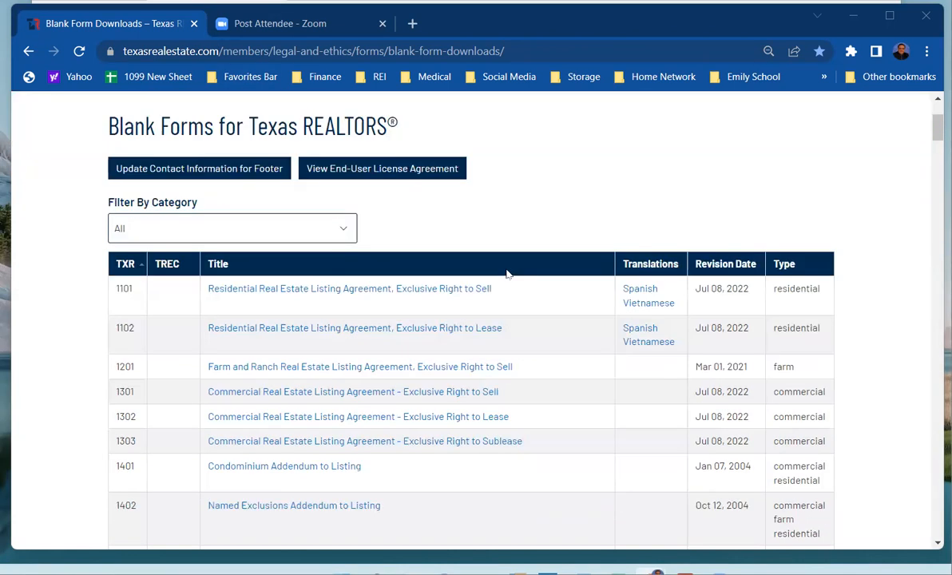
scroll(down, 3)
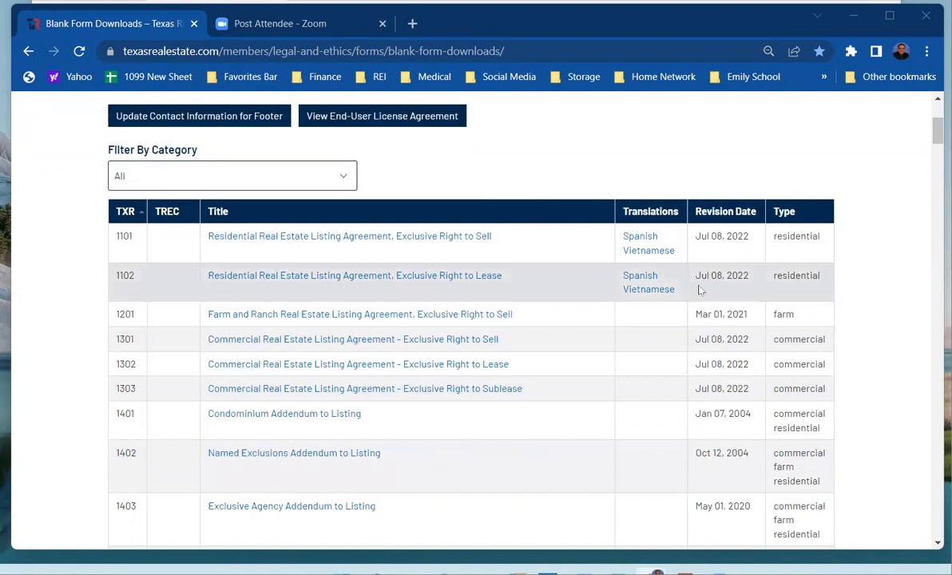
scroll(down, 3)
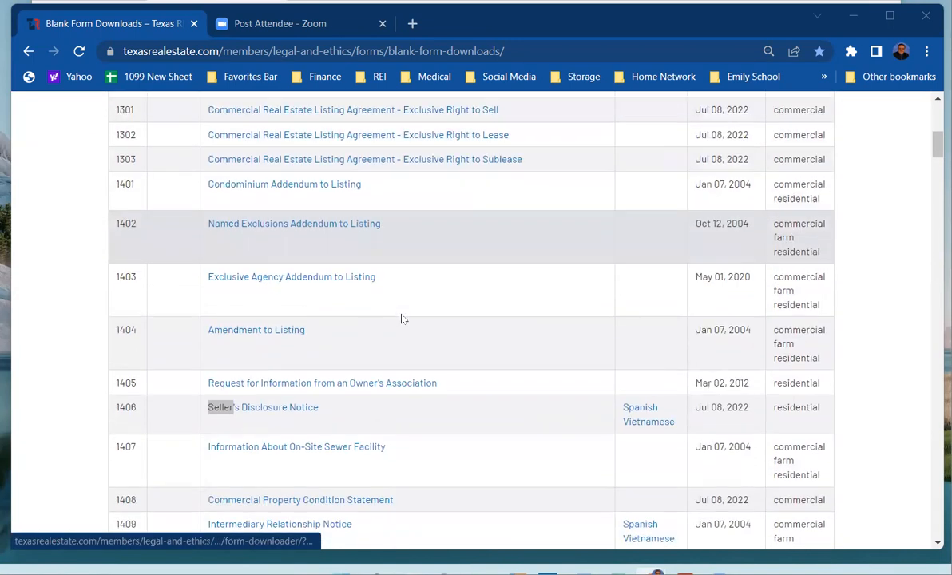
- Scroll through the sorted blank forms list, past the Jul 08, 2022 forms and the lease forms
scroll(up, 3)
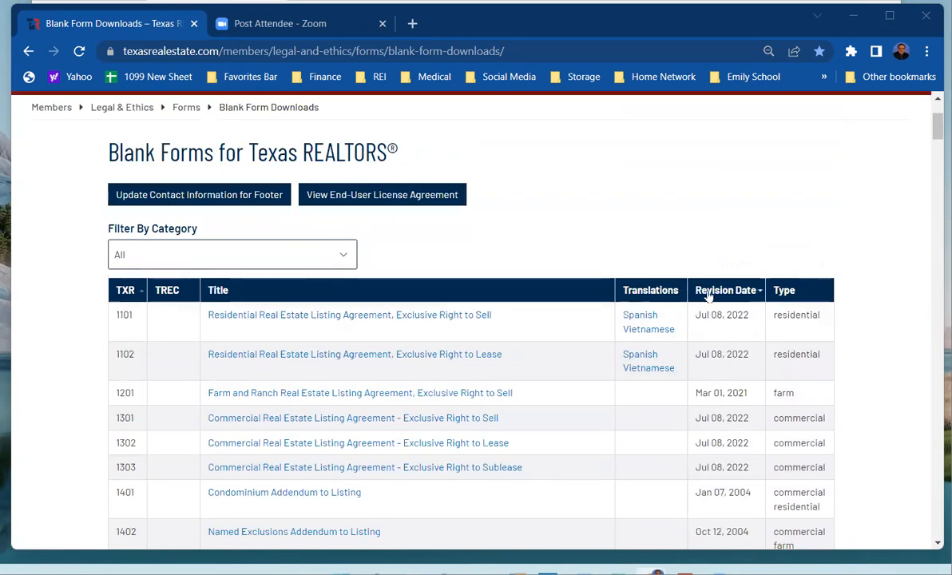
scroll(down, 3)
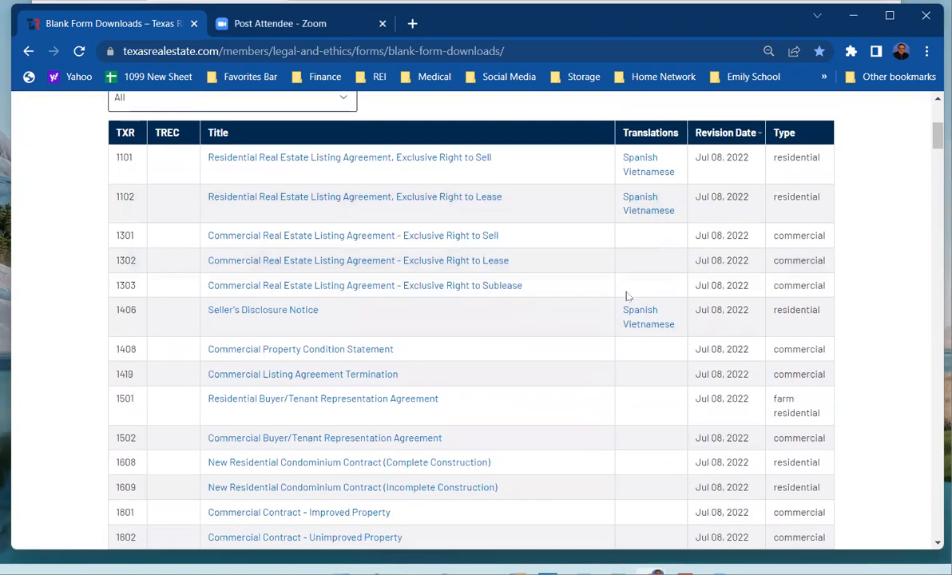
mouse_move(735, 369)
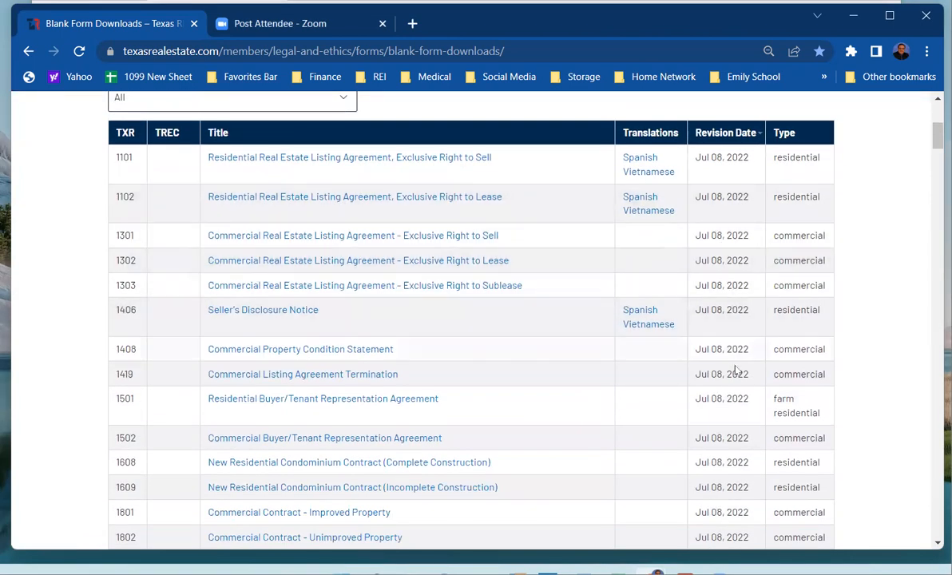
scroll(down, 3)
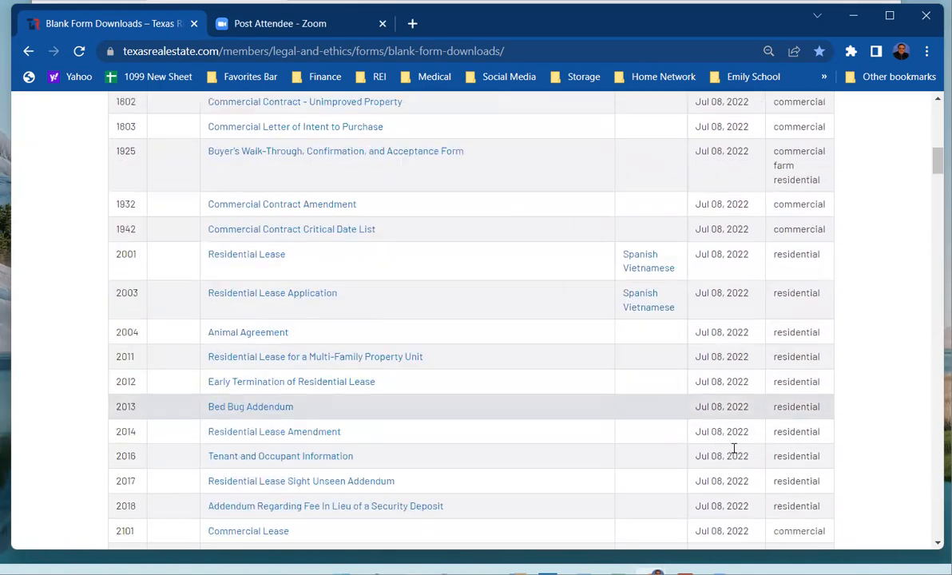
scroll(down, 3)
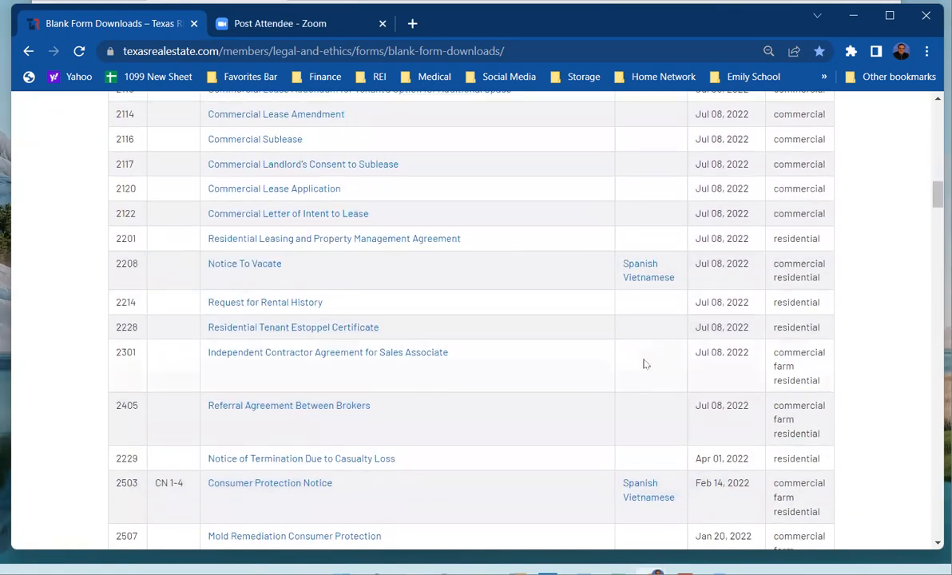
scroll(up, 3)
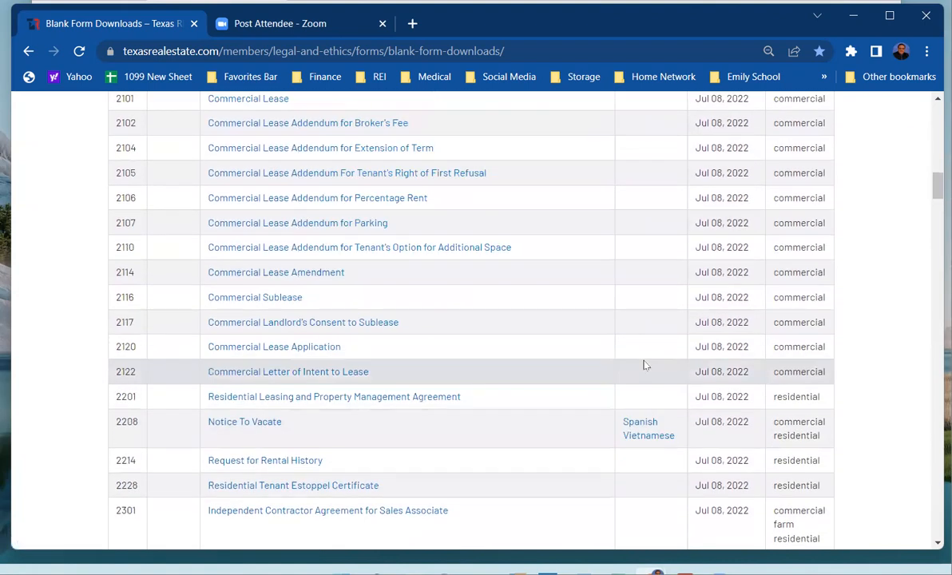
mouse_move(575, 345)
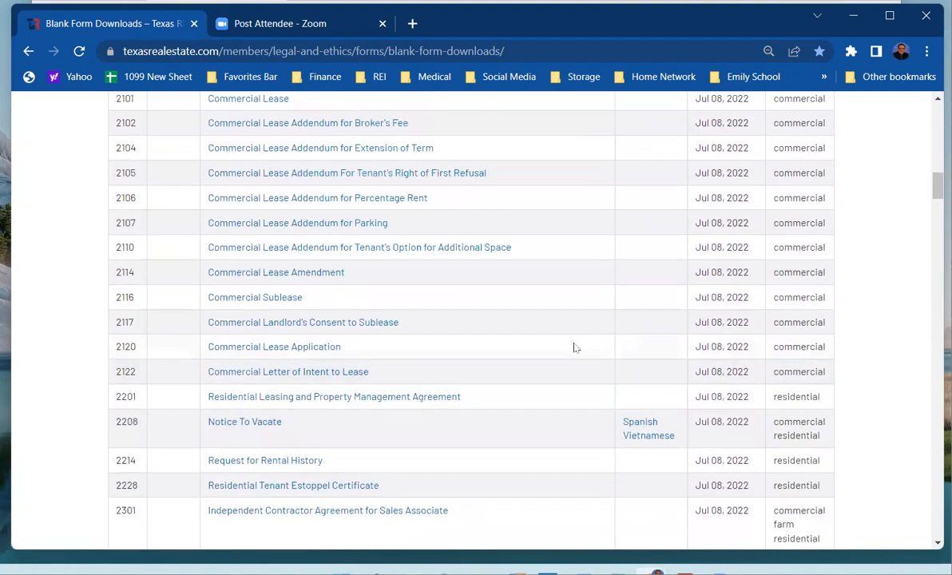
scroll(up, 3)
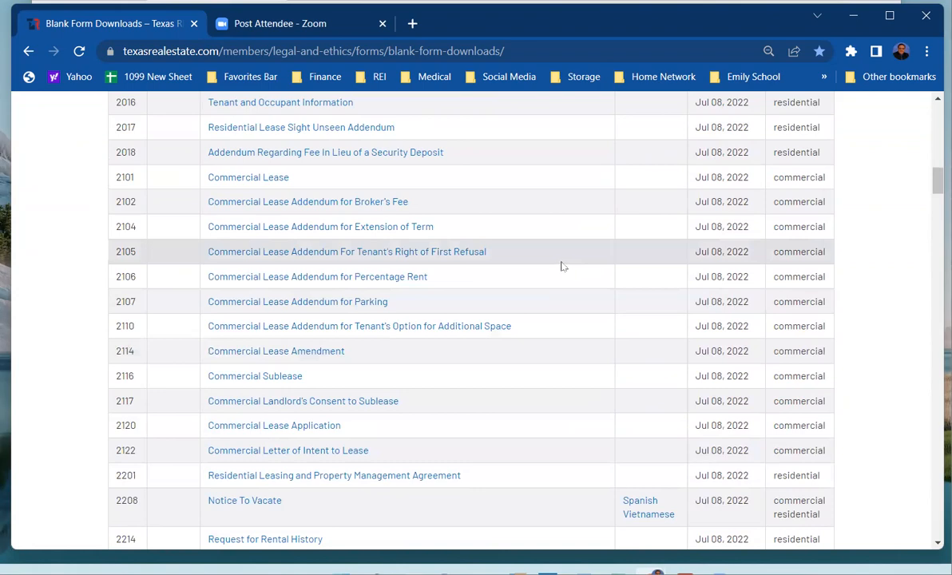
scroll(up, 3)
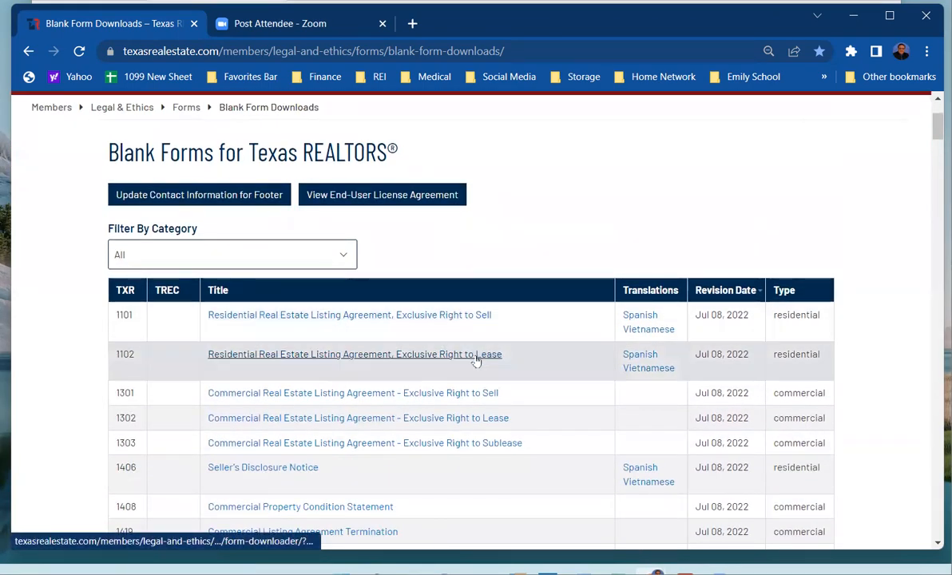
scroll(down, 3)
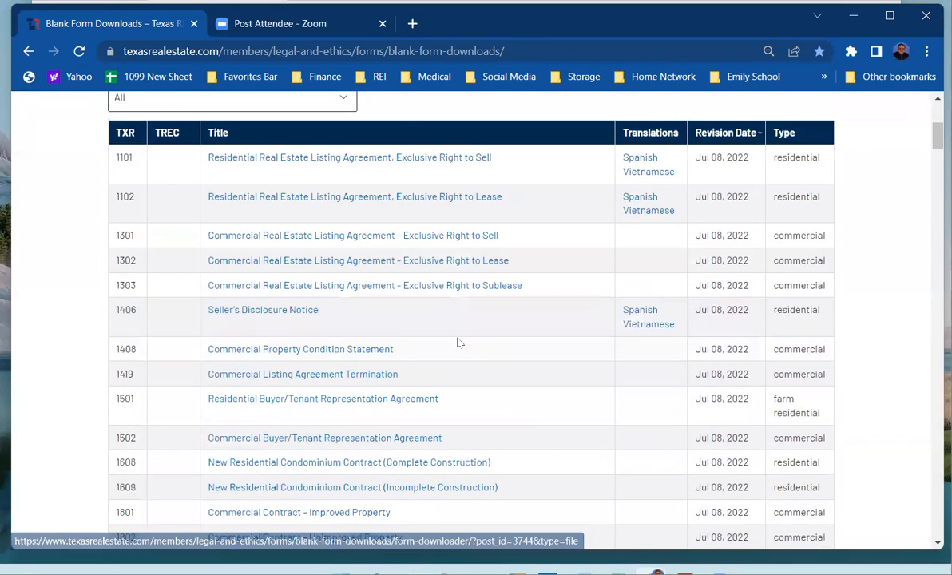
mouse_move(334, 328)
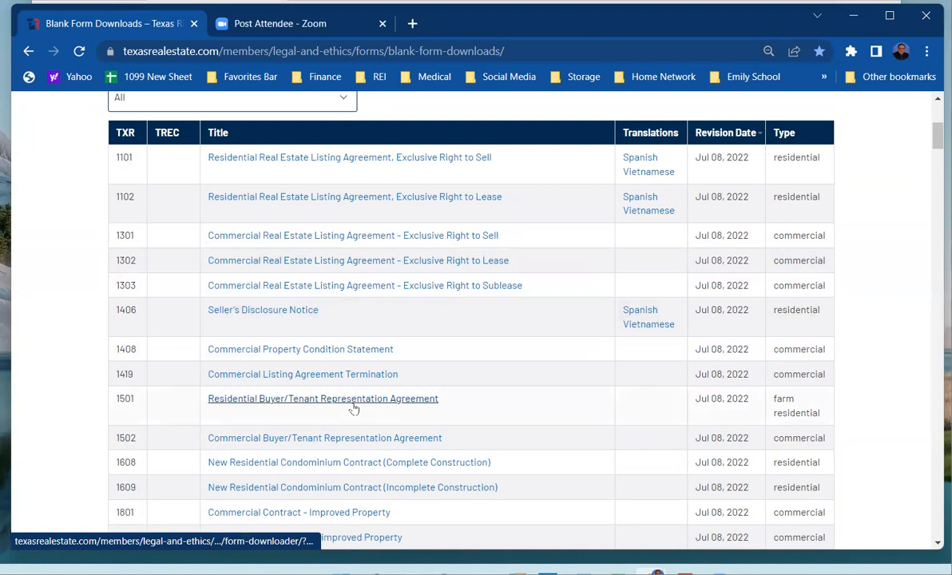
scroll(down, 3)
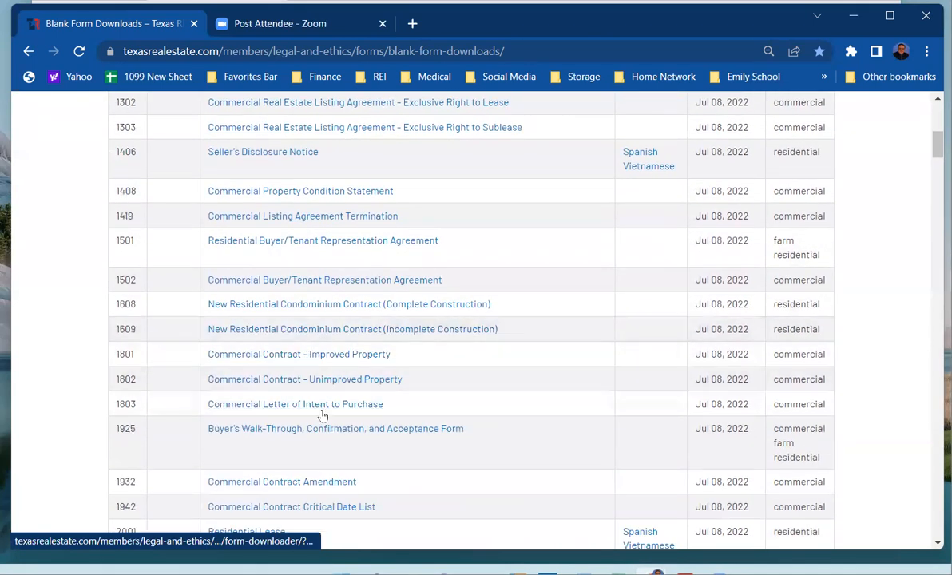
scroll(down, 3)
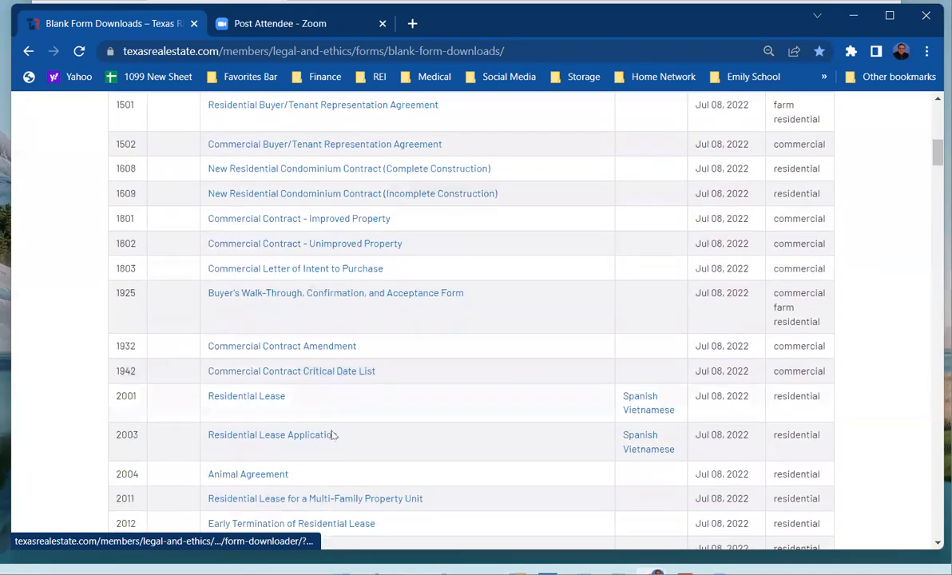
scroll(down, 3)
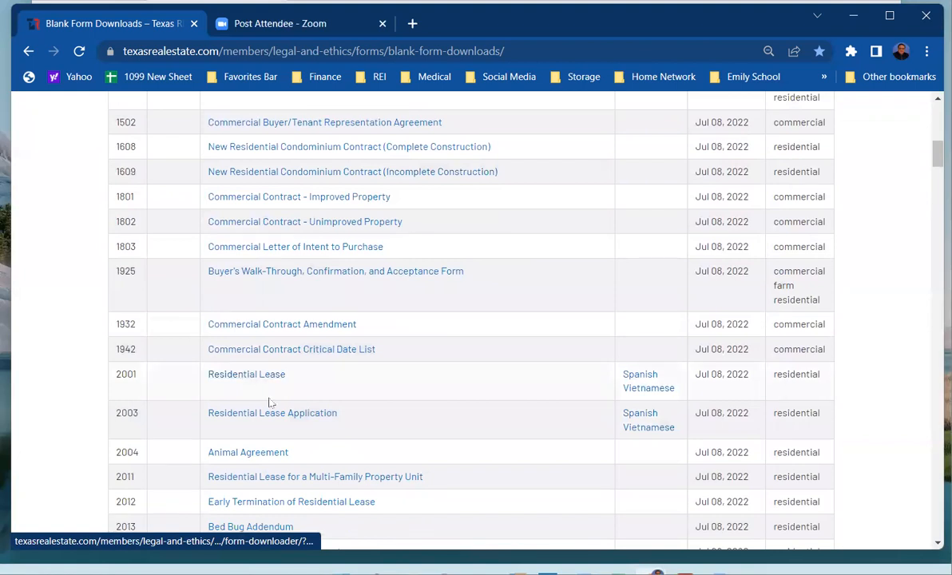
scroll(down, 3)
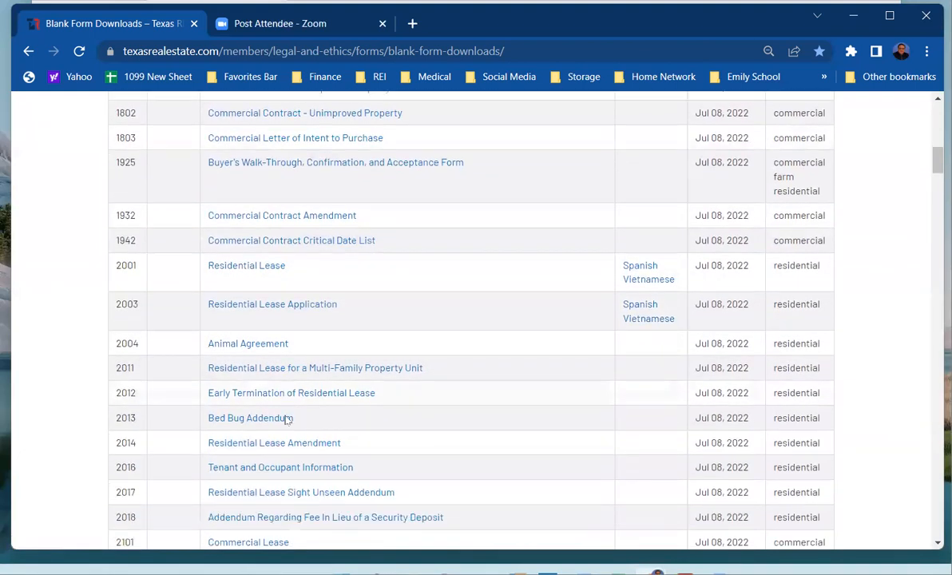
scroll(down, 3)
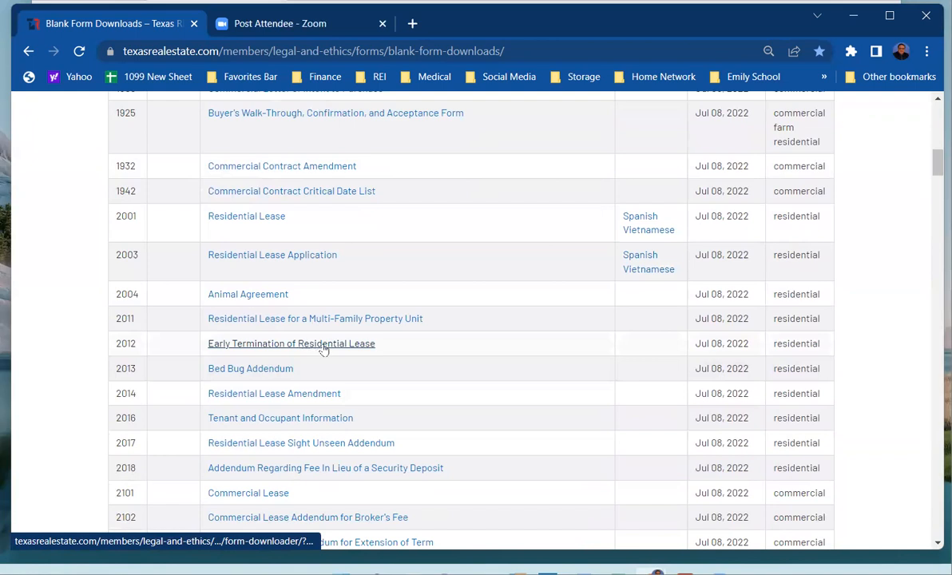
mouse_move(249, 368)
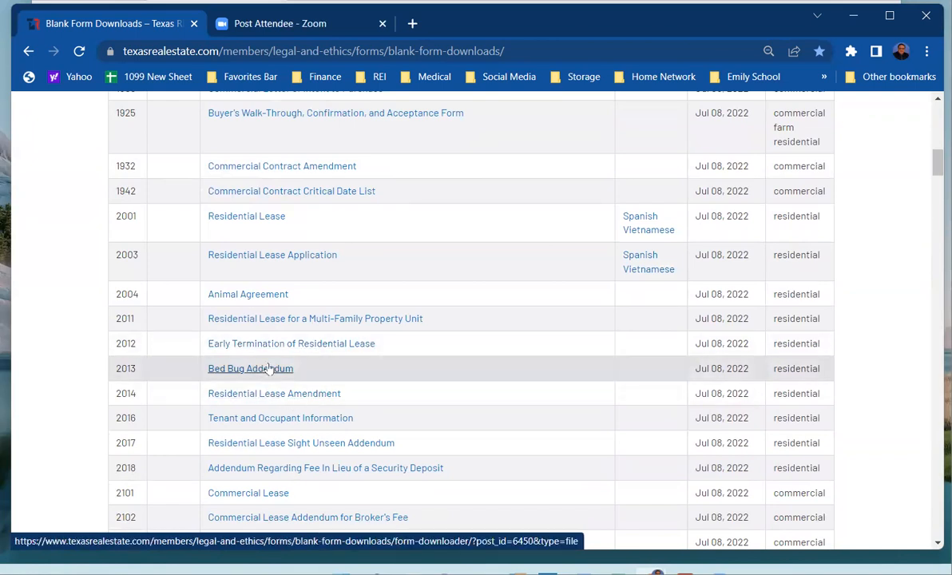
scroll(down, 3)
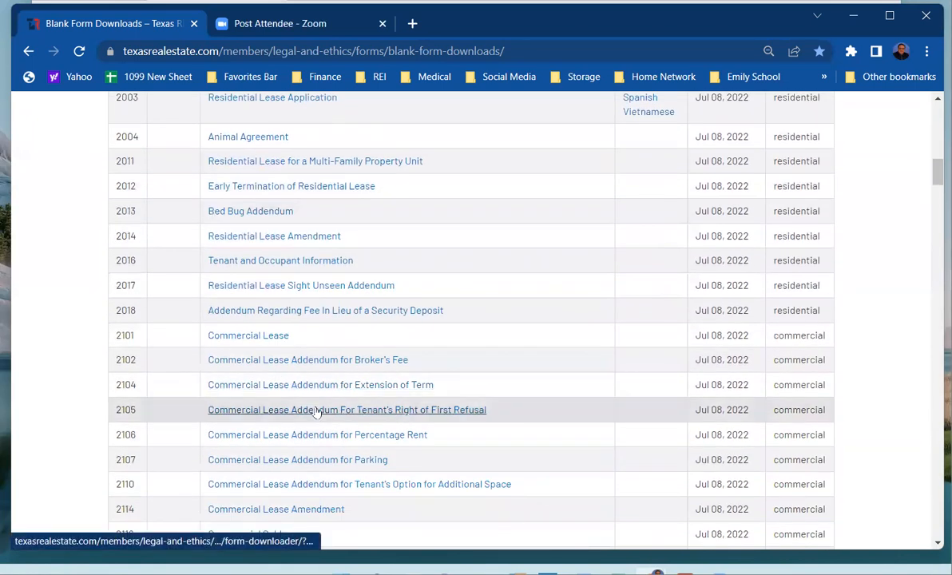
scroll(down, 3)
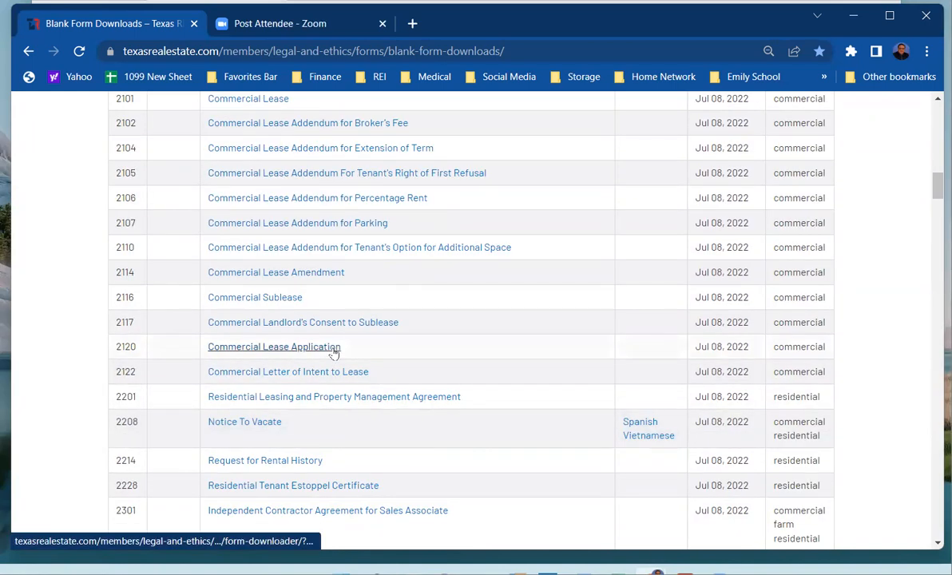
scroll(down, 3)
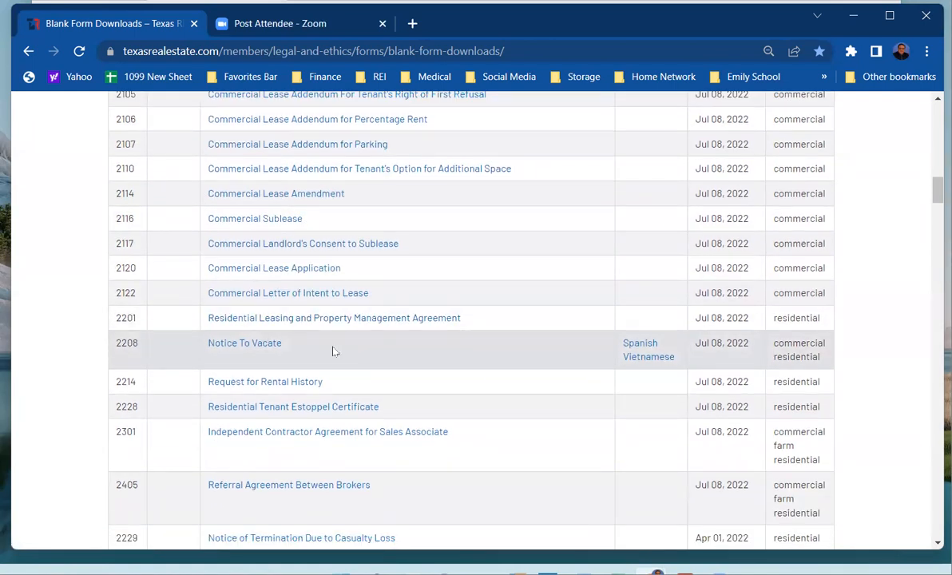
scroll(up, 3)
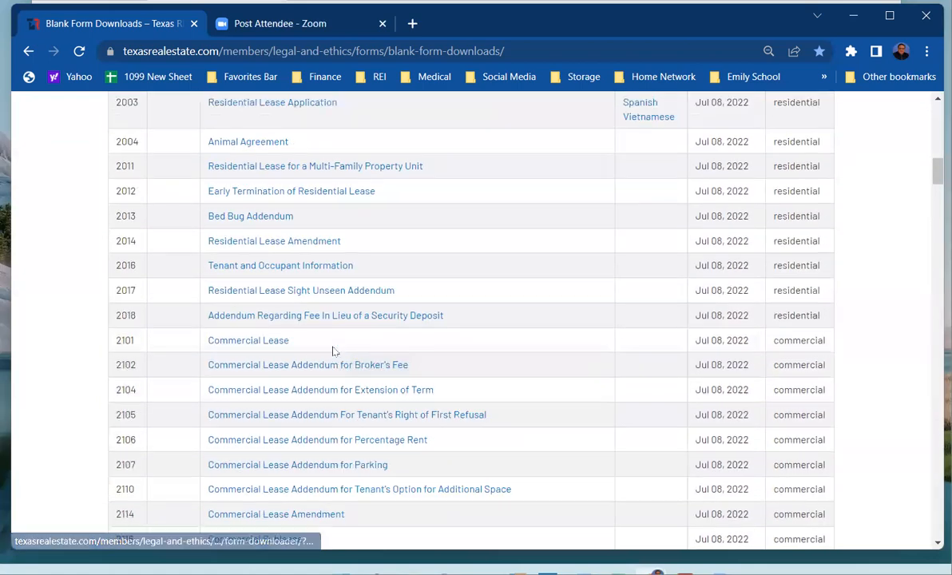
scroll(down, 3)
text(one)
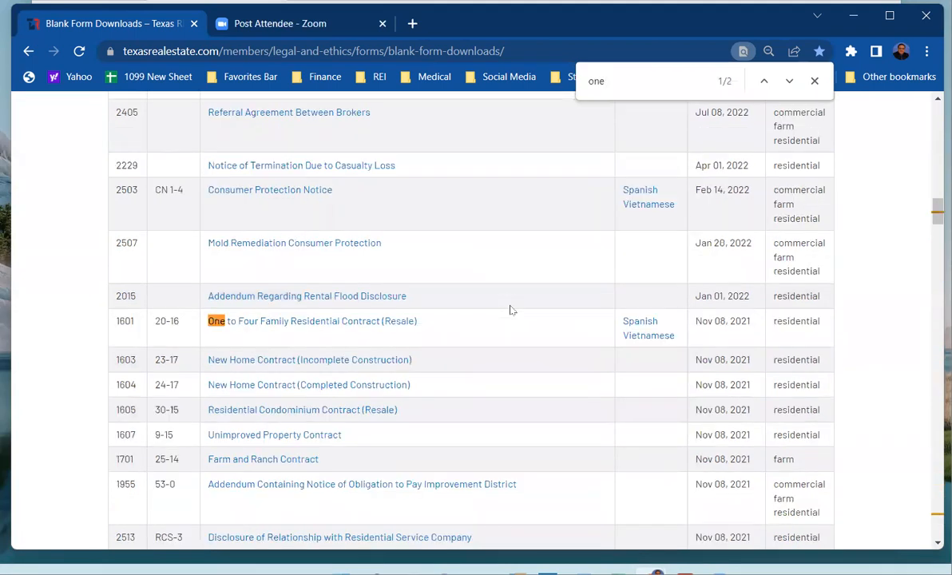
- Highlight form 1601's Nov 08, 2021 revision date and close the in-page search
double_click(738, 321)
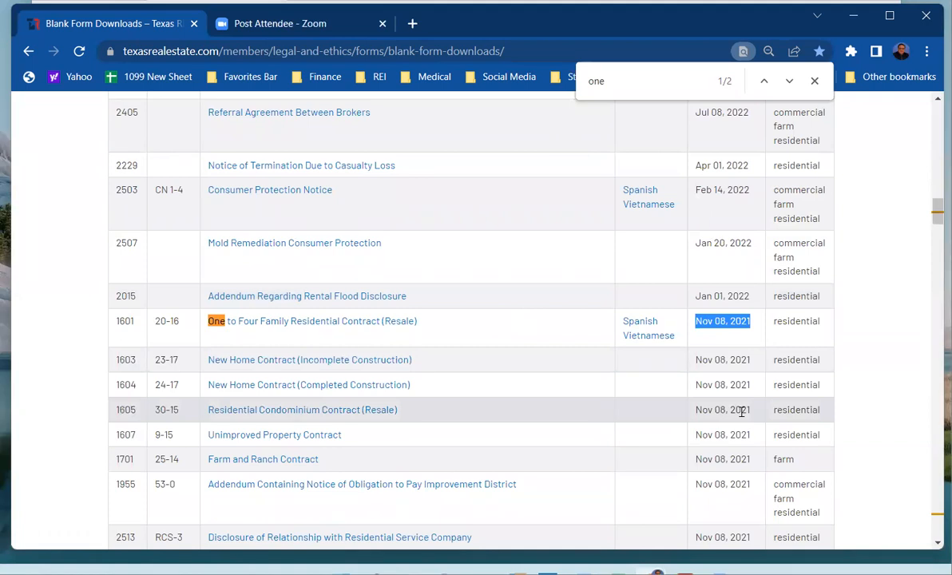
mouse_move(816, 326)
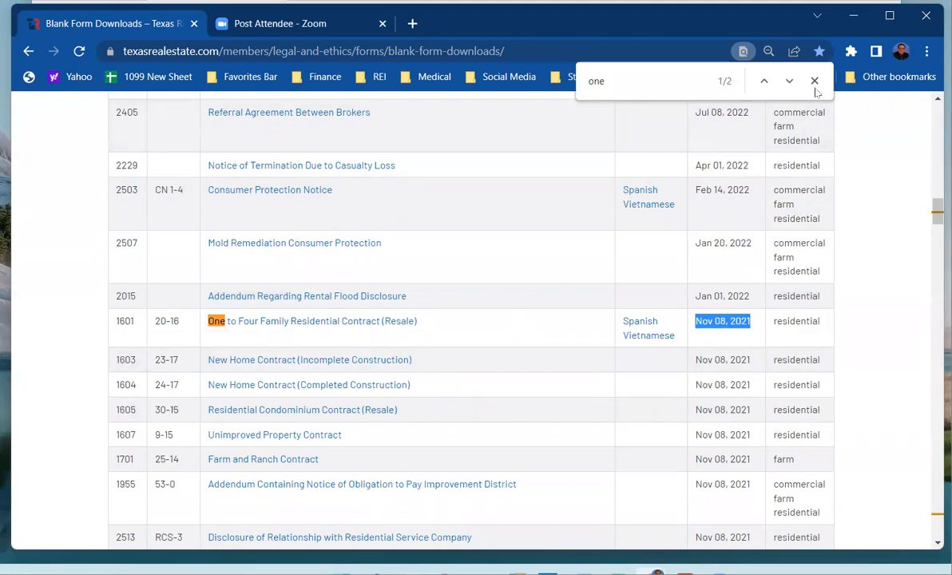
mouse_move(815, 80)
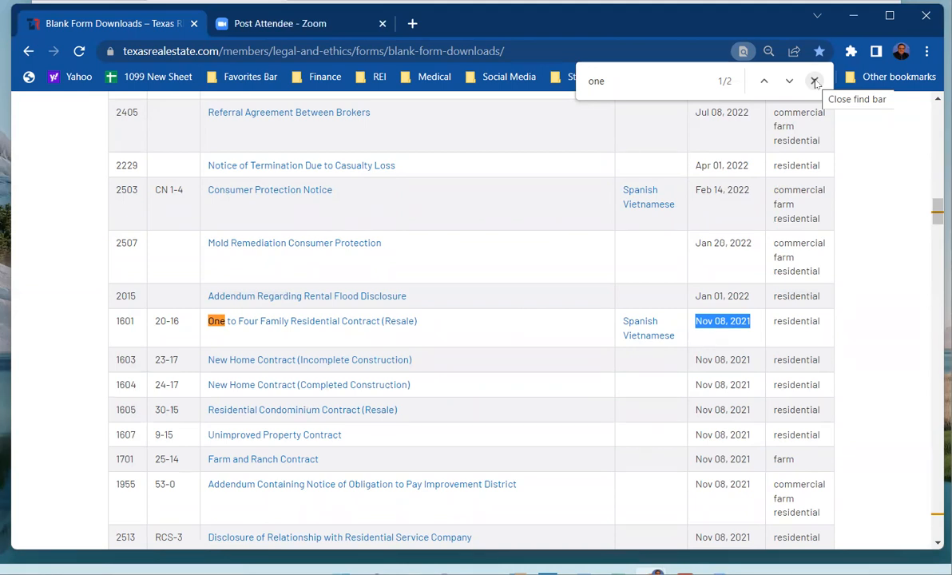
click(815, 80)
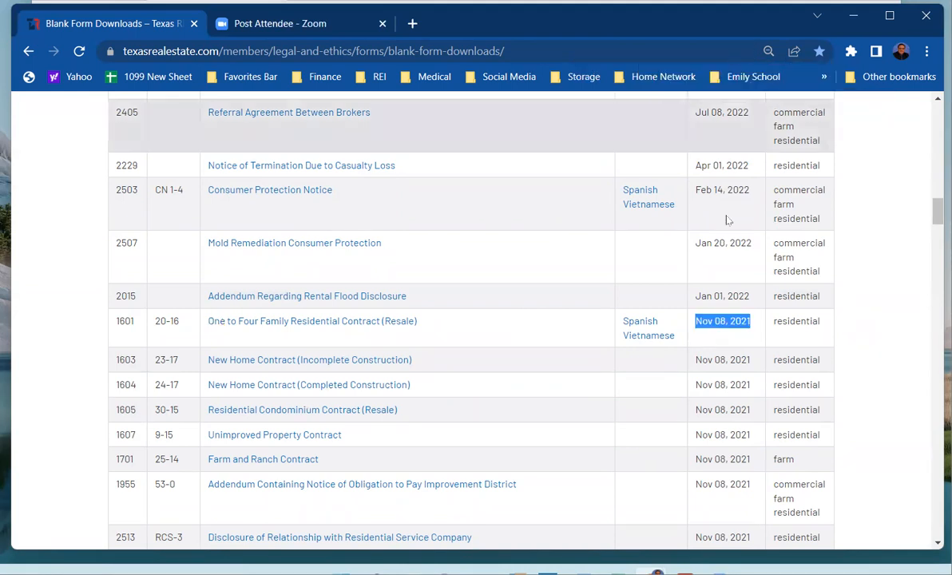
mouse_move(733, 290)
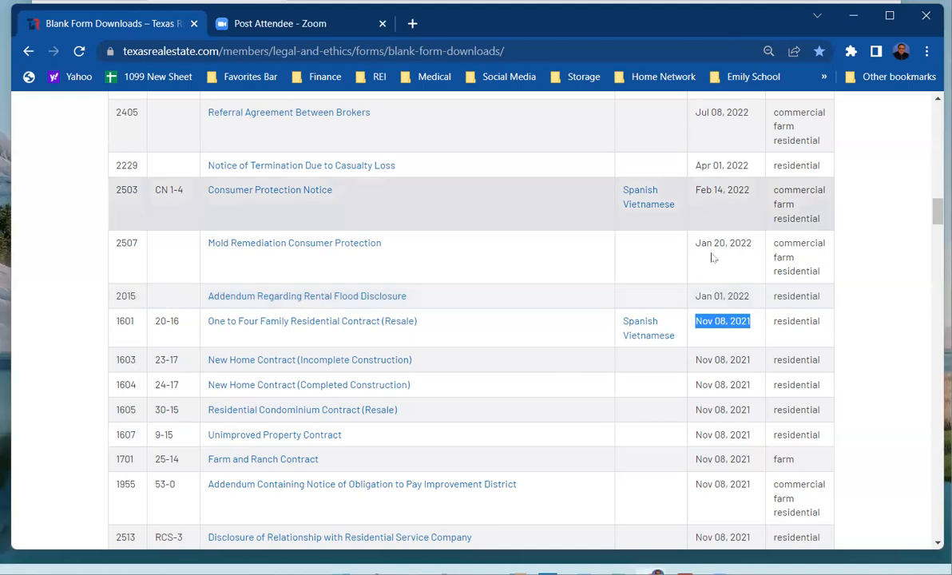
- Scroll to the top of the blank forms page and go to the Texas REALTORS home page via the logo
scroll(up, 3)
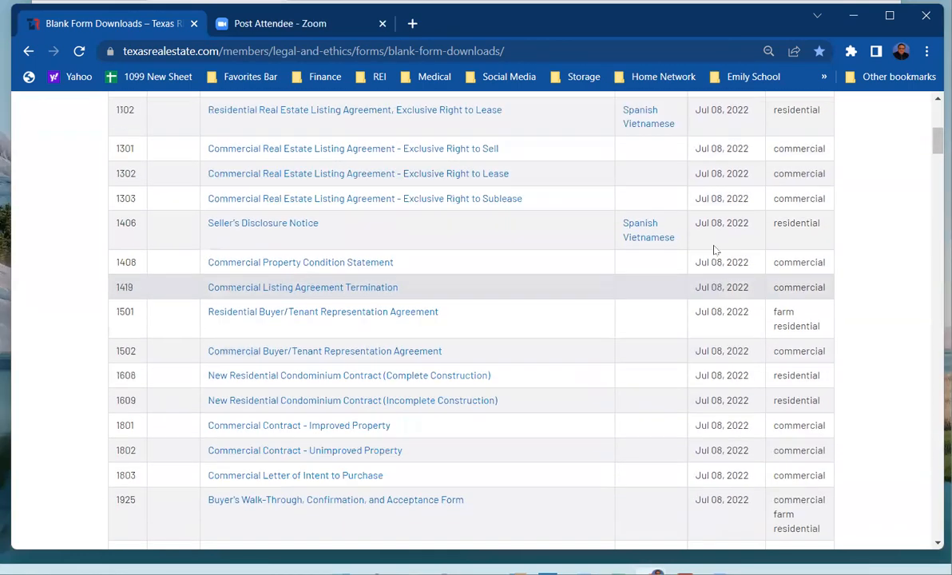
scroll(up, 3)
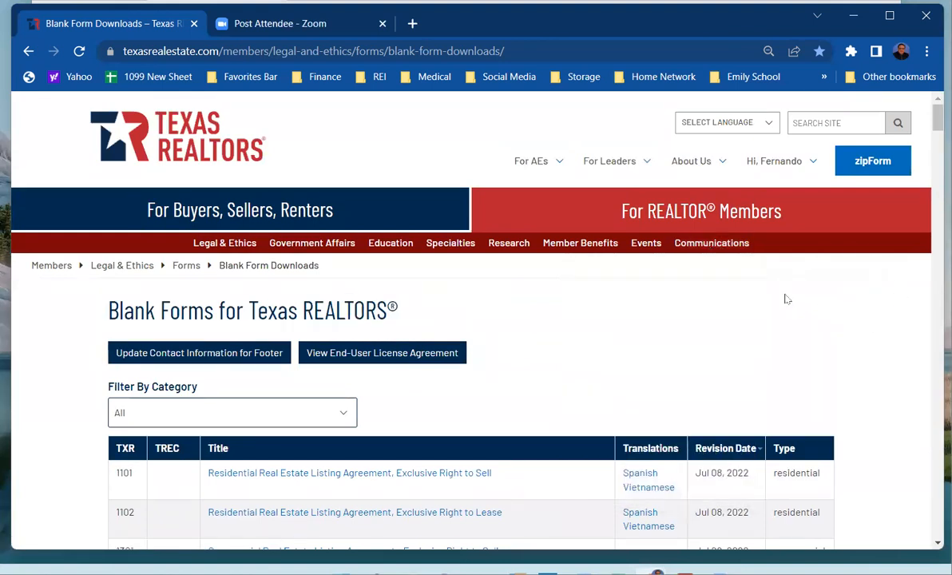
scroll(down, 3)
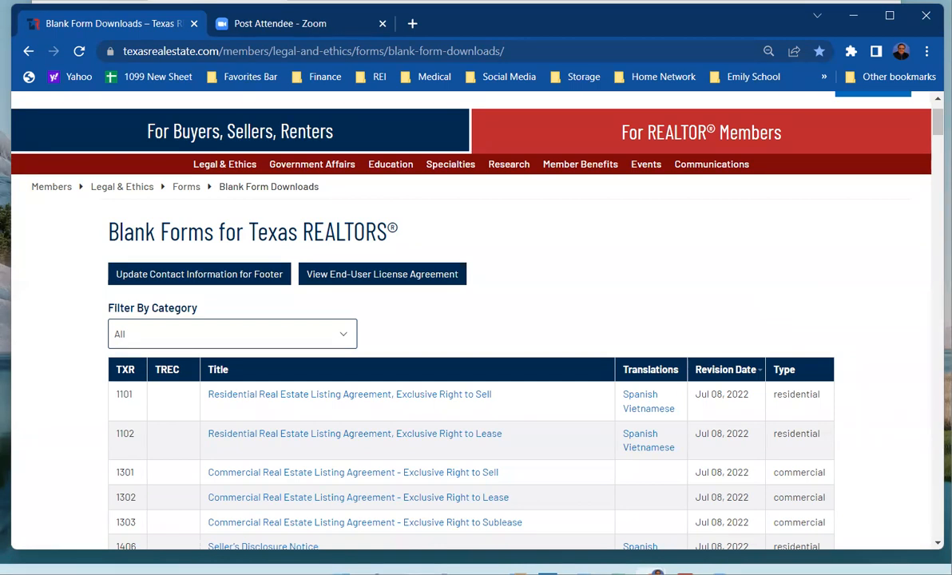
mouse_move(697, 131)
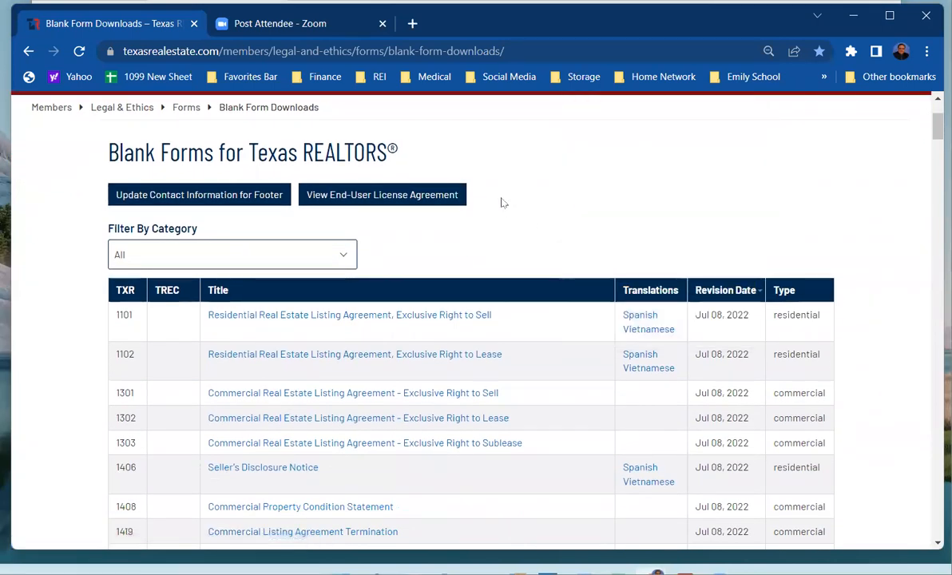
click(312, 52)
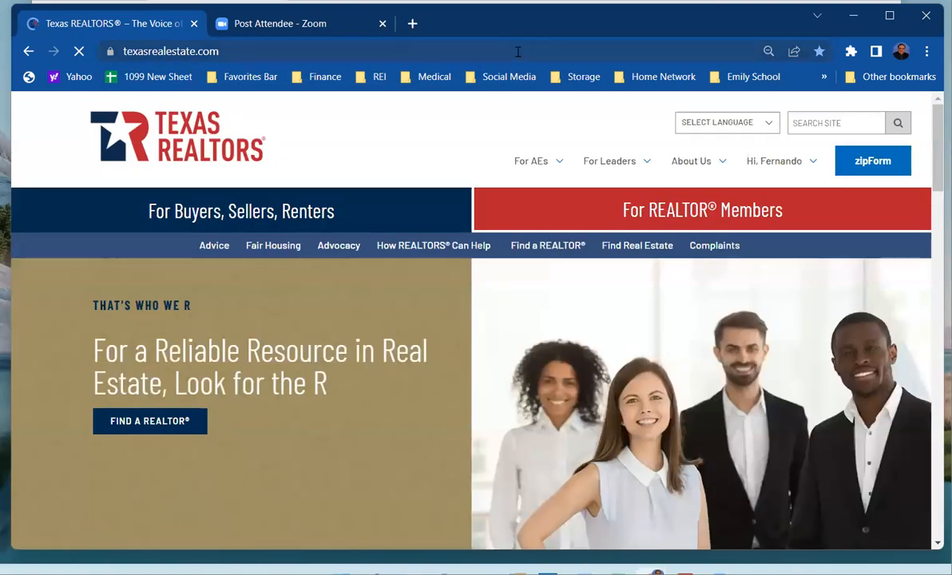
- Log out from the Hi, user menu, go to Member Login and start Create Account
click(773, 159)
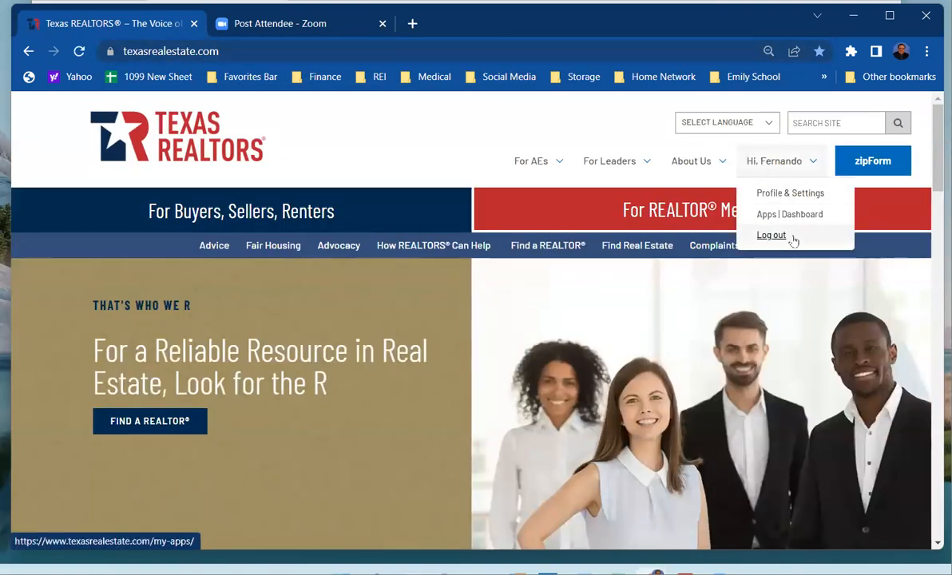
click(770, 235)
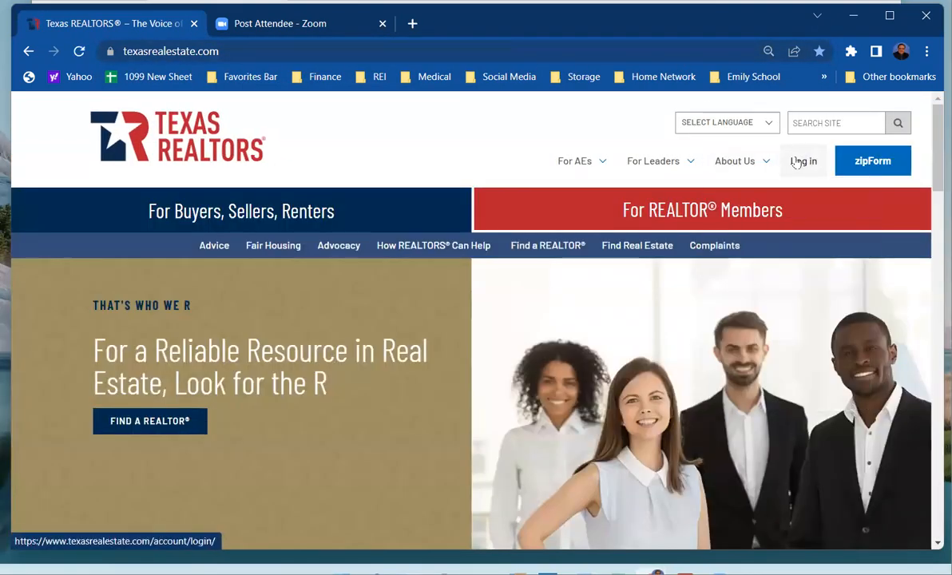
click(804, 160)
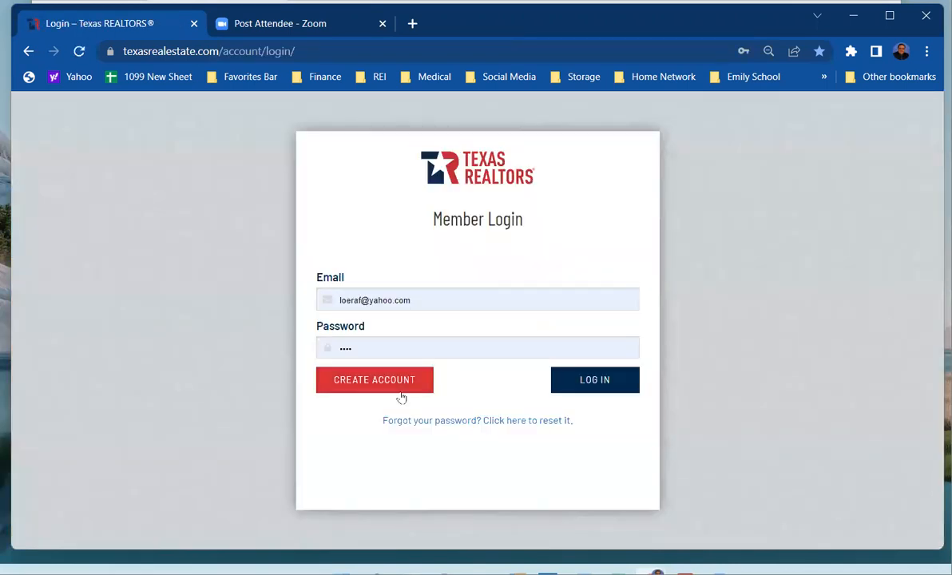
mouse_move(425, 424)
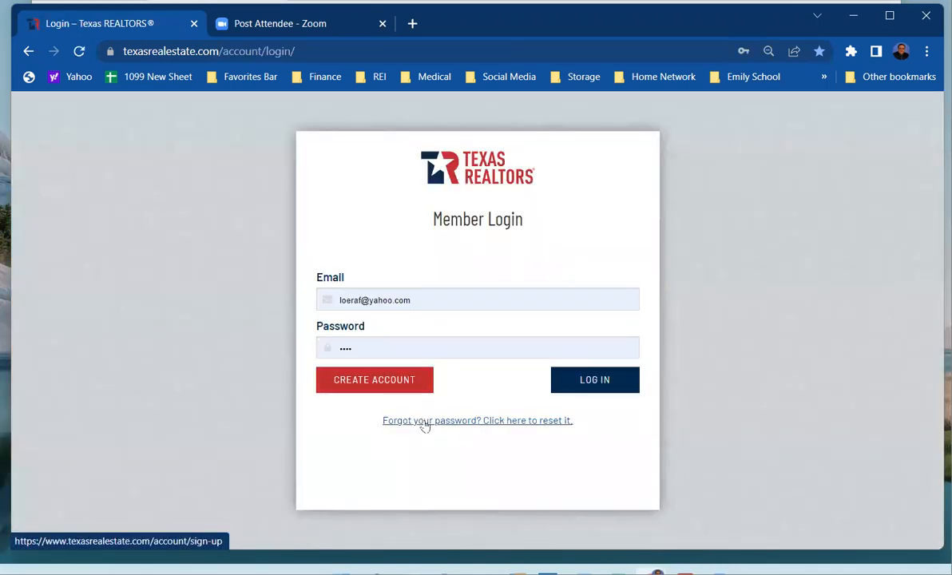
mouse_move(428, 431)
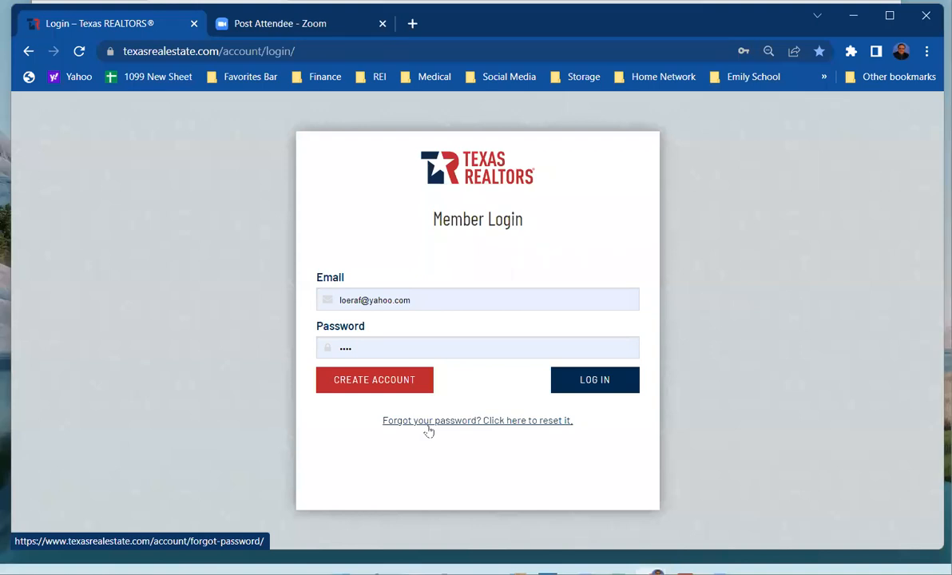
click(374, 381)
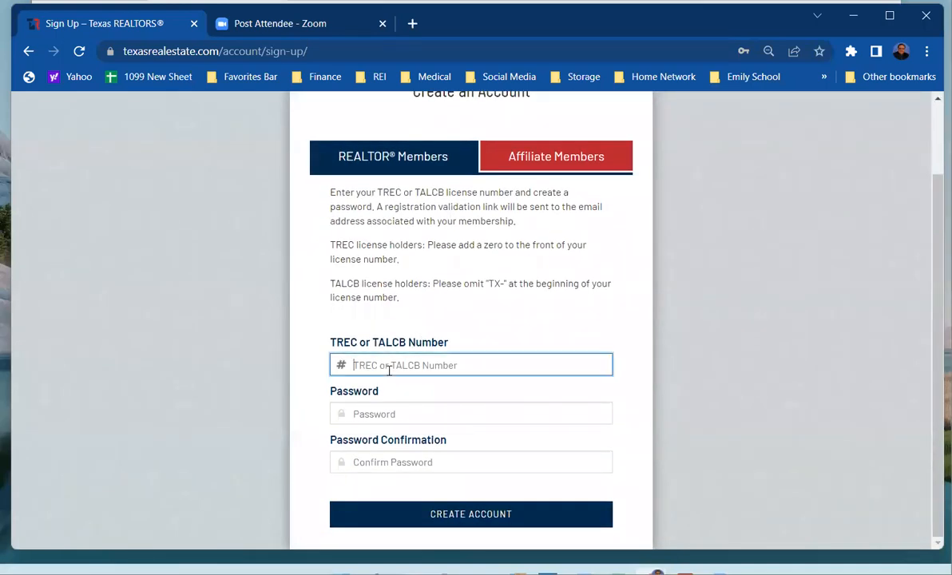
text(05)
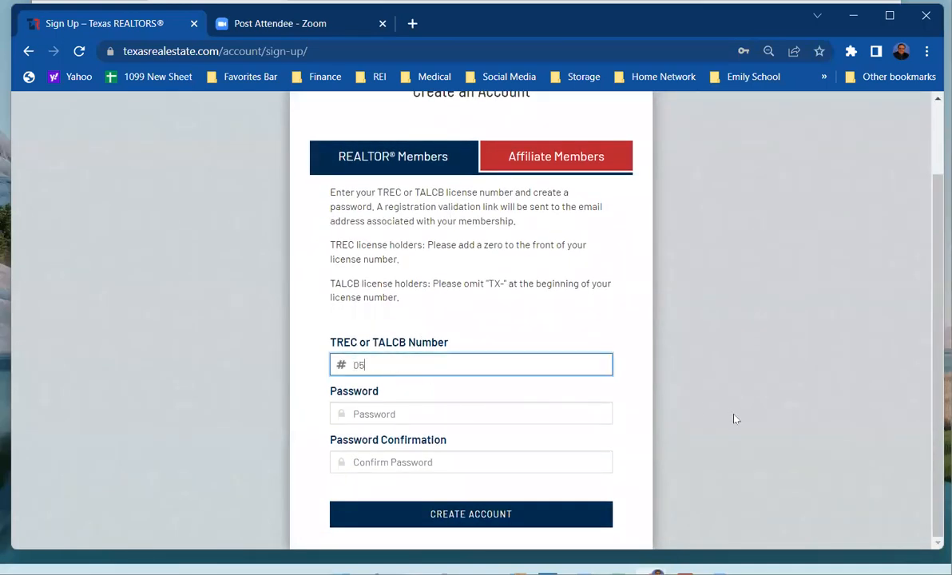
text(72913)
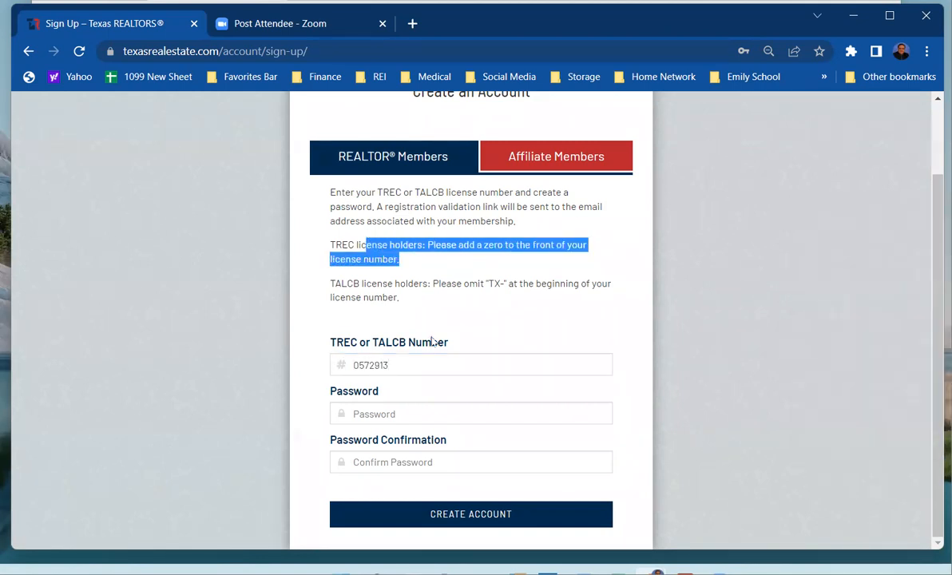
click(470, 364)
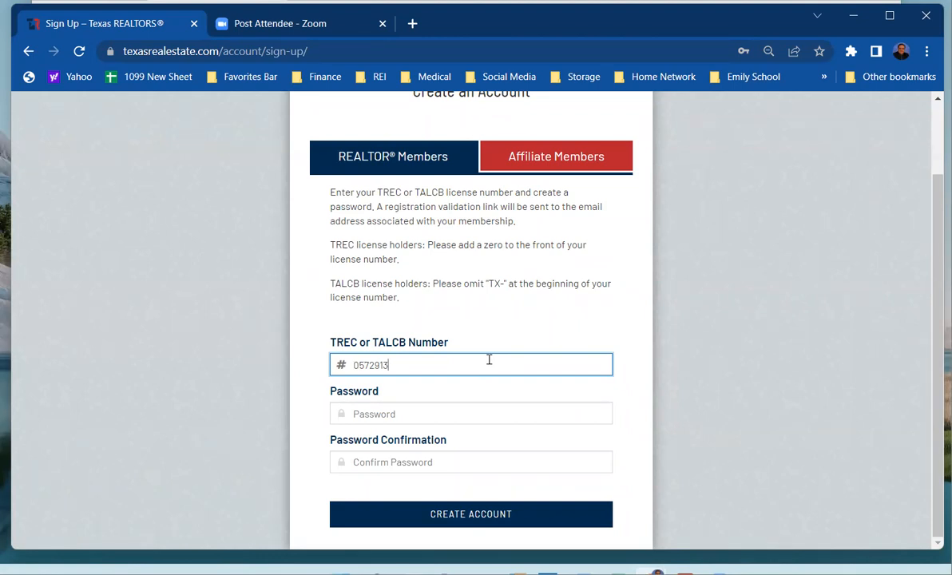
key(ctrl+a)
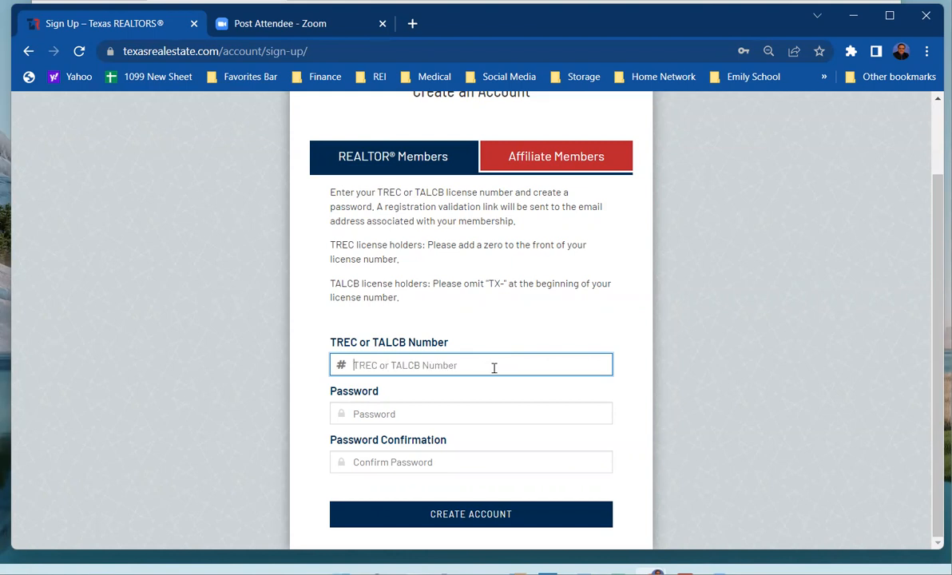
- Return to texasrealestate.com and enter the For REALTOR Members section
click(215, 51)
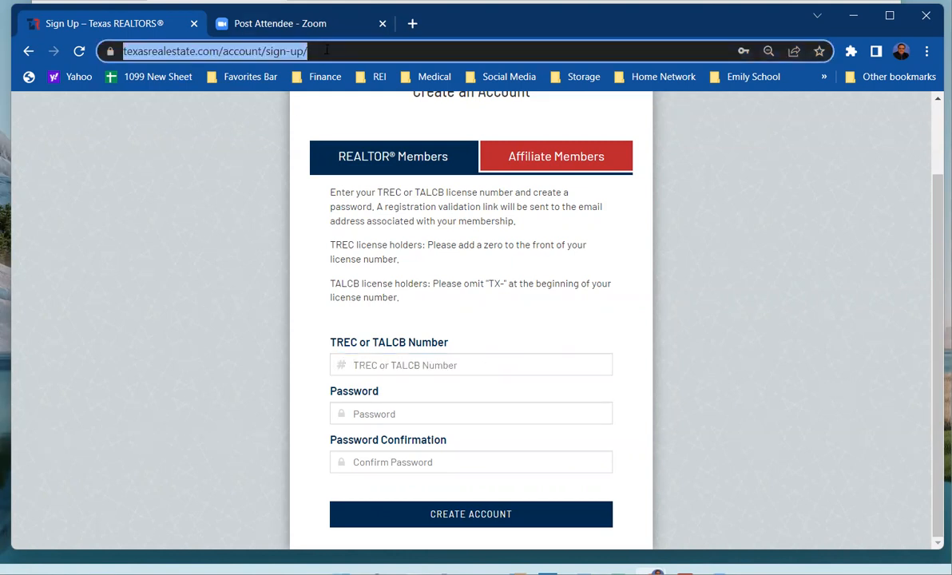
click(29, 51)
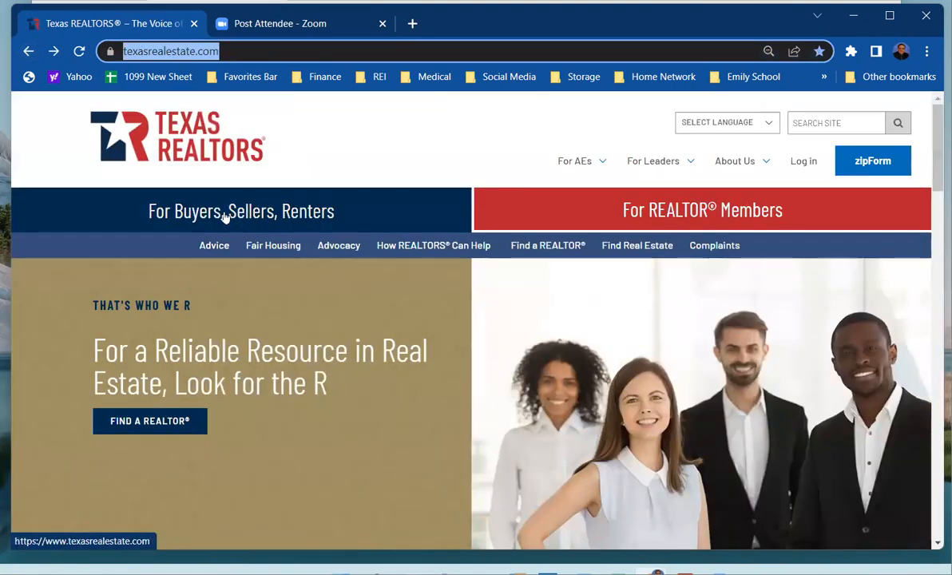
mouse_move(371, 230)
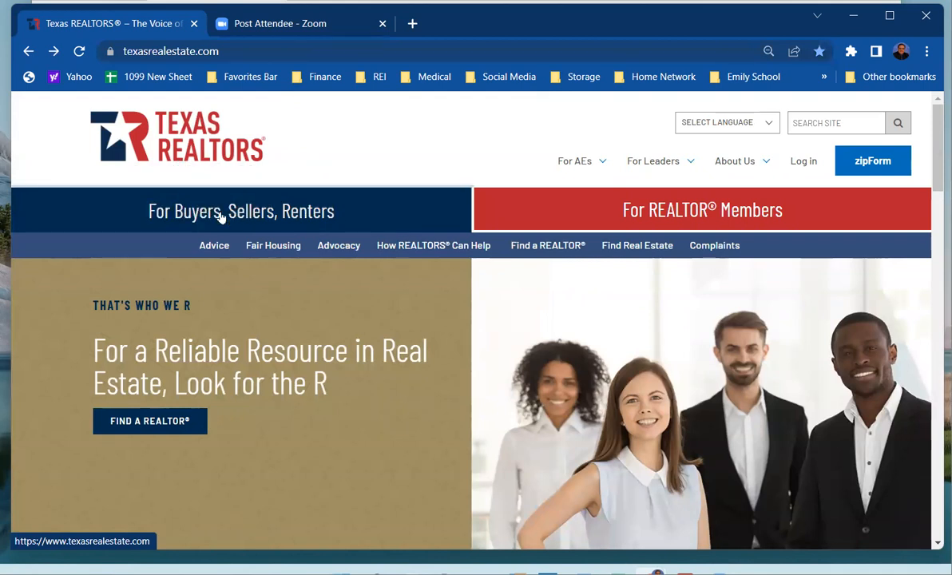
click(239, 211)
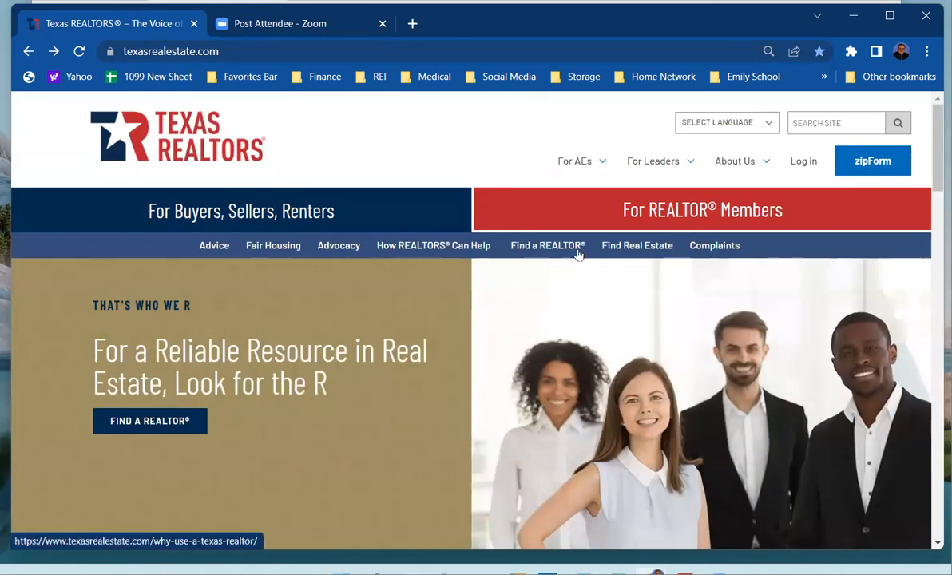
mouse_move(667, 210)
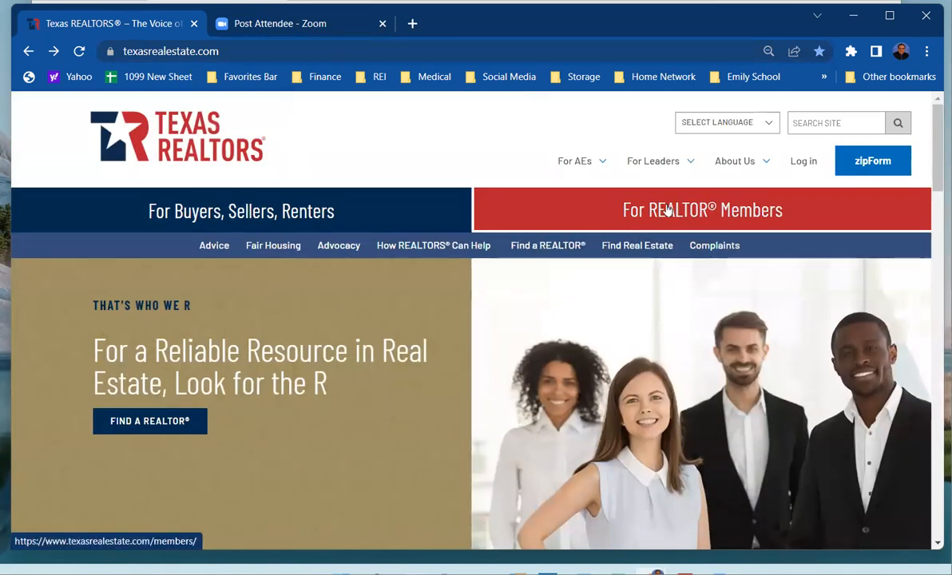
click(701, 211)
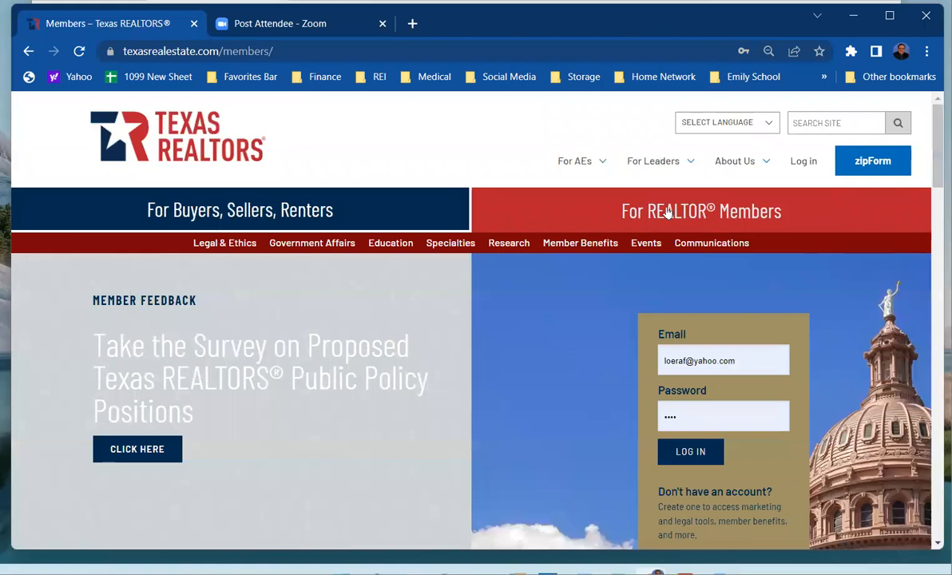
mouse_move(658, 263)
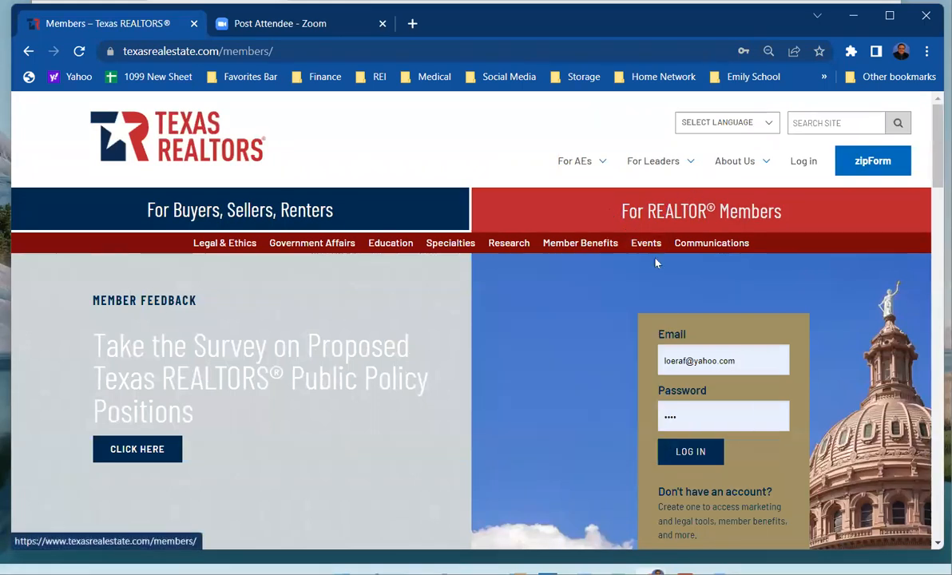
mouse_move(749, 385)
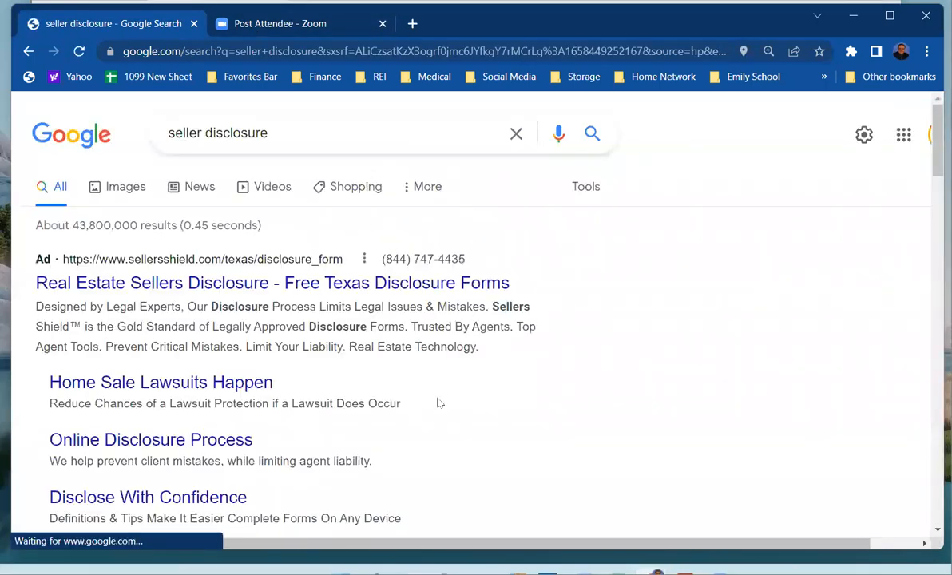
- From the Google results for seller disclosure, reach TREC's Seller's Disclosure Notice page
scroll(down, 3)
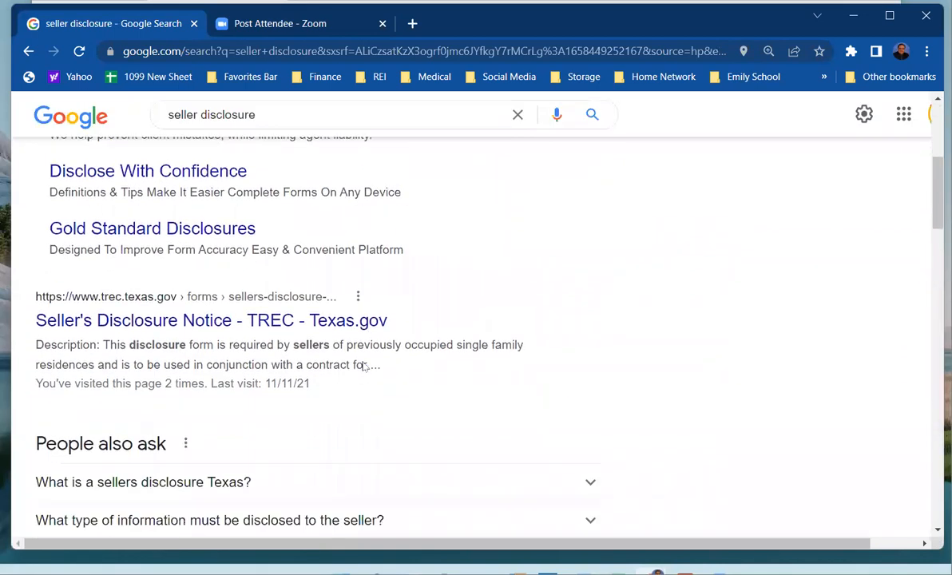
click(211, 320)
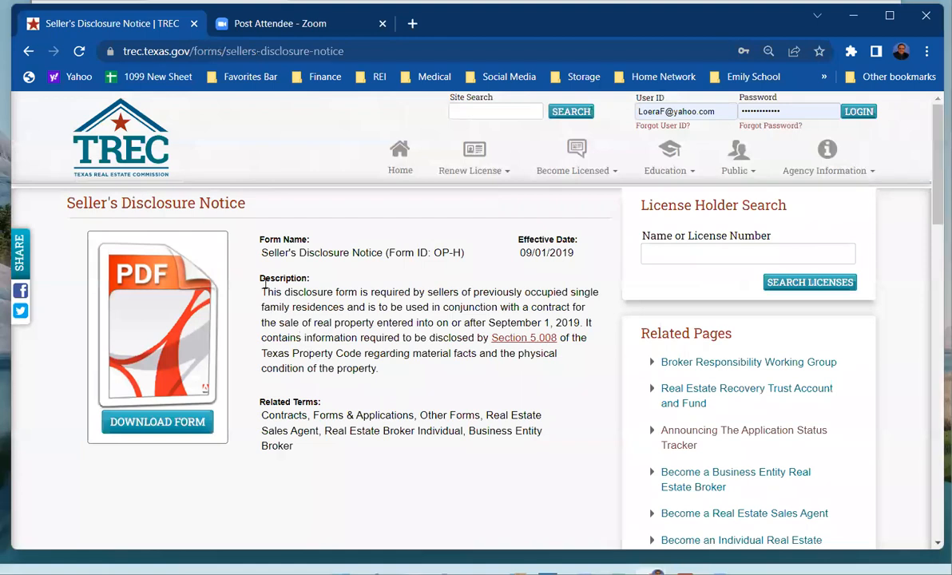
mouse_move(29, 51)
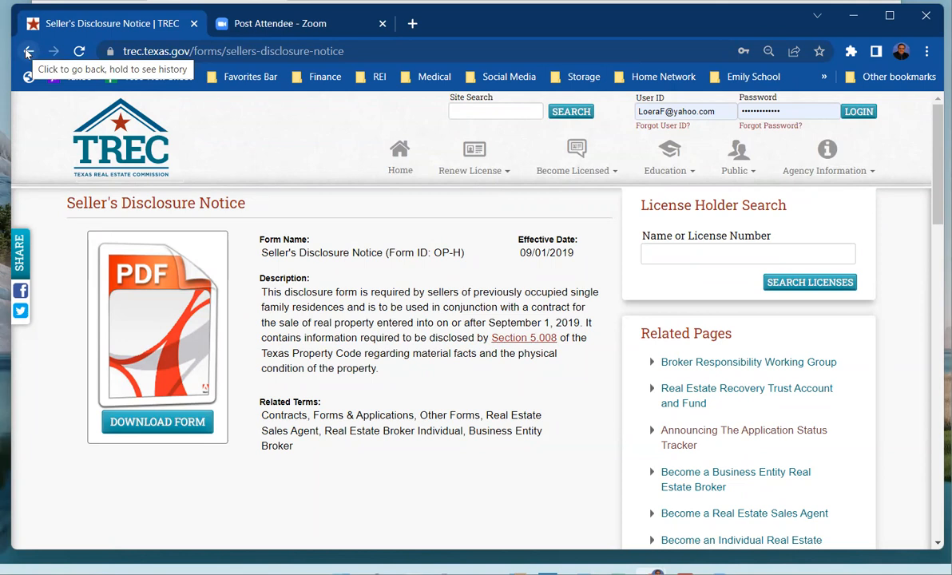
- Go back to the search results and reopen the TREC Seller's Disclosure Notice page
click(29, 52)
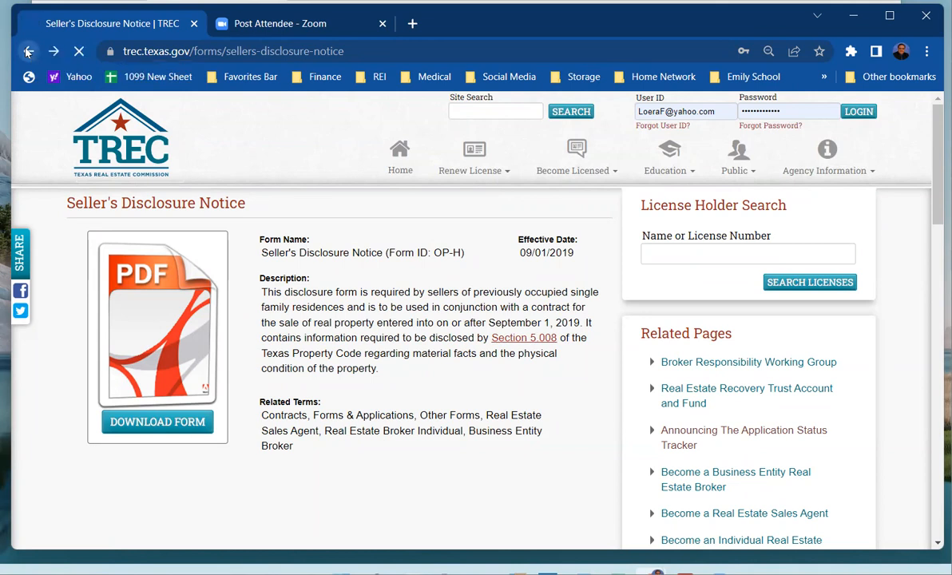
click(29, 51)
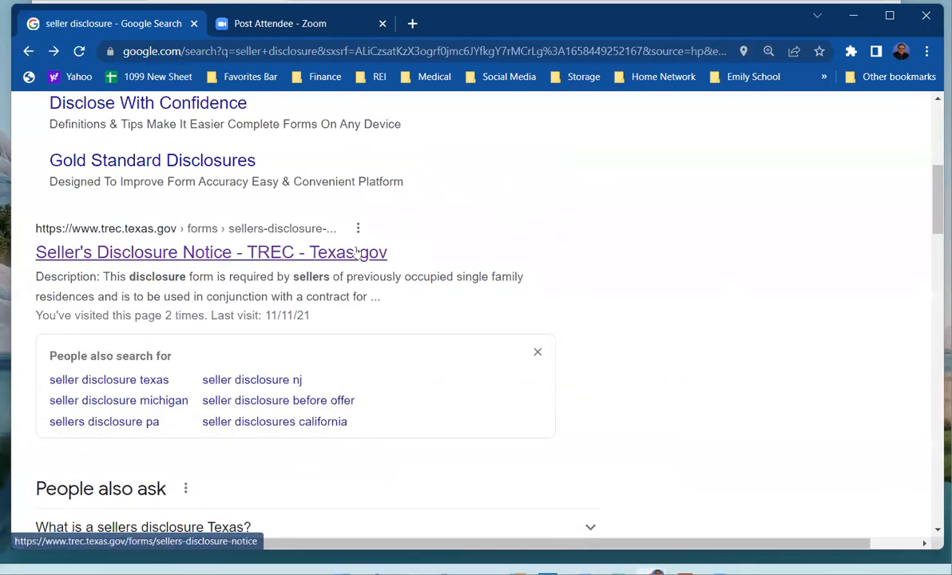
click(211, 252)
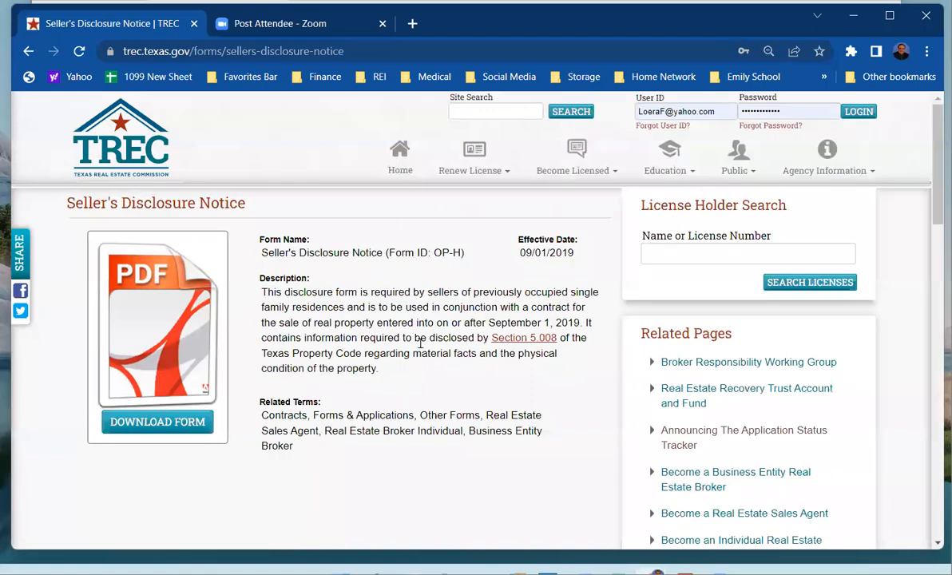
mouse_move(425, 374)
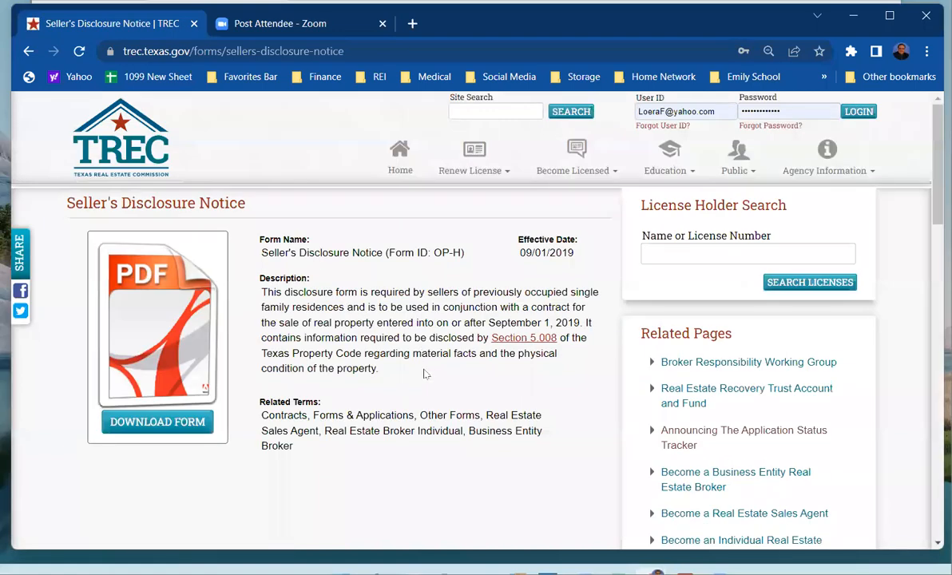
mouse_move(414, 341)
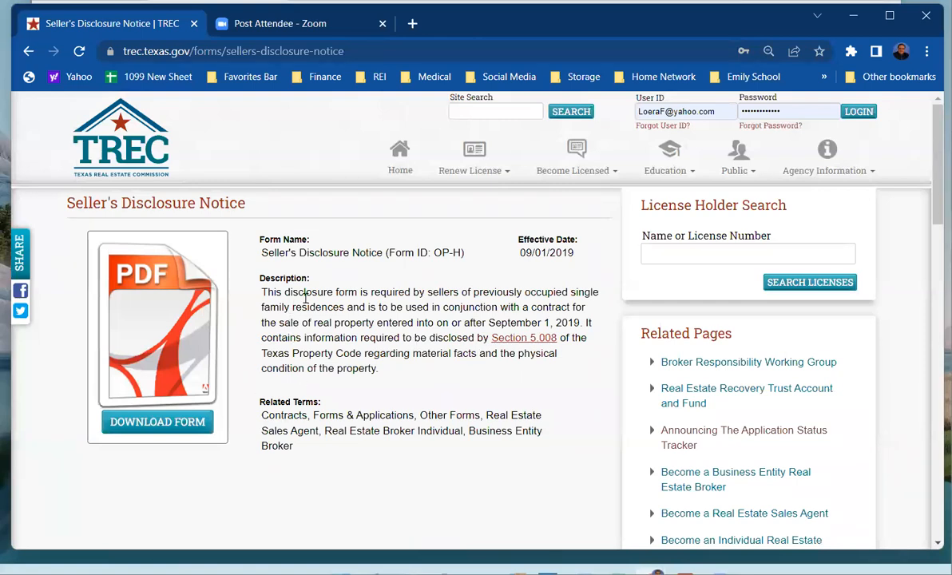
- Highlight the form description through the Texas Property Code reference
drag(305, 291, 390, 306)
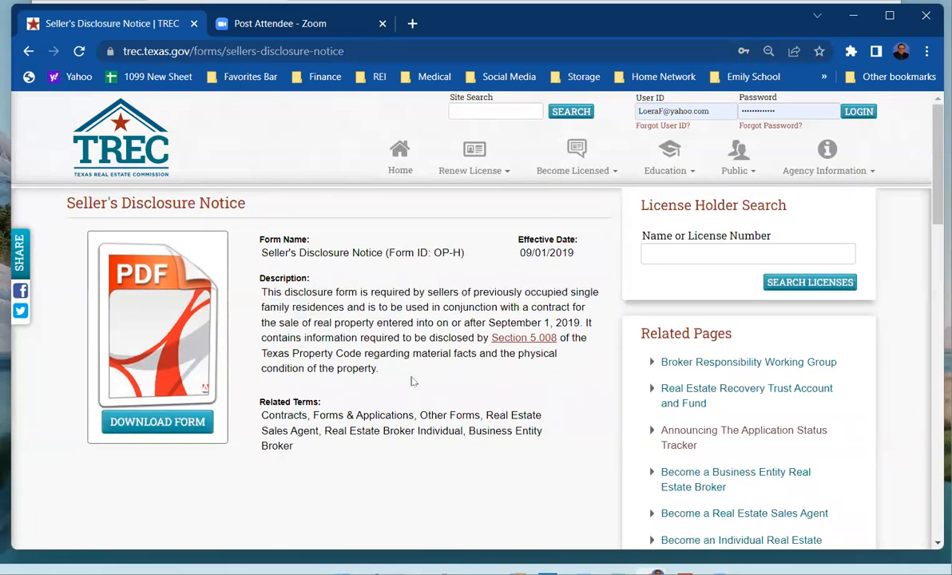
drag(262, 291, 316, 323)
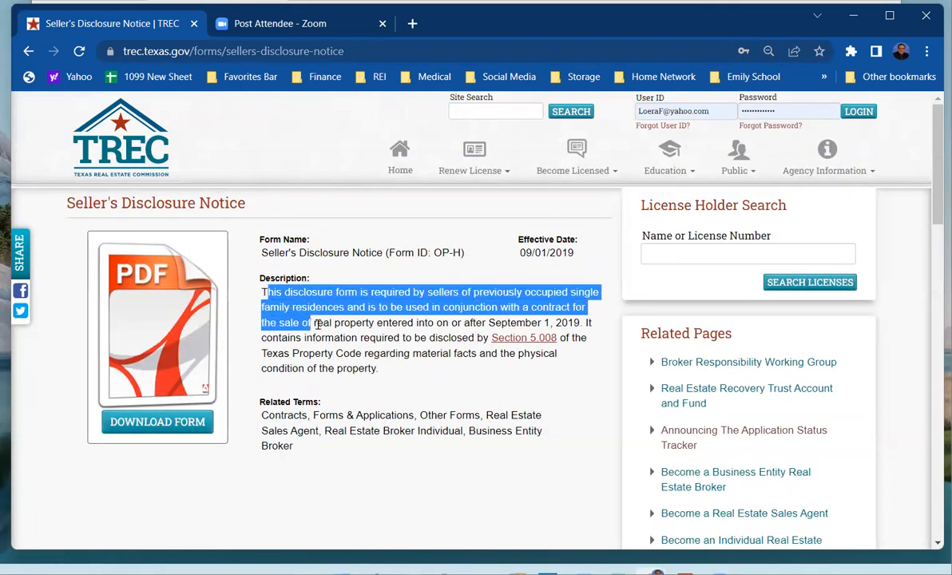
drag(313, 322, 361, 353)
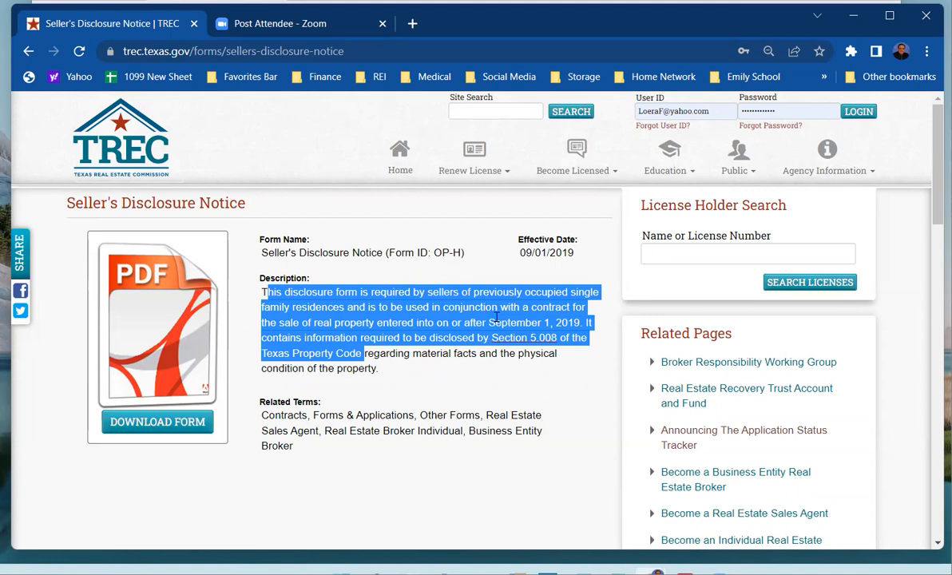
mouse_move(438, 371)
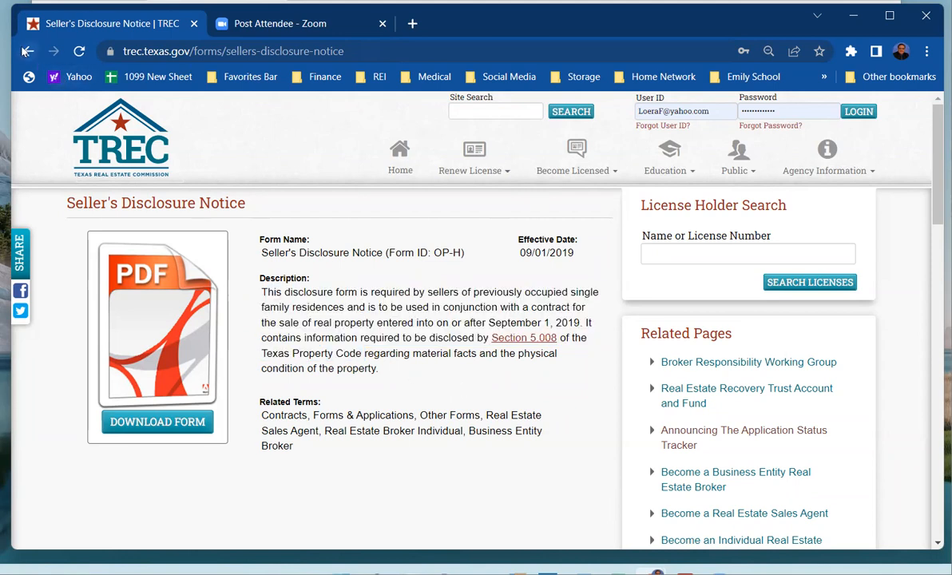
mouse_move(28, 51)
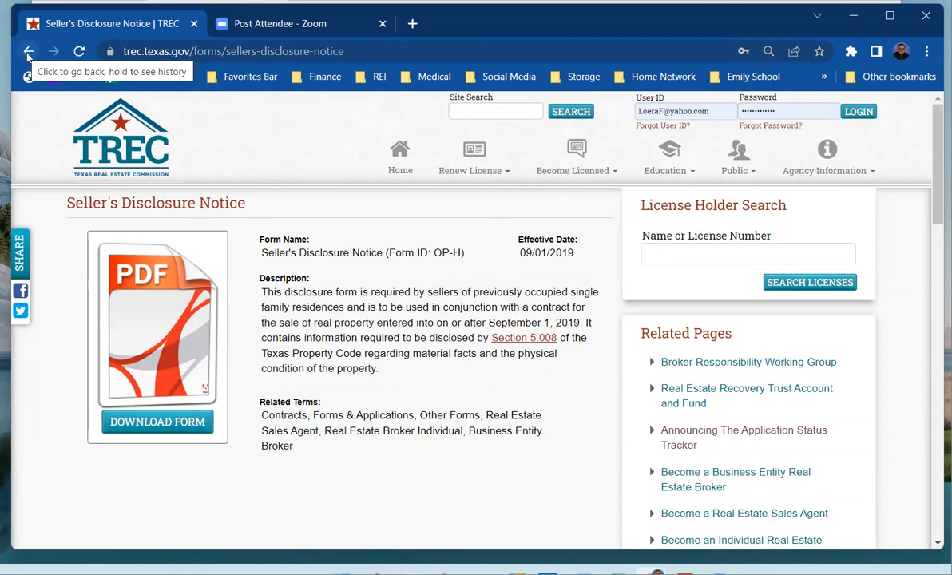
mouse_move(168, 312)
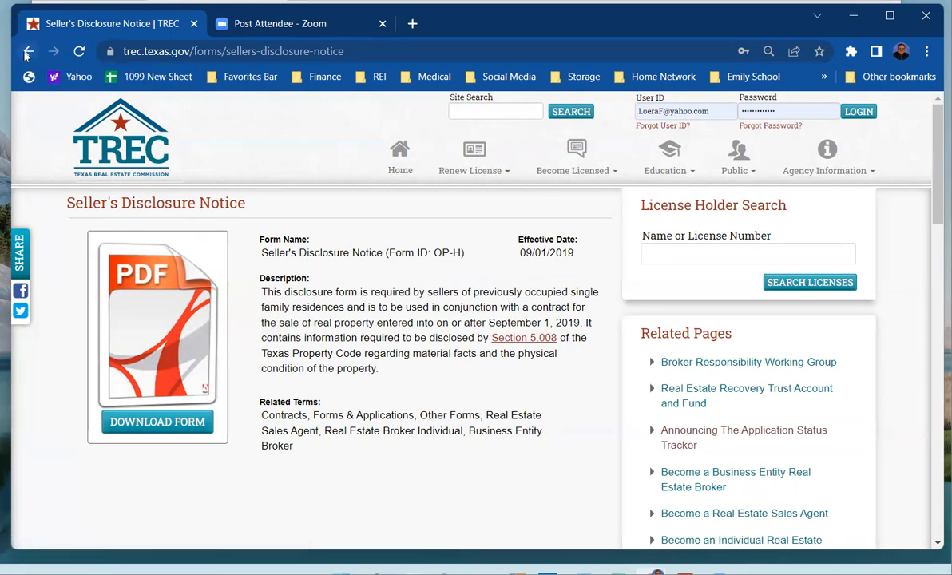
- Return to the seller disclosure Google results and scroll to the top
click(29, 51)
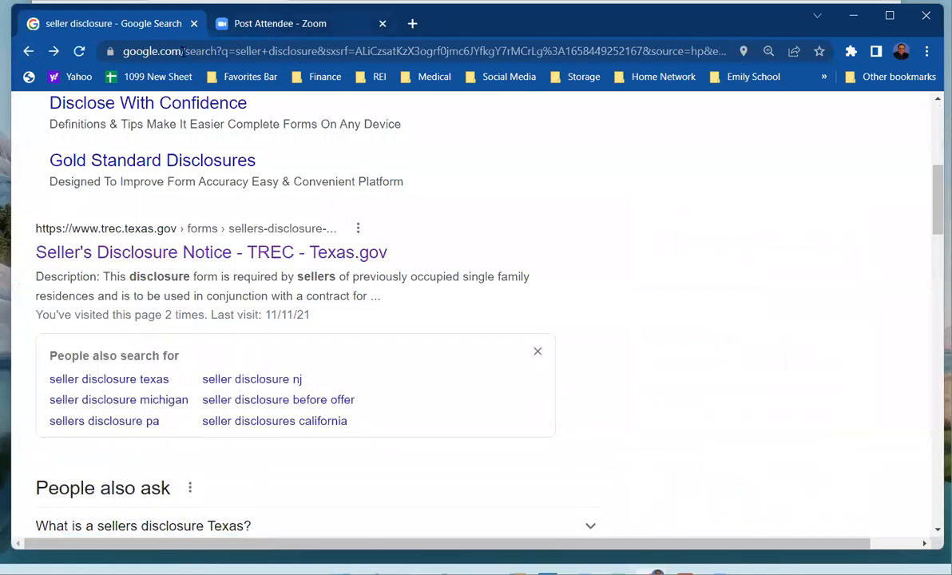
scroll(up, 3)
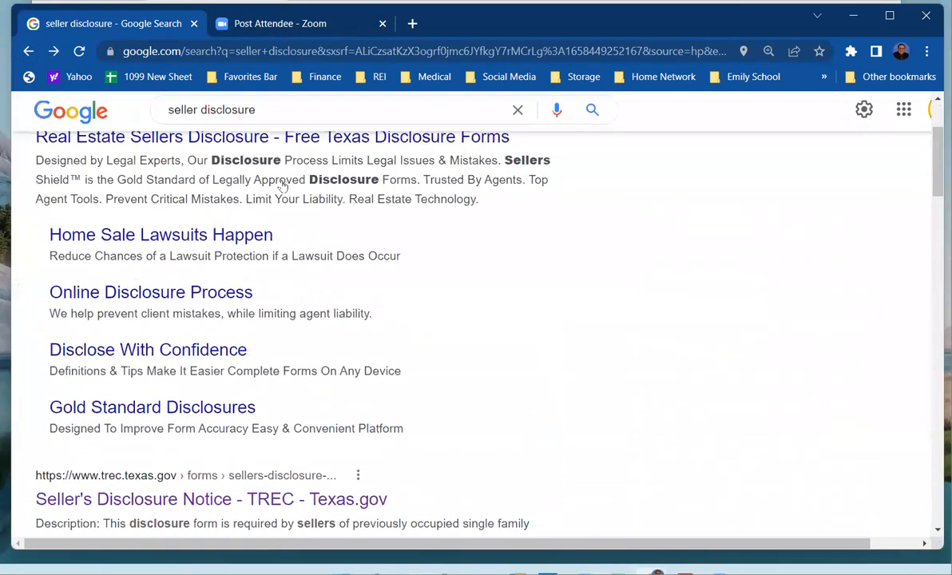
scroll(up, 3)
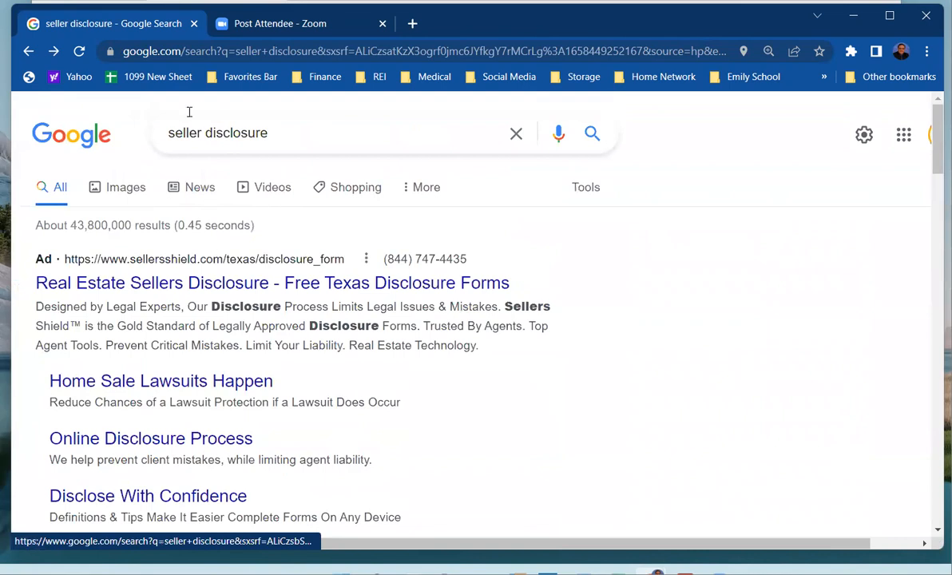
mouse_move(246, 90)
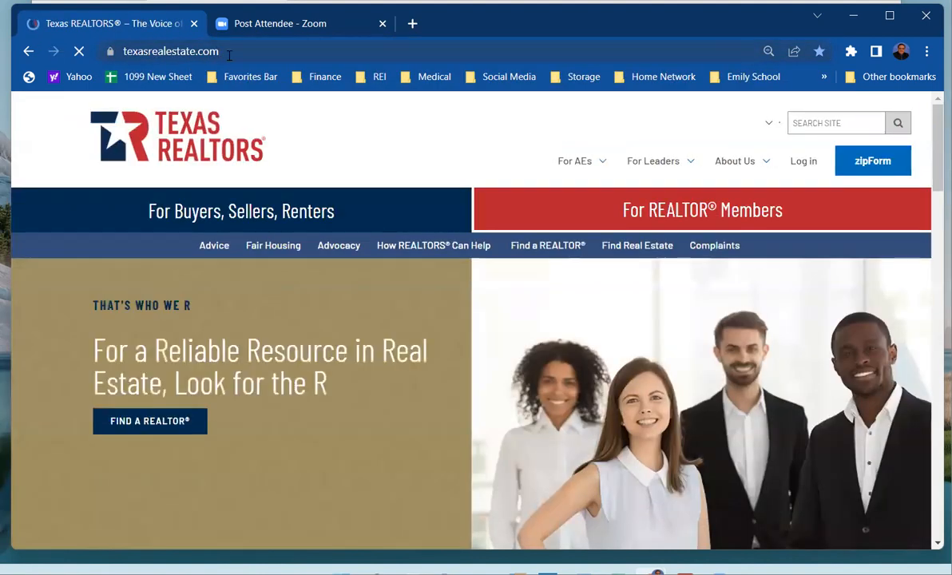
- Log in via For REALTOR Members and choose Blank Form Downloads under Legal & Ethics
click(701, 211)
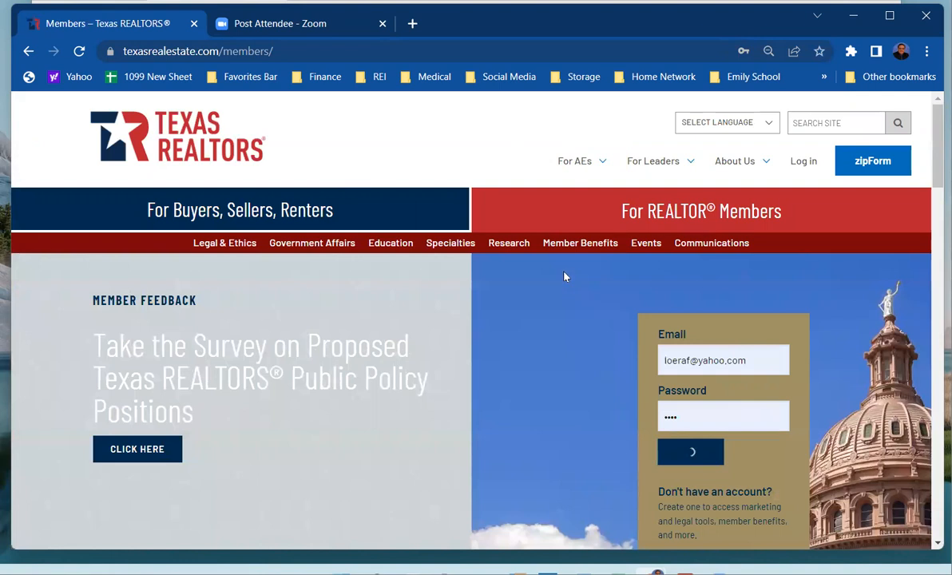
mouse_move(357, 290)
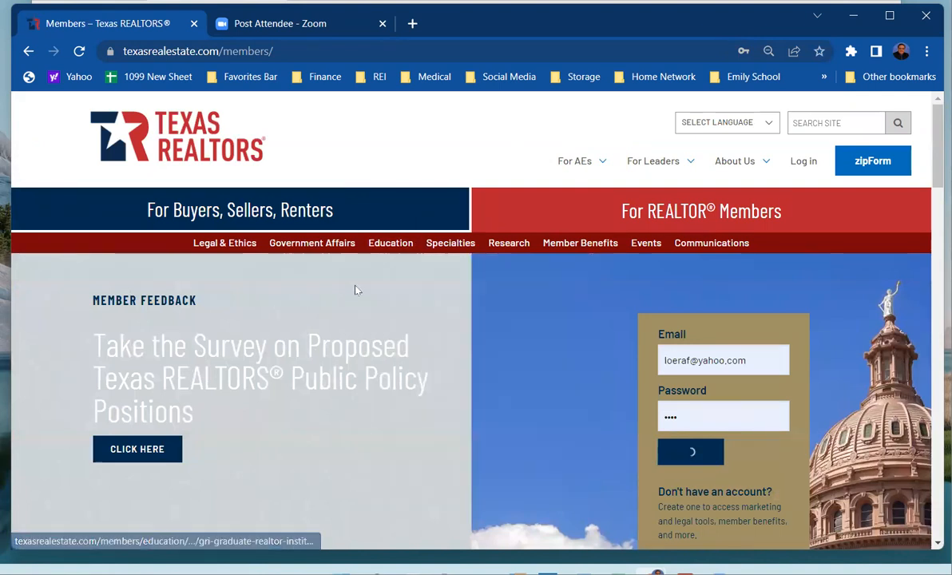
click(690, 450)
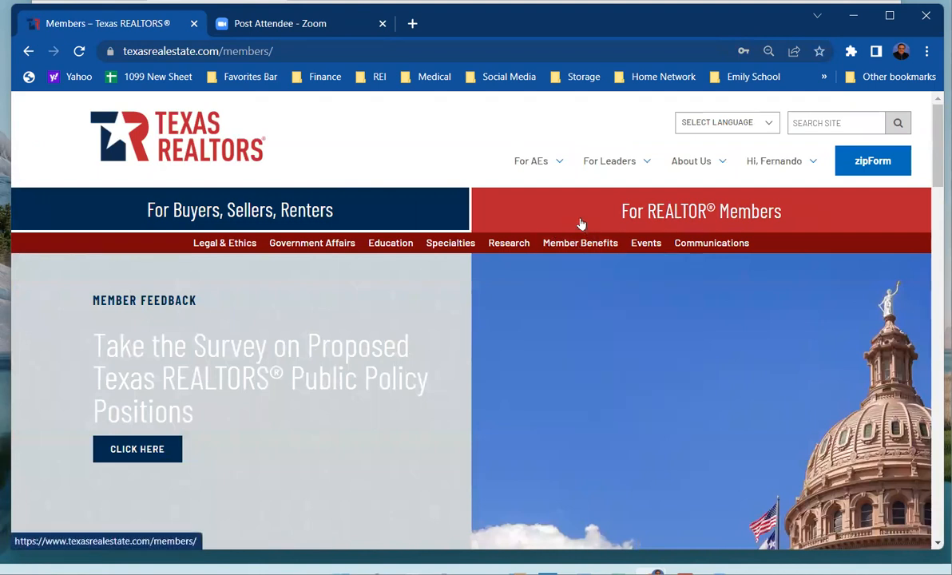
click(224, 243)
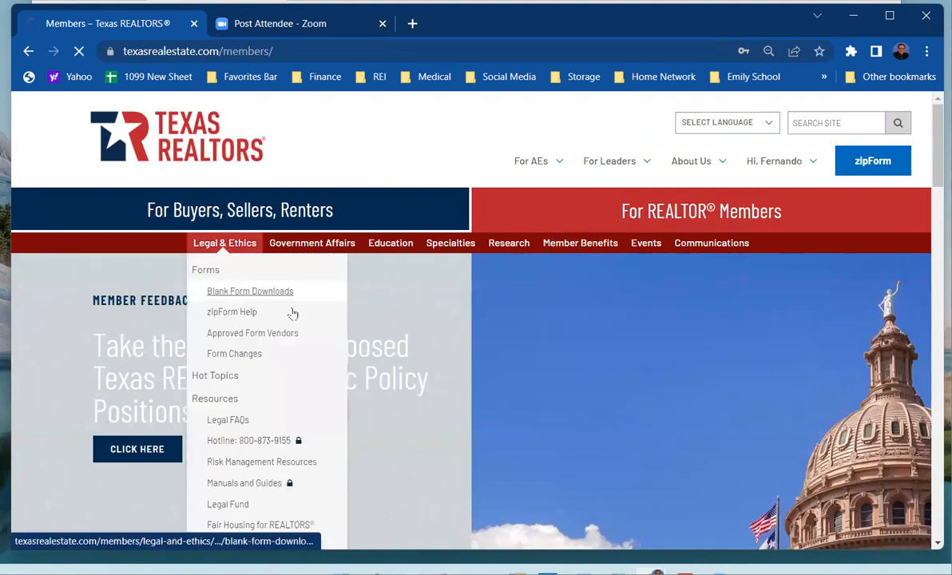
click(249, 291)
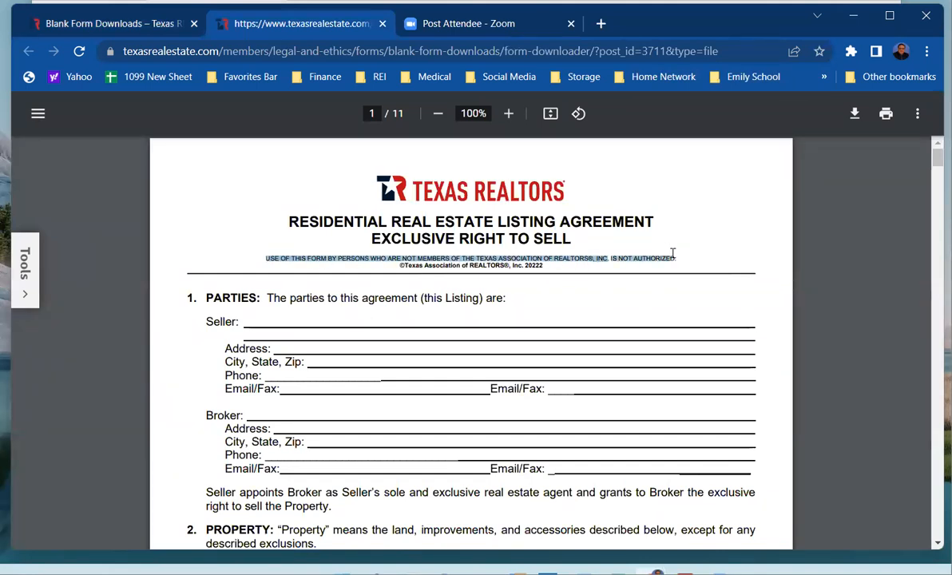
mouse_move(757, 378)
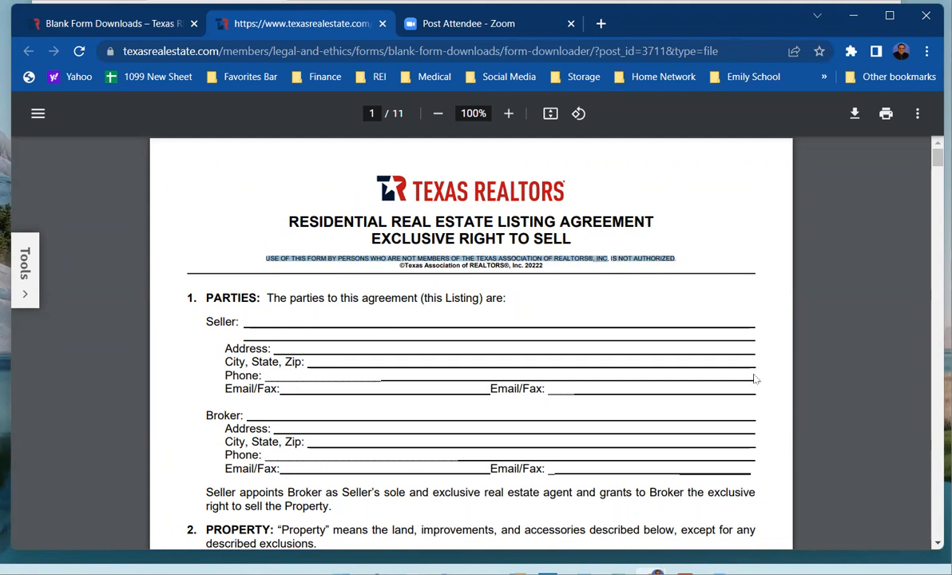
mouse_move(698, 386)
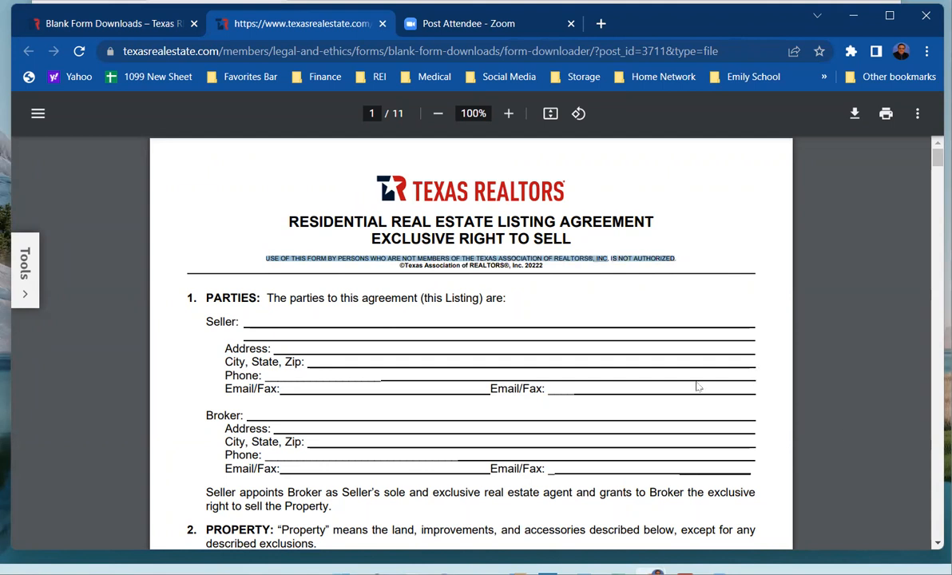
- Zoom the listing agreement PDF in twice to 175% so the members-only notice reads clearly
click(508, 113)
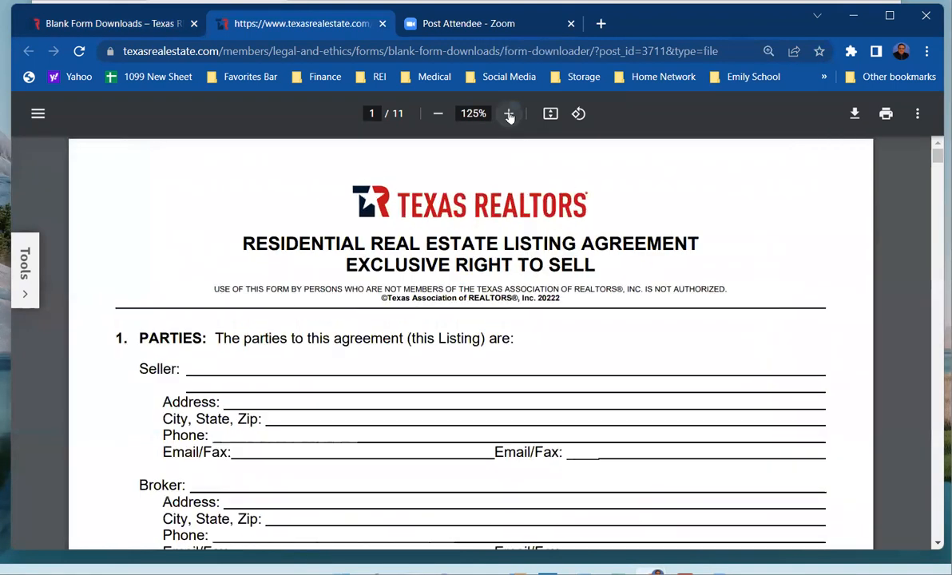
click(508, 113)
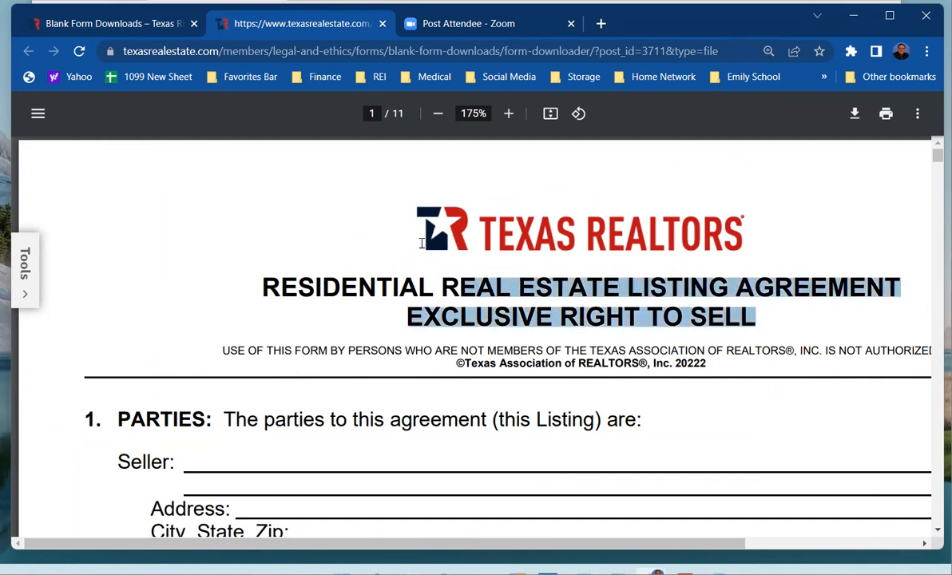
mouse_move(621, 321)
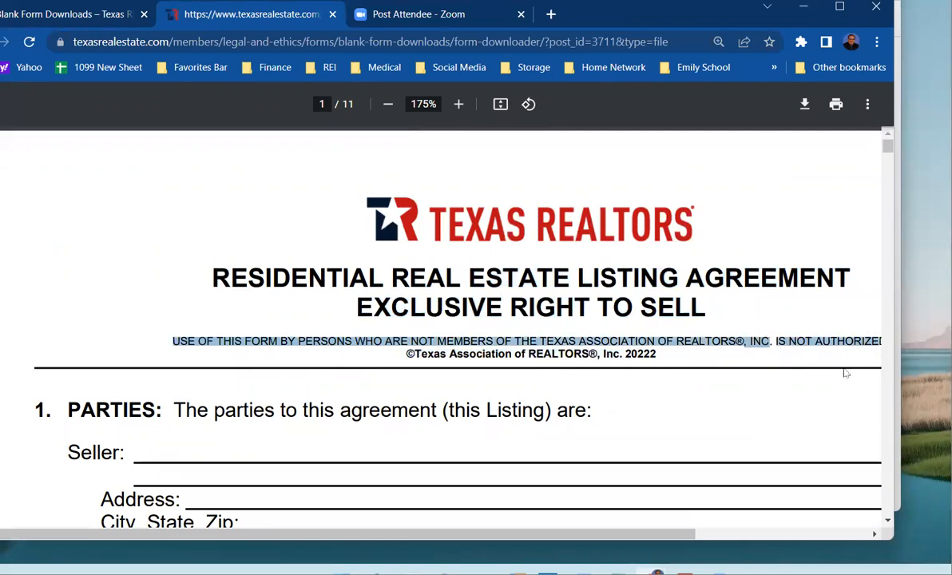
mouse_move(874, 252)
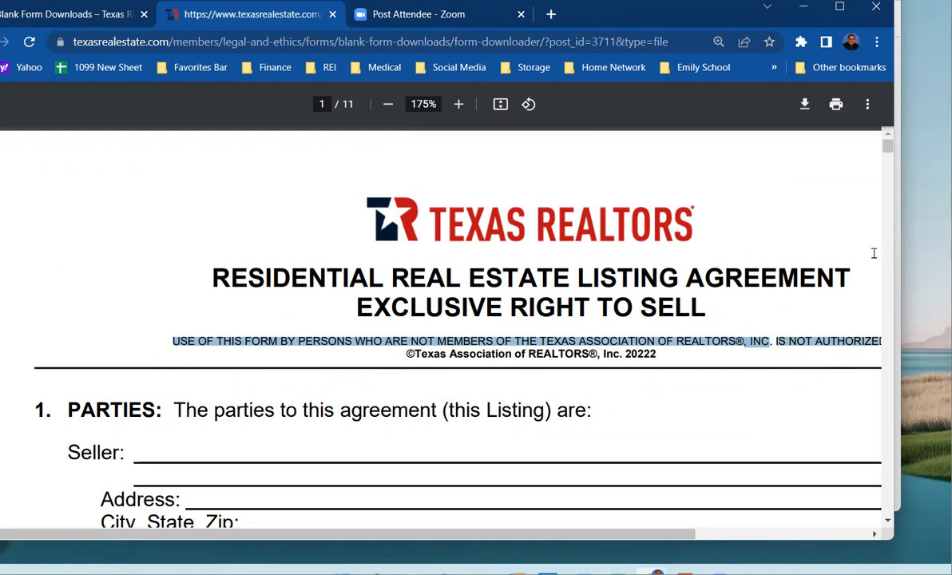
mouse_move(460, 278)
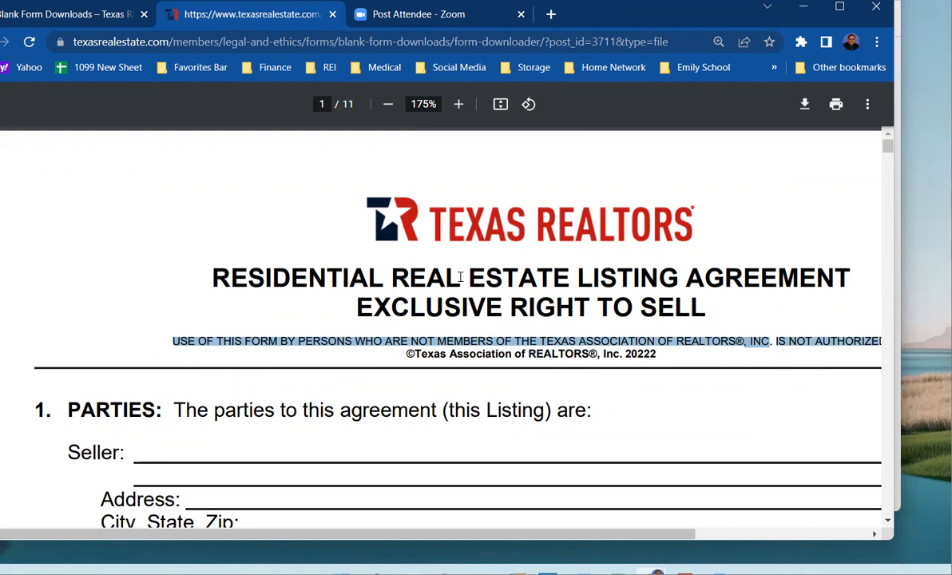
mouse_move(603, 14)
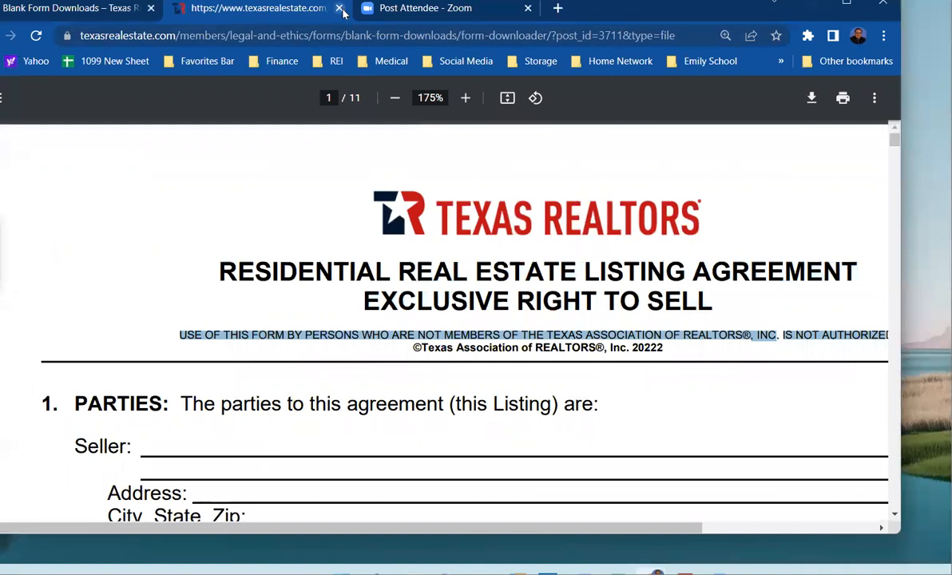
mouse_move(658, 409)
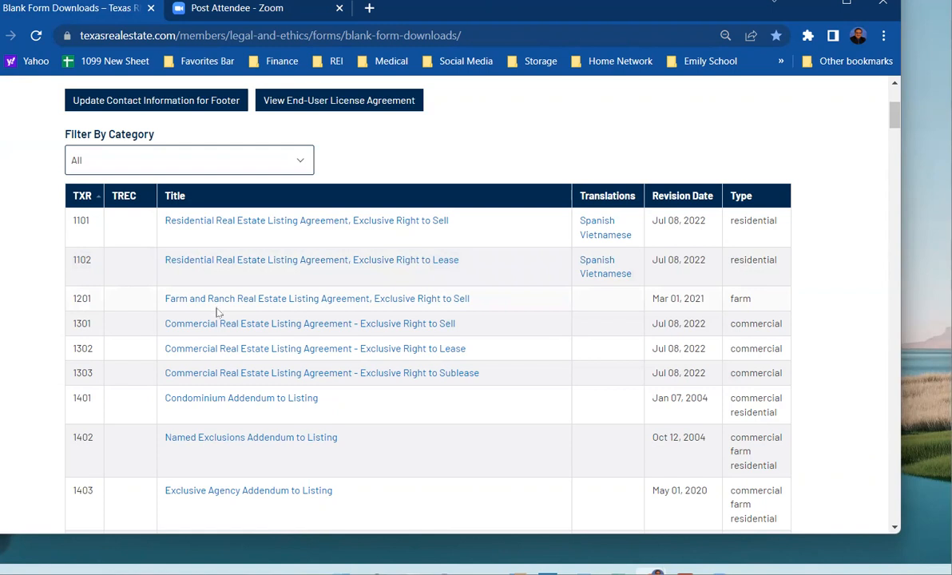
mouse_move(543, 92)
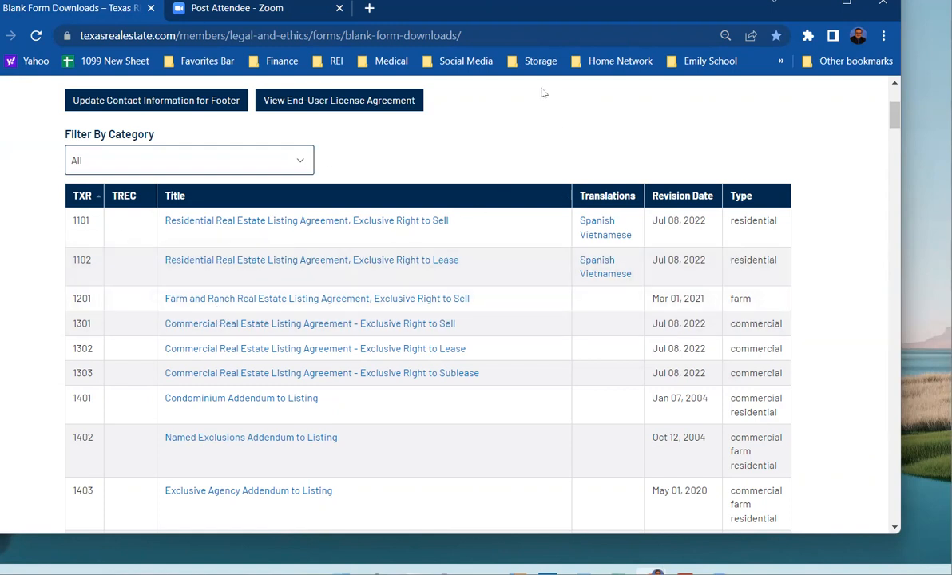
mouse_move(457, 20)
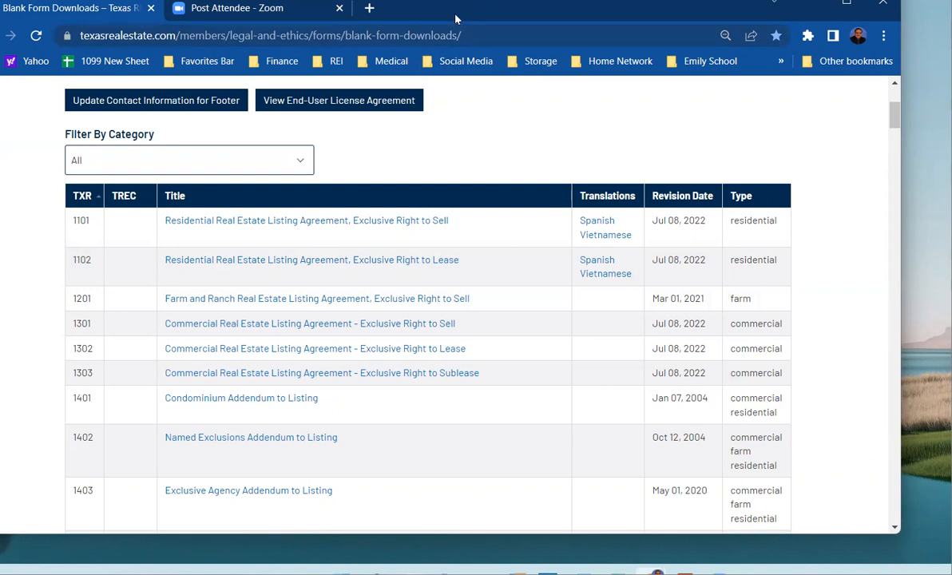